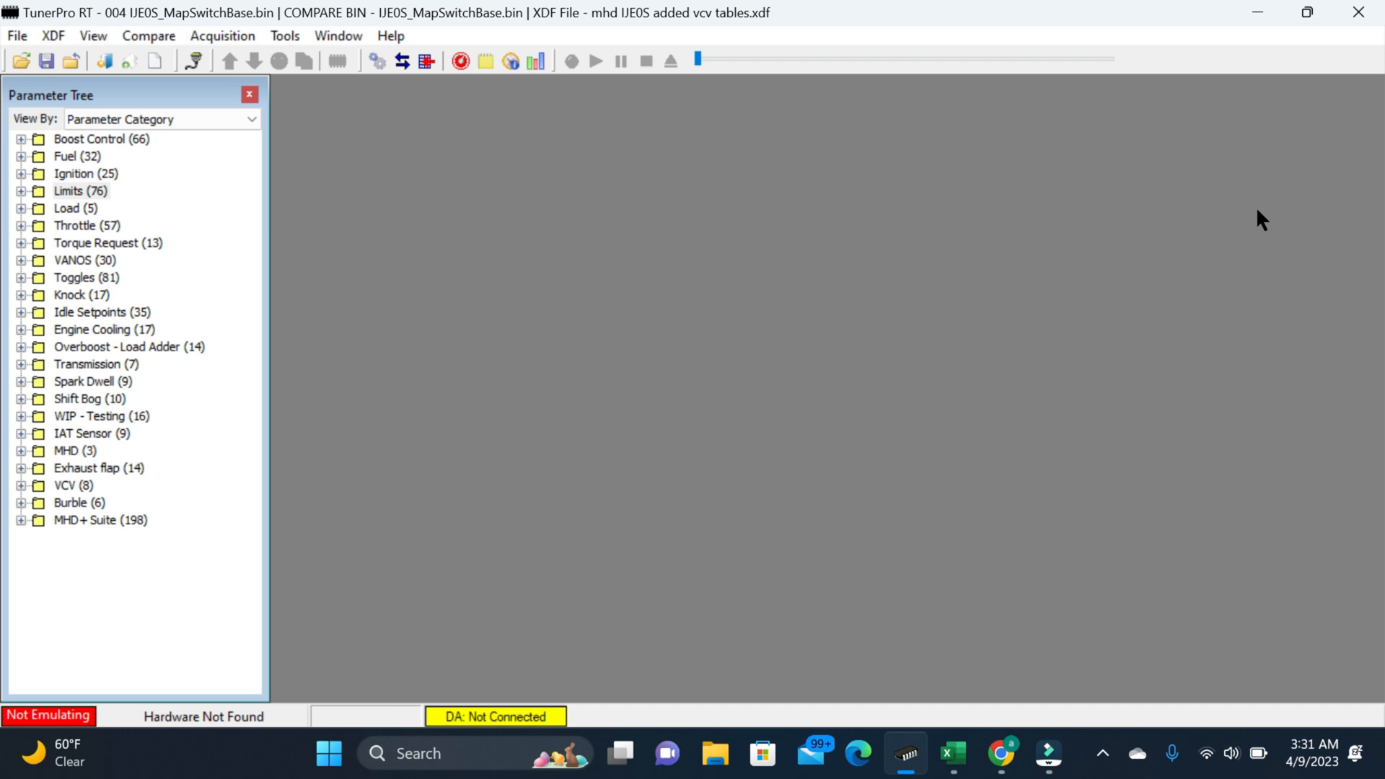
mouse_move(719, 307)
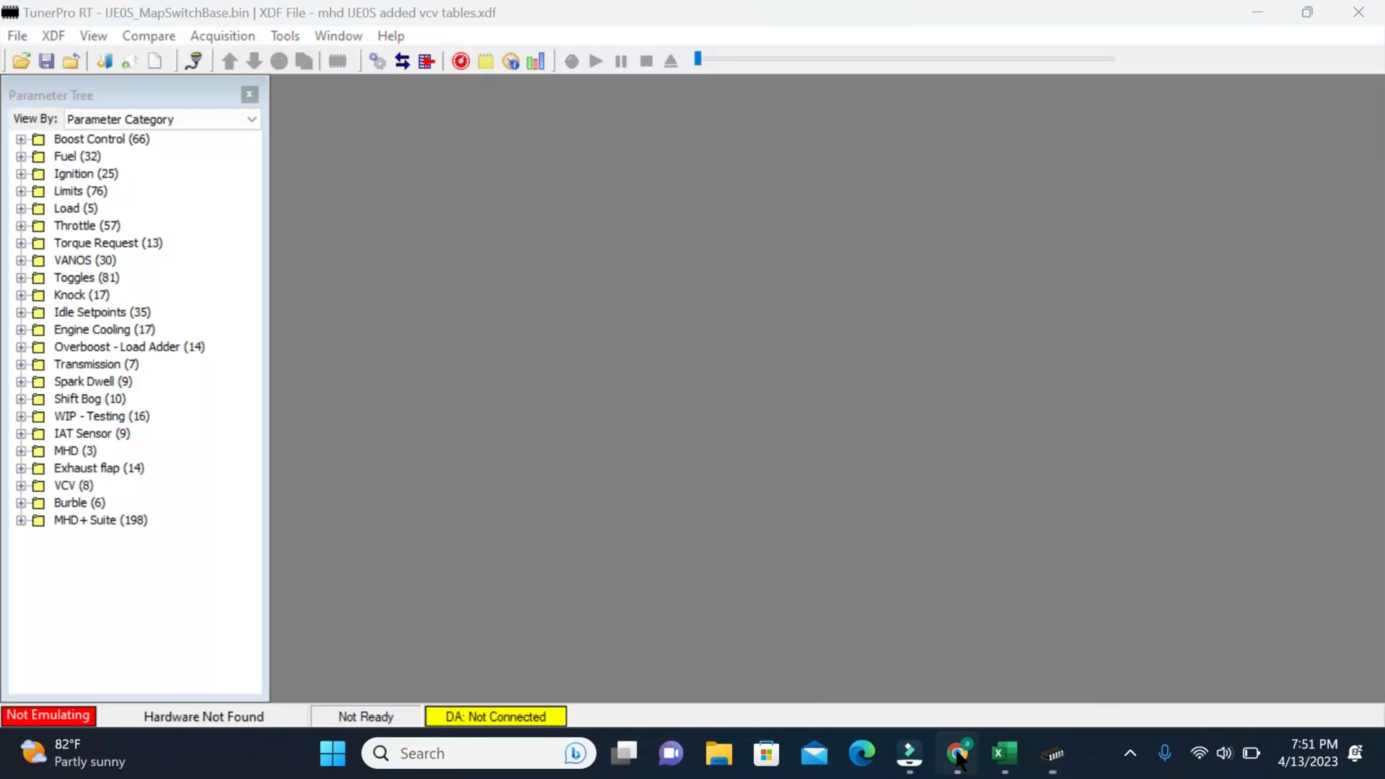
View the TunerPro RT application downloads page, then return to the N54 Public XDF Repository thread
click(957, 753)
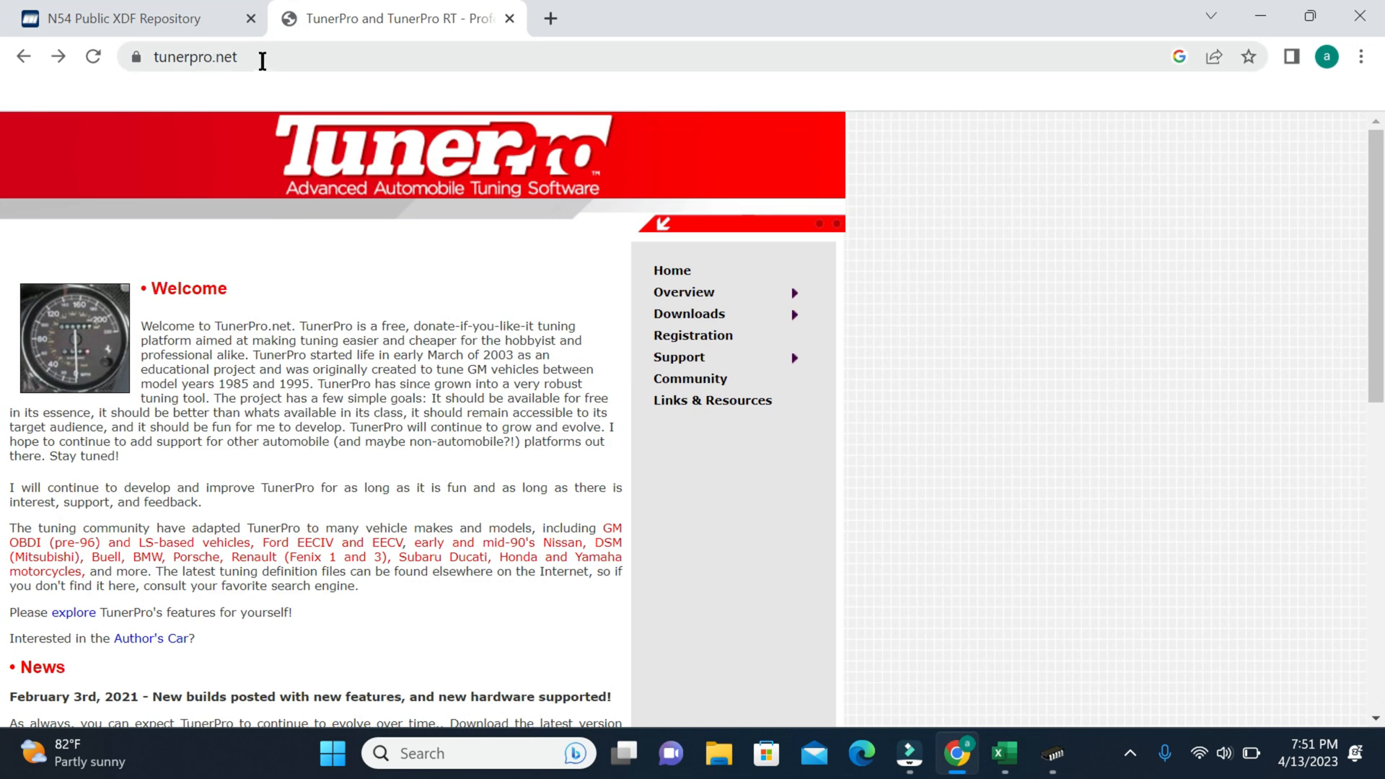
mouse_move(689, 314)
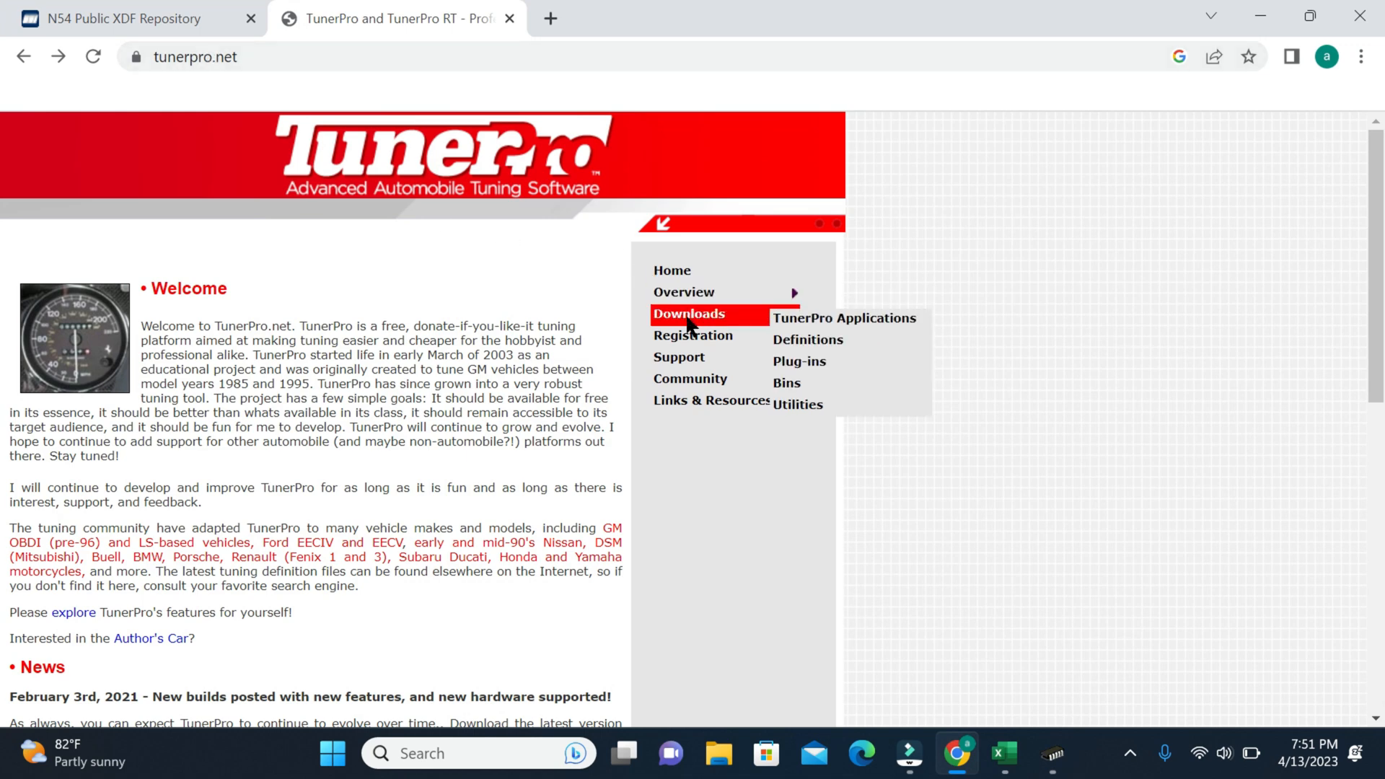
click(842, 318)
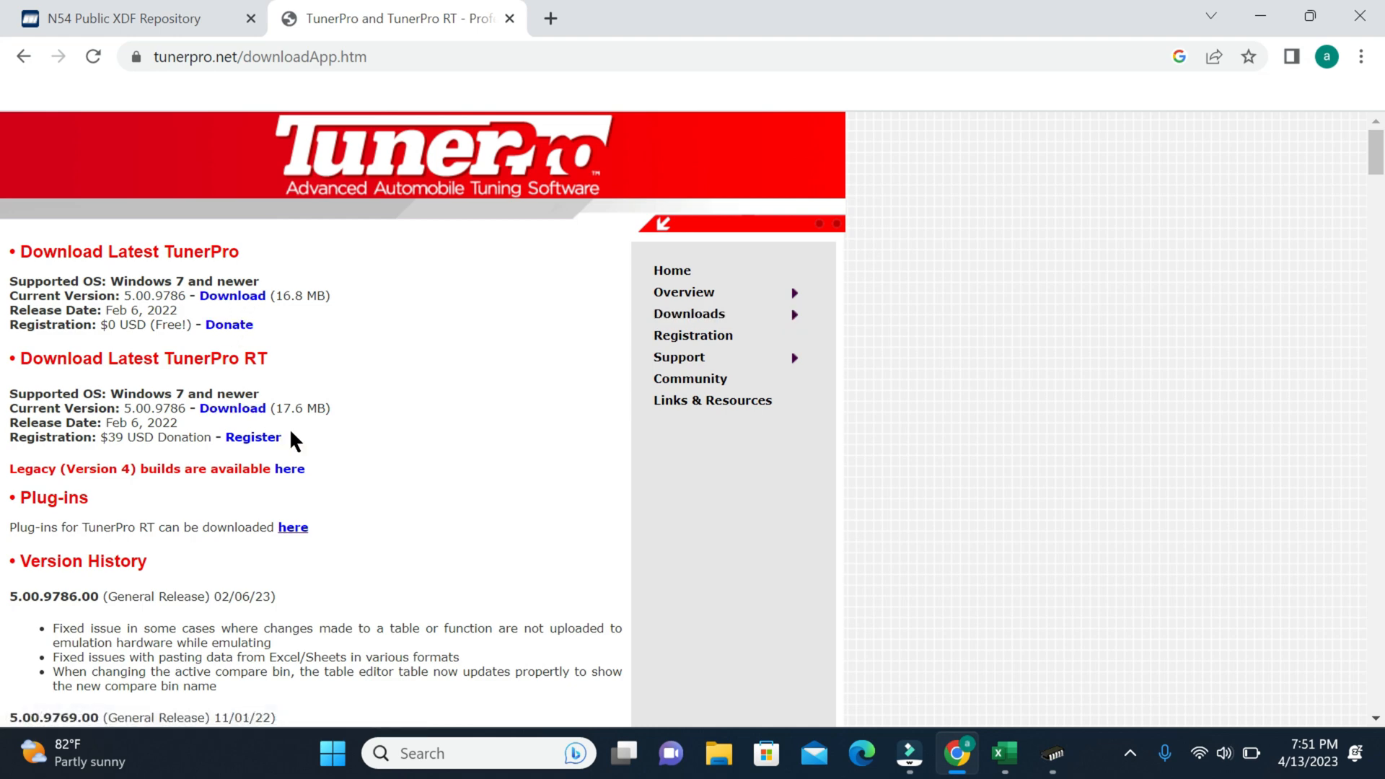
click(123, 17)
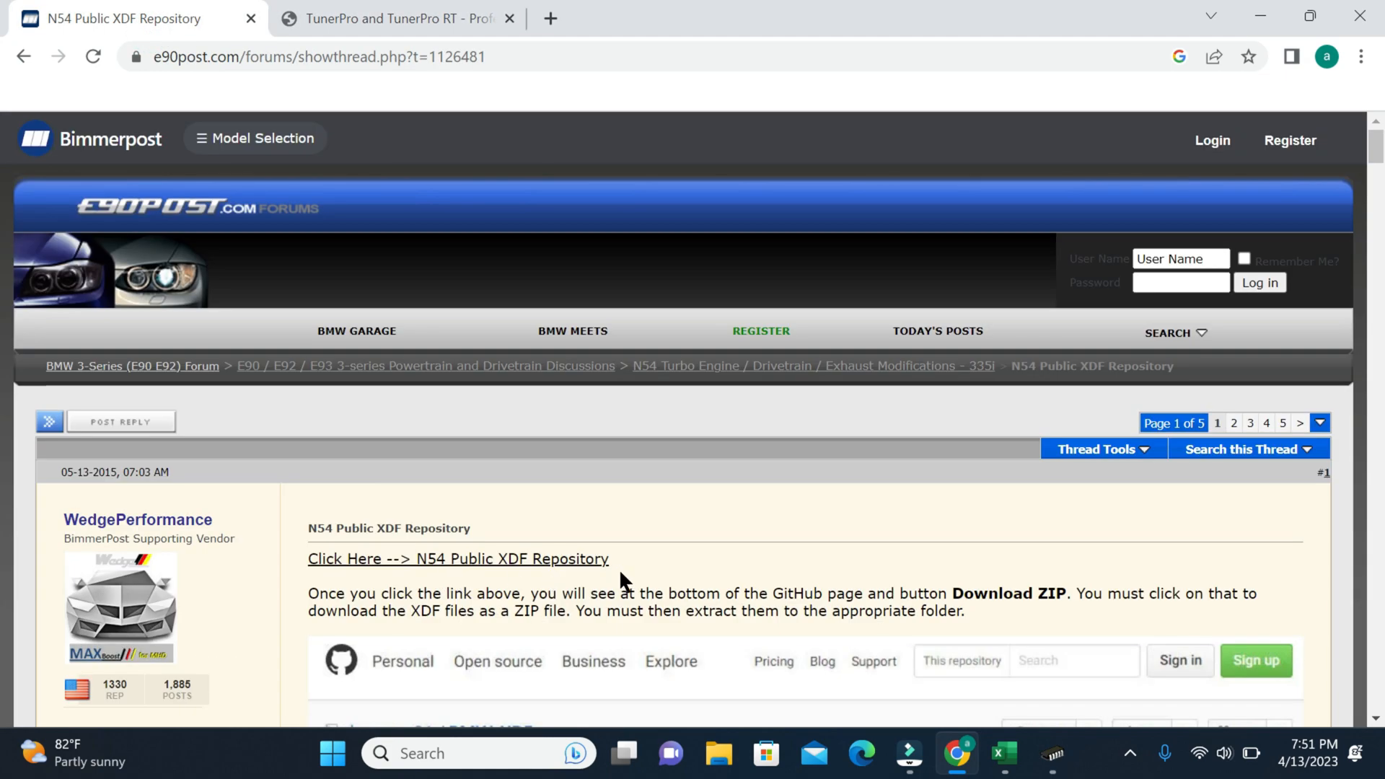
Download the dmacpro91 BMW-XDFs GitHub repository as a ZIP archive
click(457, 558)
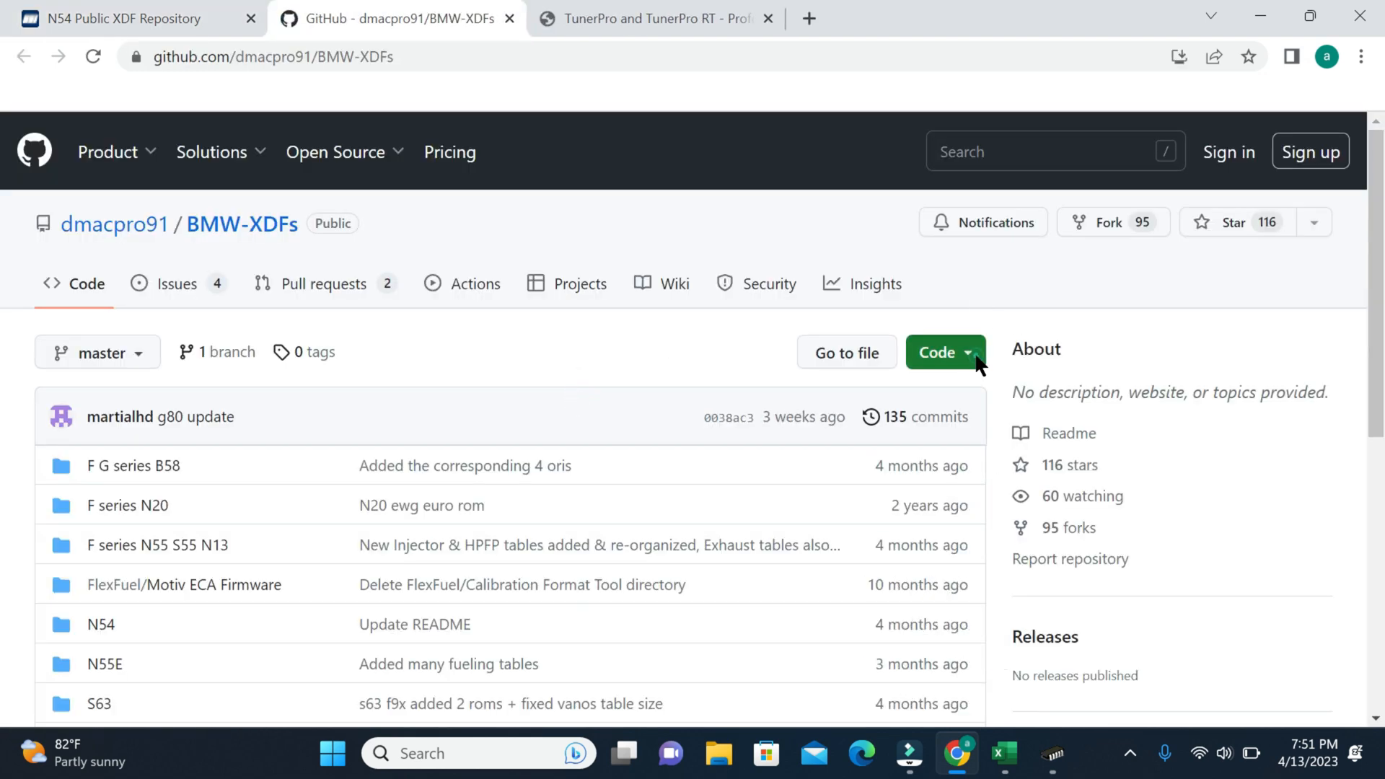
click(936, 352)
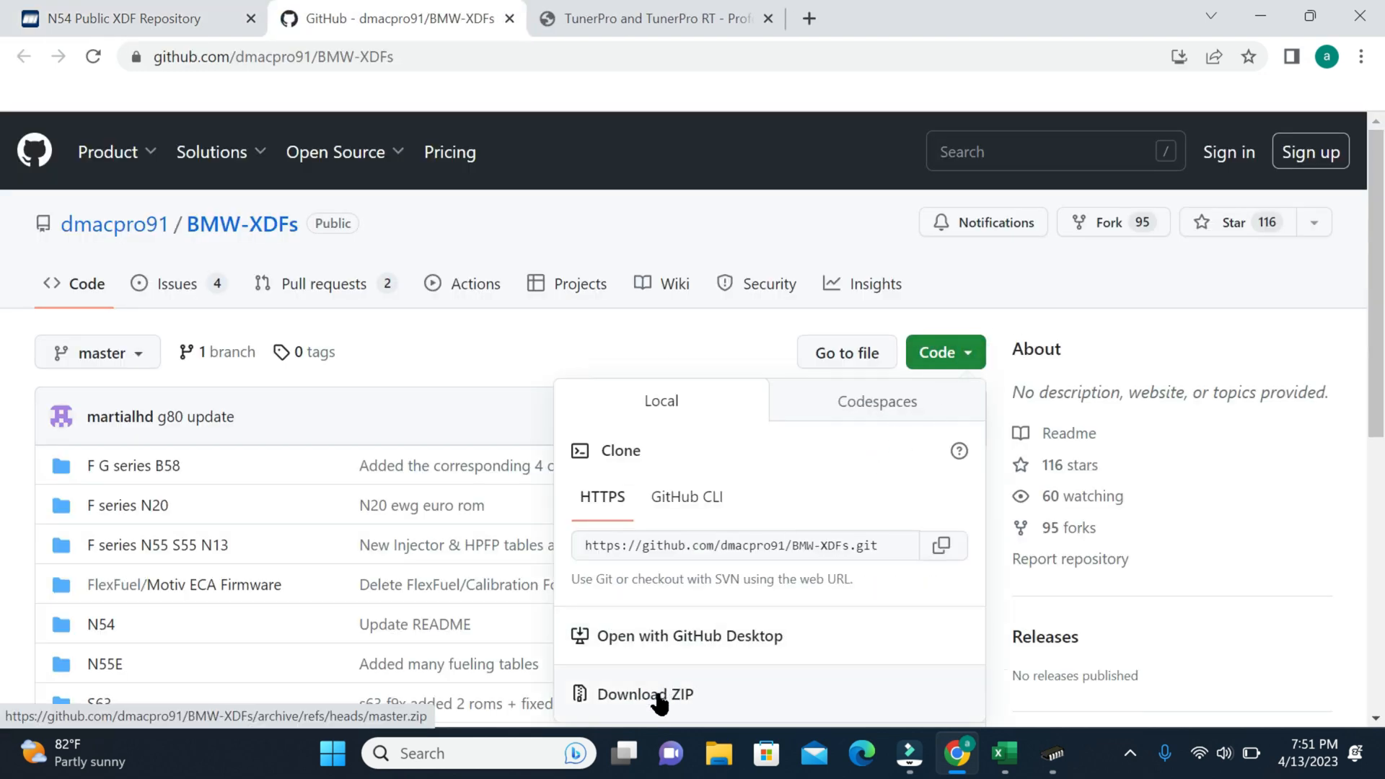
click(644, 694)
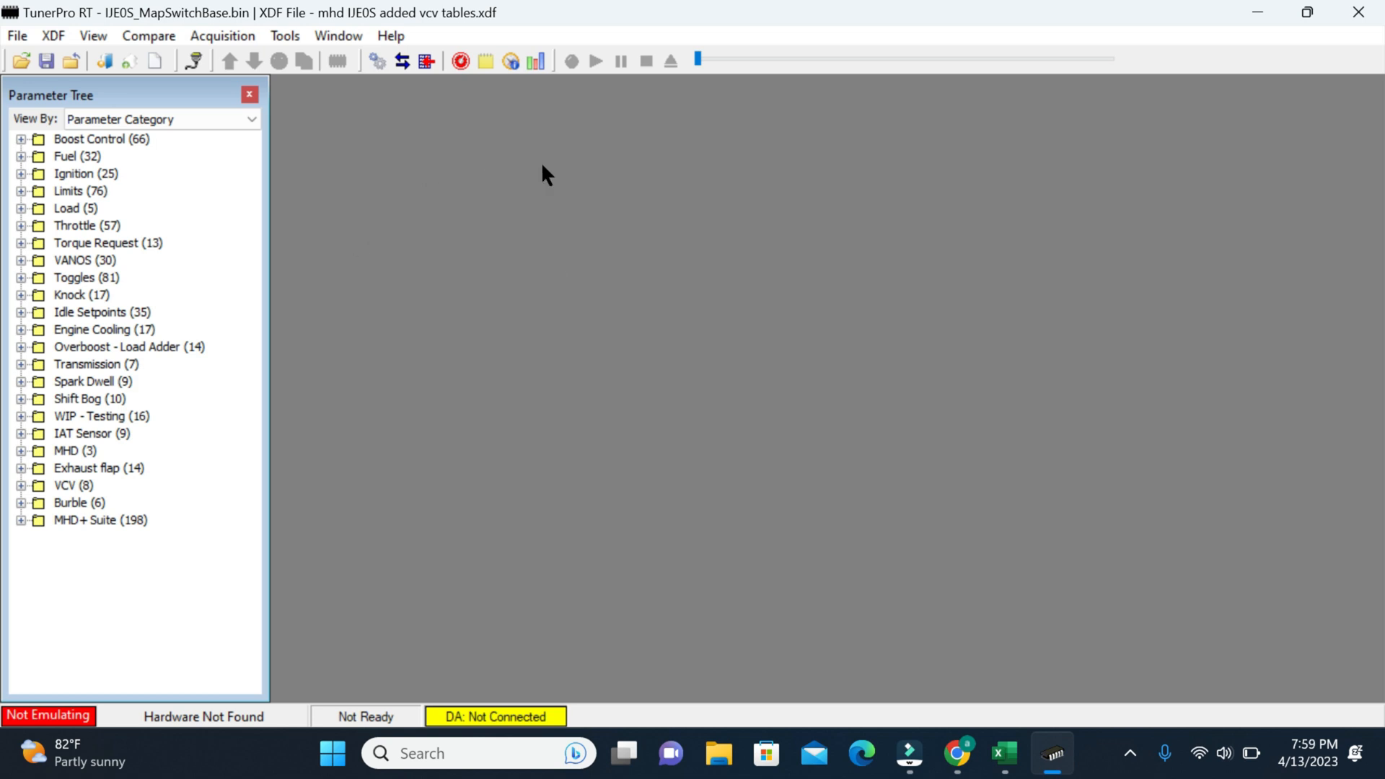
mouse_move(385, 385)
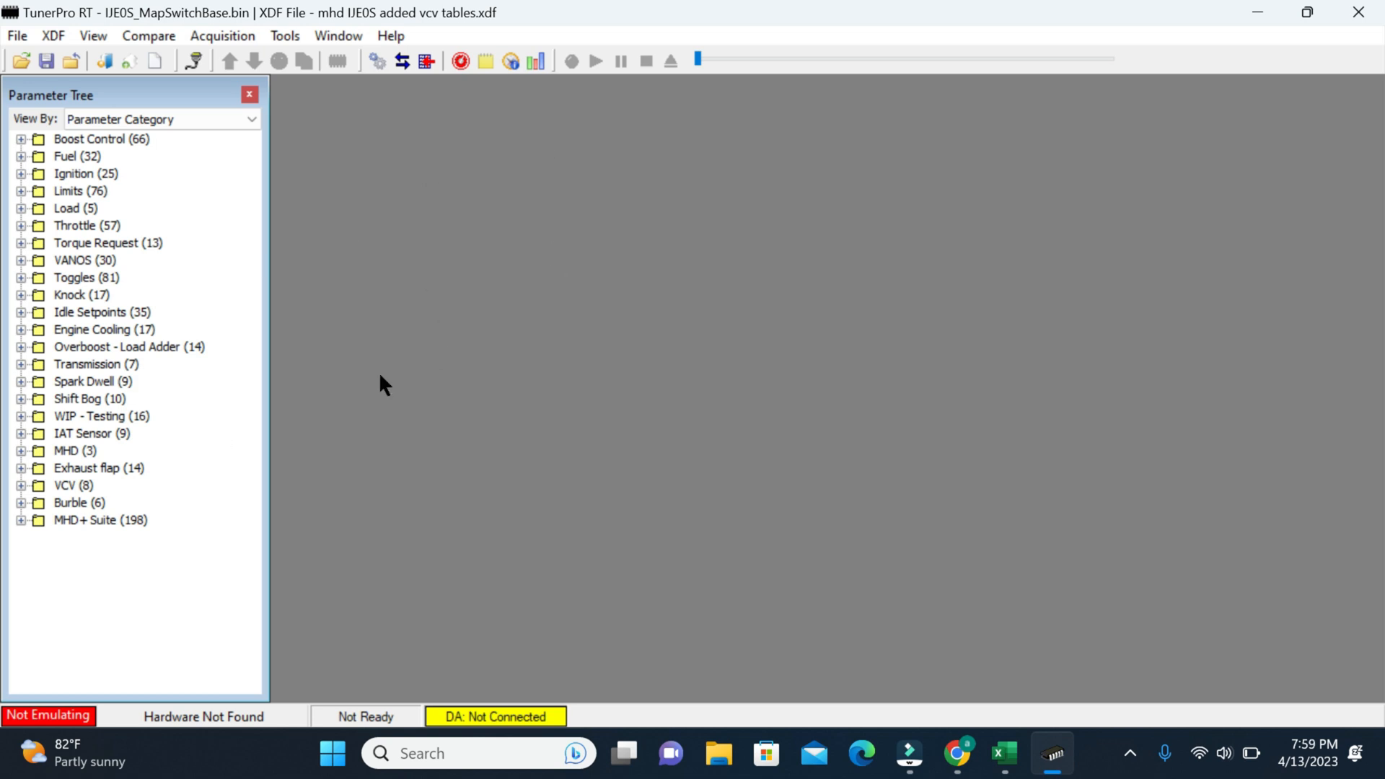
mouse_move(80, 99)
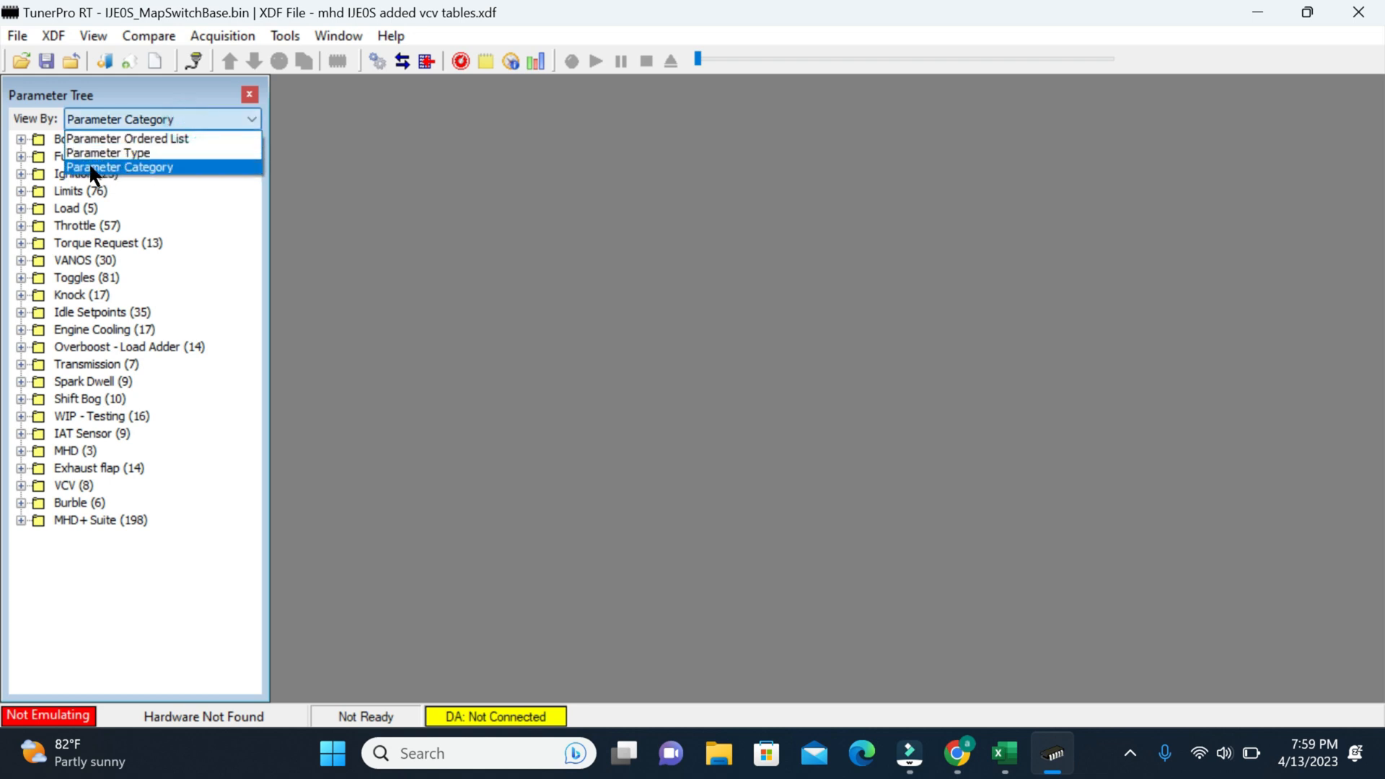
Group parameters by Parameter Category and expand Boost Control to show its MAP and boost tables
click(119, 167)
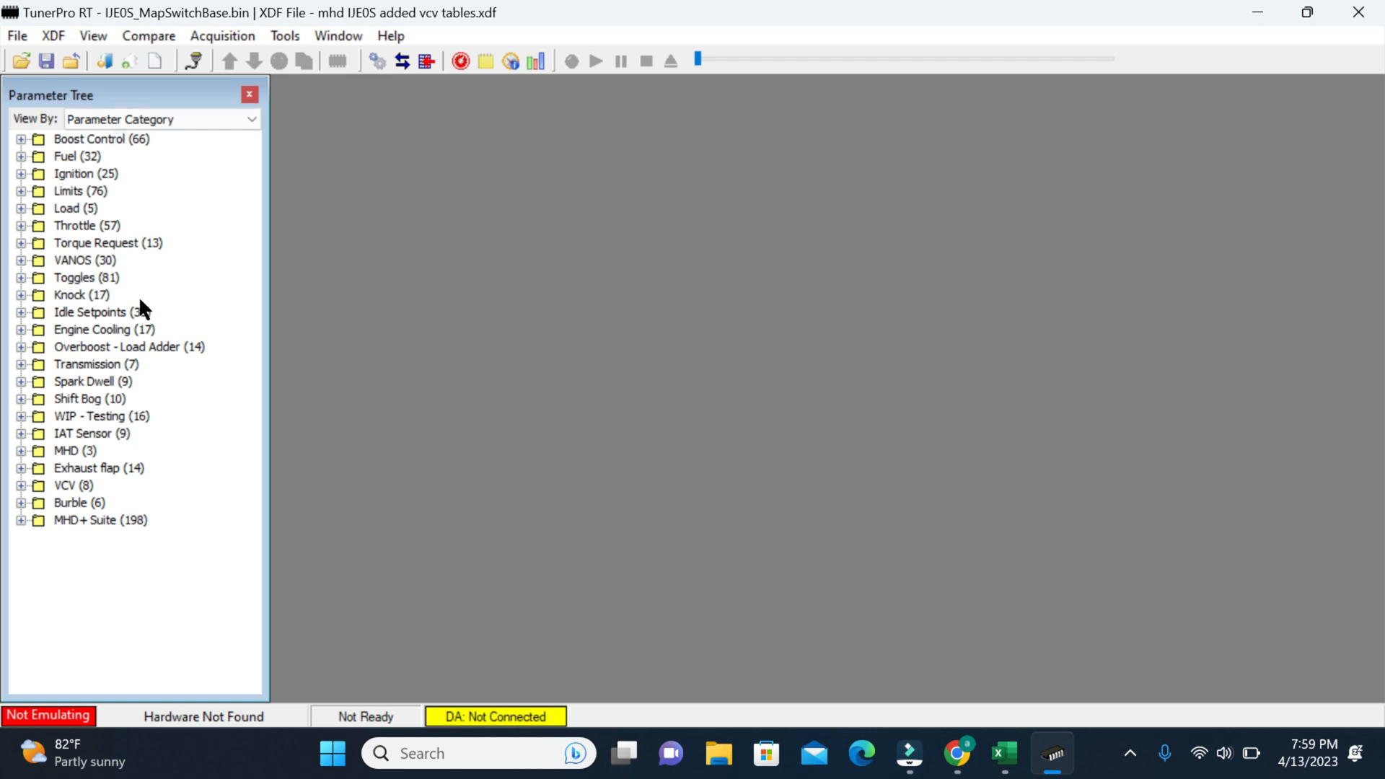
click(91, 36)
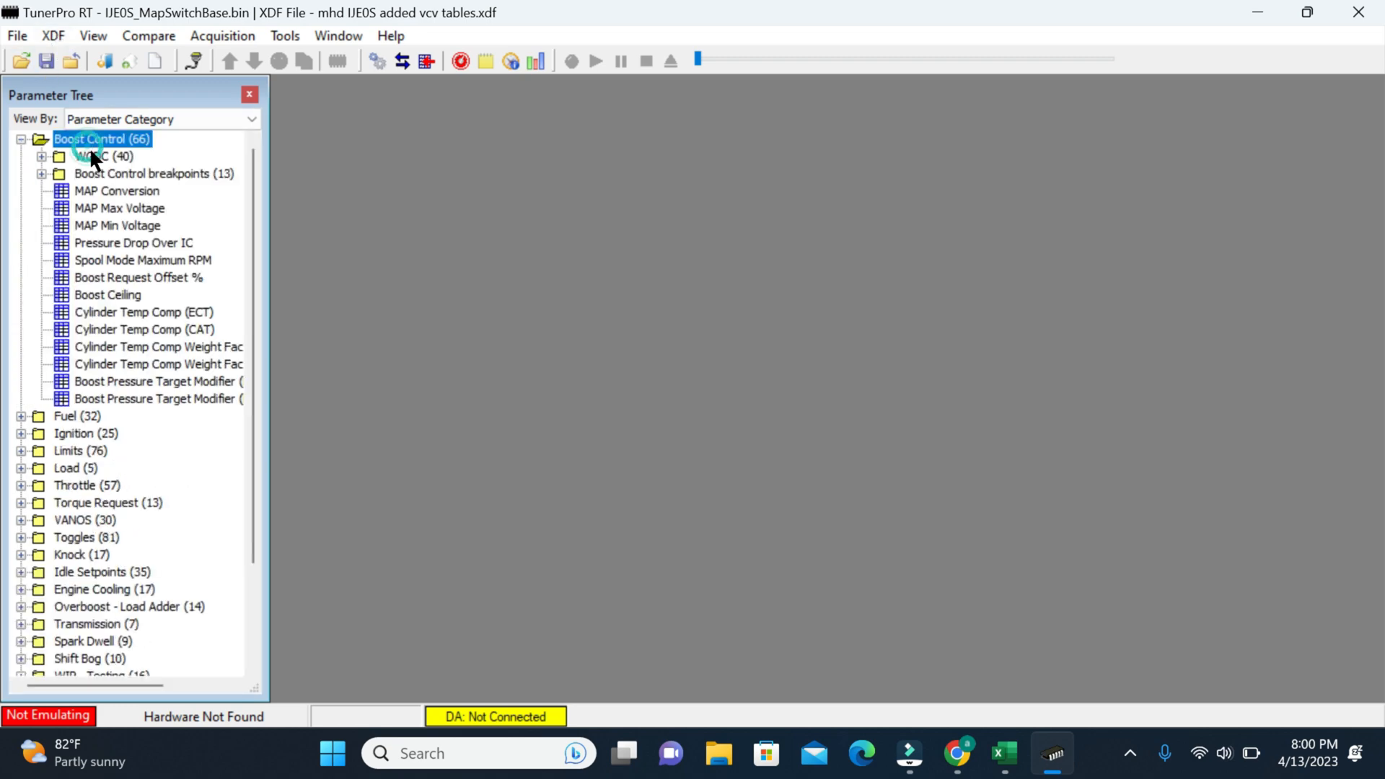
click(117, 191)
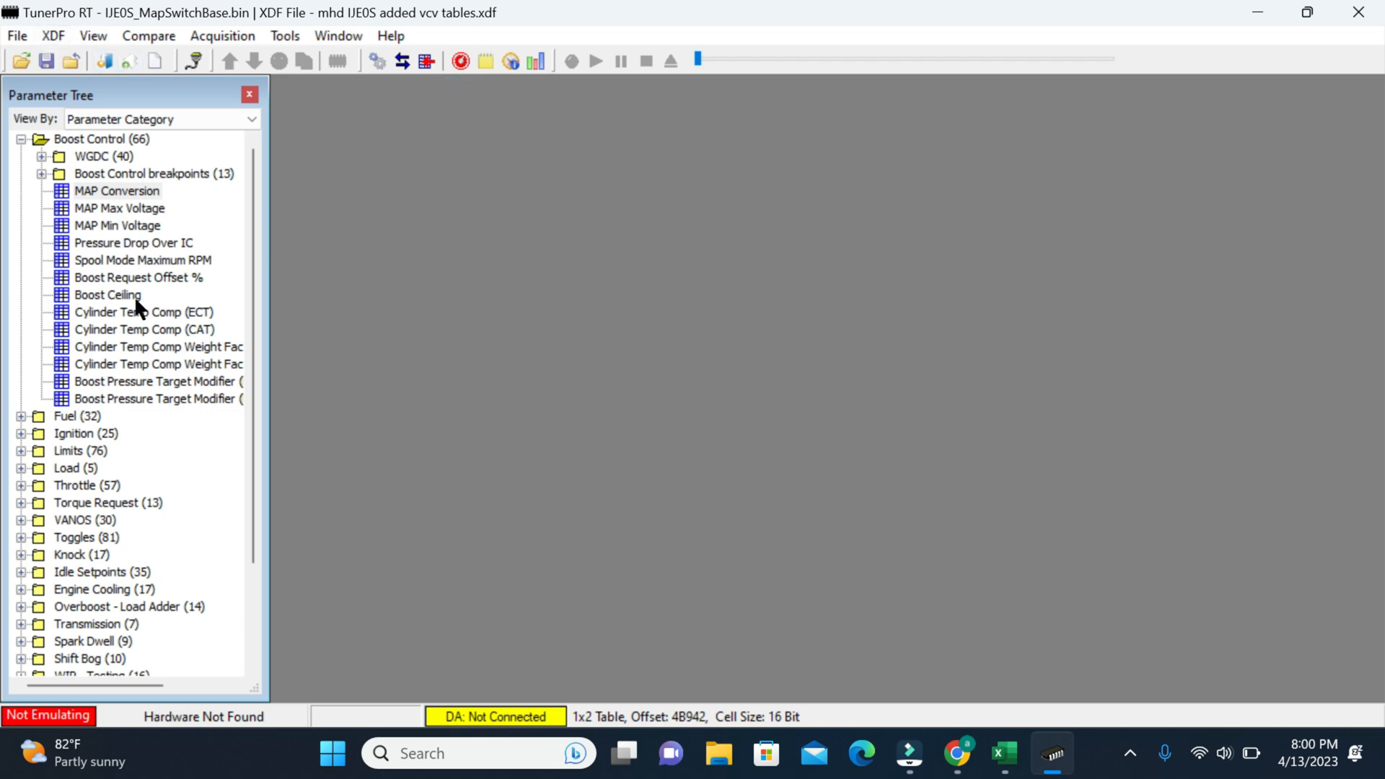
click(78, 416)
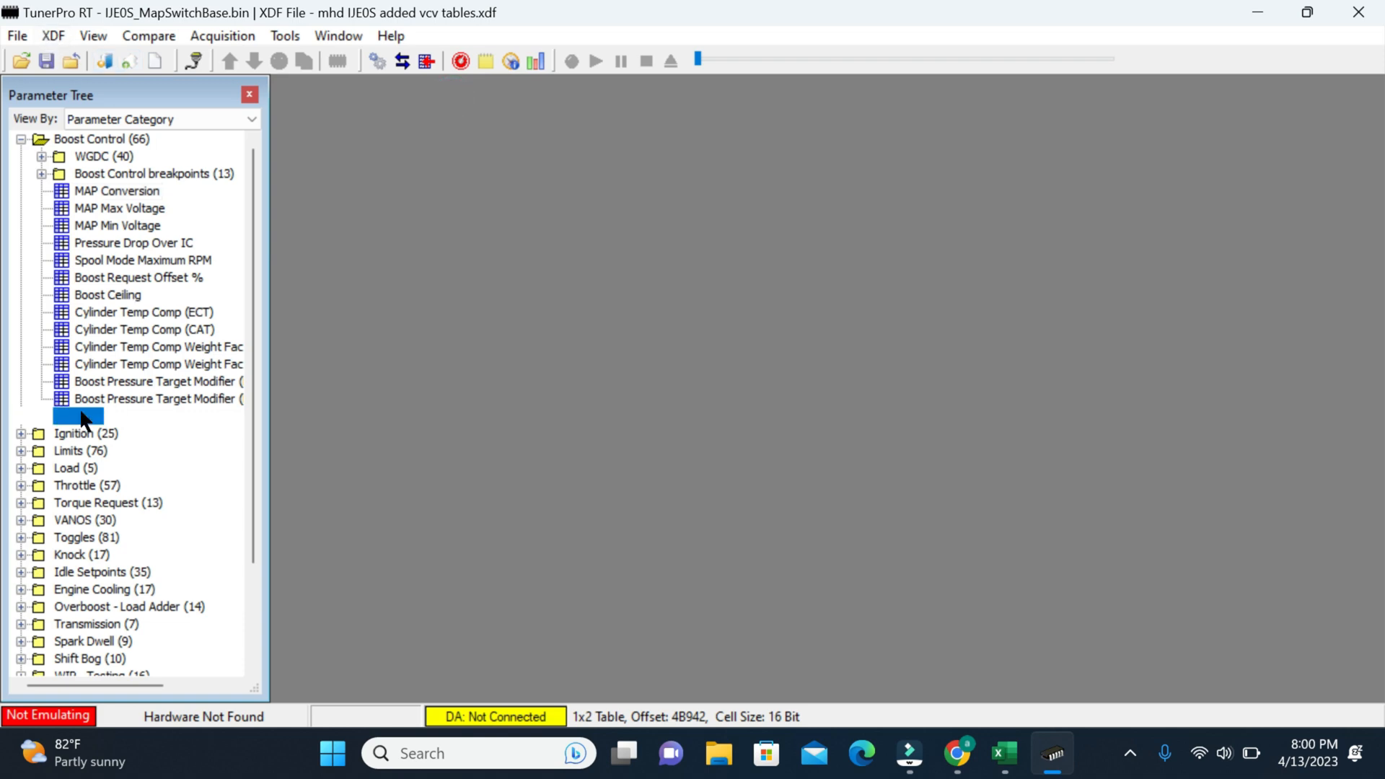
click(78, 415)
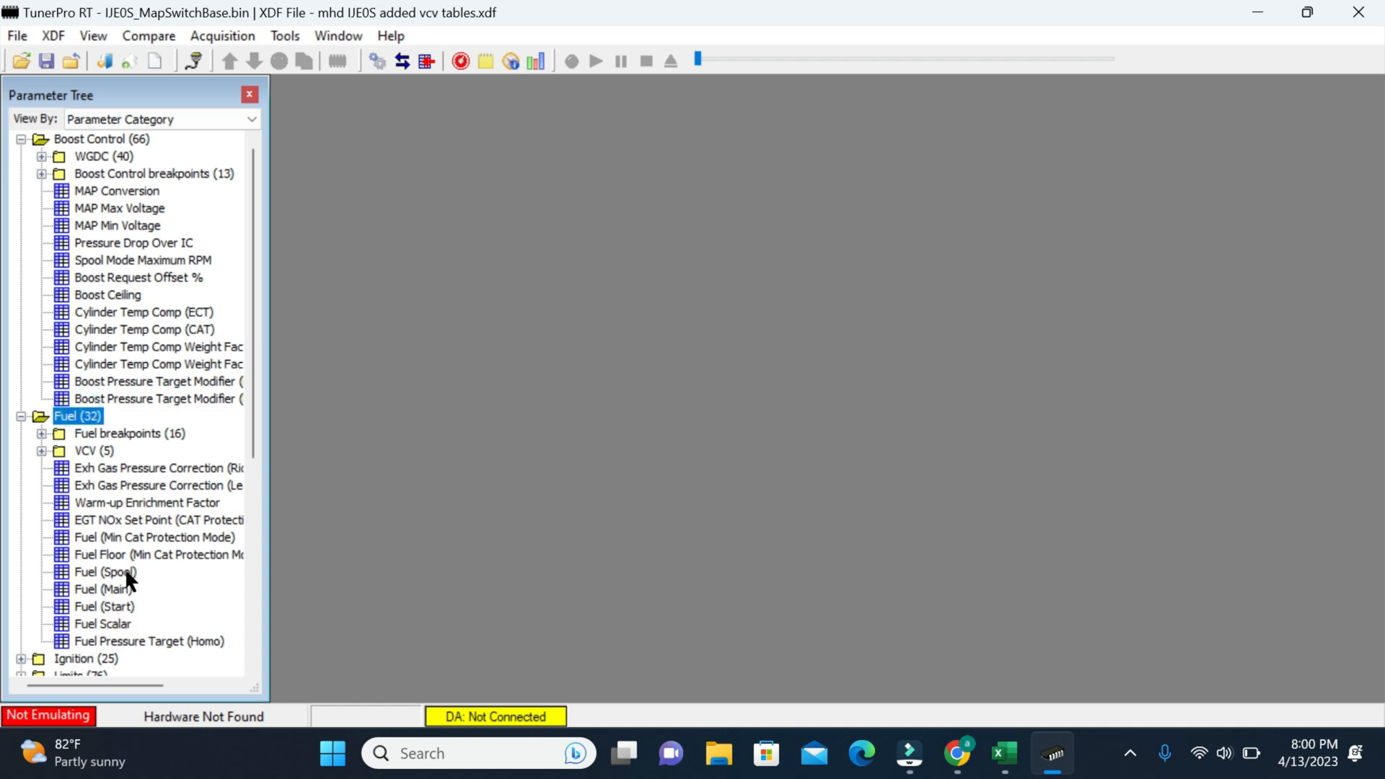
double_click(103, 606)
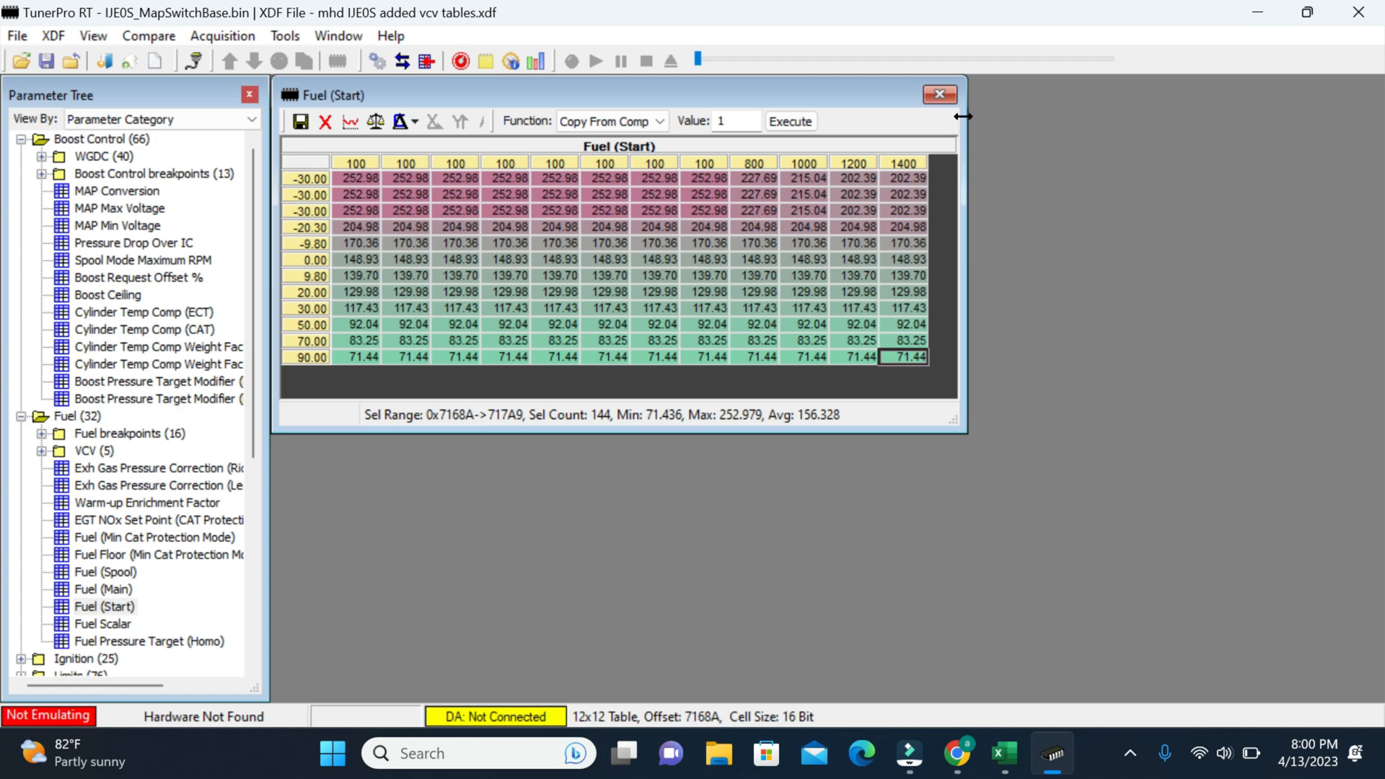
mouse_move(940, 94)
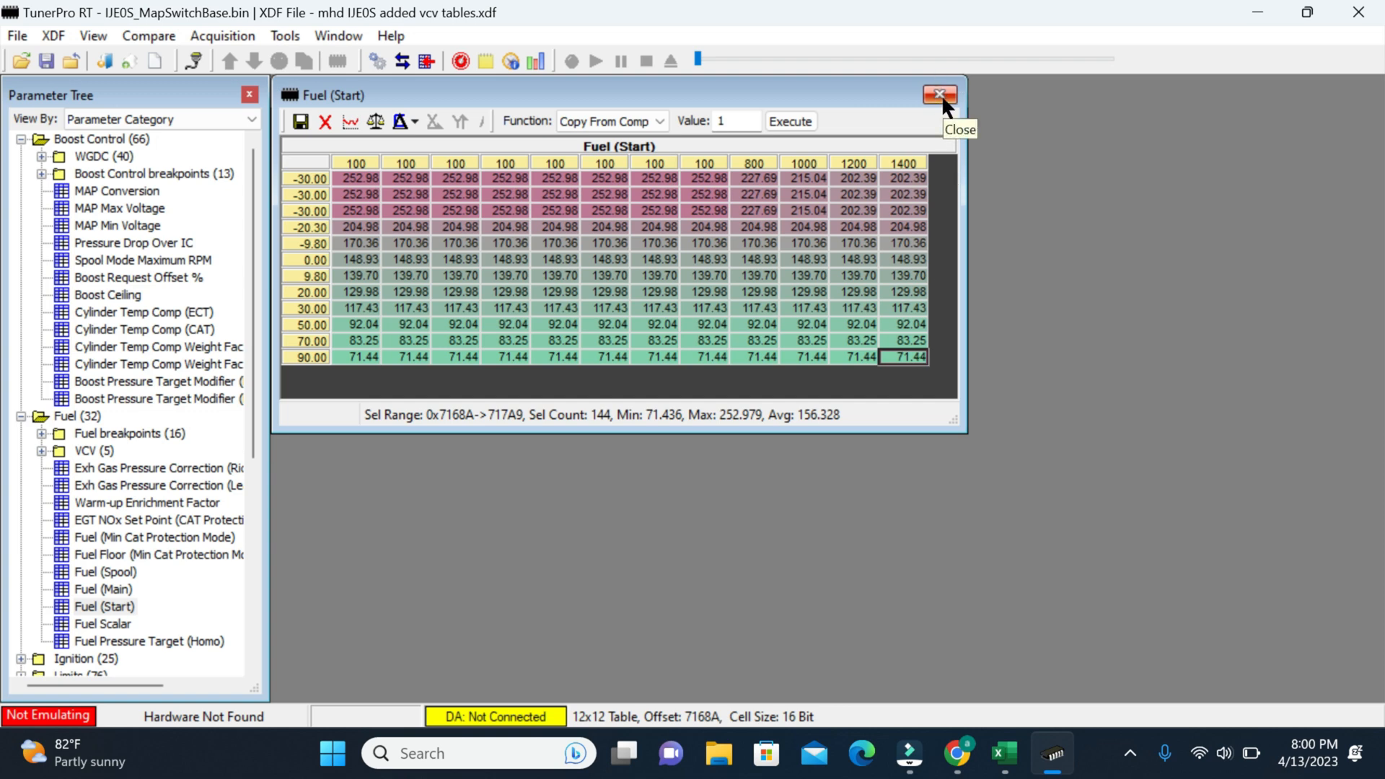
mouse_move(693, 263)
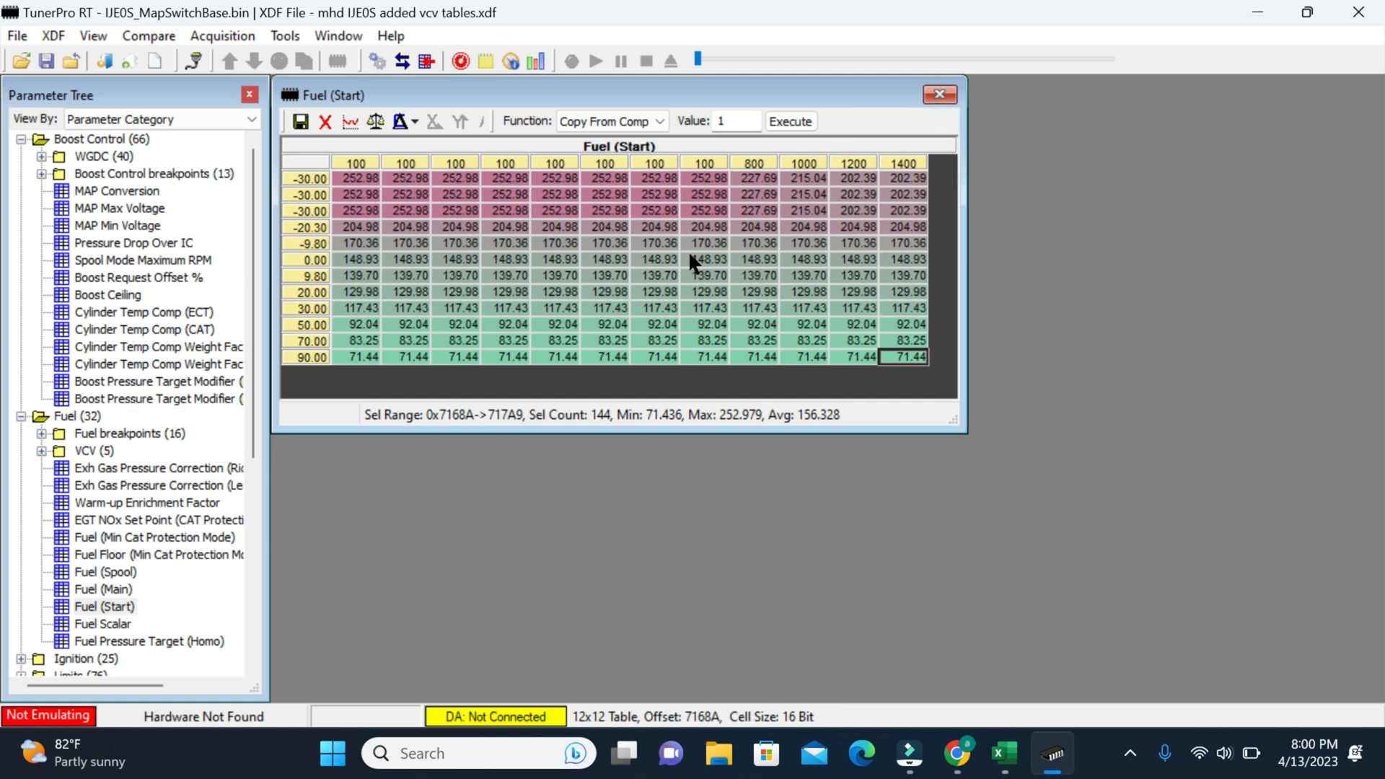
mouse_move(940, 95)
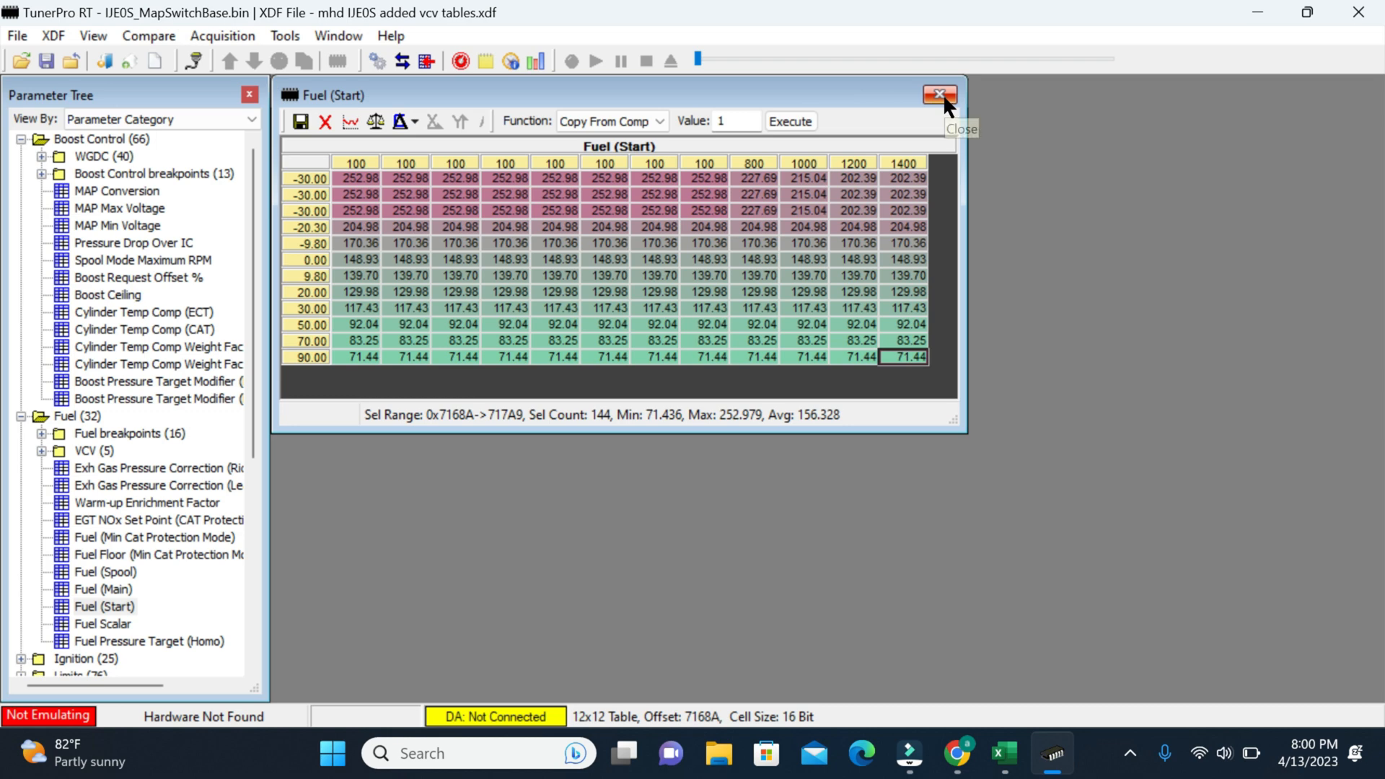
click(939, 95)
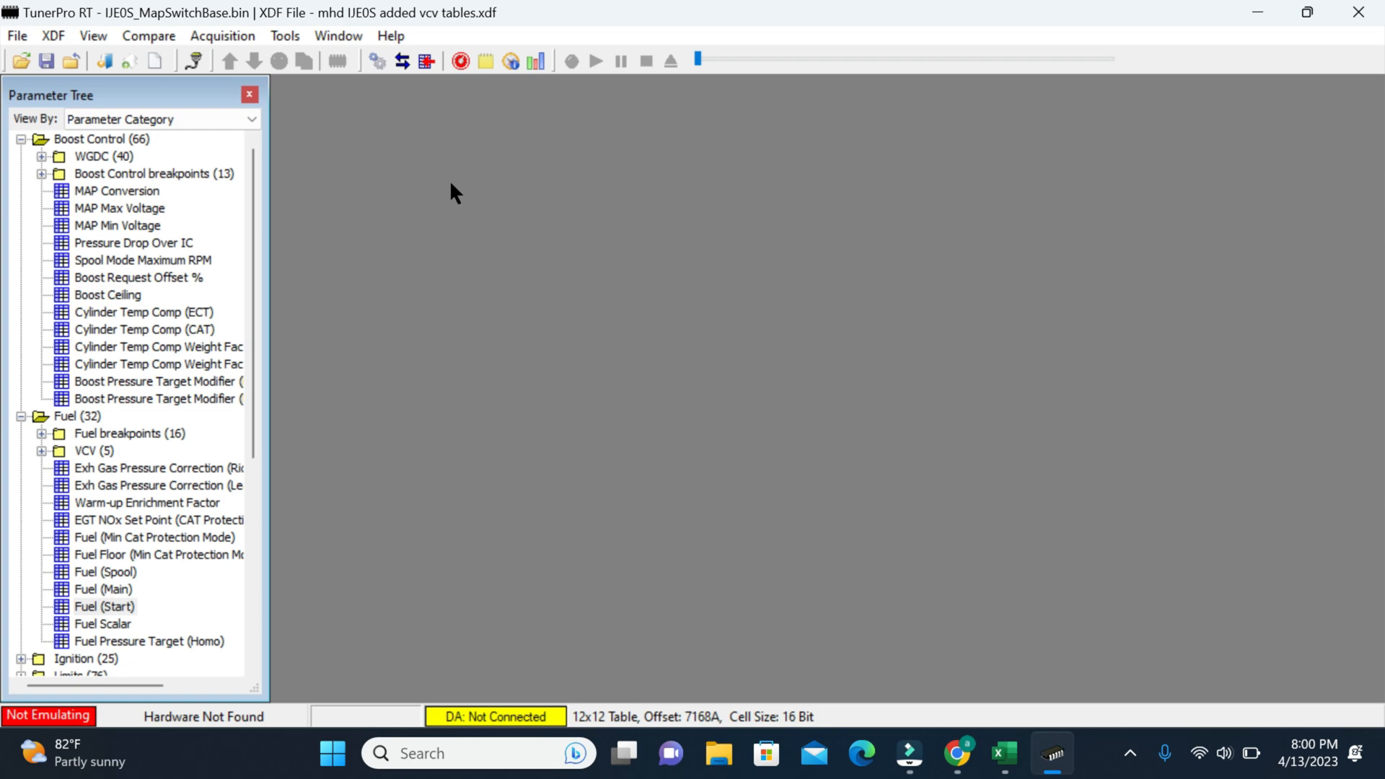
mouse_move(370, 97)
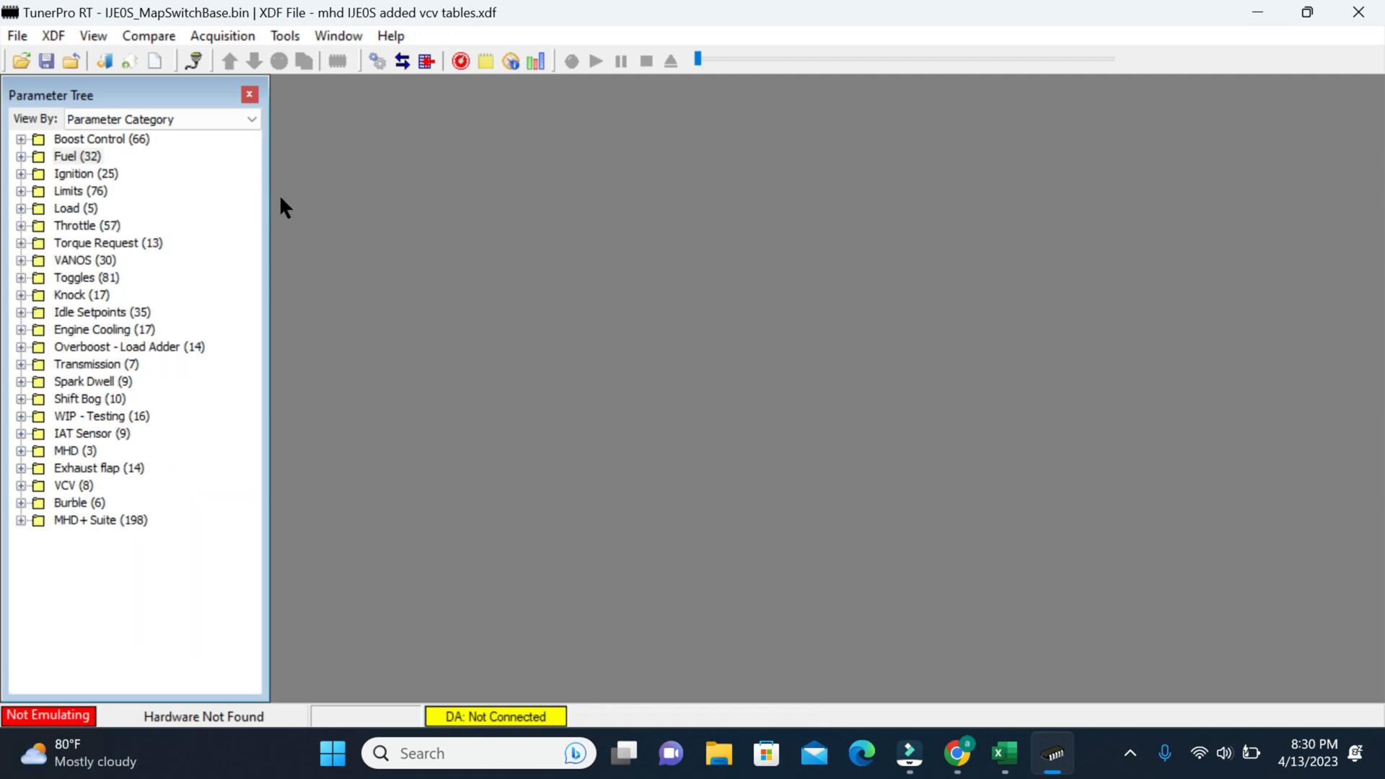
Select the IJE0S XDF from the BMW-XDFs-master\BMW-XDFs-master\N54 folder
click(52, 36)
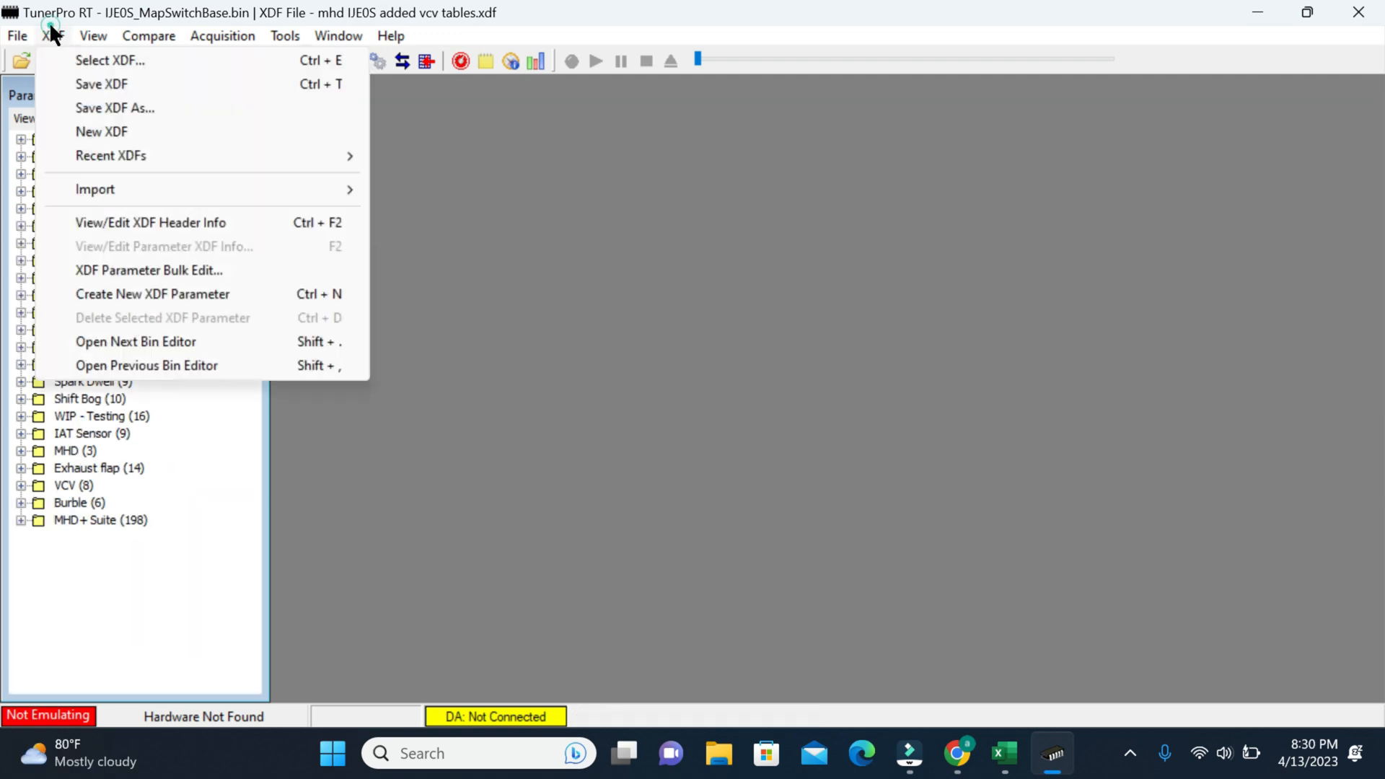
click(110, 60)
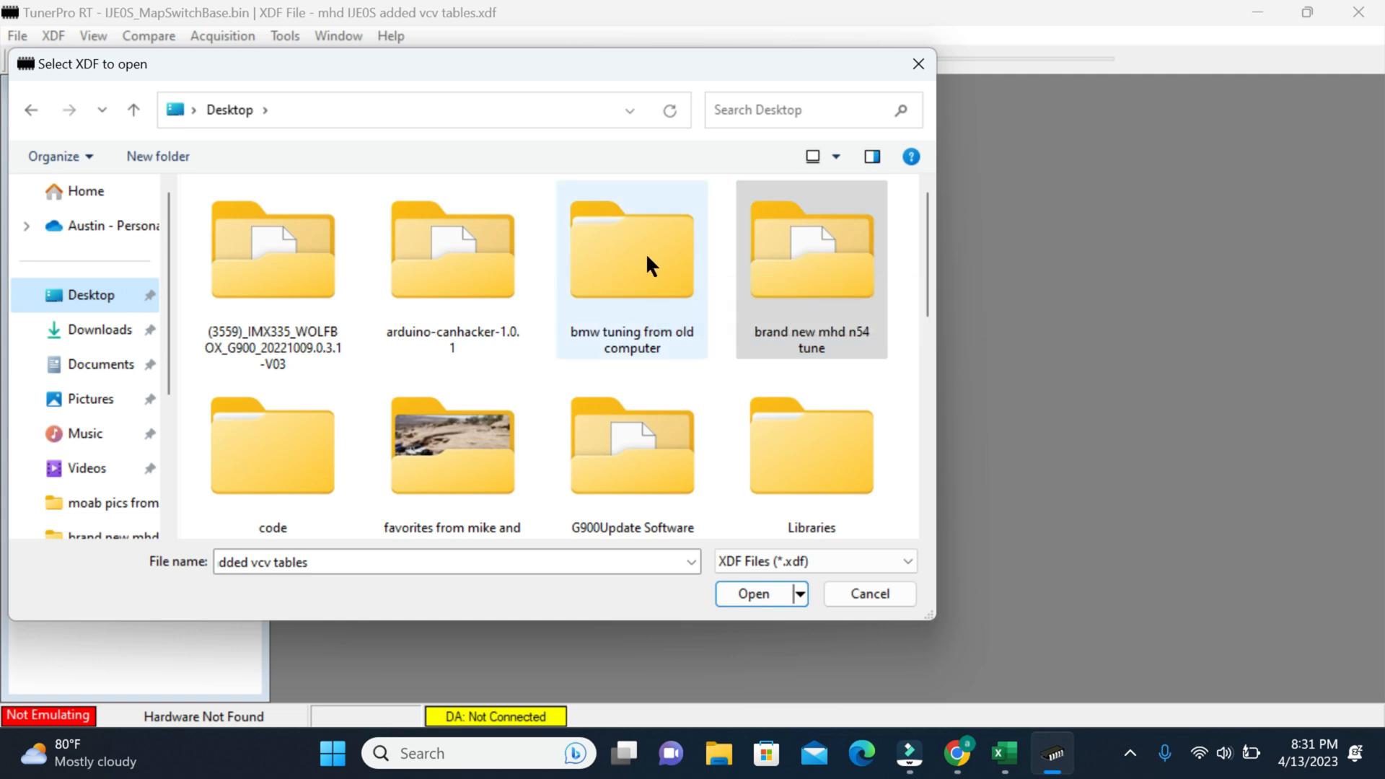
double_click(630, 250)
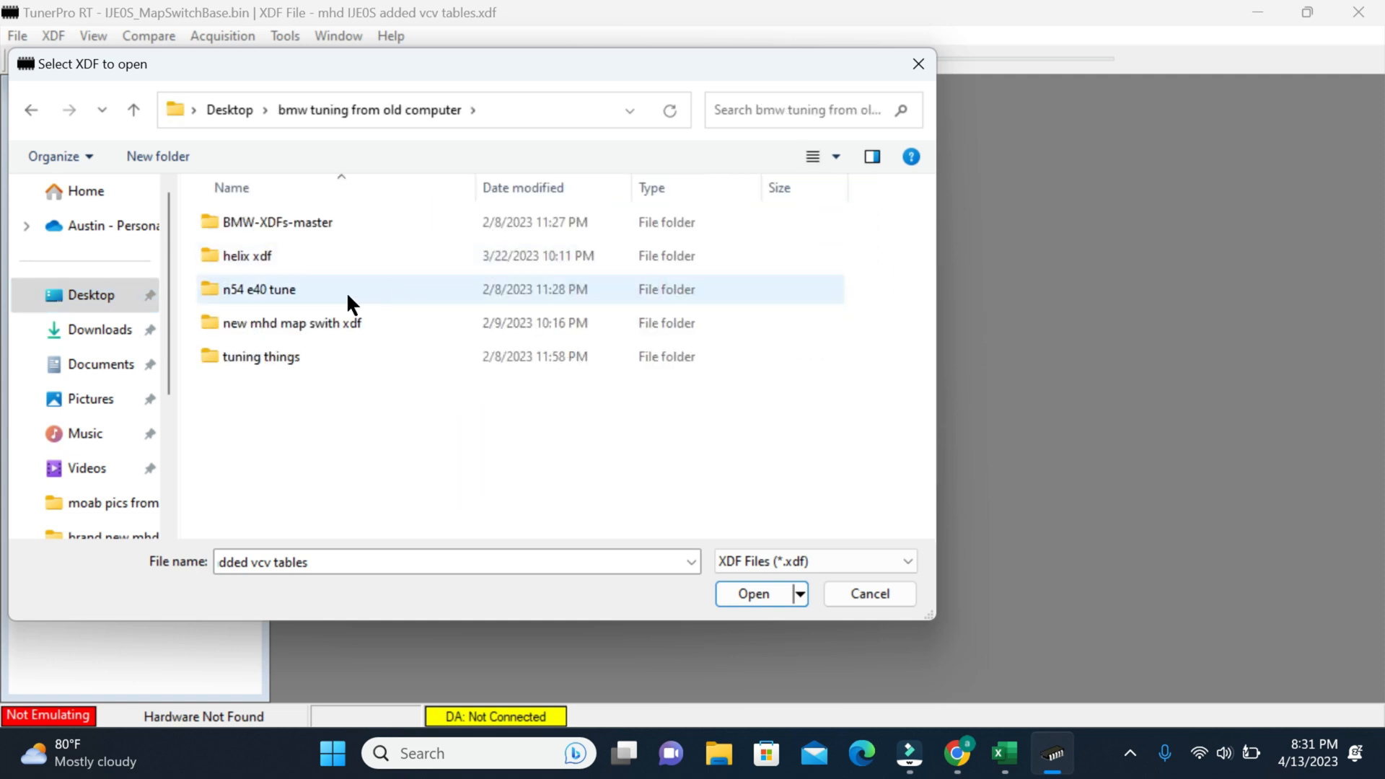
double_click(291, 323)
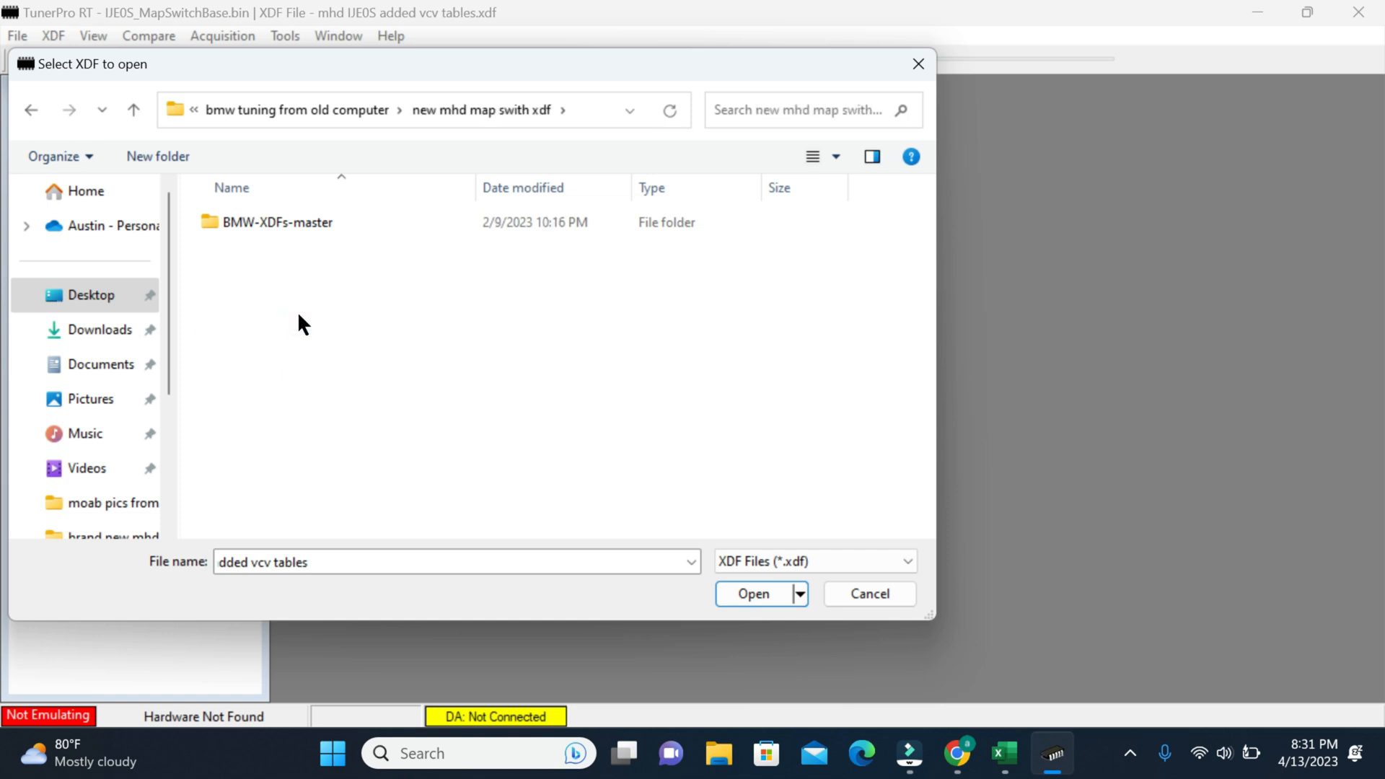
double_click(277, 222)
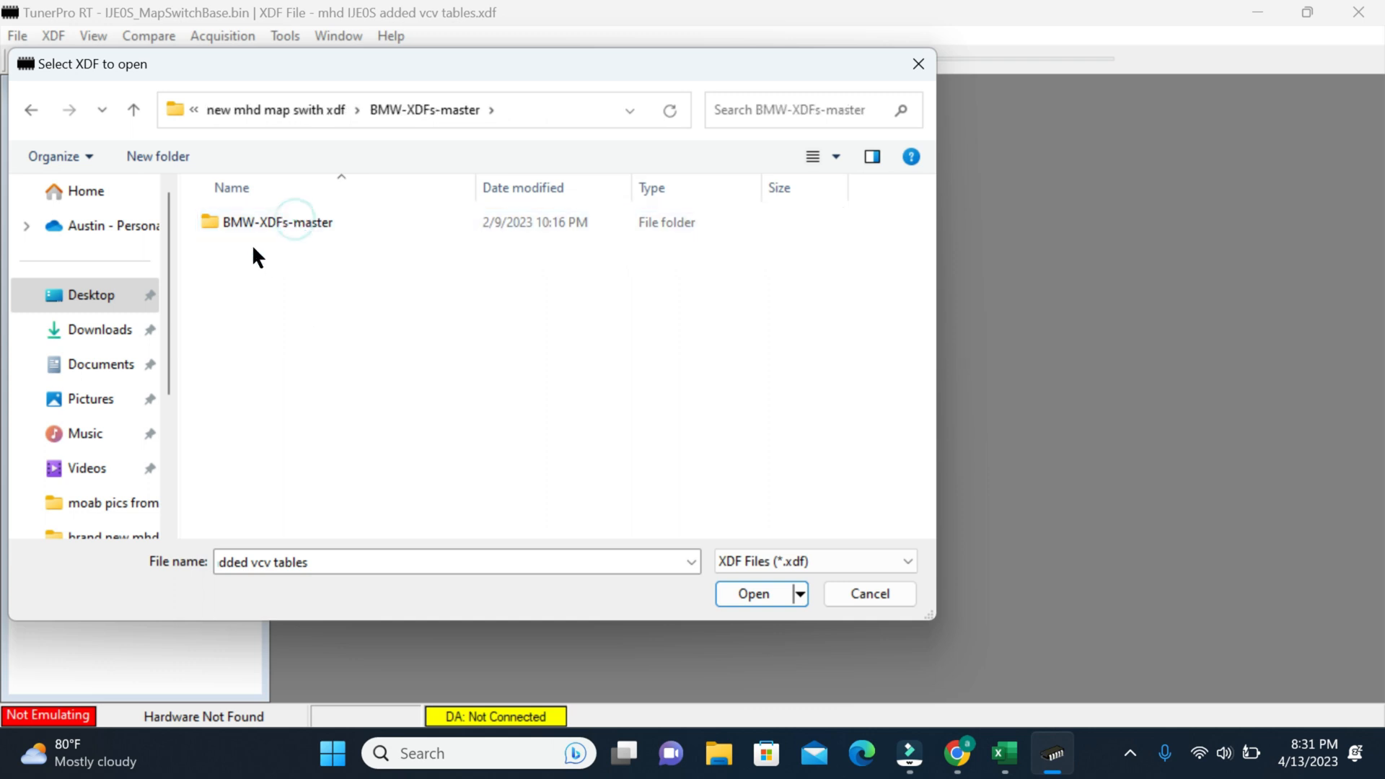
double_click(277, 222)
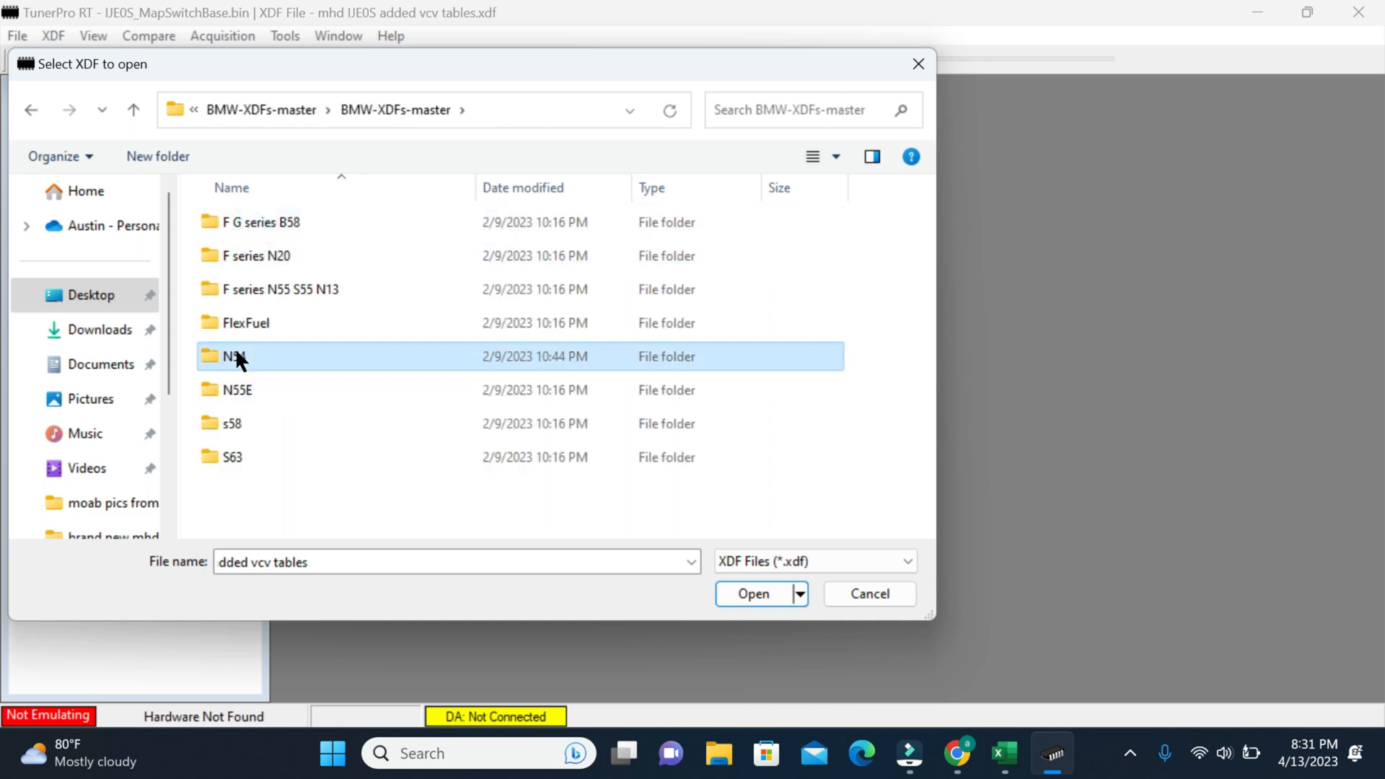
double_click(235, 356)
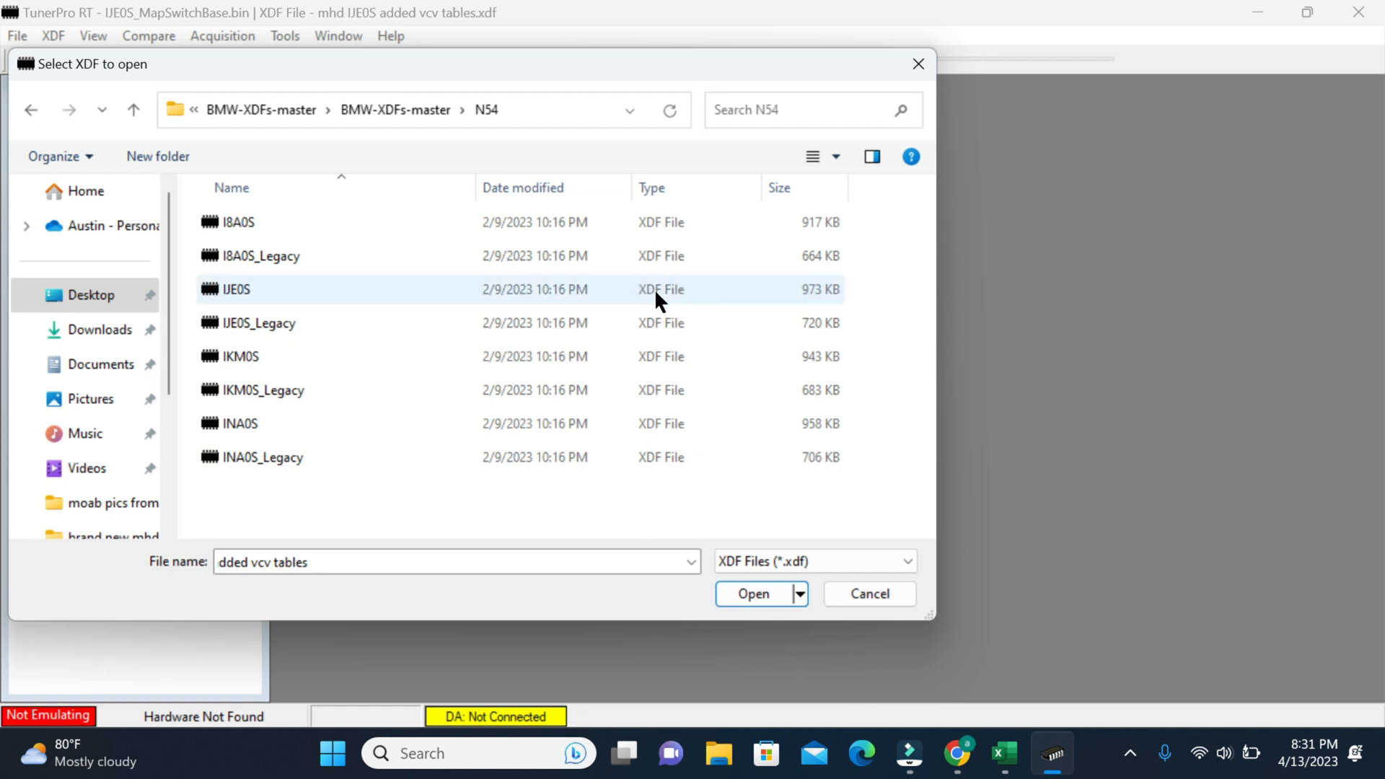
mouse_move(244, 299)
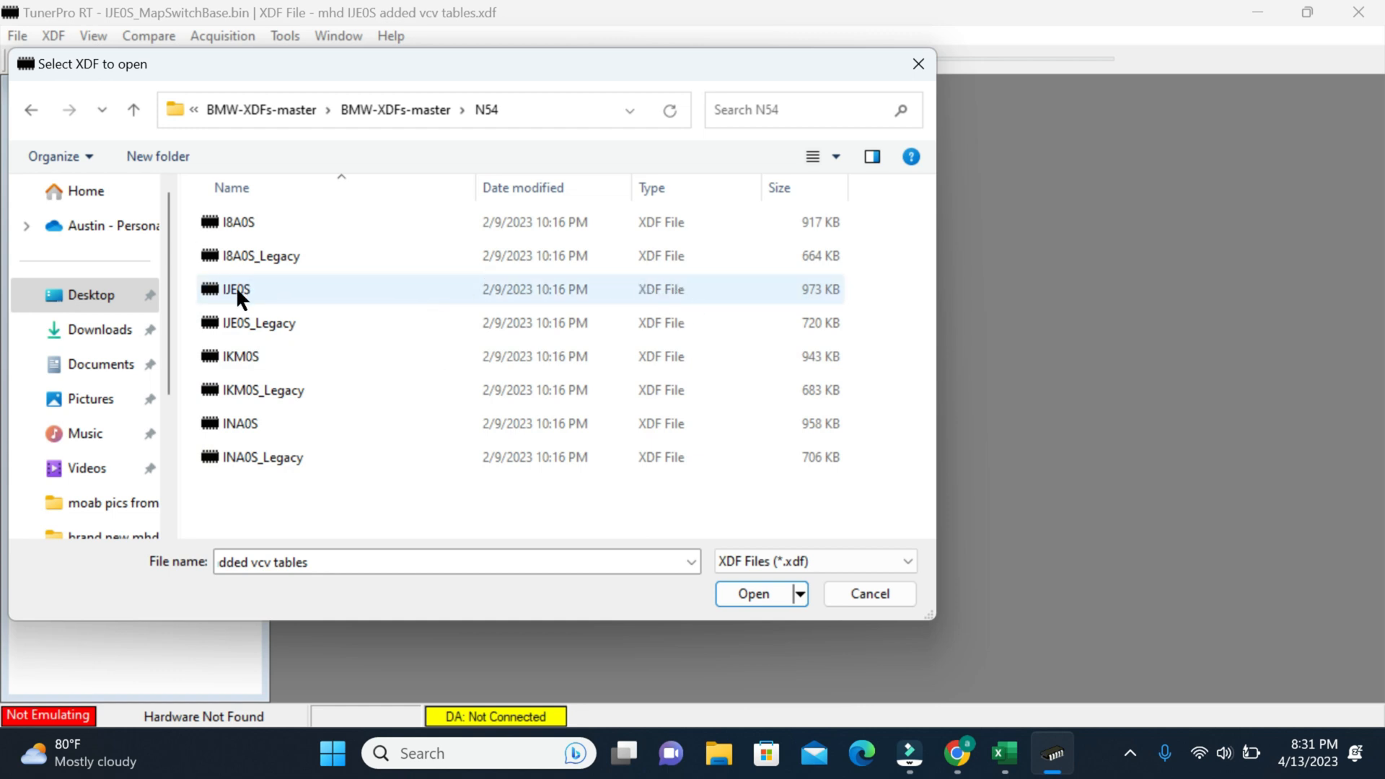
click(751, 593)
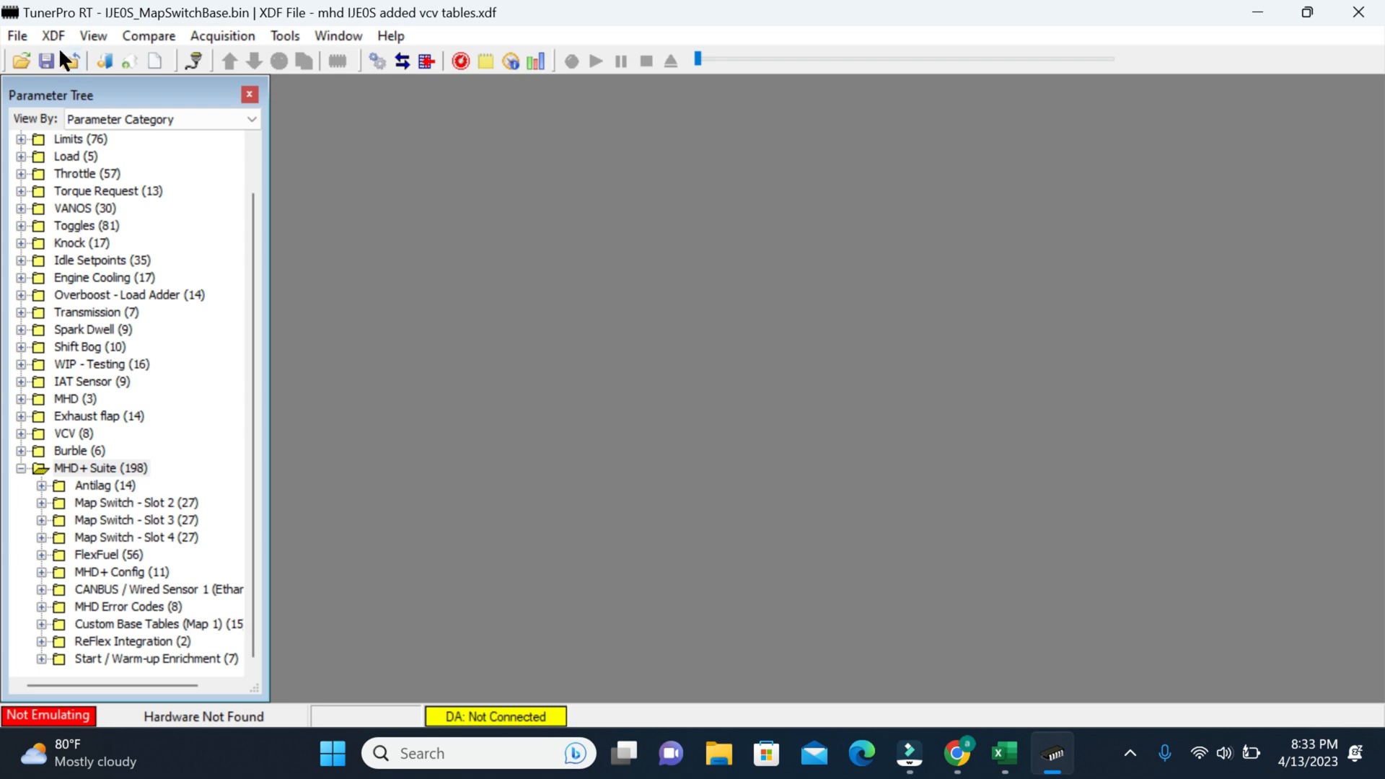
mouse_move(66, 60)
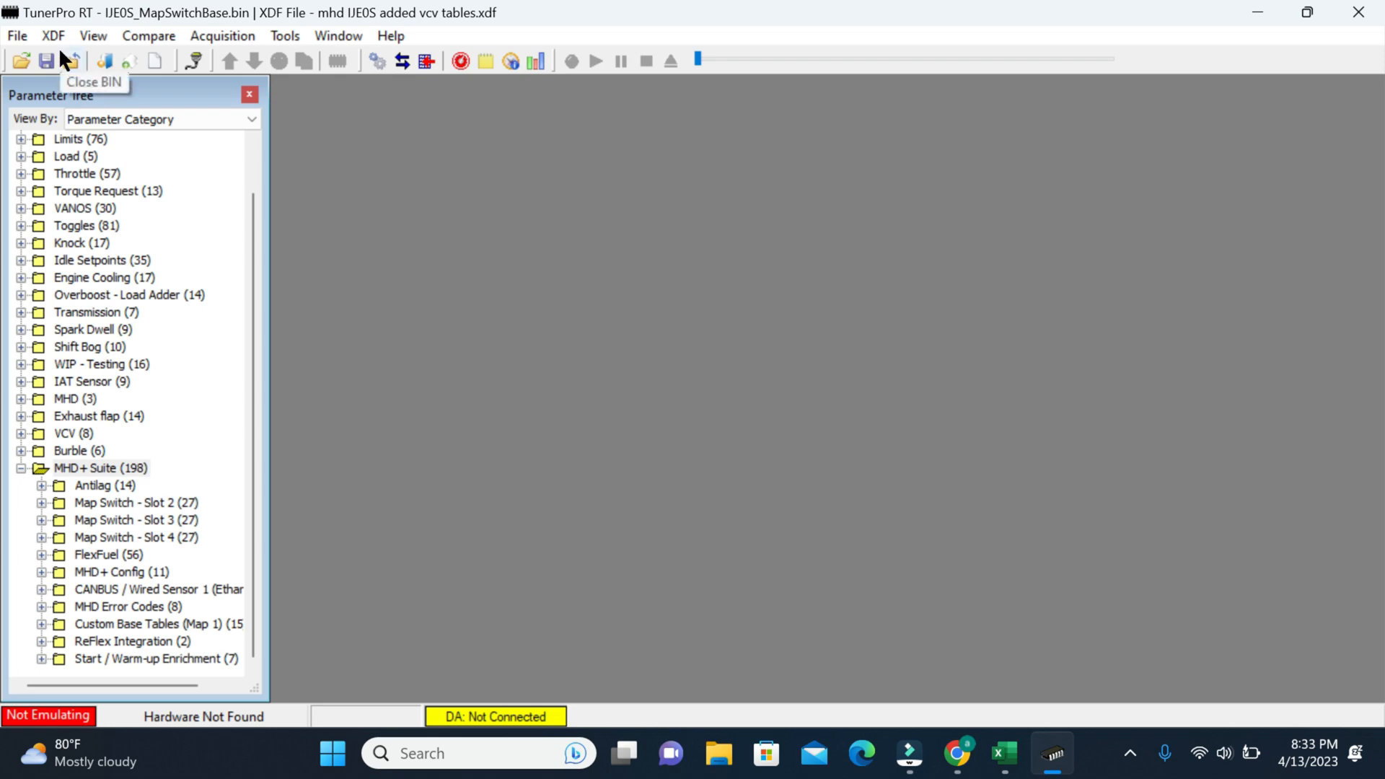
Open IJE0S_MapSwitchBase.bin from the BMW-XDFs N54 folder as the working bin
click(16, 35)
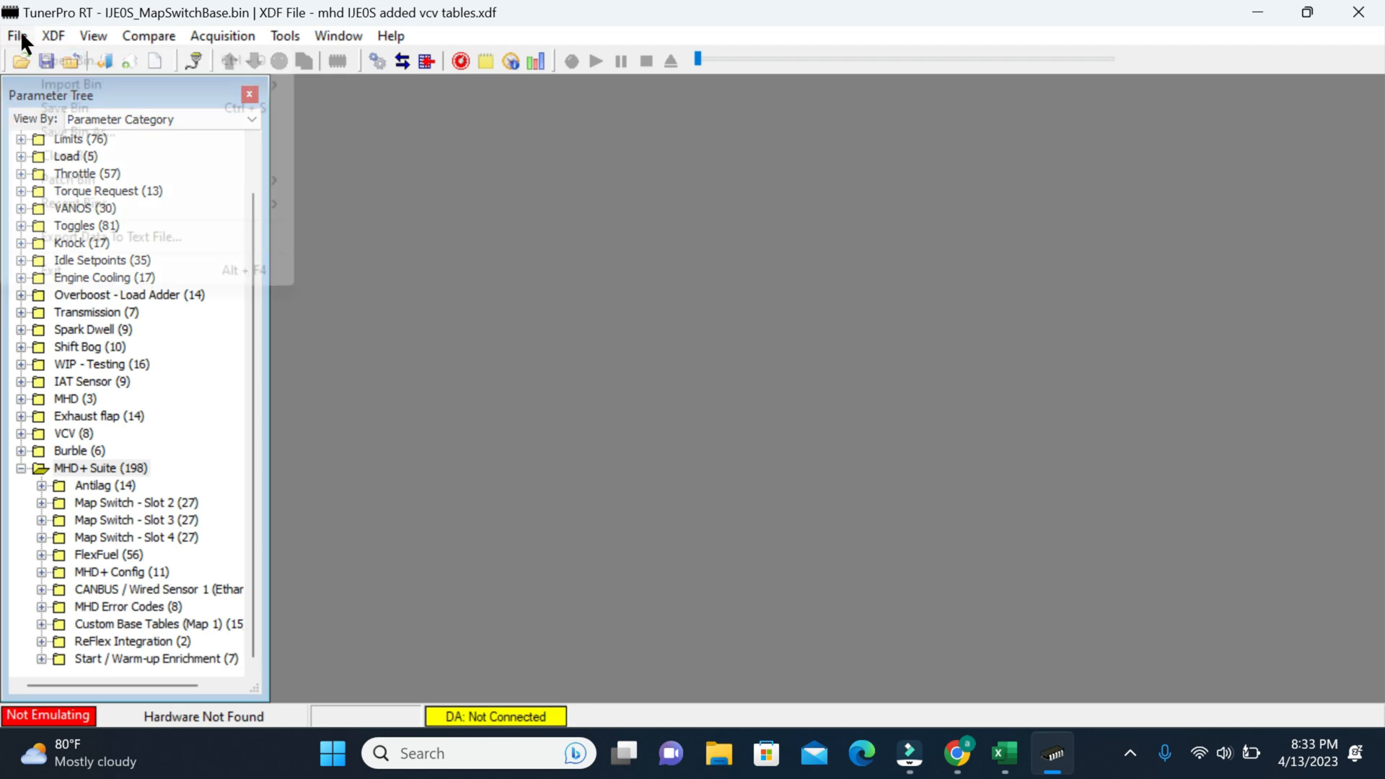
click(16, 35)
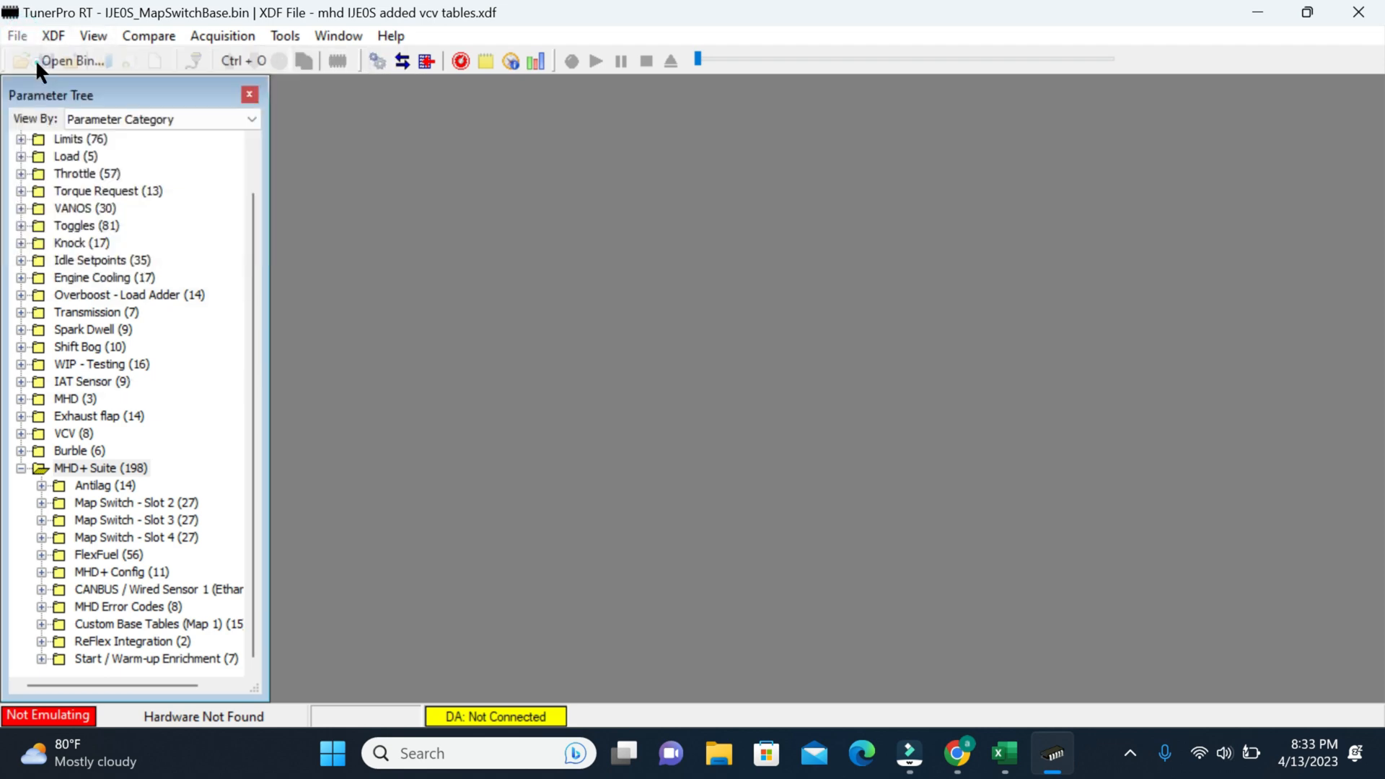
click(71, 60)
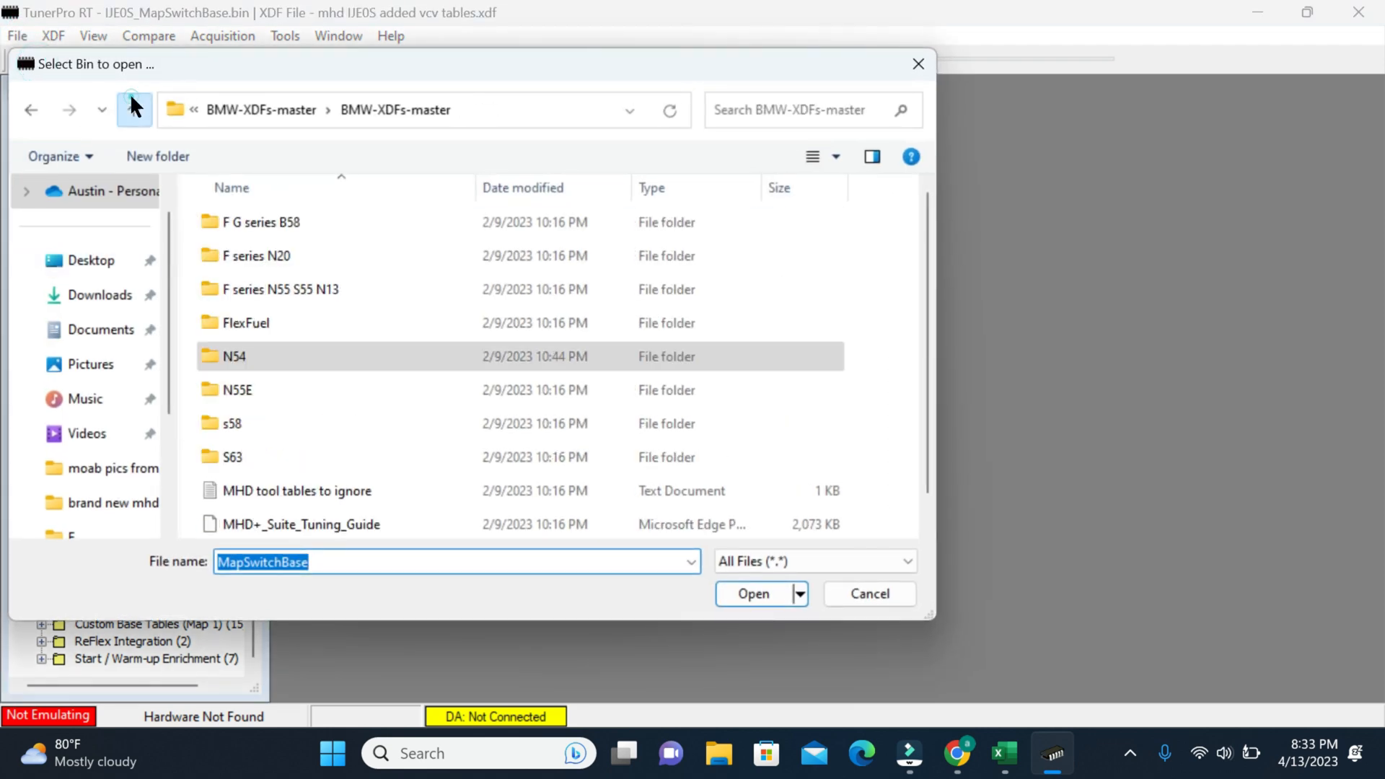
click(133, 110)
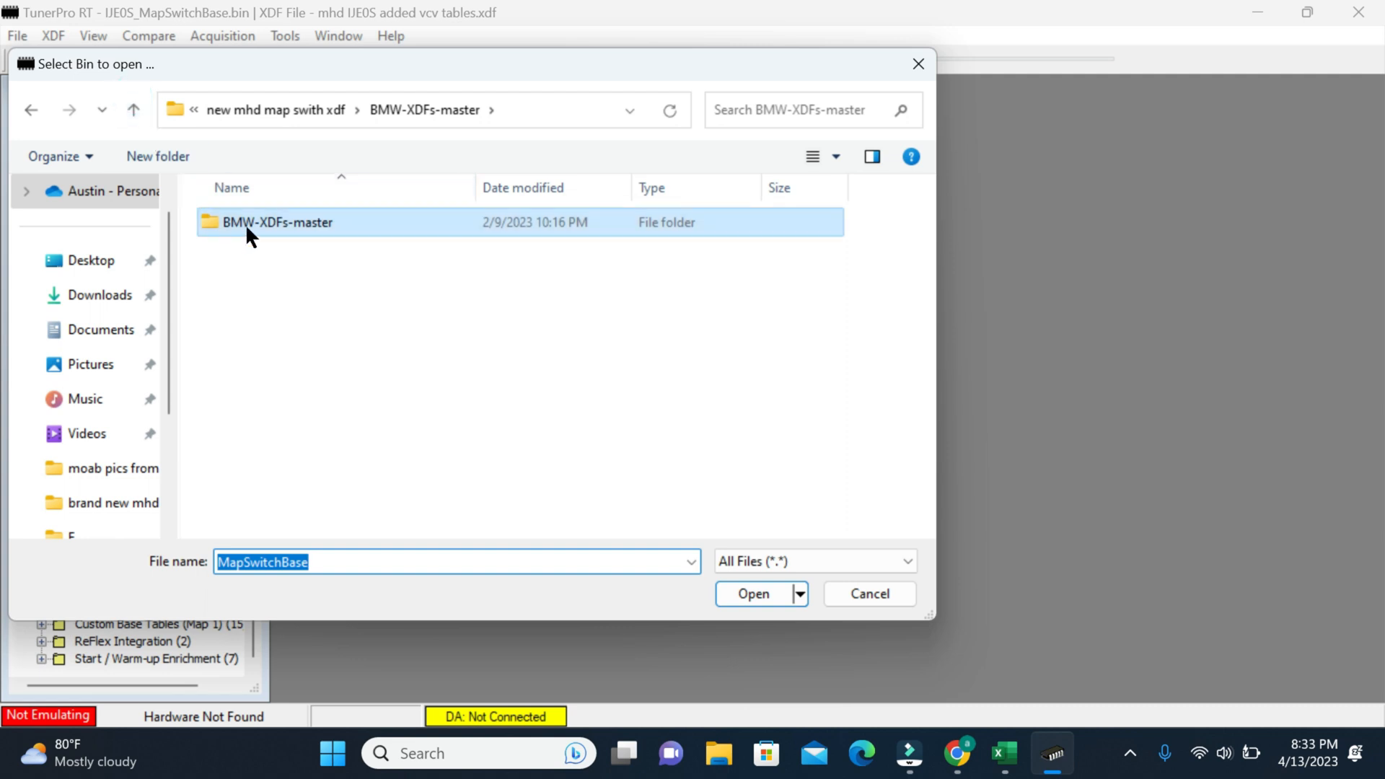
double_click(277, 221)
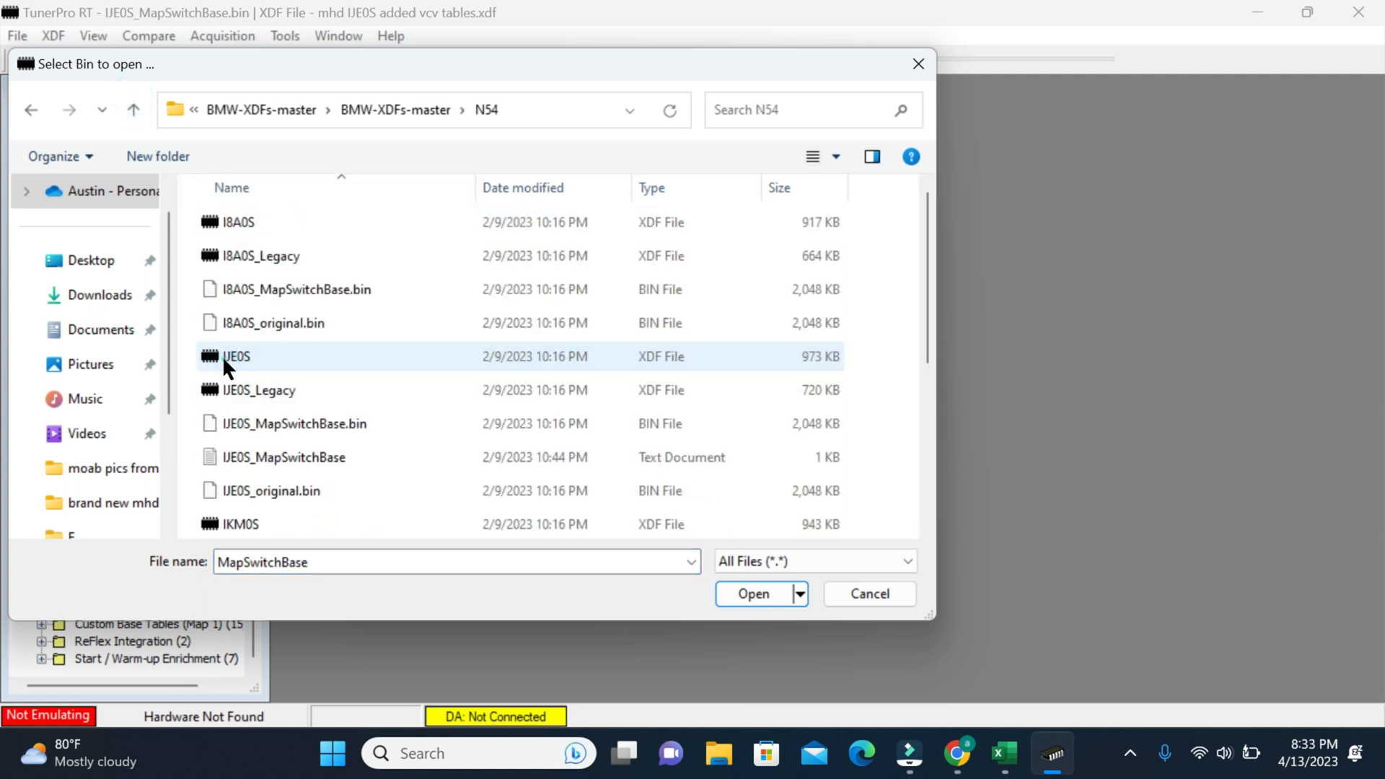
click(260, 390)
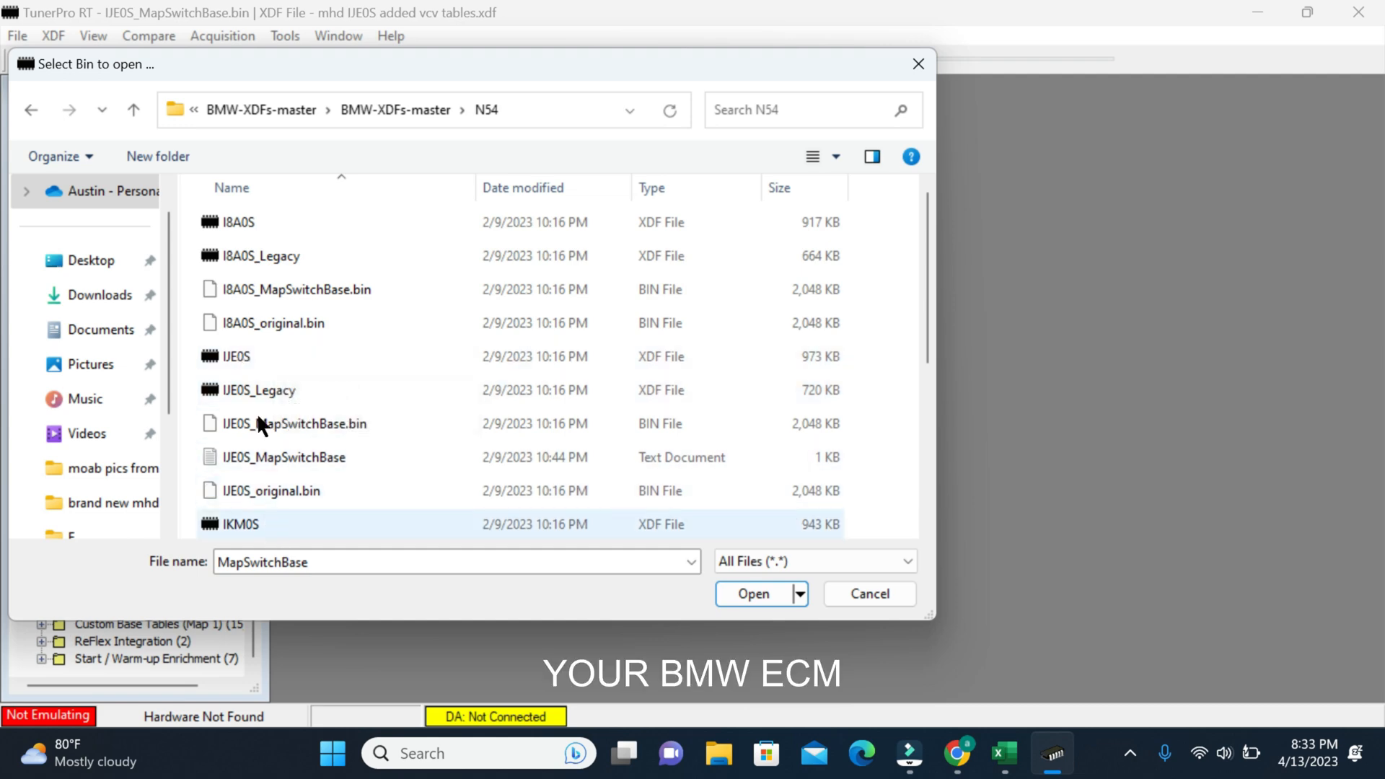
click(235, 356)
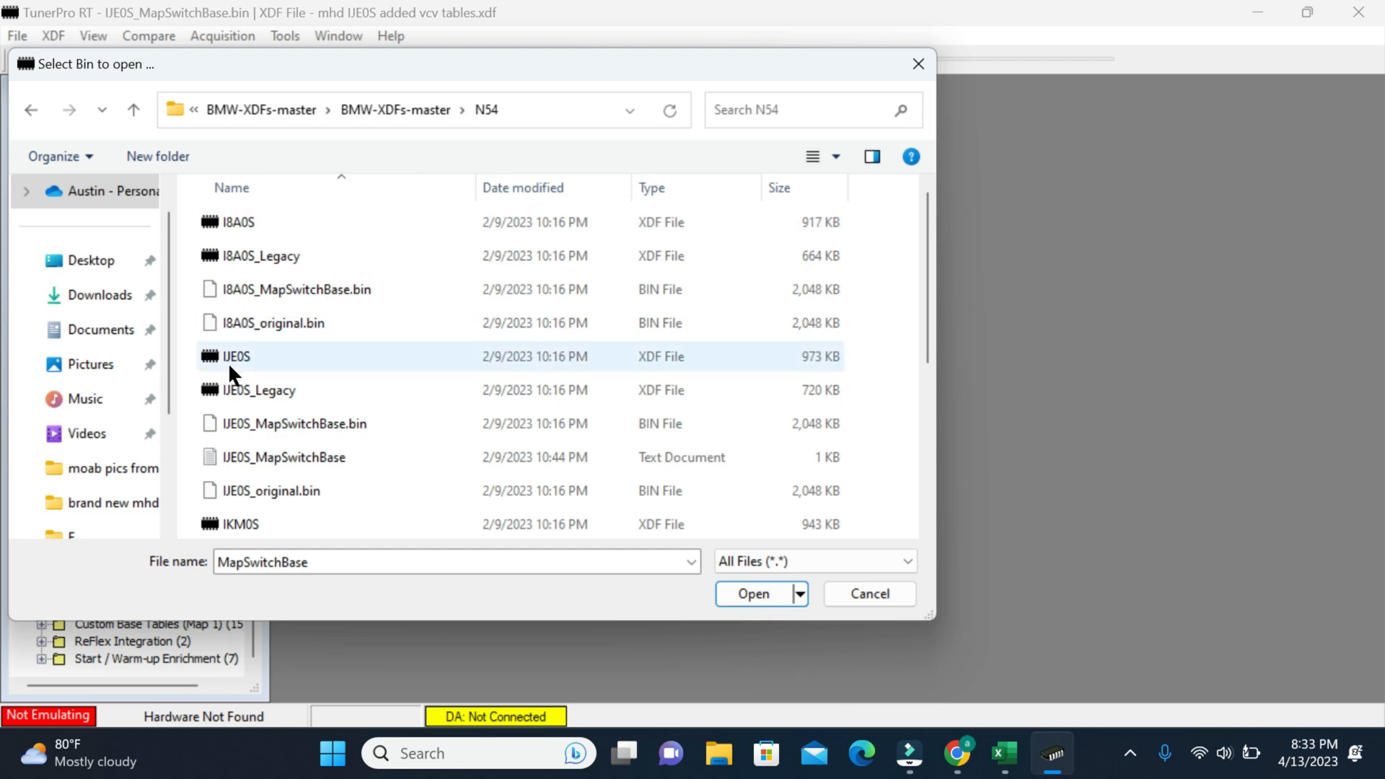
mouse_move(535, 373)
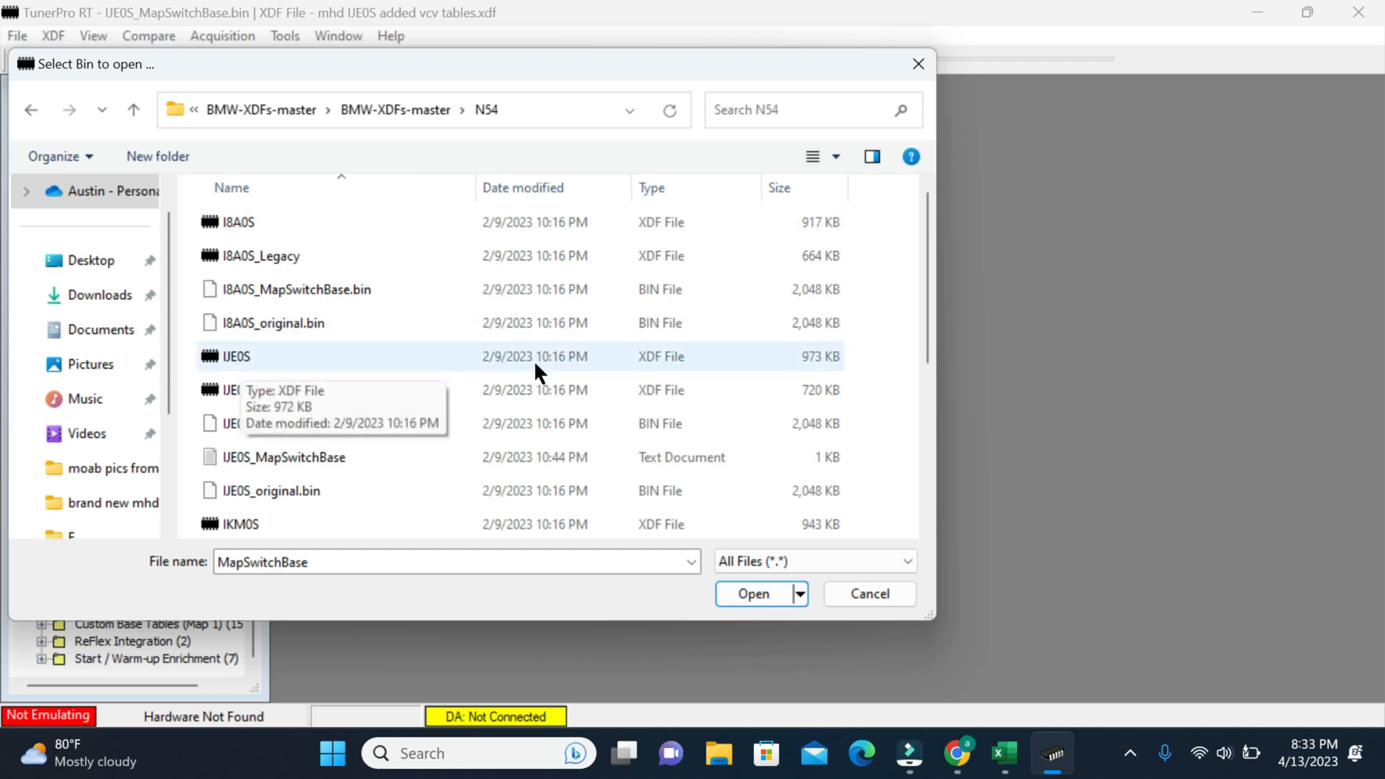
mouse_move(296, 434)
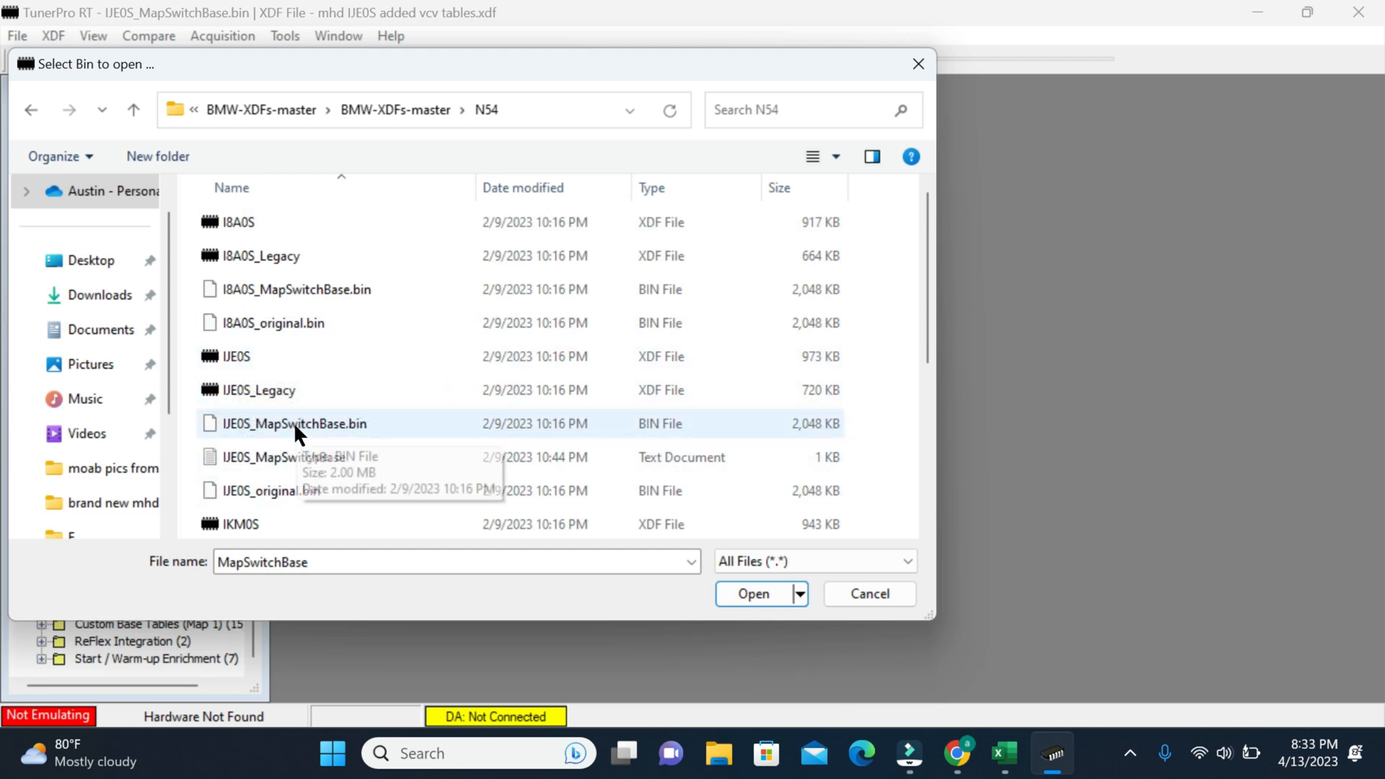
click(752, 593)
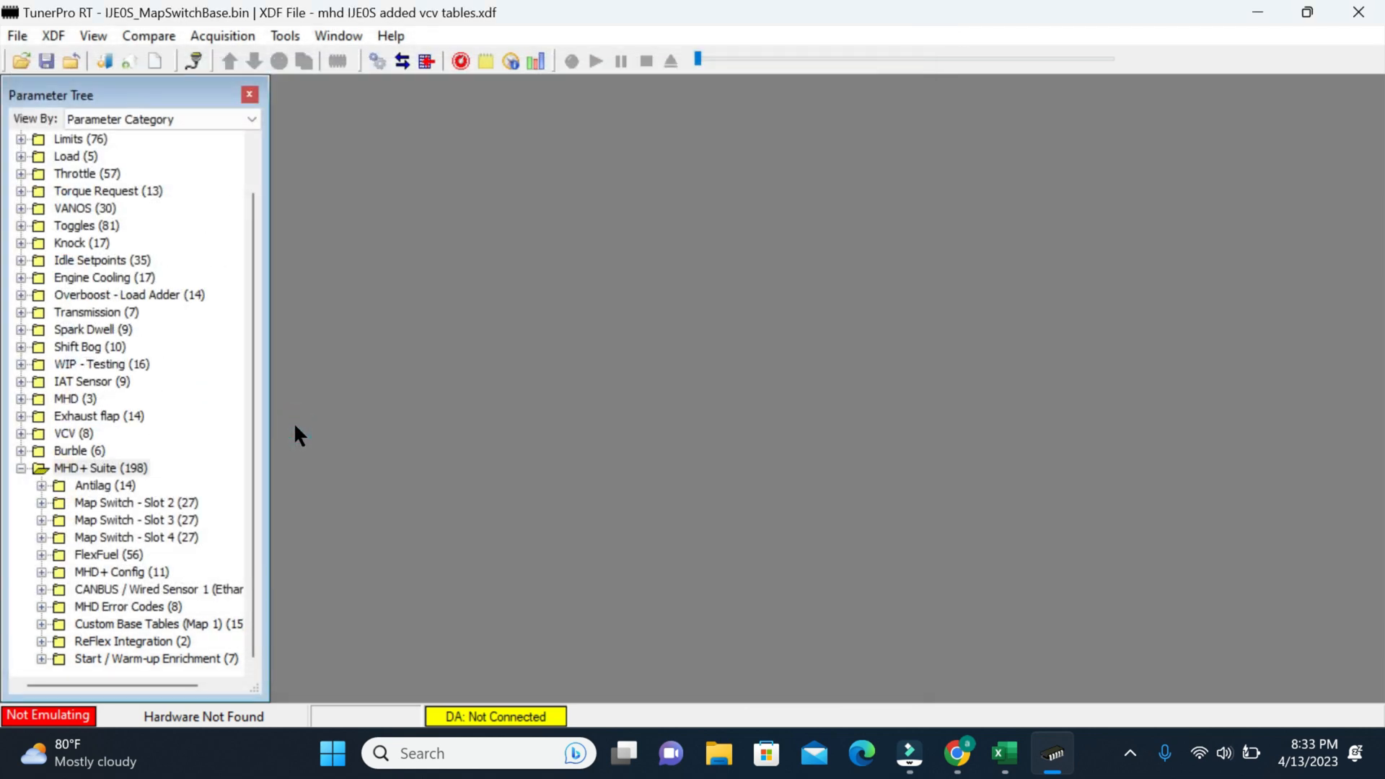
click(16, 35)
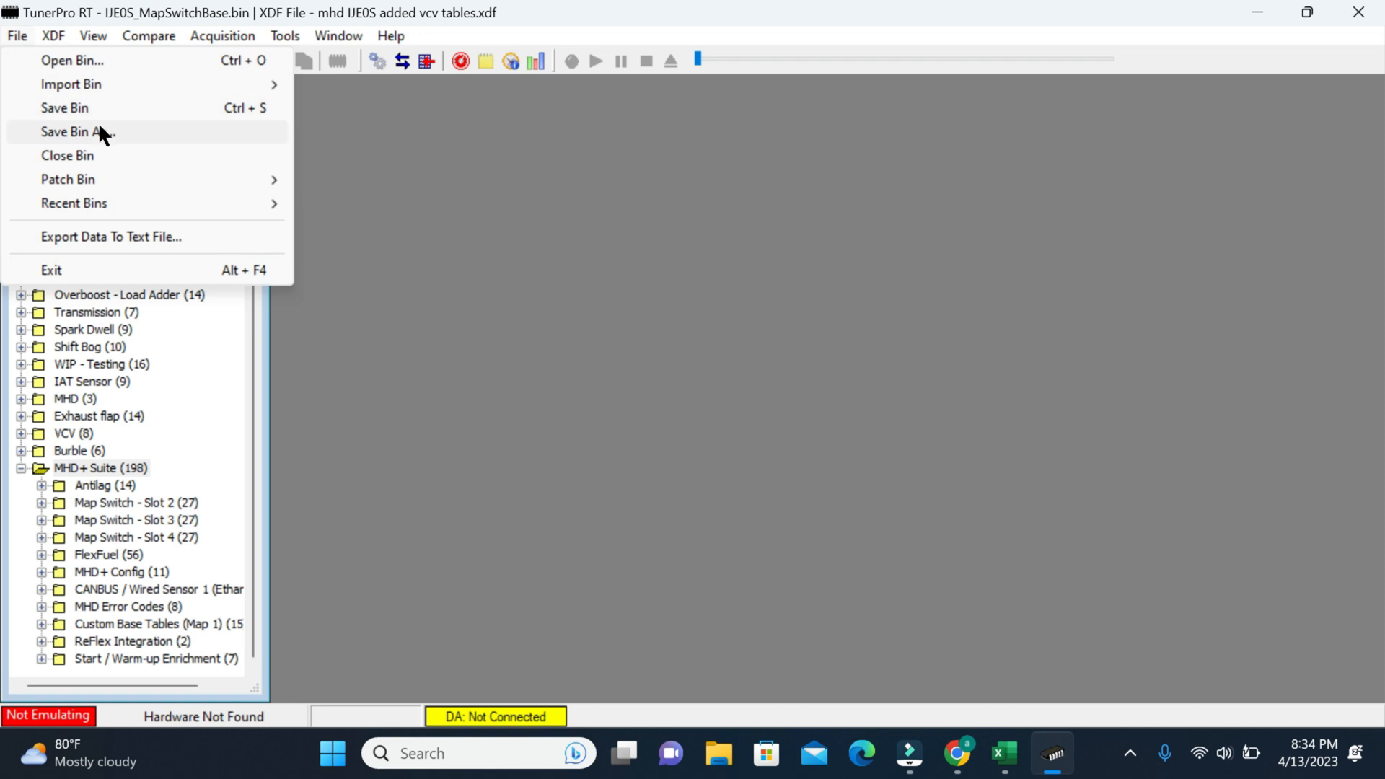
Save the bin as 'new tune' in the N54 folder
click(77, 132)
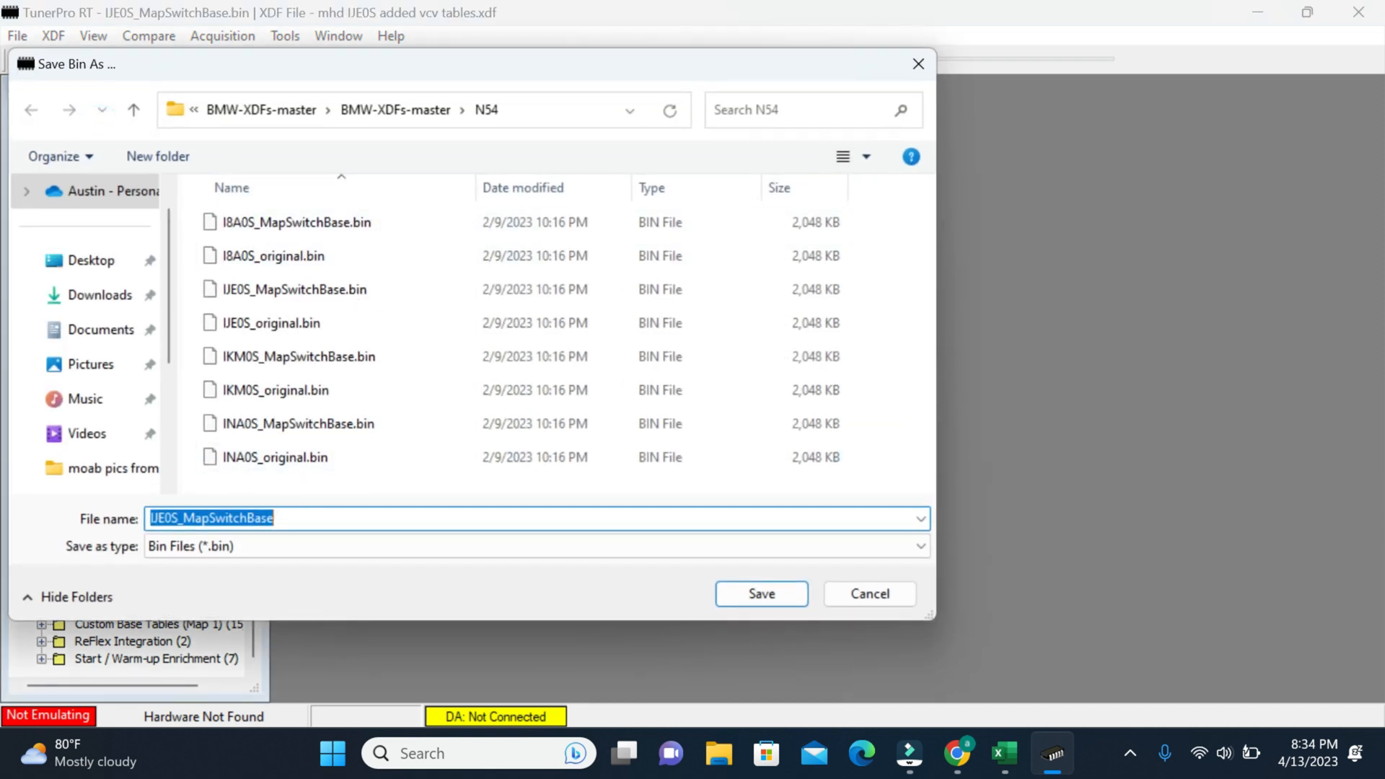
text(new tune)
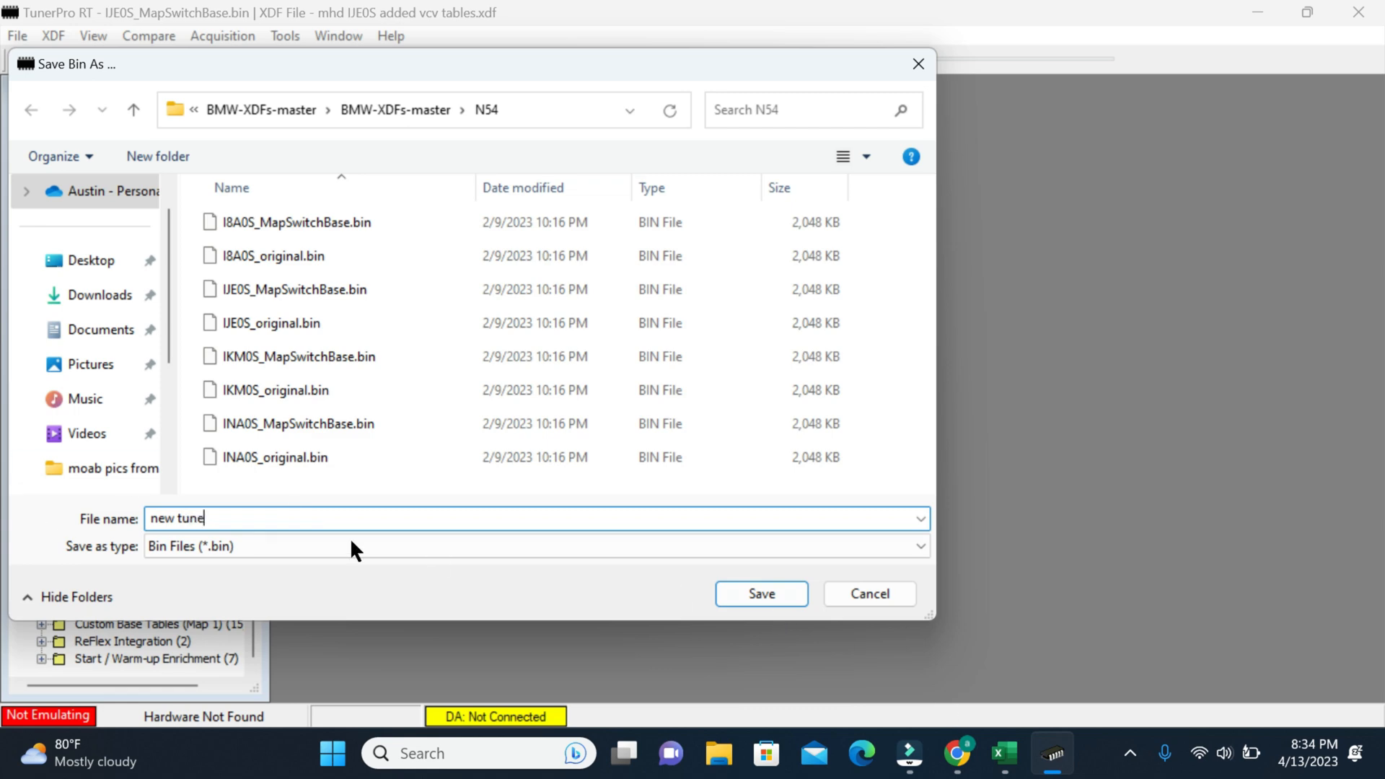
mouse_move(636, 594)
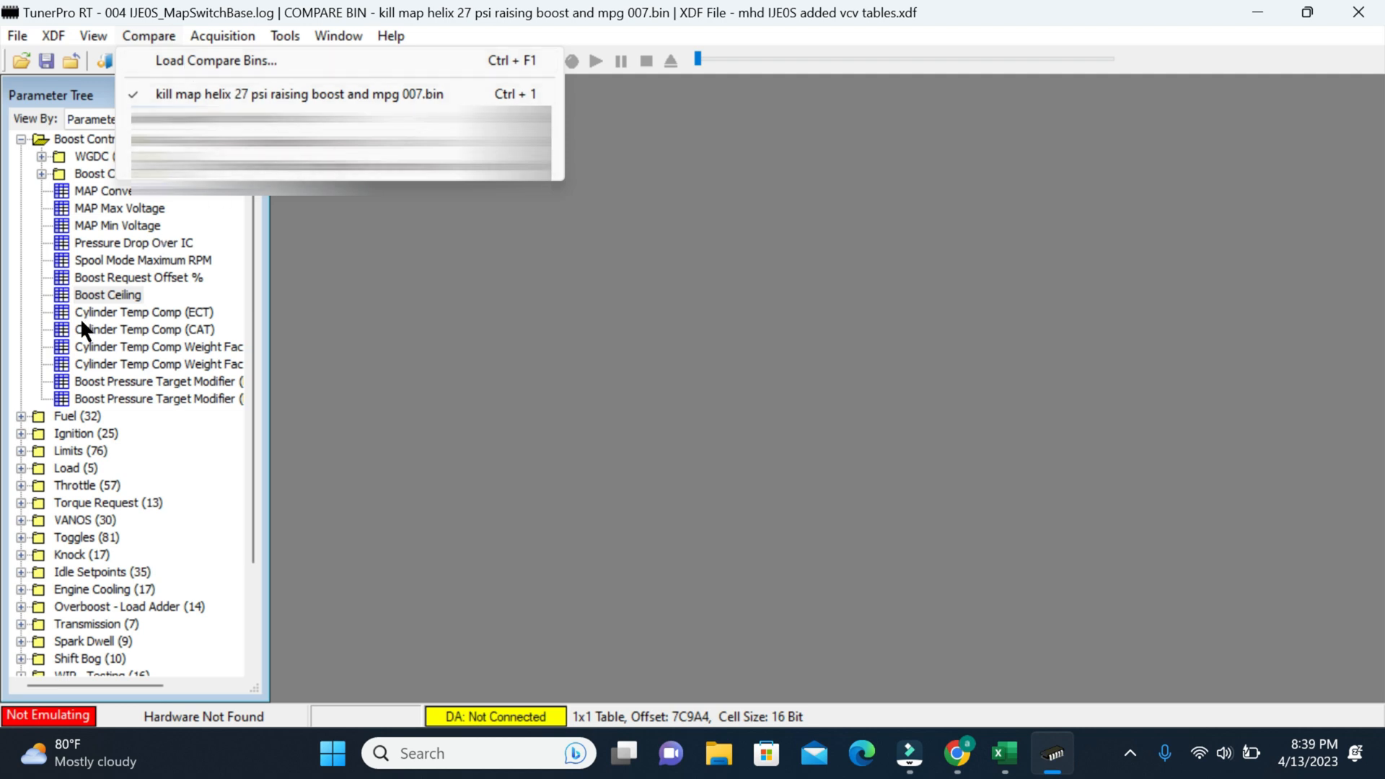
mouse_move(469, 351)
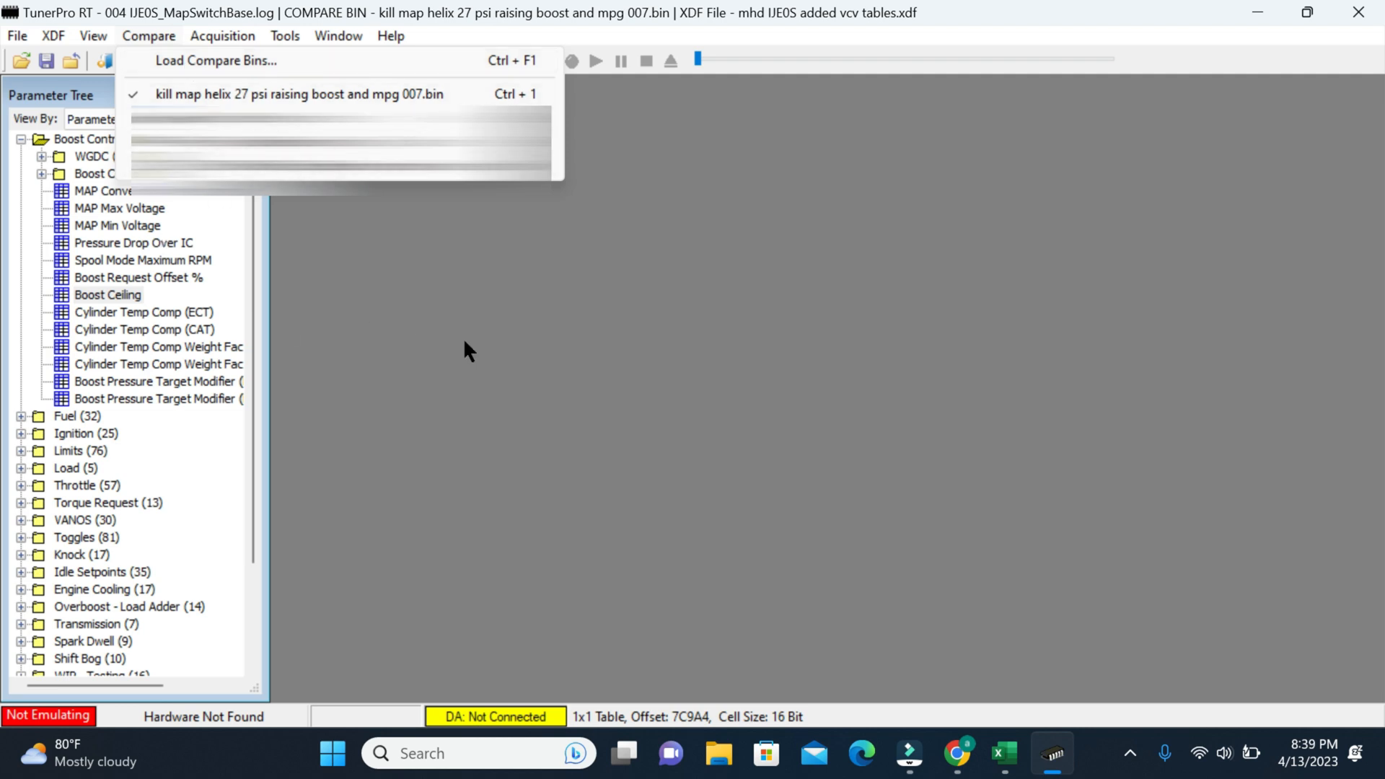
mouse_move(232, 97)
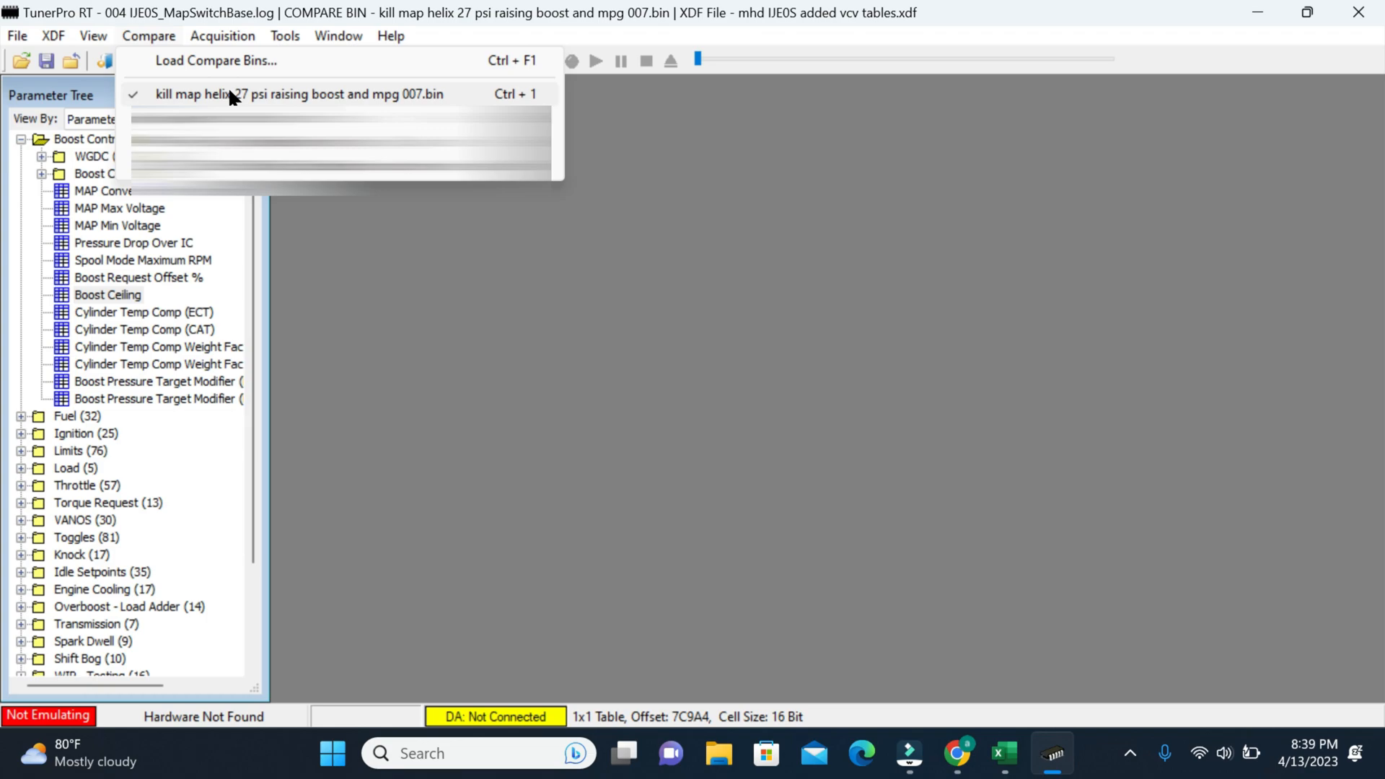
Compare against IJE0S_MapSwitchBase.bin and inspect Boost Ceiling against the base values
click(298, 94)
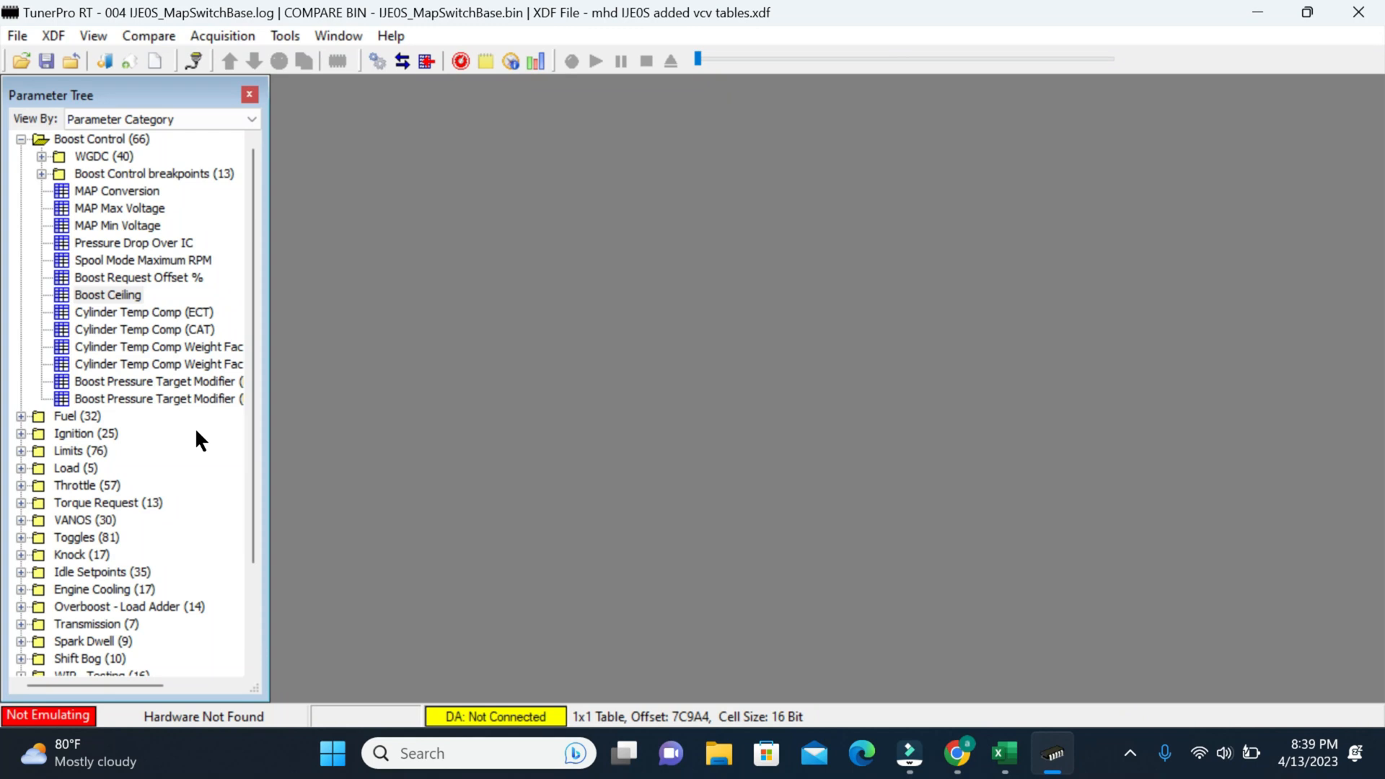
mouse_move(194, 428)
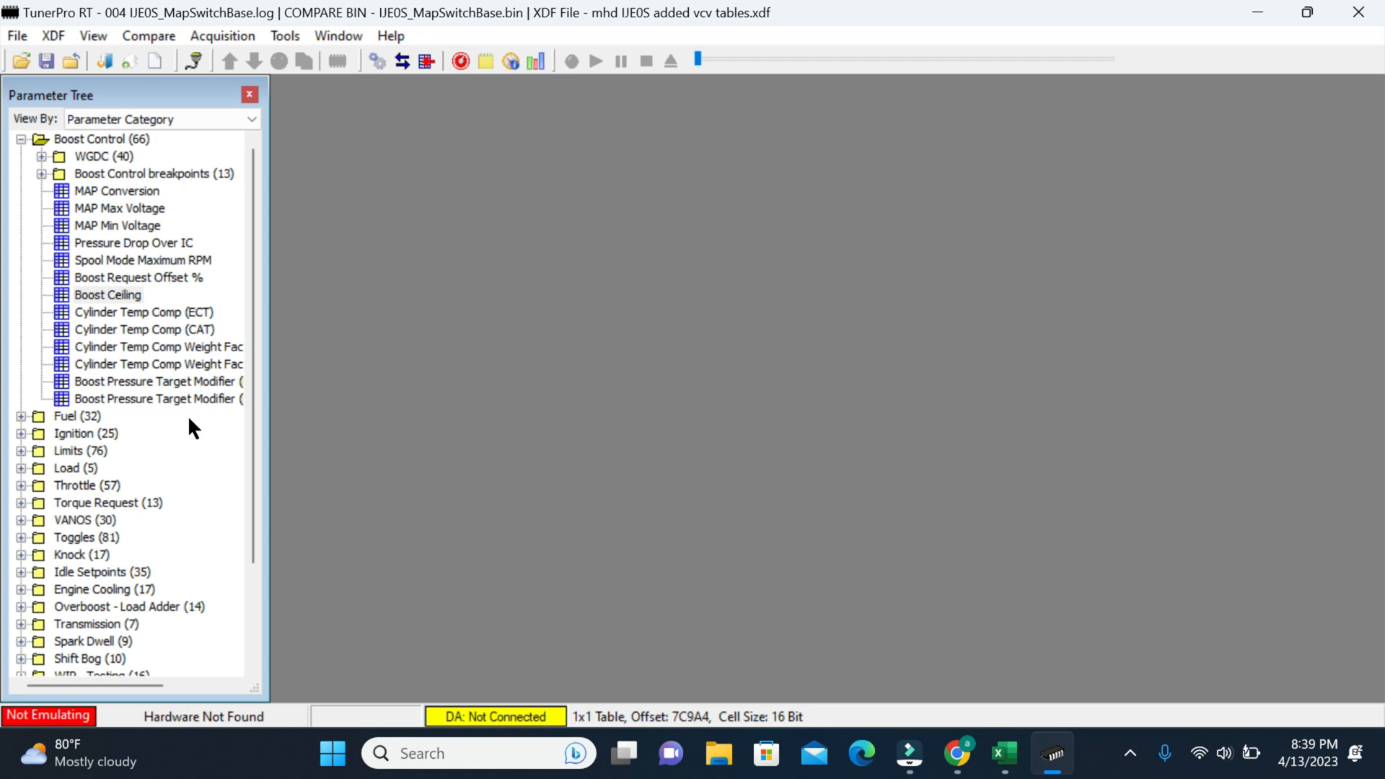
double_click(107, 294)
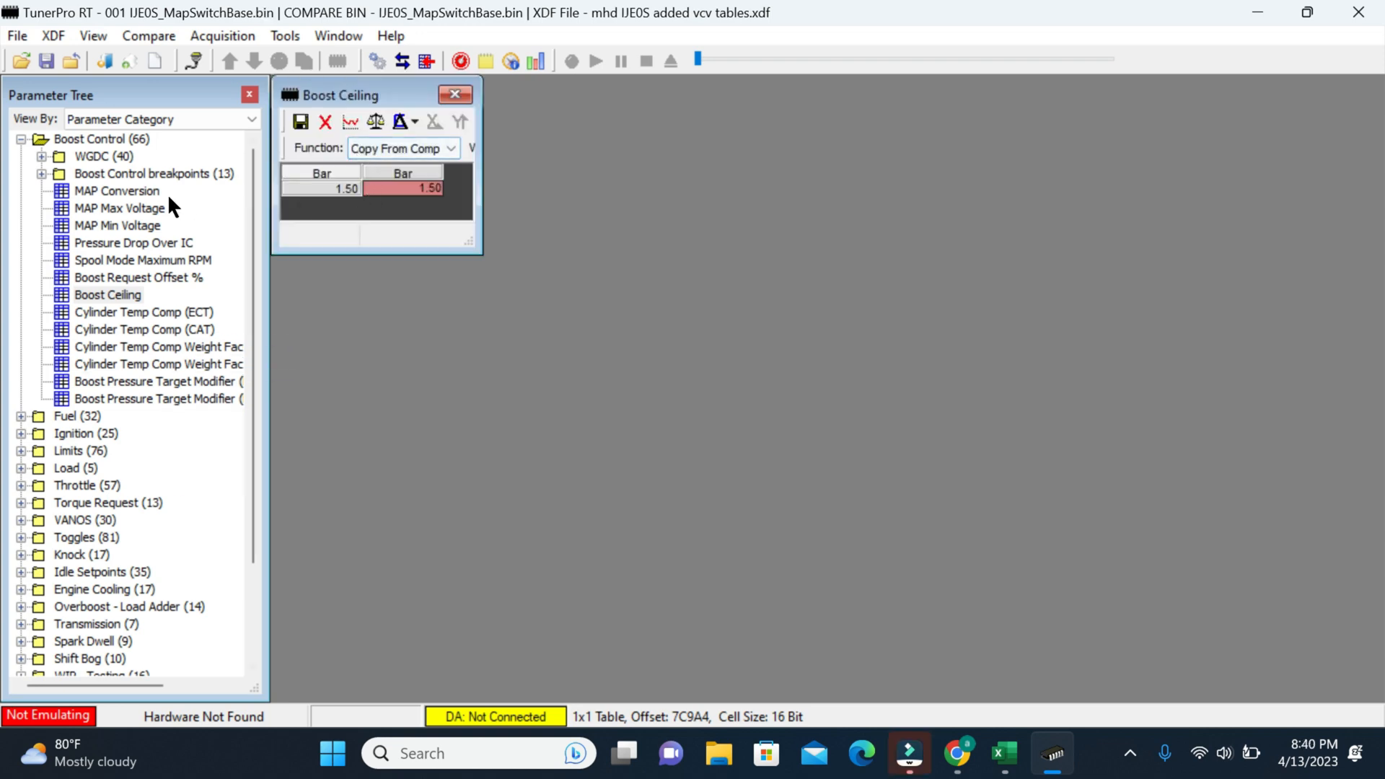
click(375, 122)
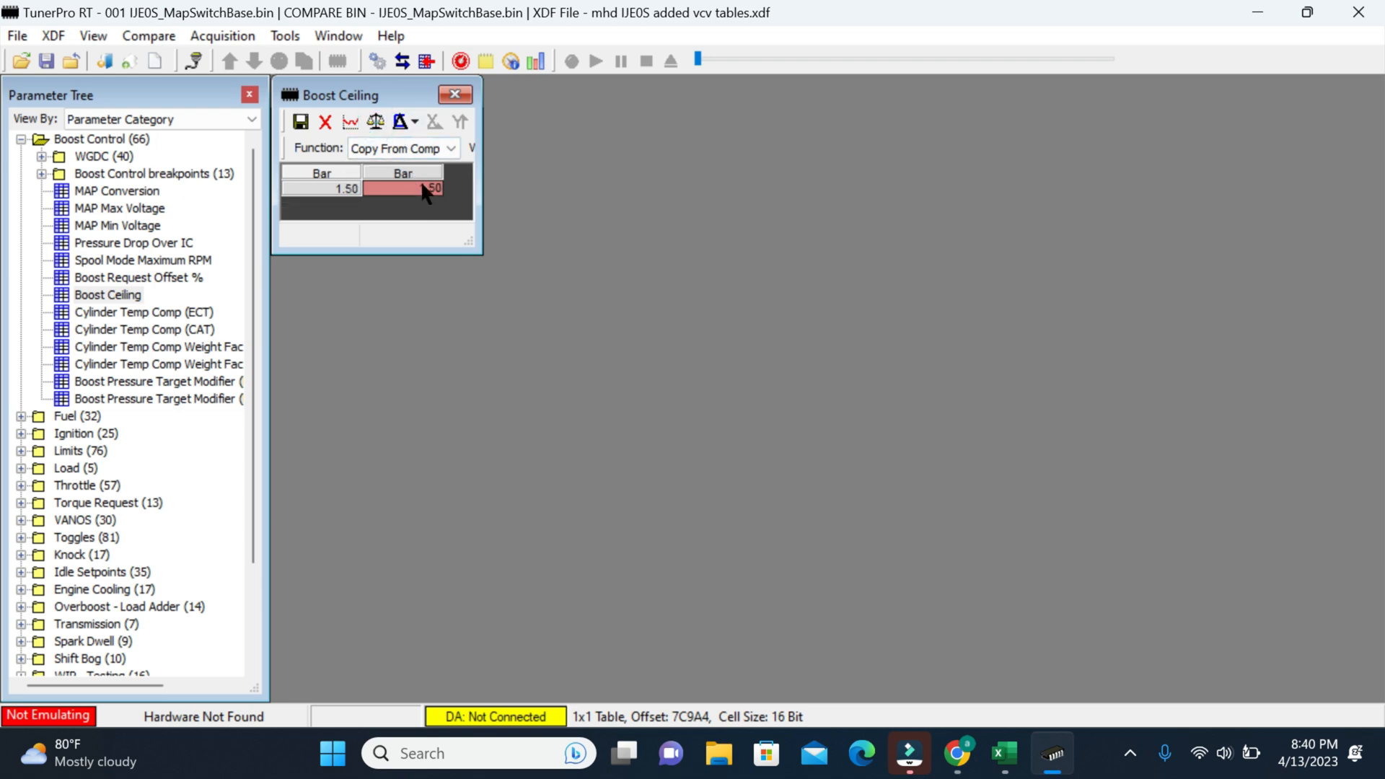
click(115, 208)
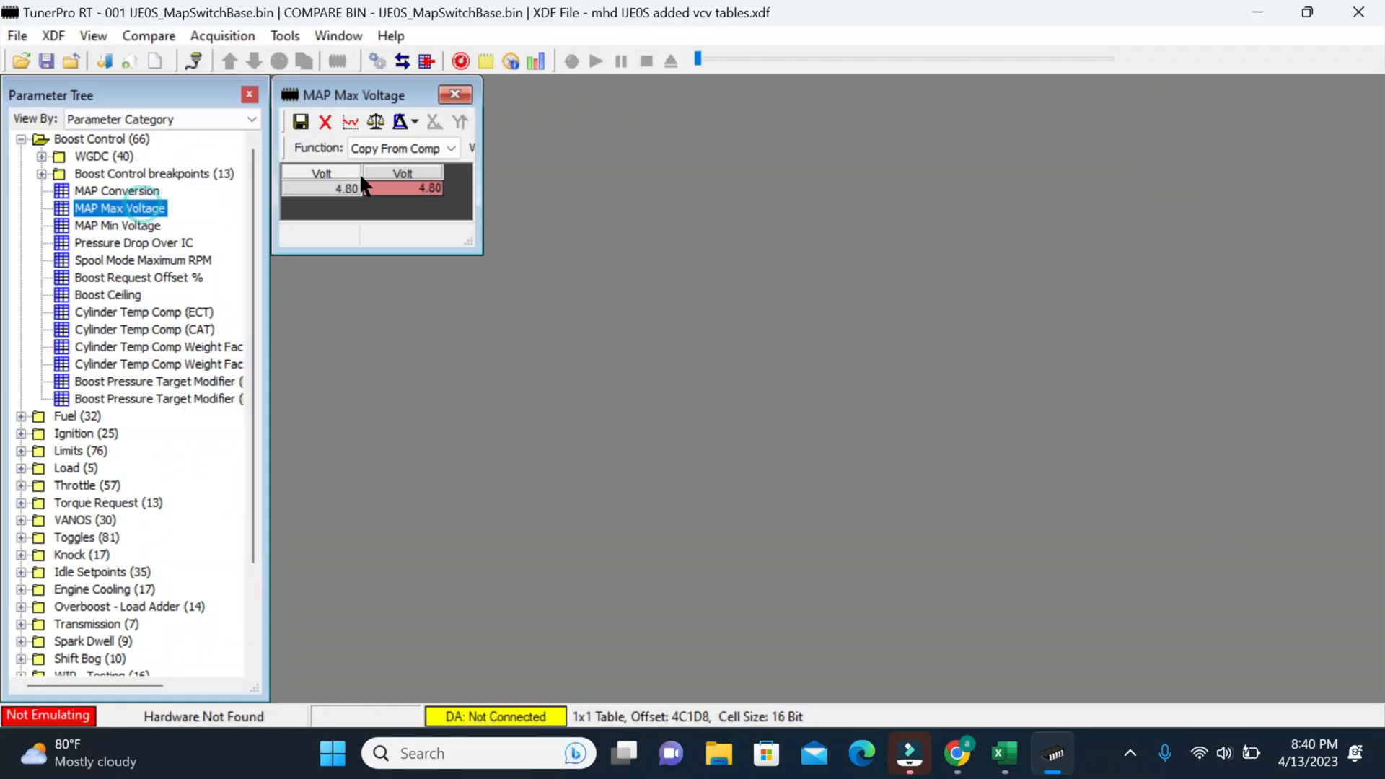
click(374, 121)
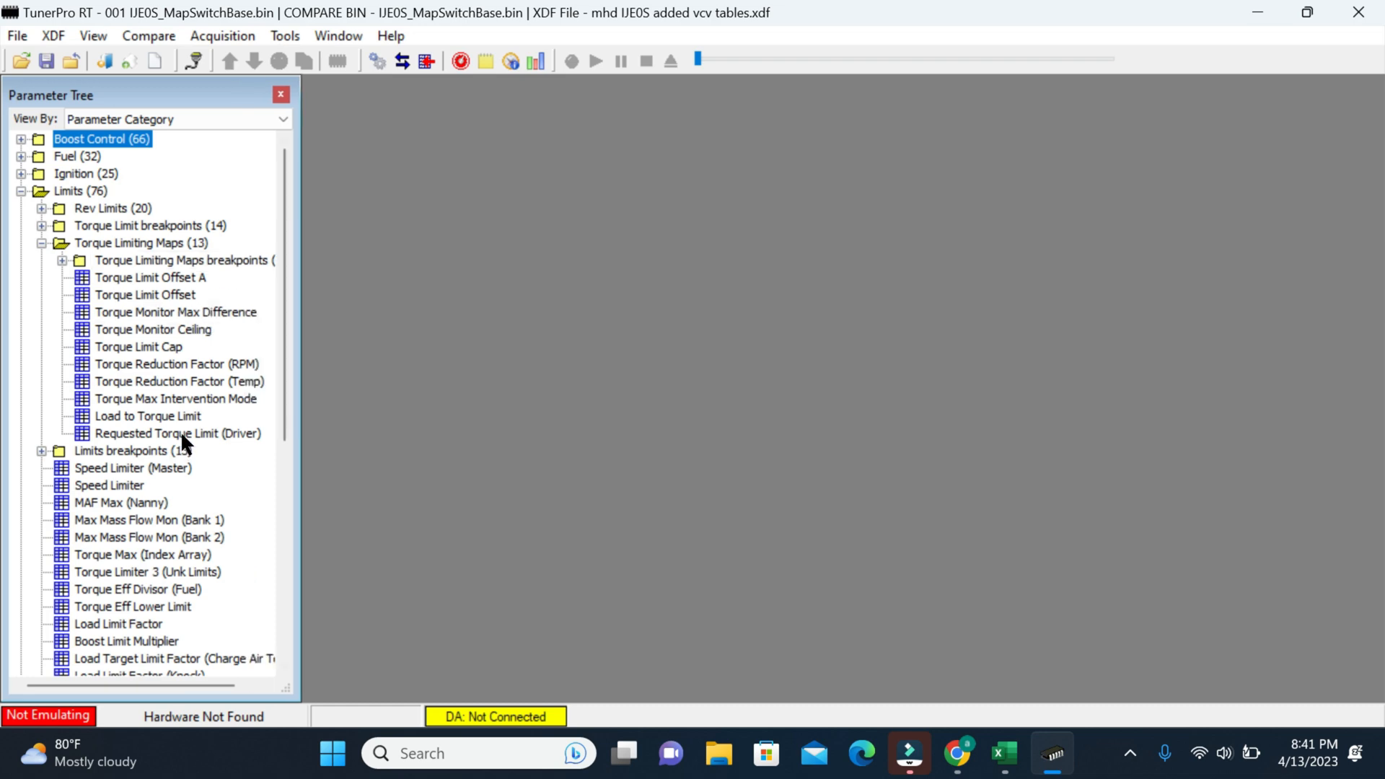
Compare Requested Torque Limit (Driver), Torque Limit Offset A, Torque Monitor Ceiling and Load Limit Factor with base
double_click(176, 433)
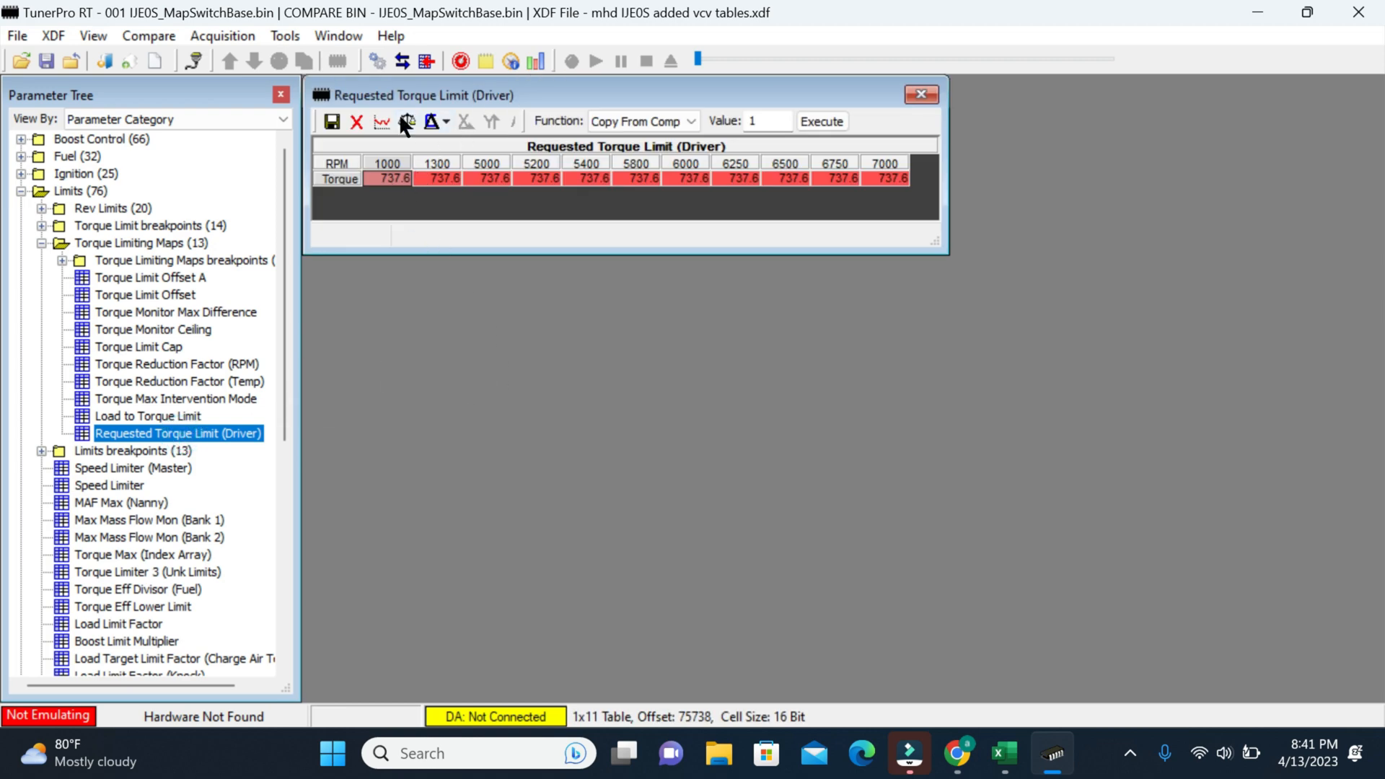
click(406, 121)
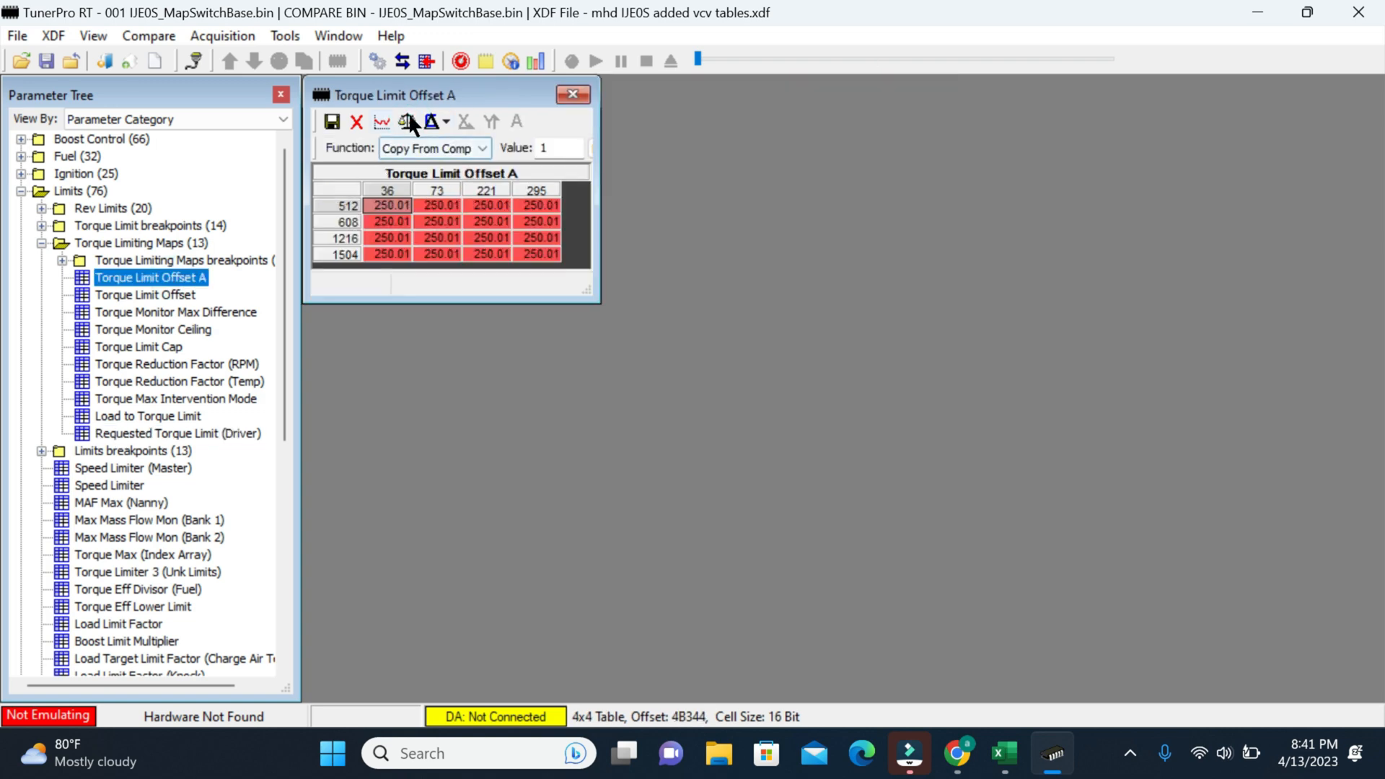
click(407, 122)
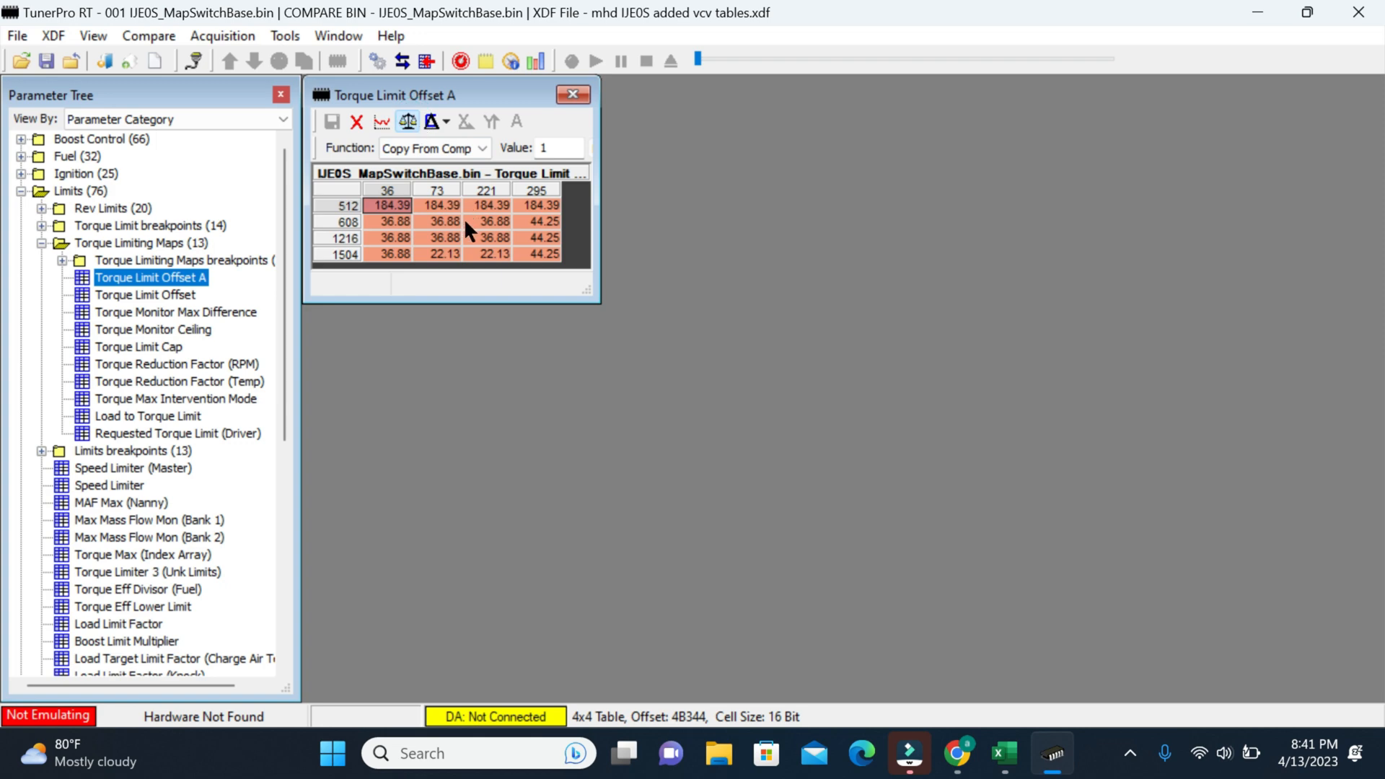
click(572, 95)
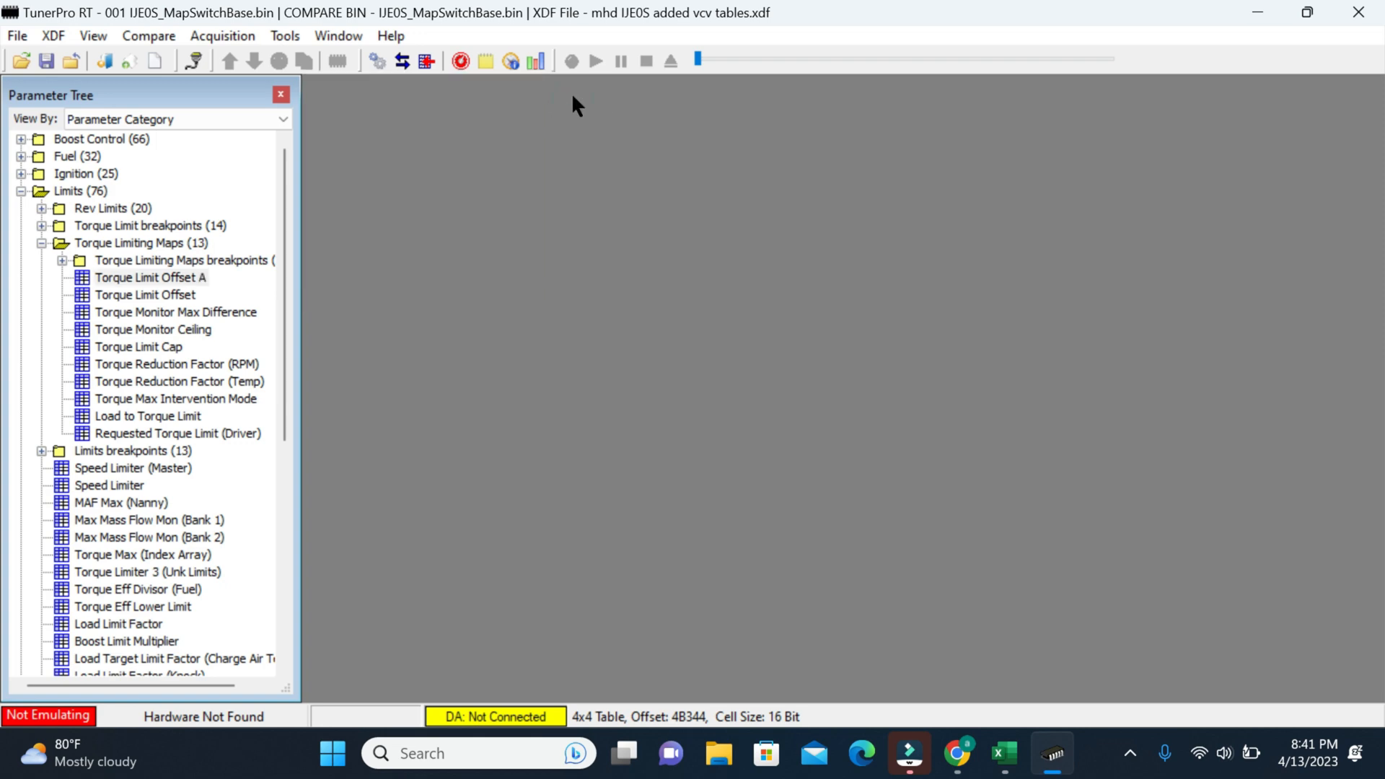
double_click(152, 330)
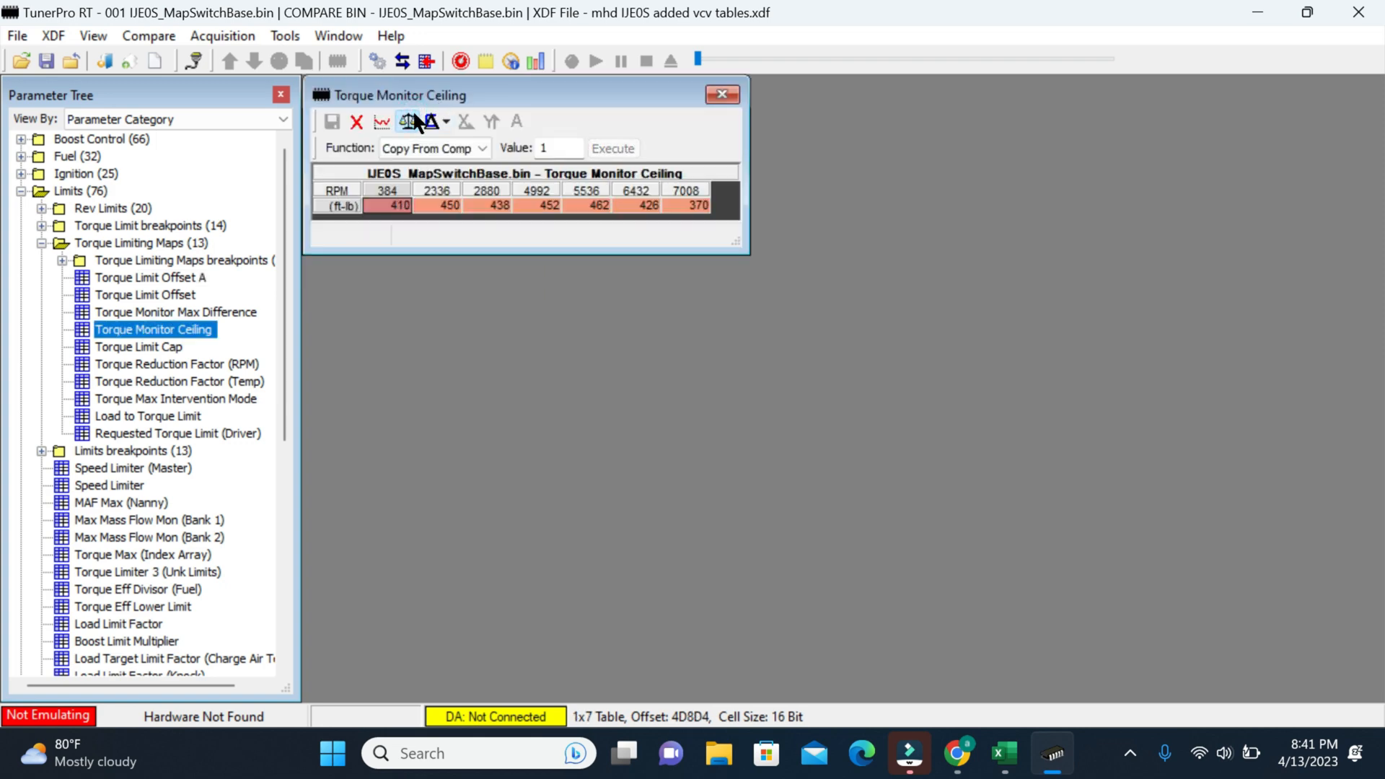
click(407, 122)
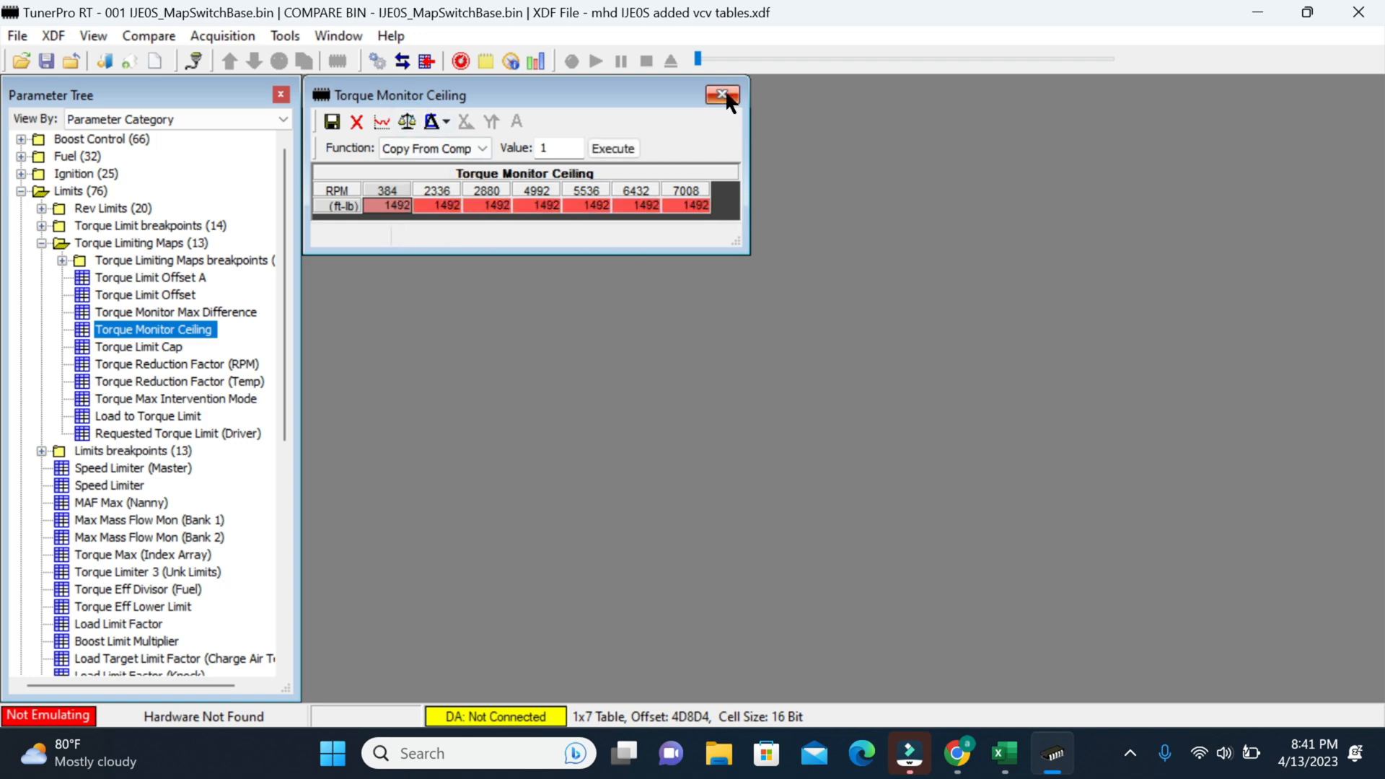
click(723, 95)
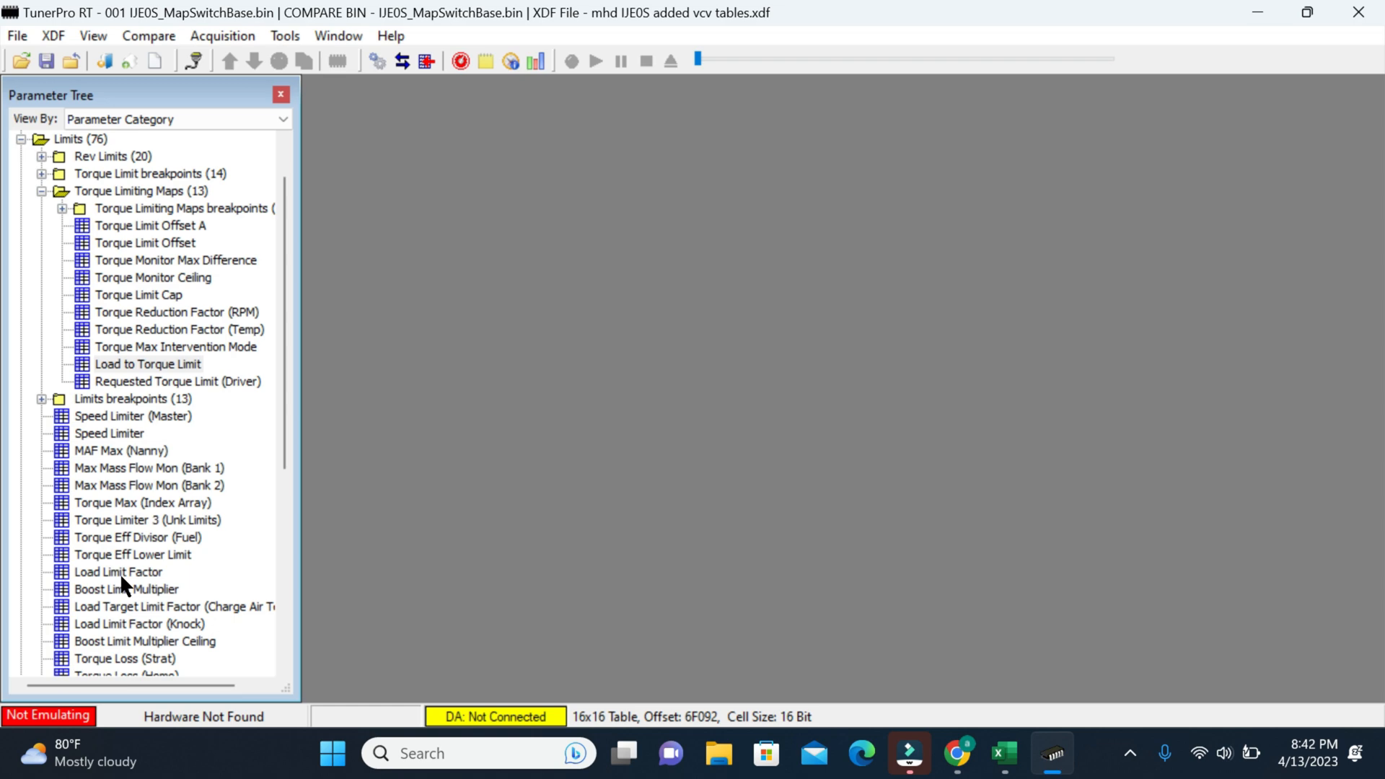
double_click(118, 572)
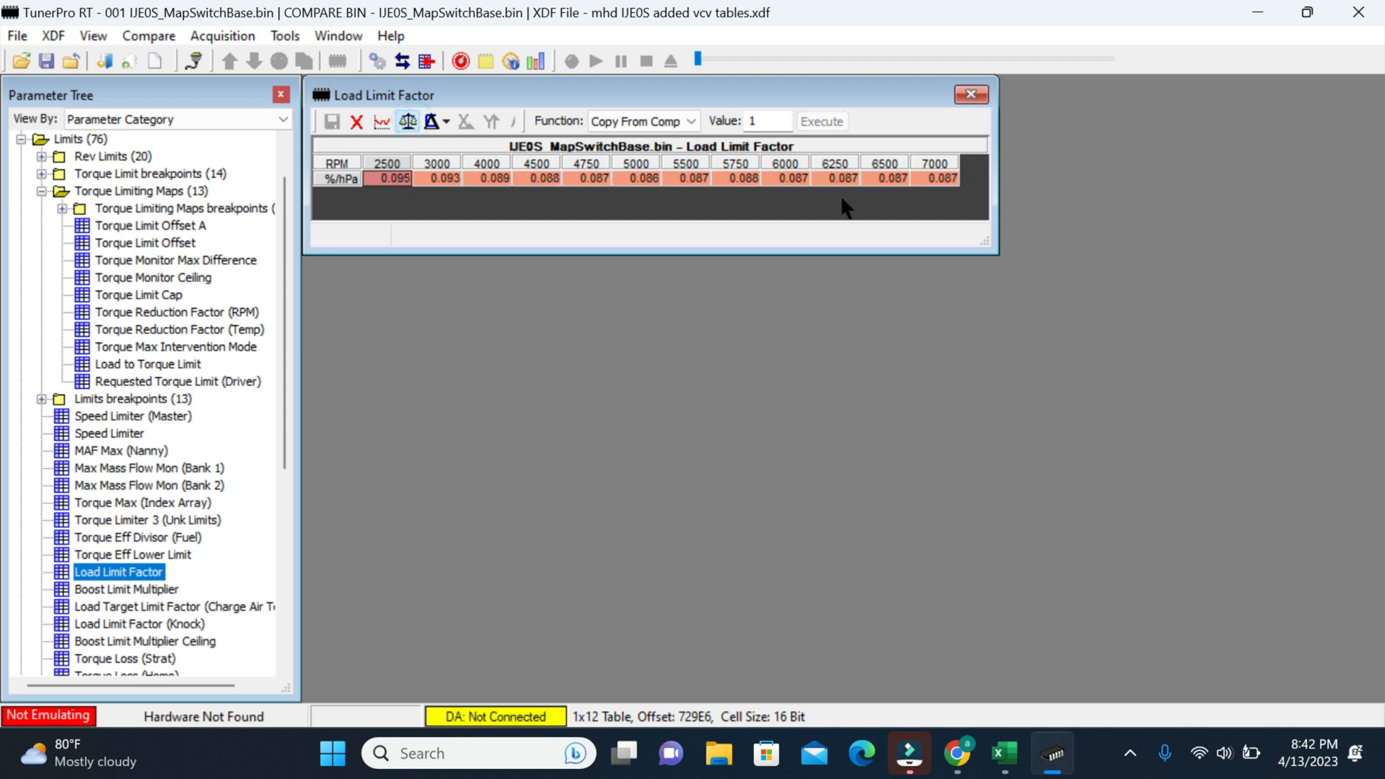
double_click(119, 537)
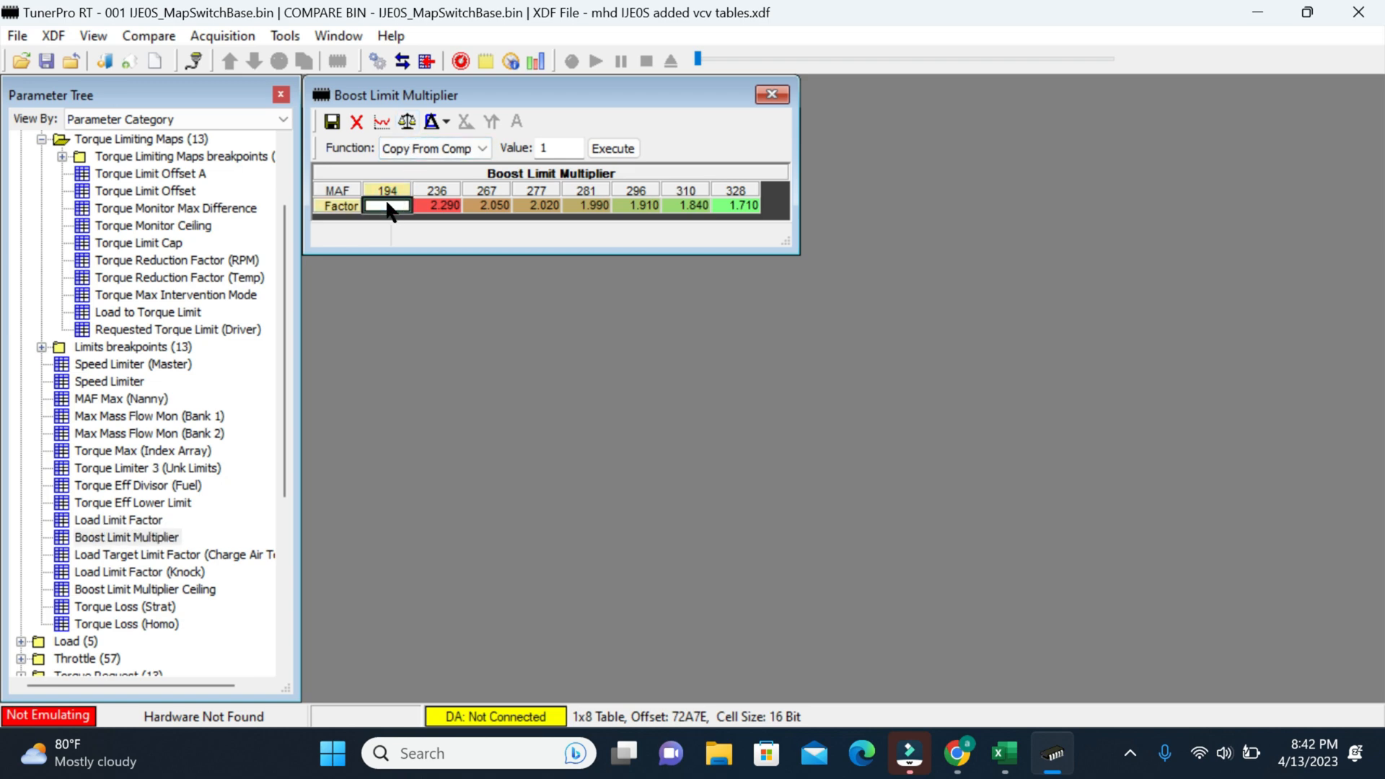
Use Fill w/ Value to set every Boost Limit Multiplier cell to 2.9
click(437, 205)
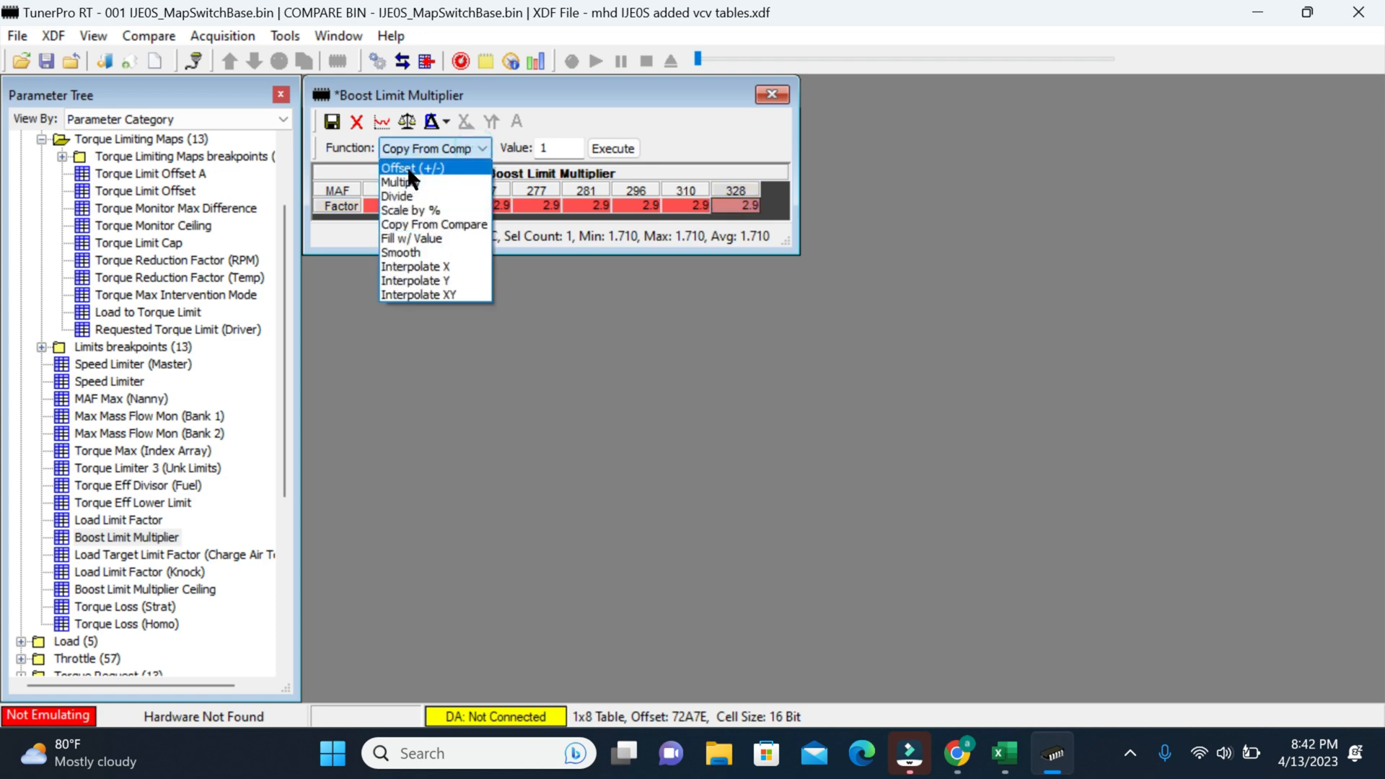
mouse_move(439, 239)
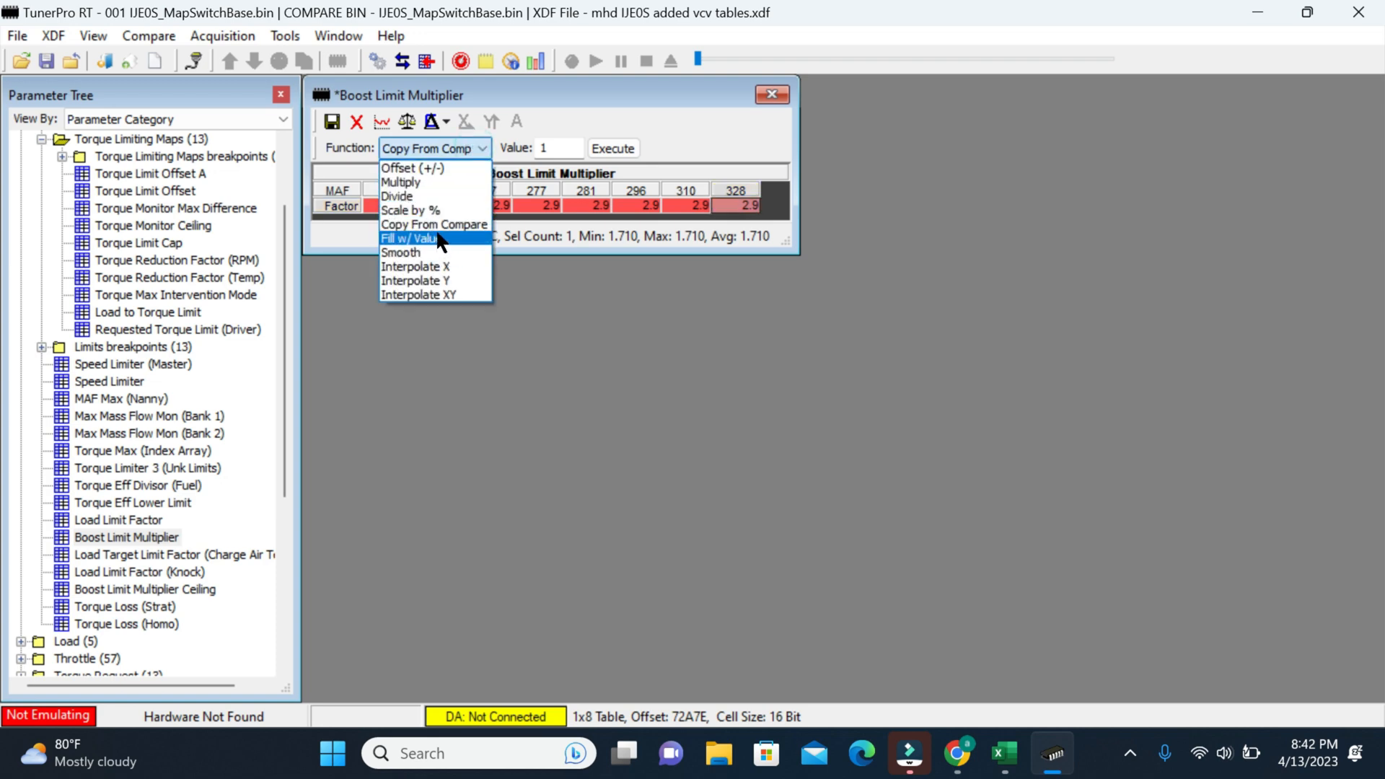
click(415, 239)
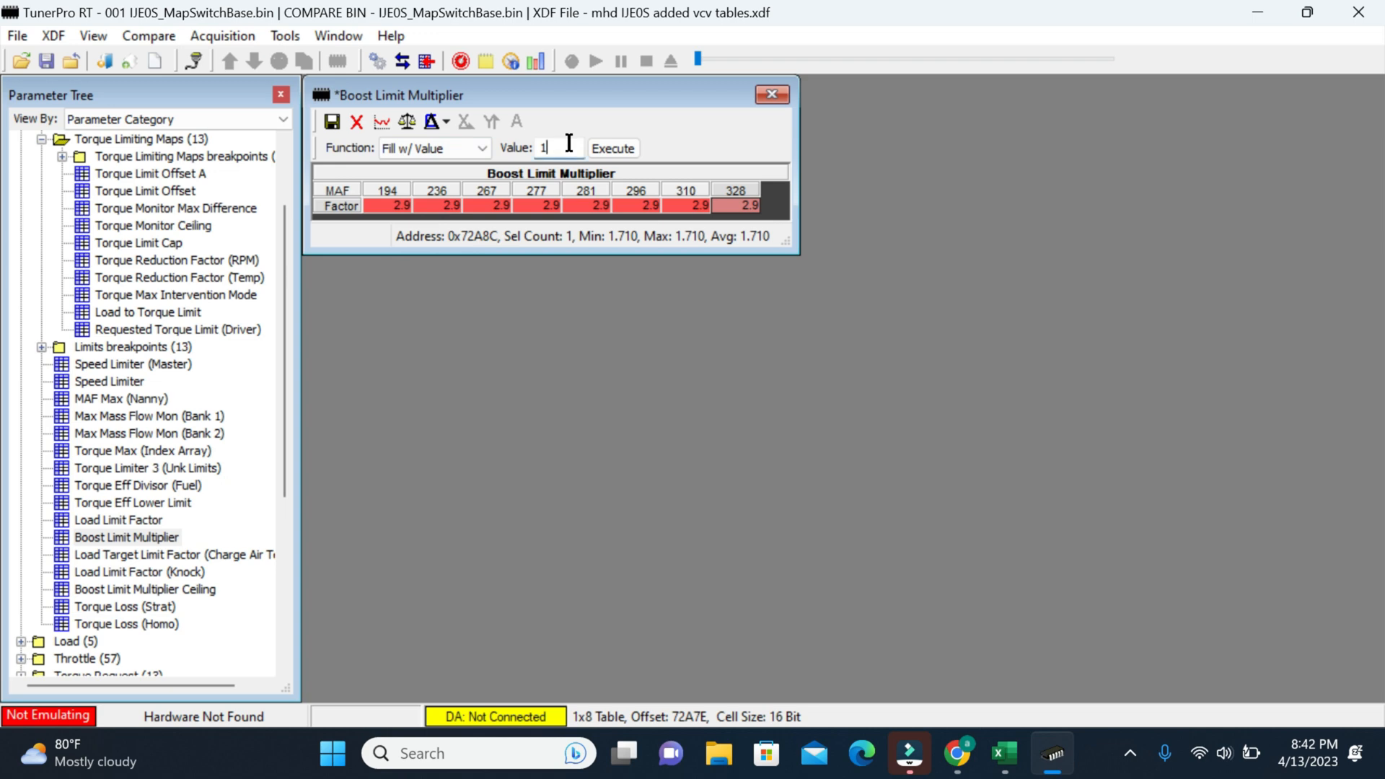
text(2.9)
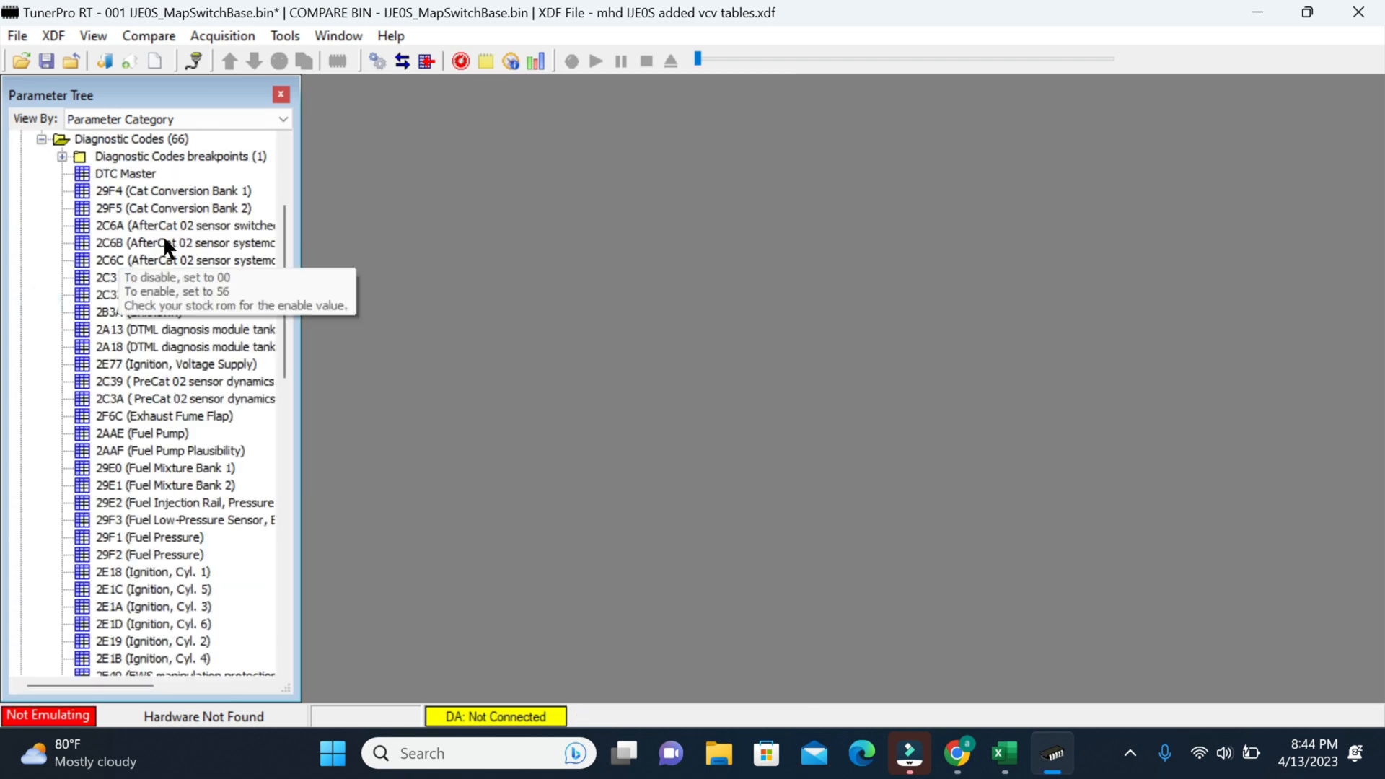
Check that 2FA3 Coding Missing and 30FF Underboost Code both read 00 versus the compare bin
scroll(down, 3)
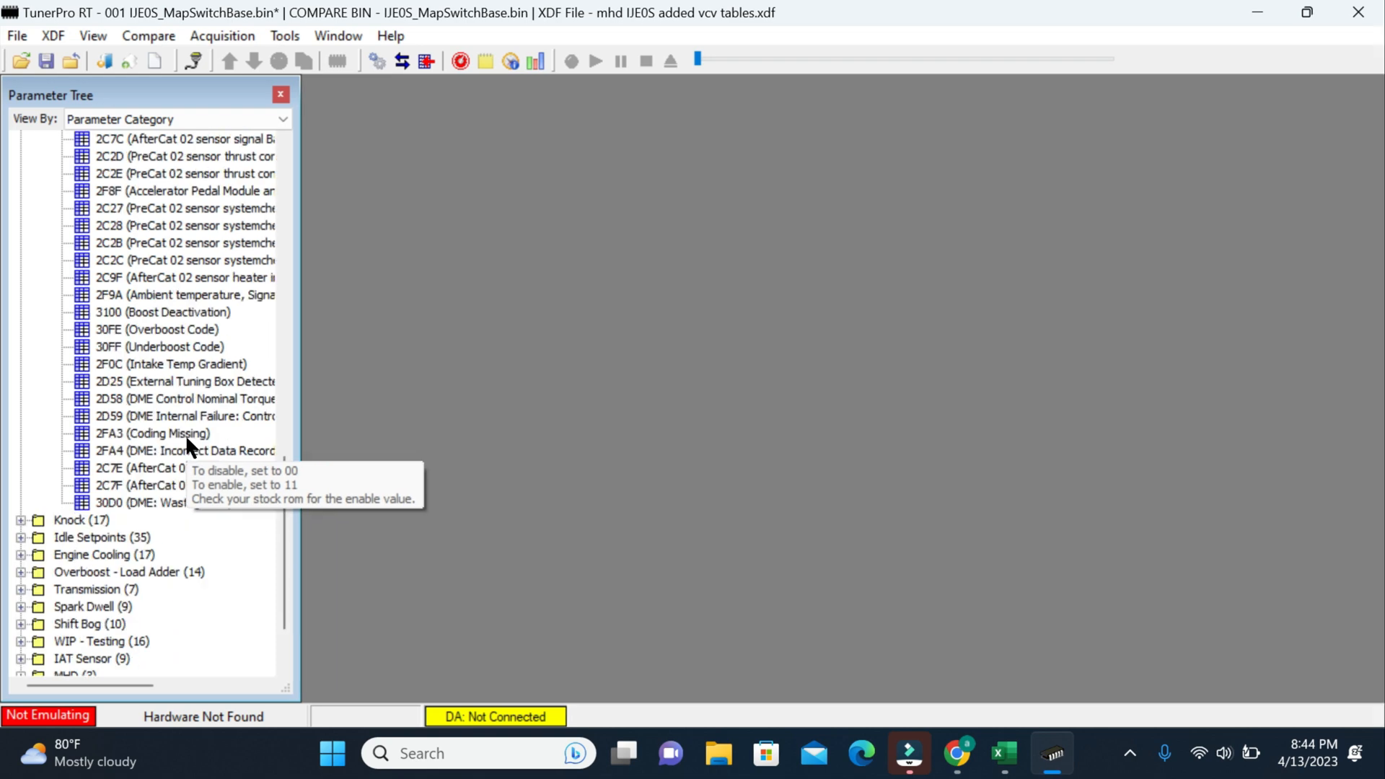
double_click(150, 433)
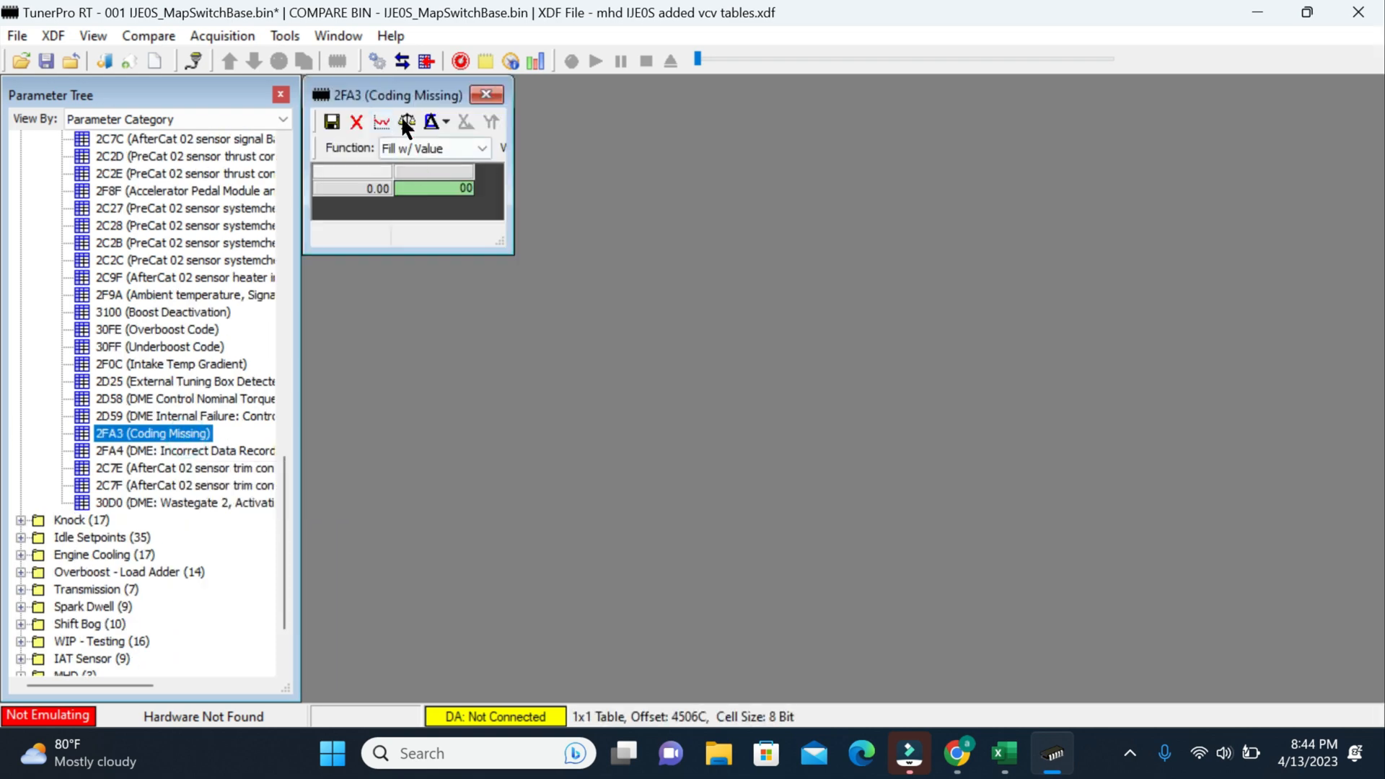
click(405, 122)
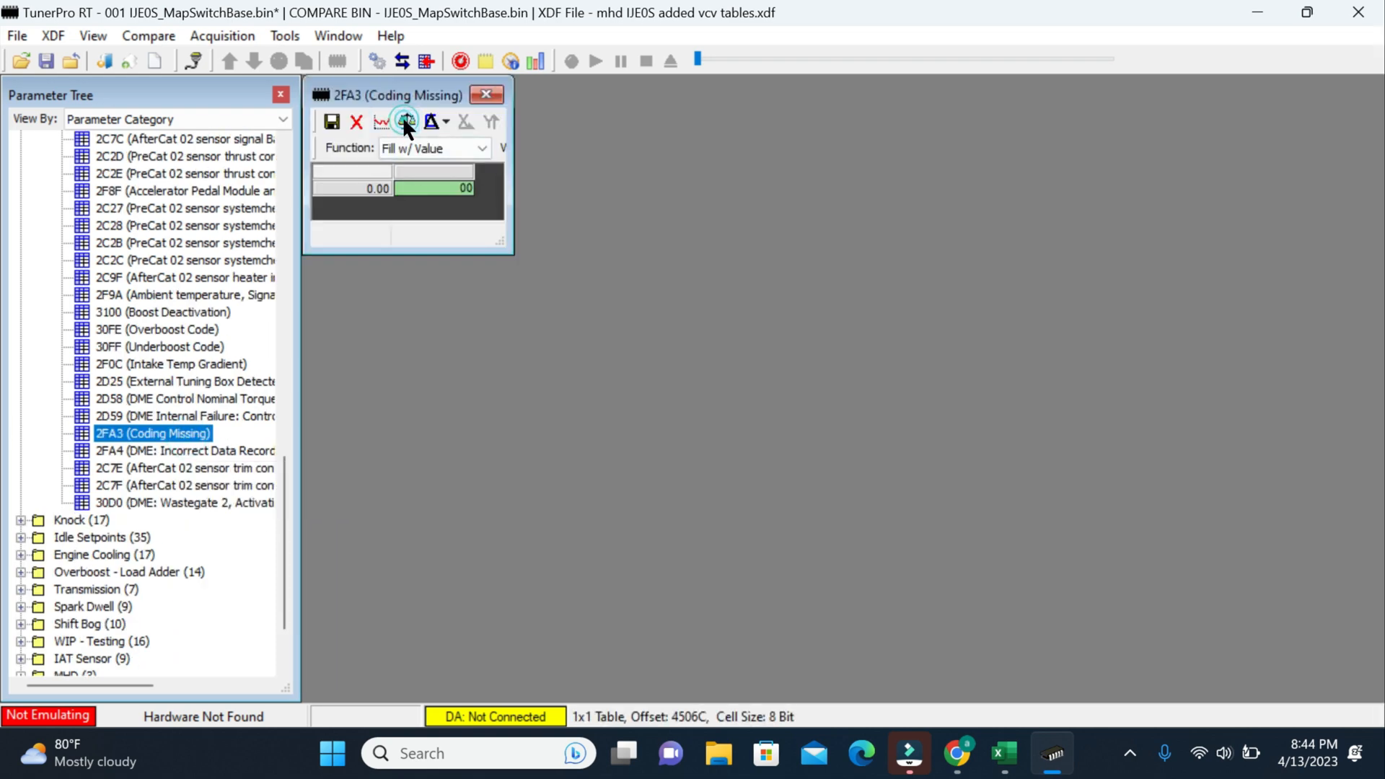
click(485, 94)
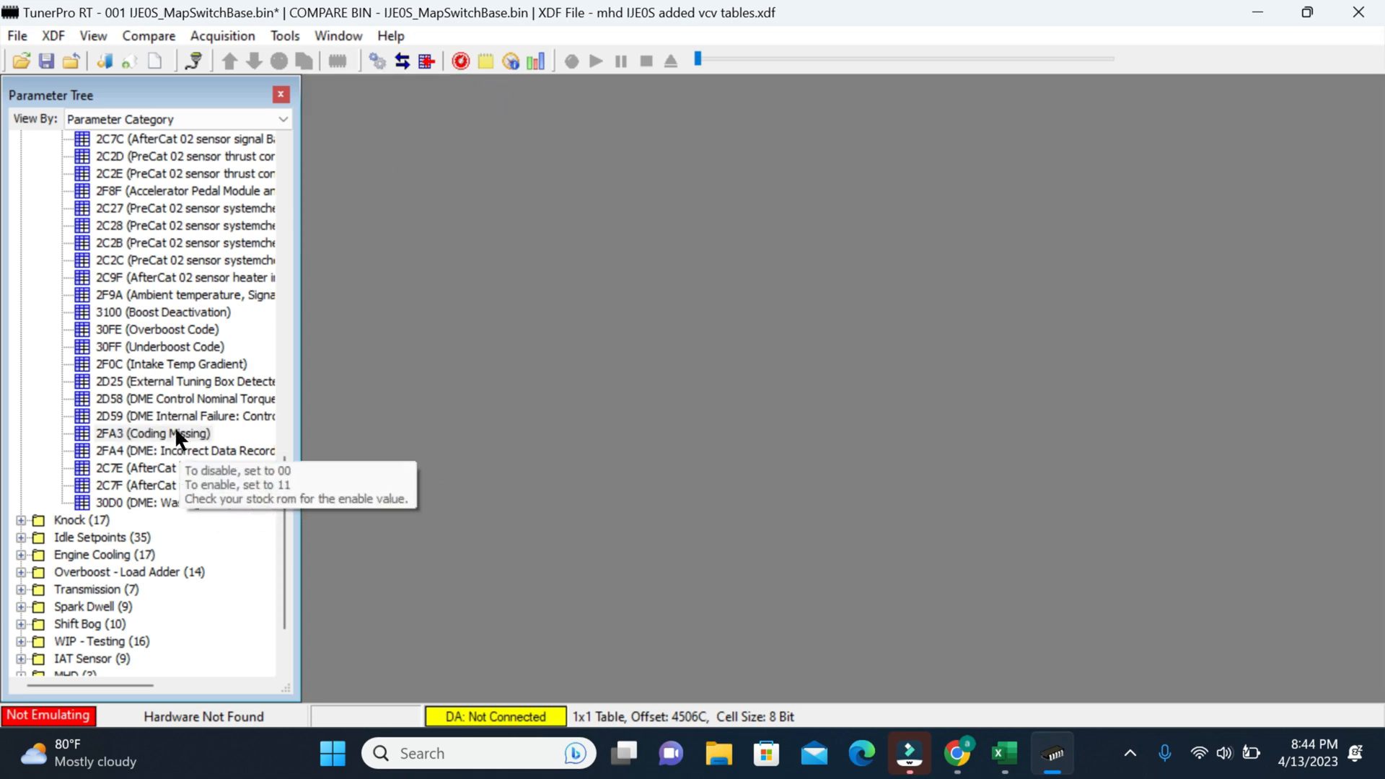
double_click(161, 347)
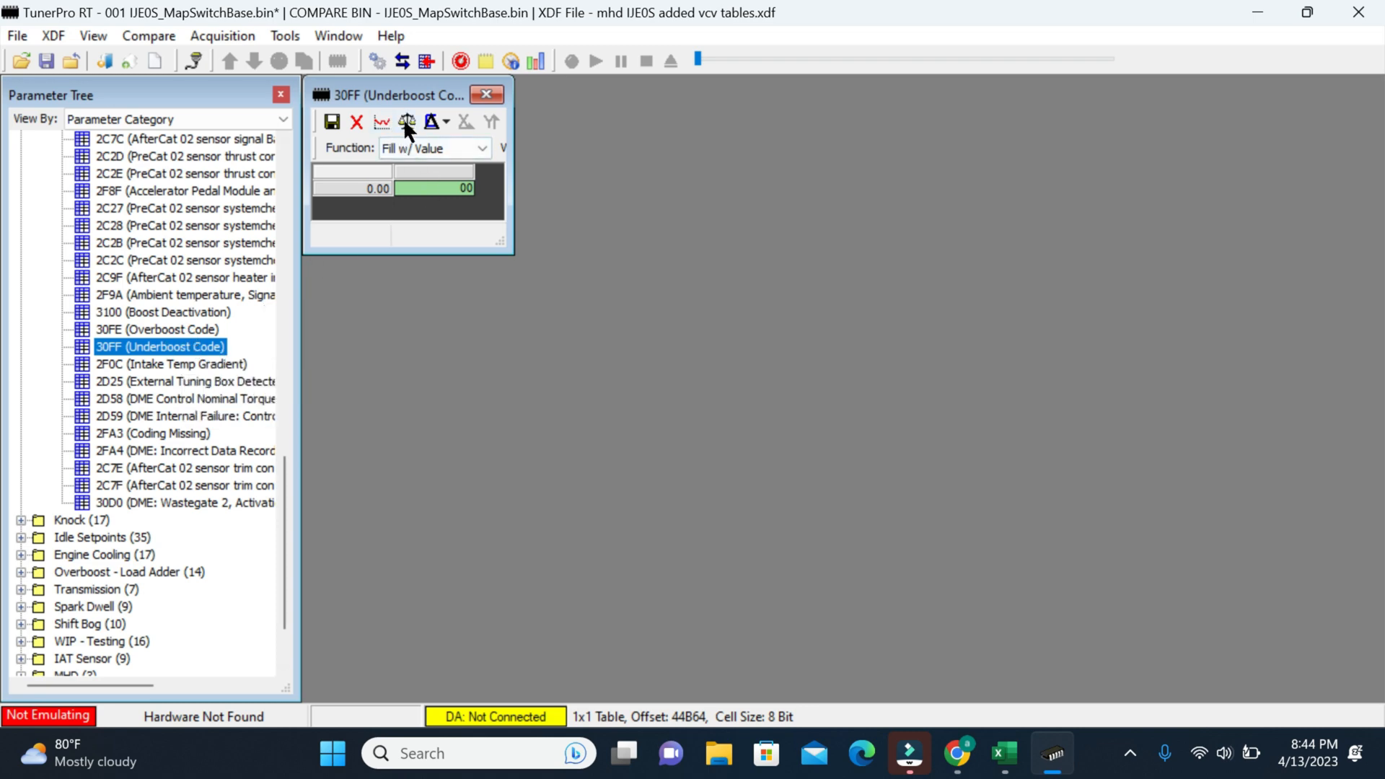
click(407, 121)
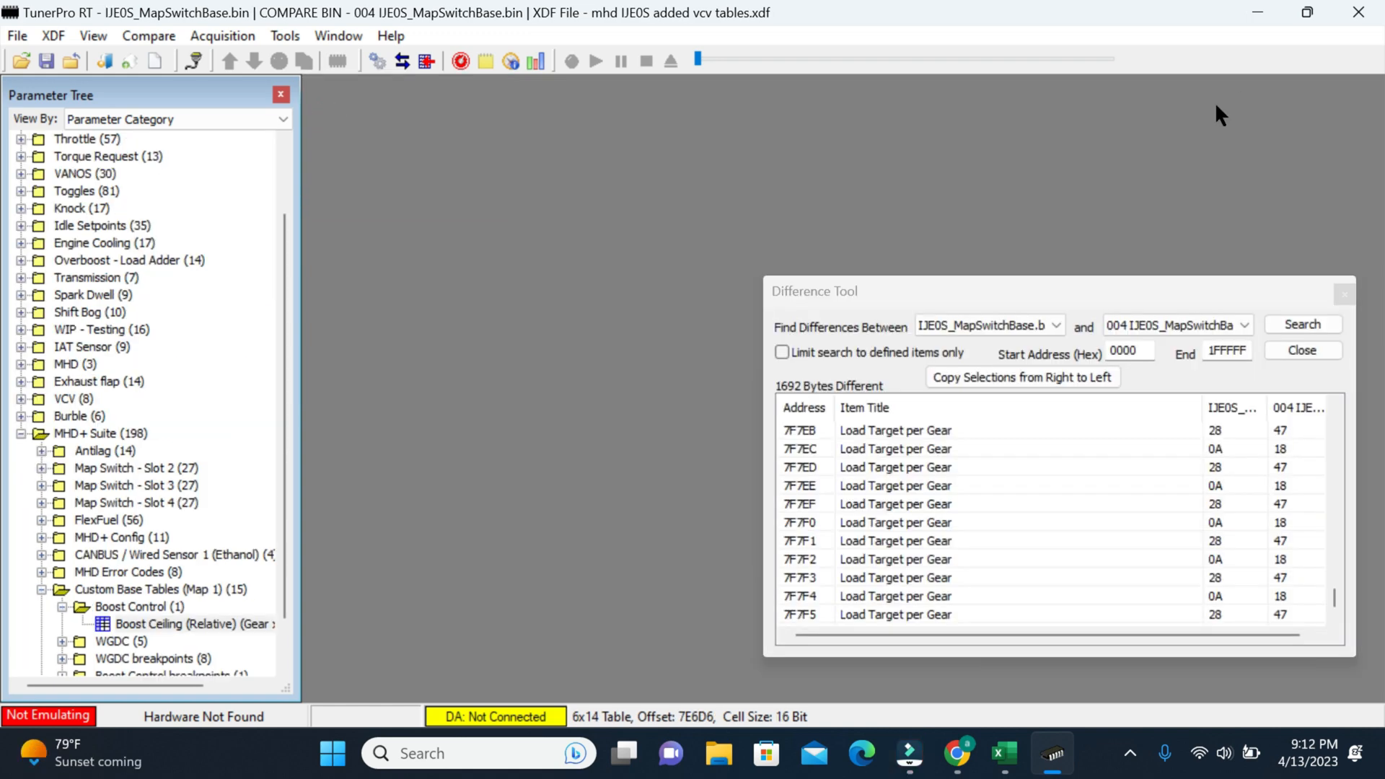
mouse_move(1000, 584)
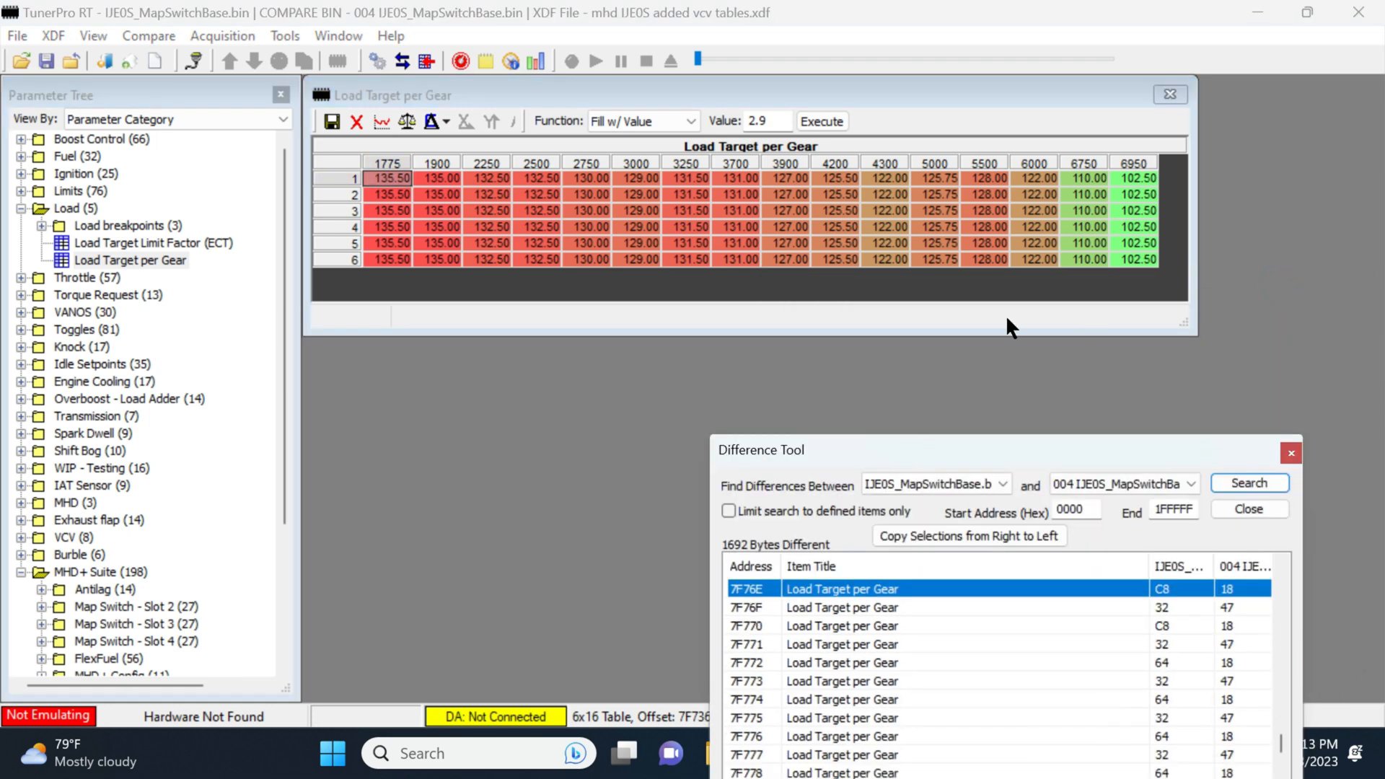
mouse_move(98, 280)
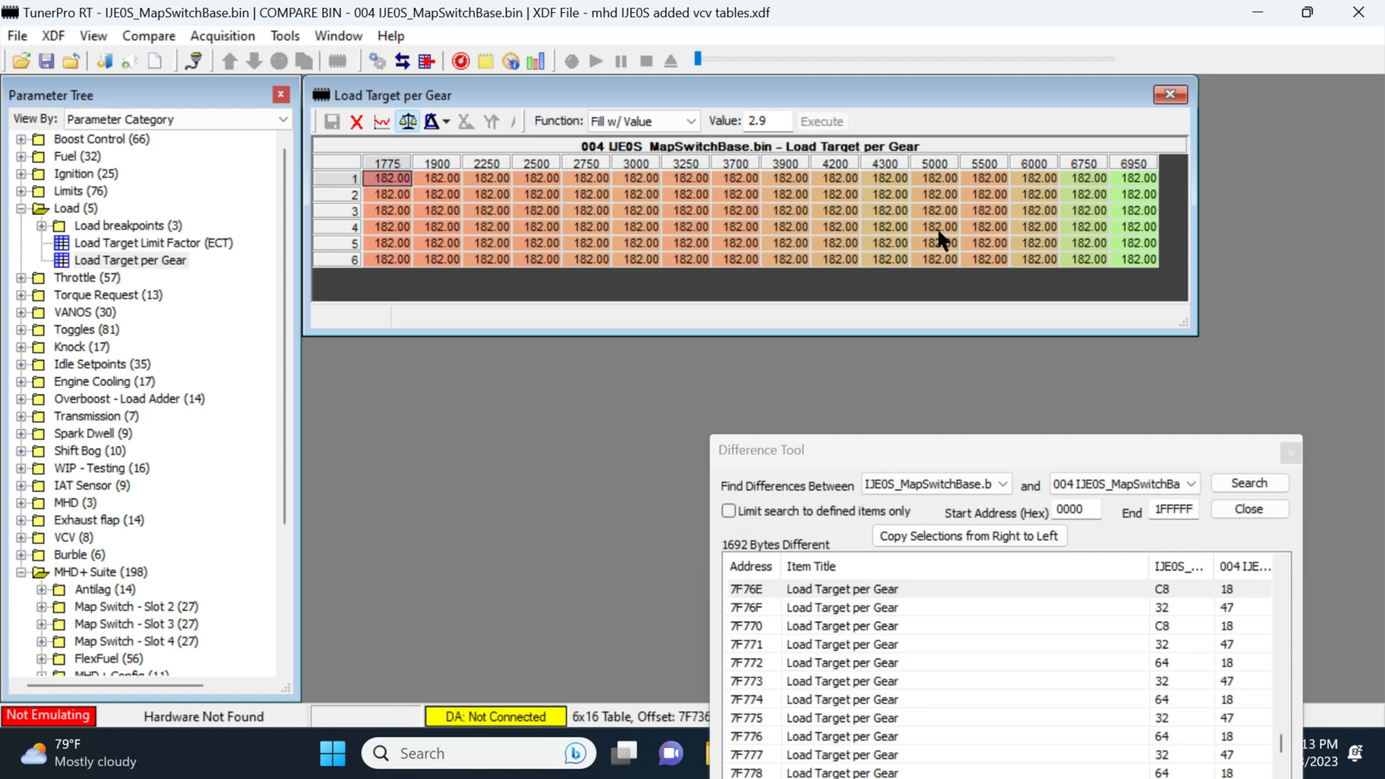
mouse_move(779, 196)
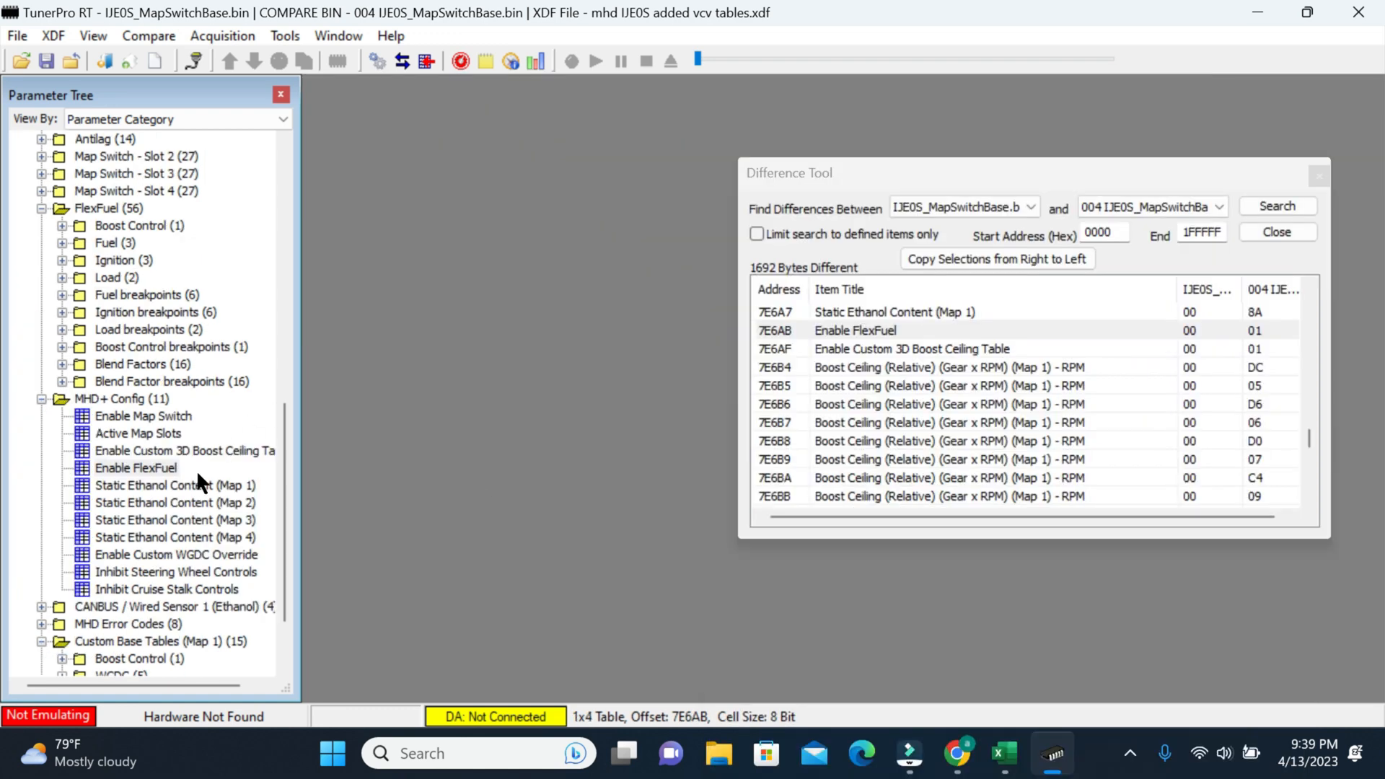
mouse_move(110, 407)
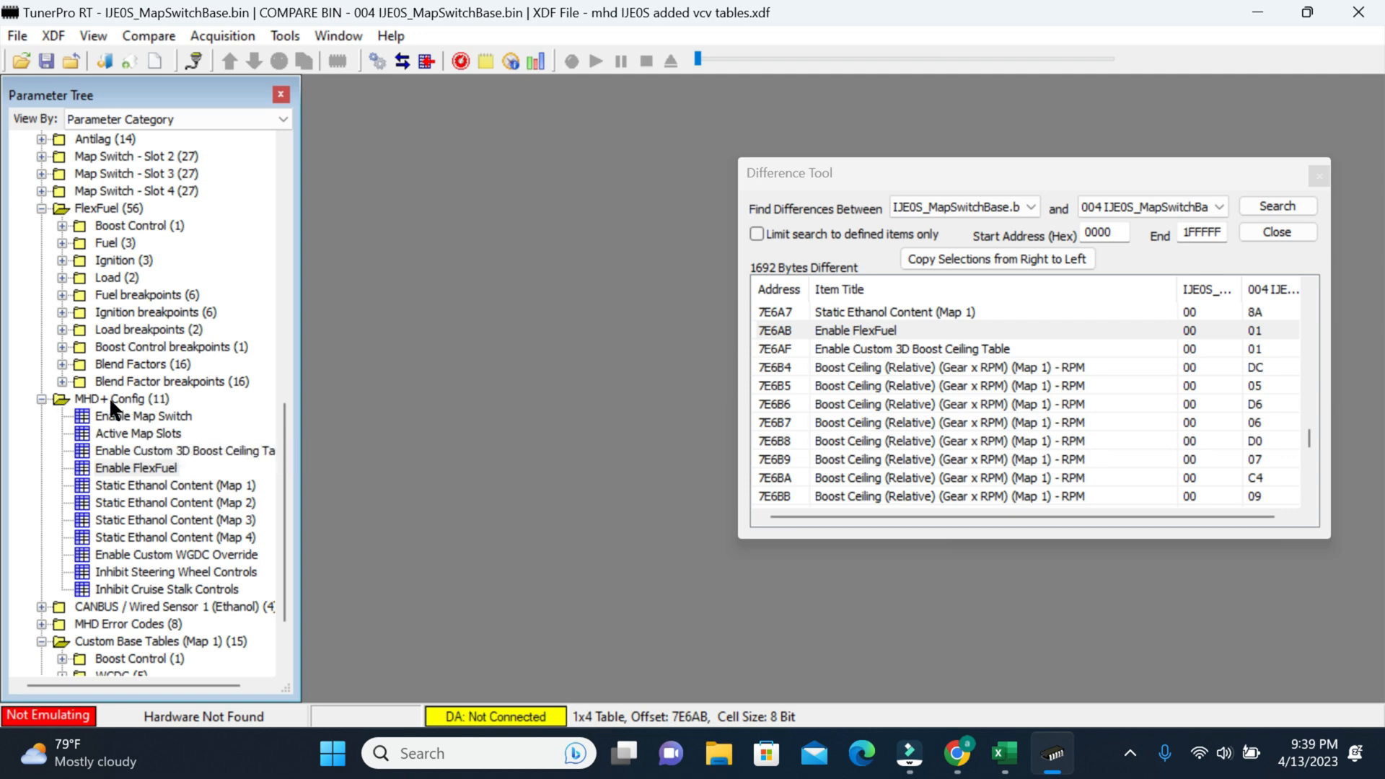
mouse_move(88, 230)
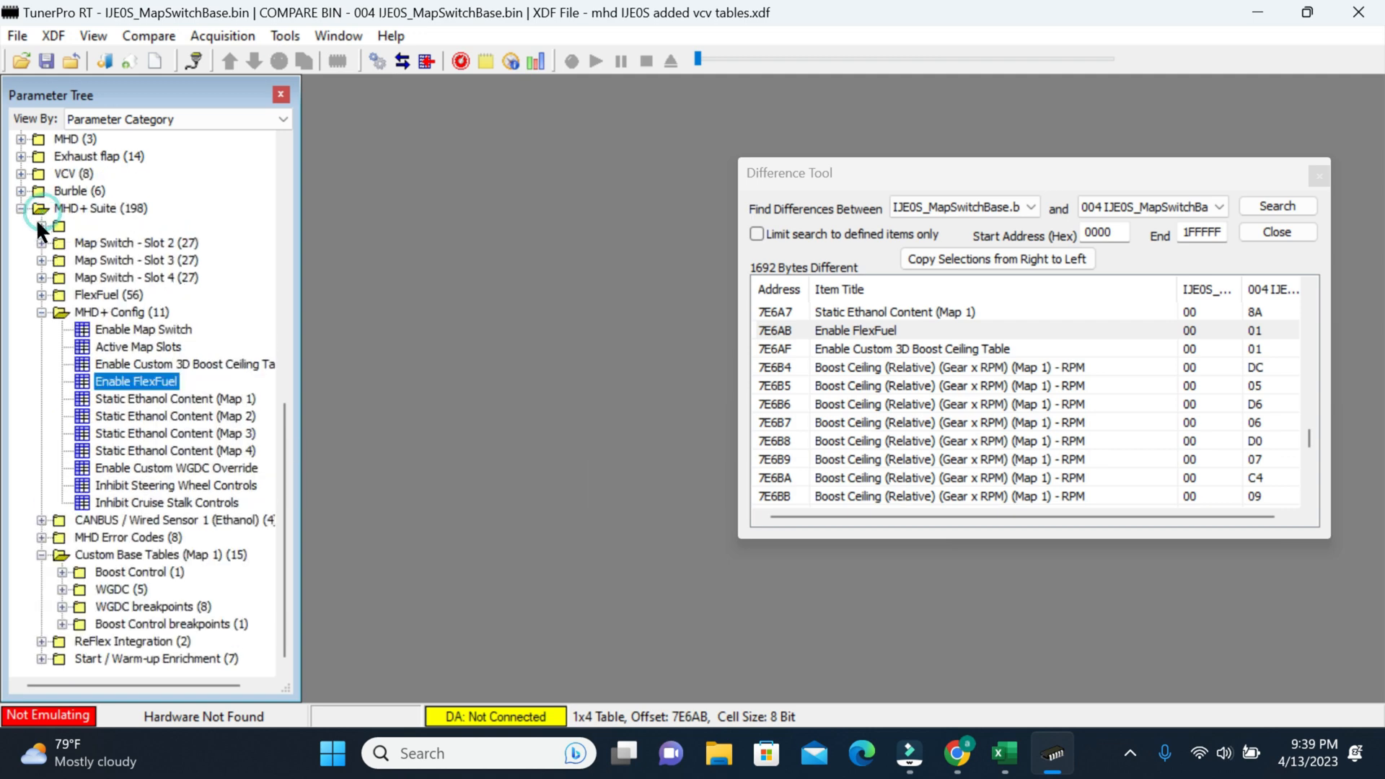
Open Active Map Slots and Enable Custom 3D Boost Ceiling Table, then view them in compare mode
double_click(138, 346)
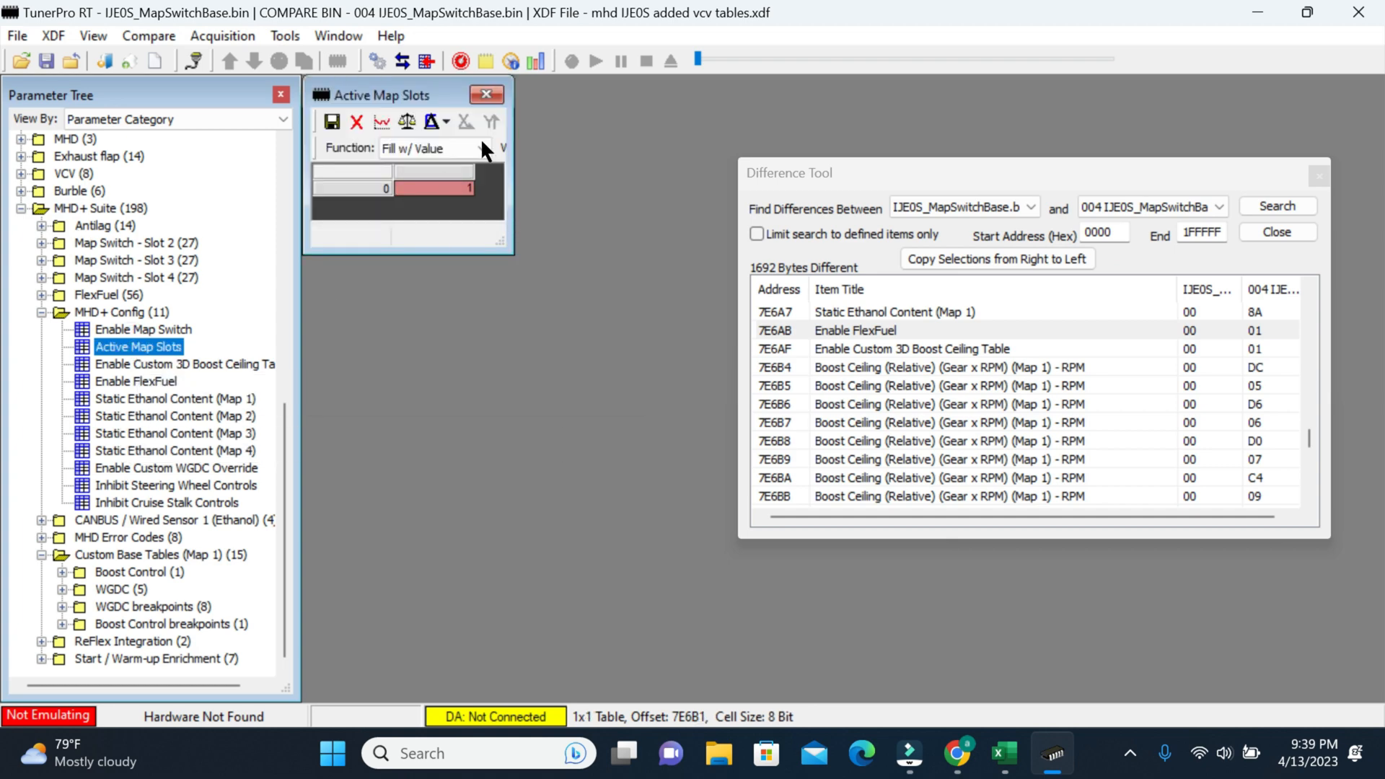
click(183, 364)
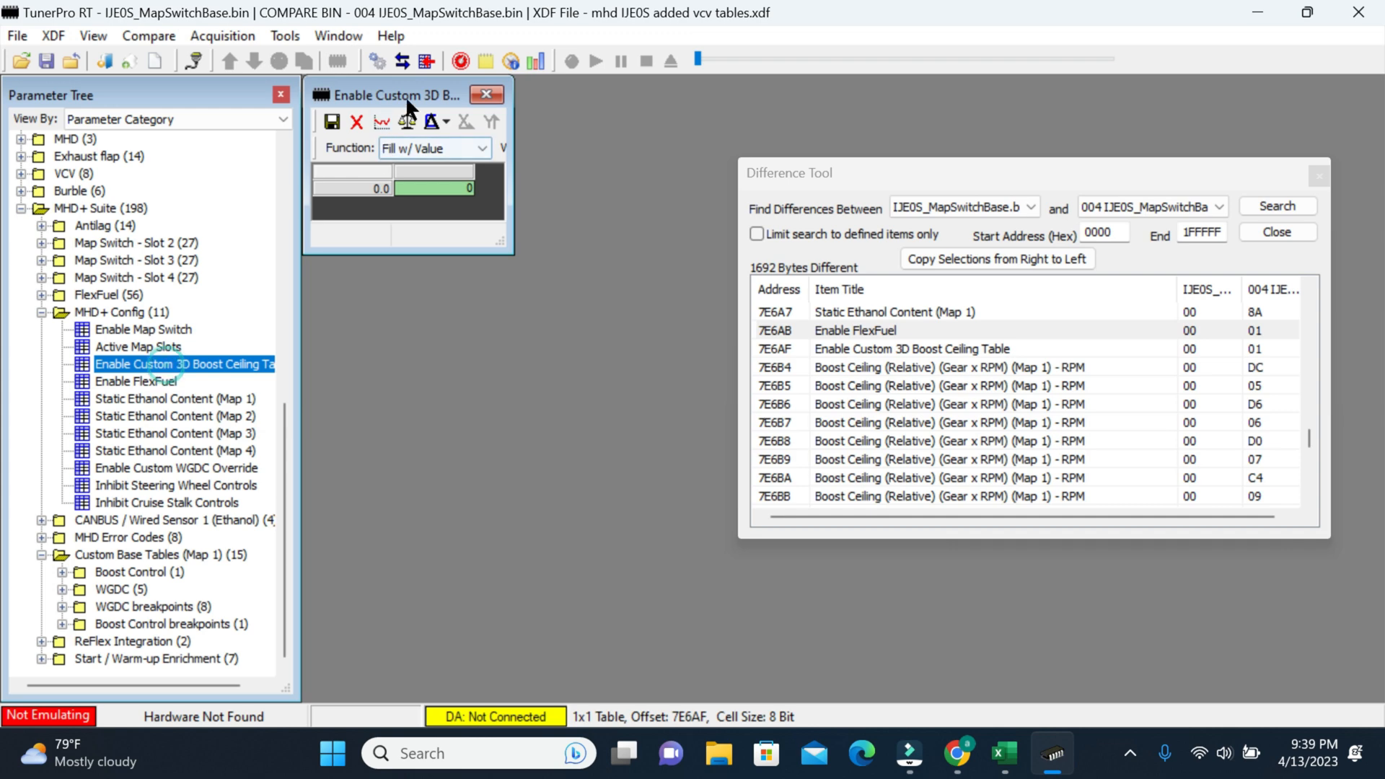
mouse_move(181, 386)
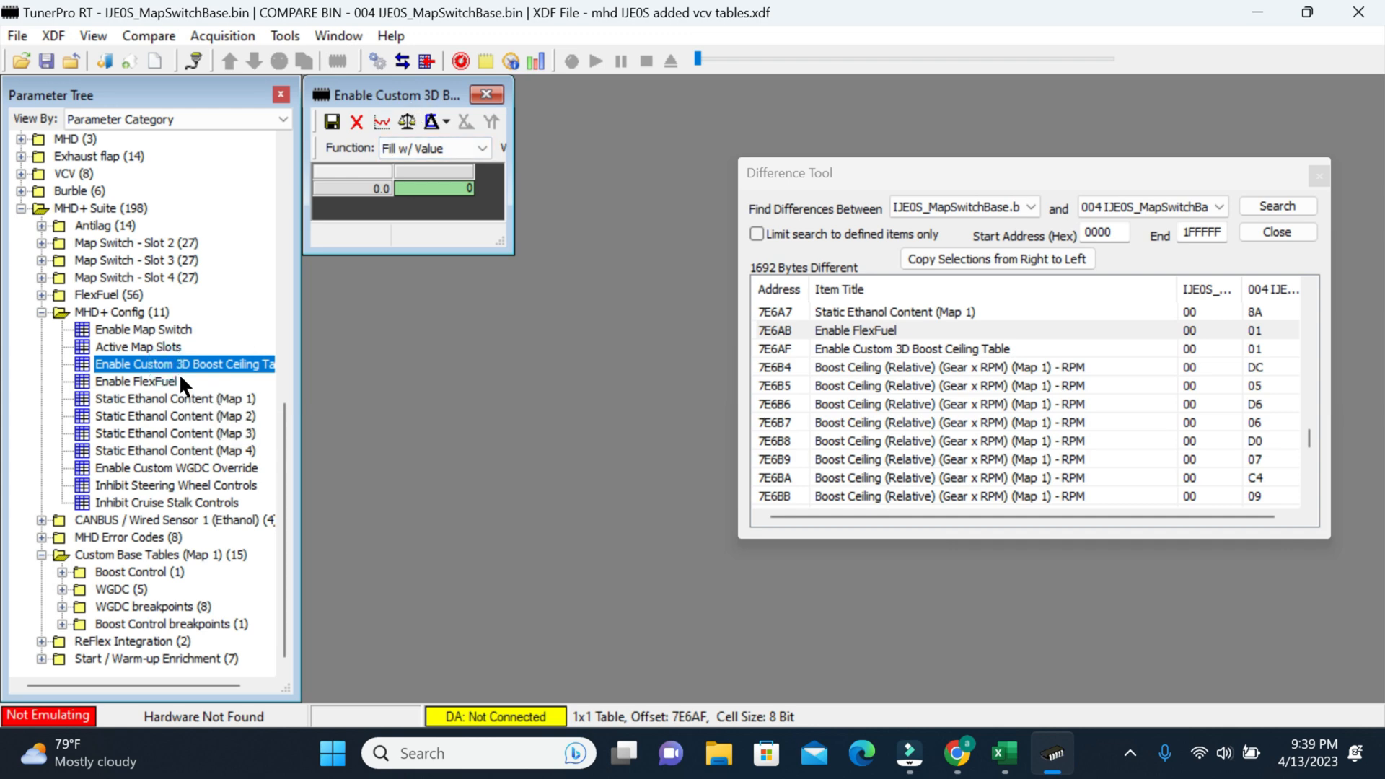
mouse_move(495, 110)
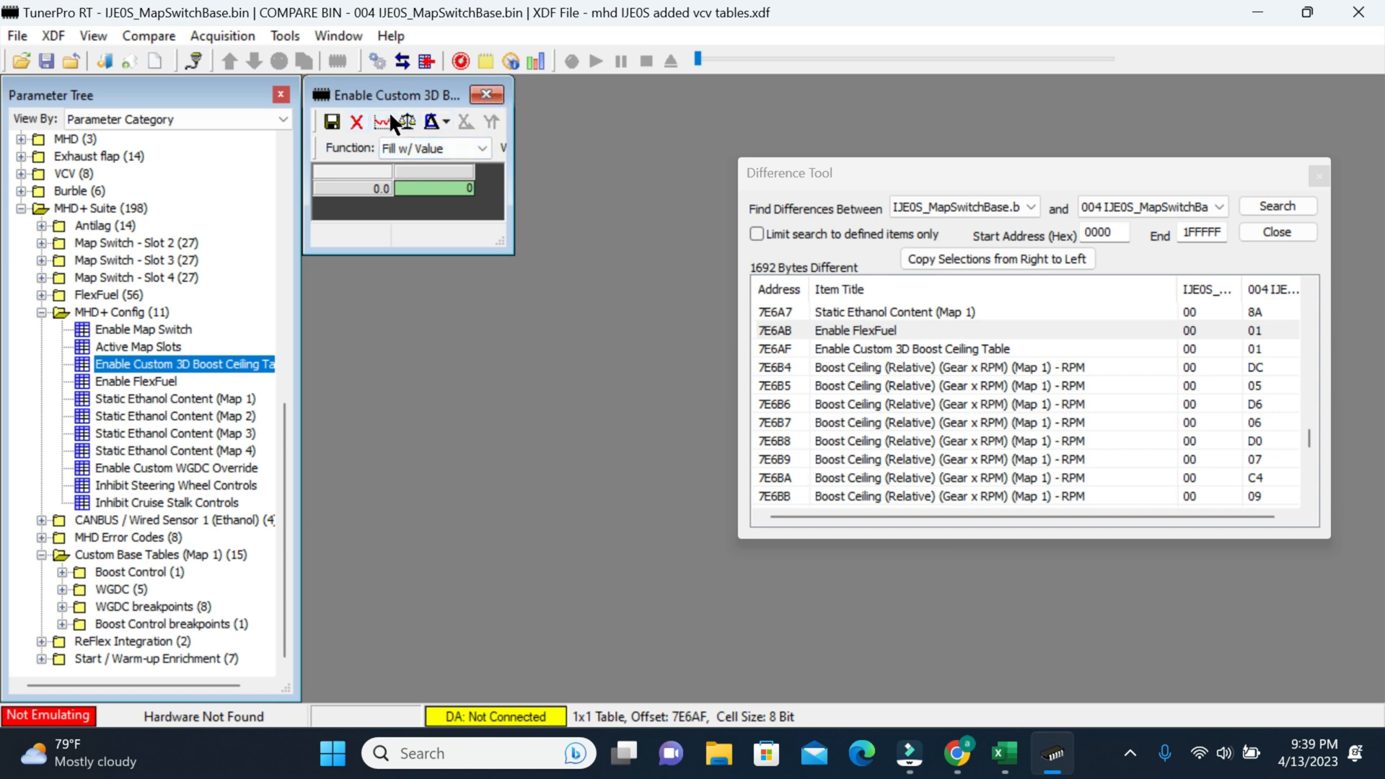
click(407, 121)
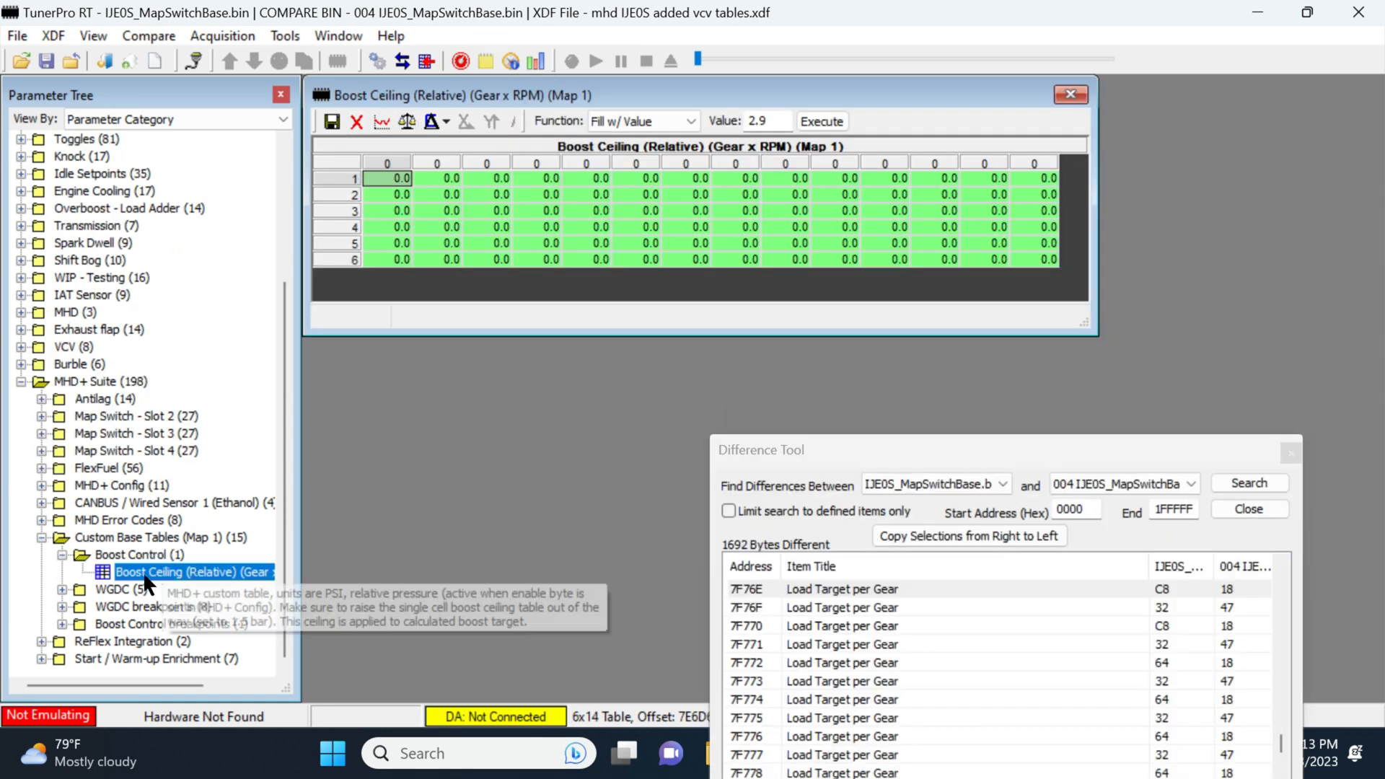
mouse_move(212, 583)
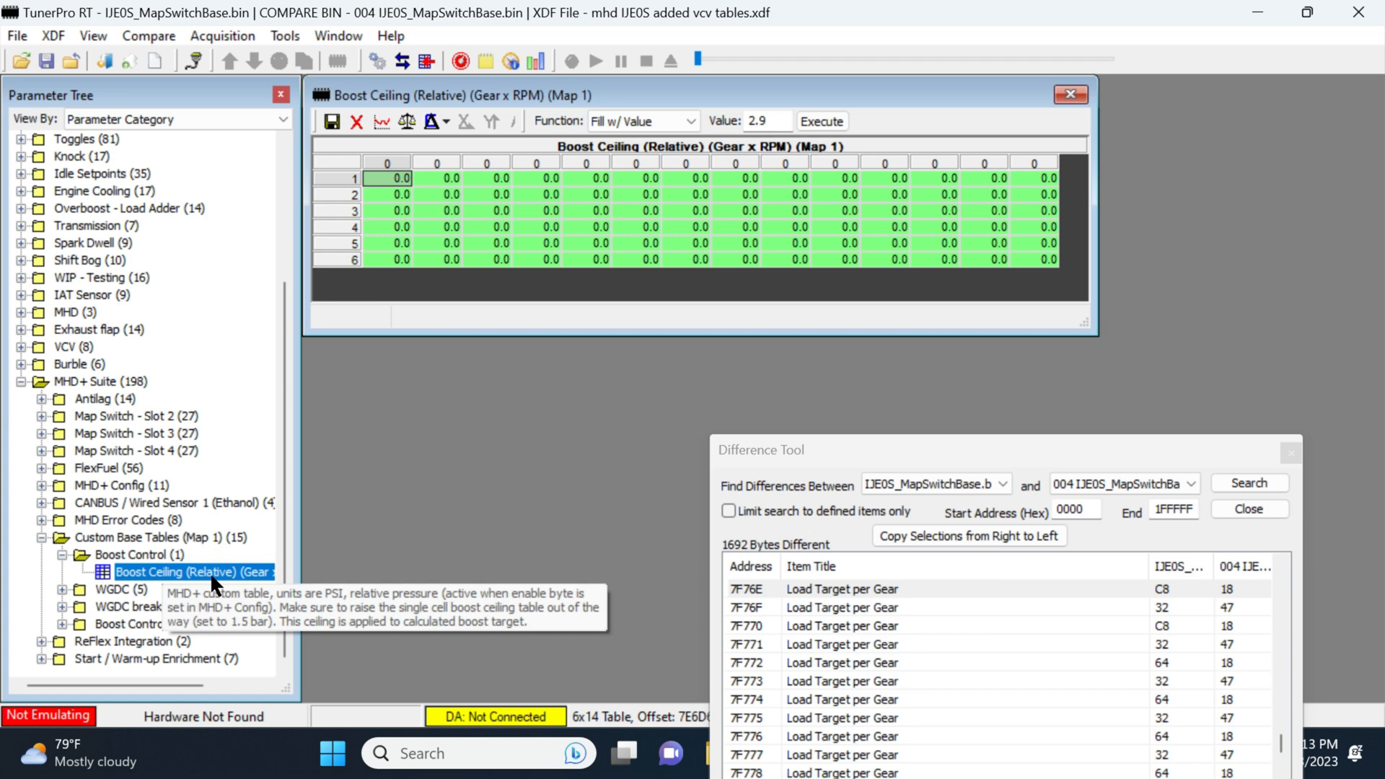
mouse_move(894, 113)
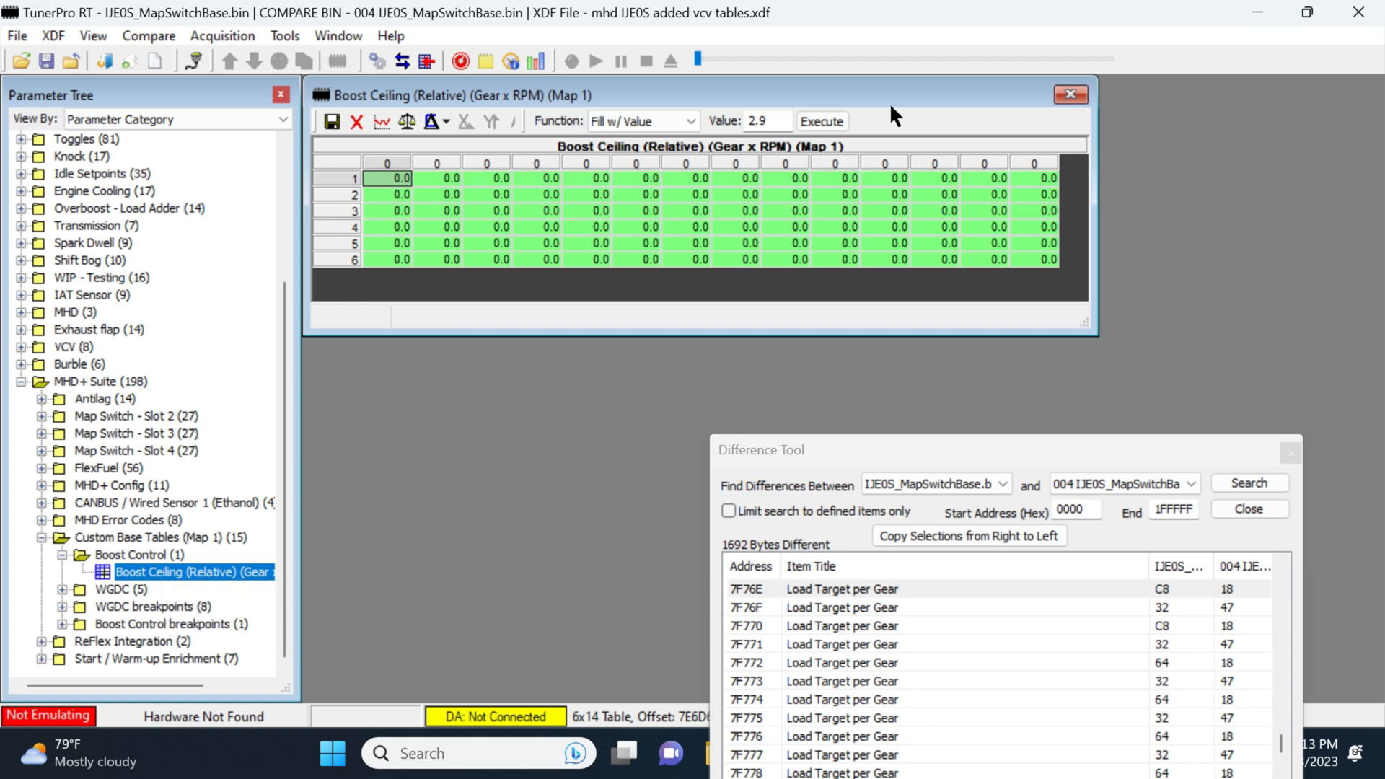
Inspect the 004 file's relative Boost Ceiling table (3.0 to 20.0) and its RPM breakpoints
drag(1086, 323, 1217, 378)
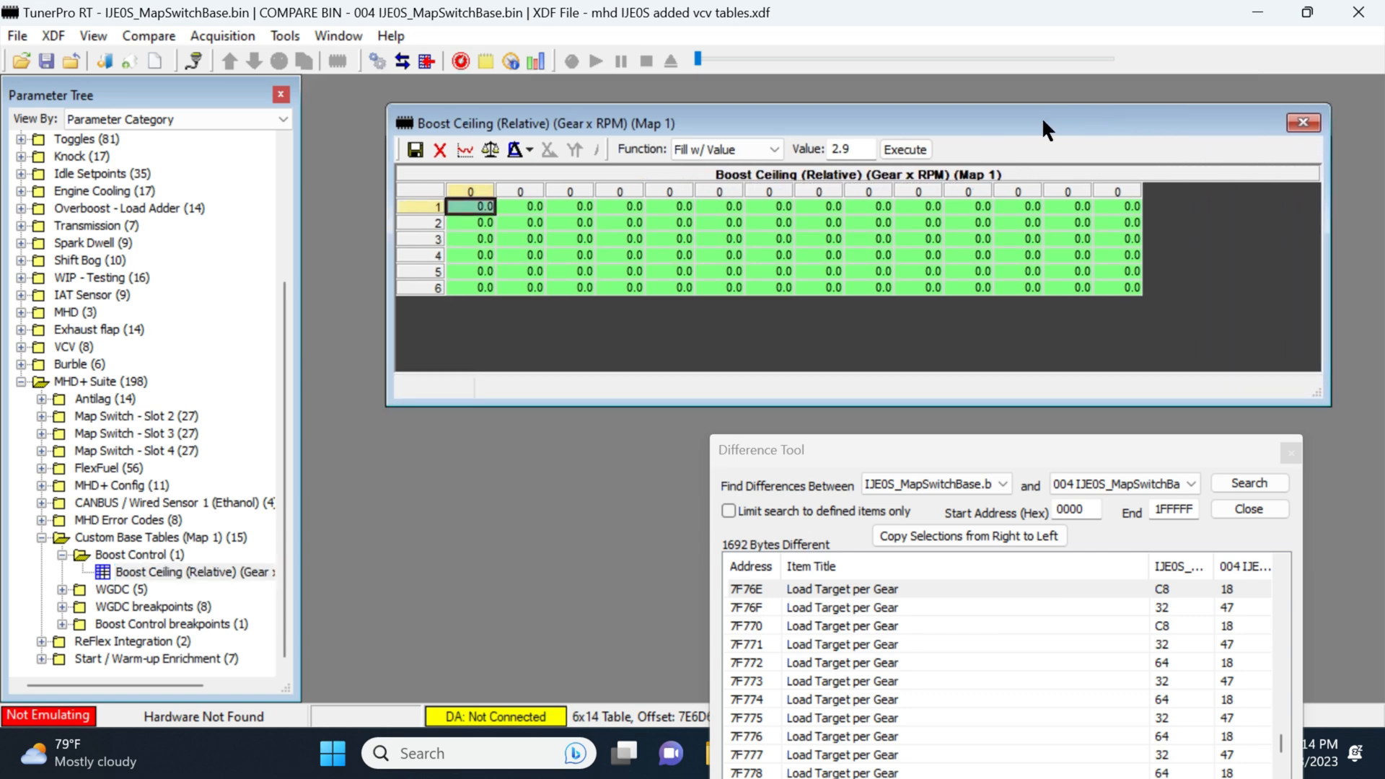
mouse_move(426, 210)
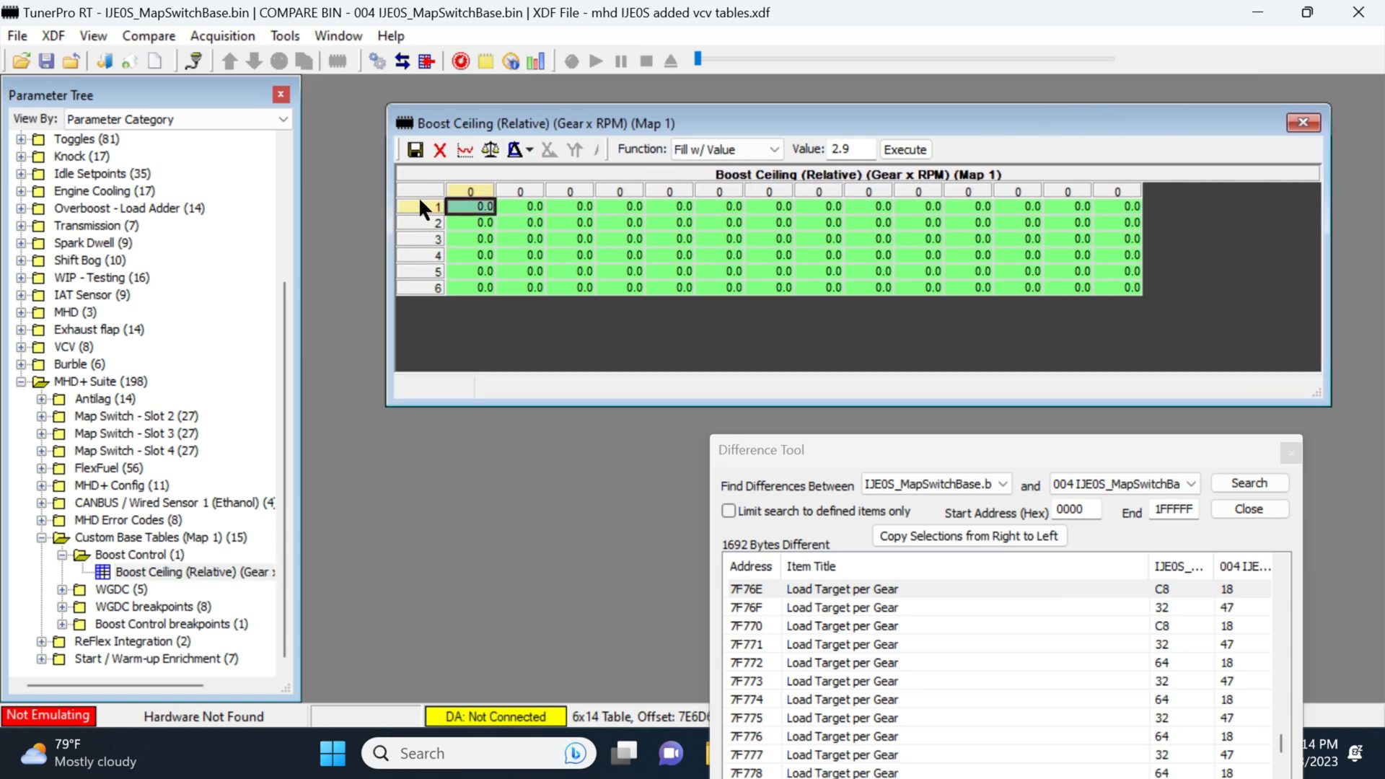
mouse_move(427, 296)
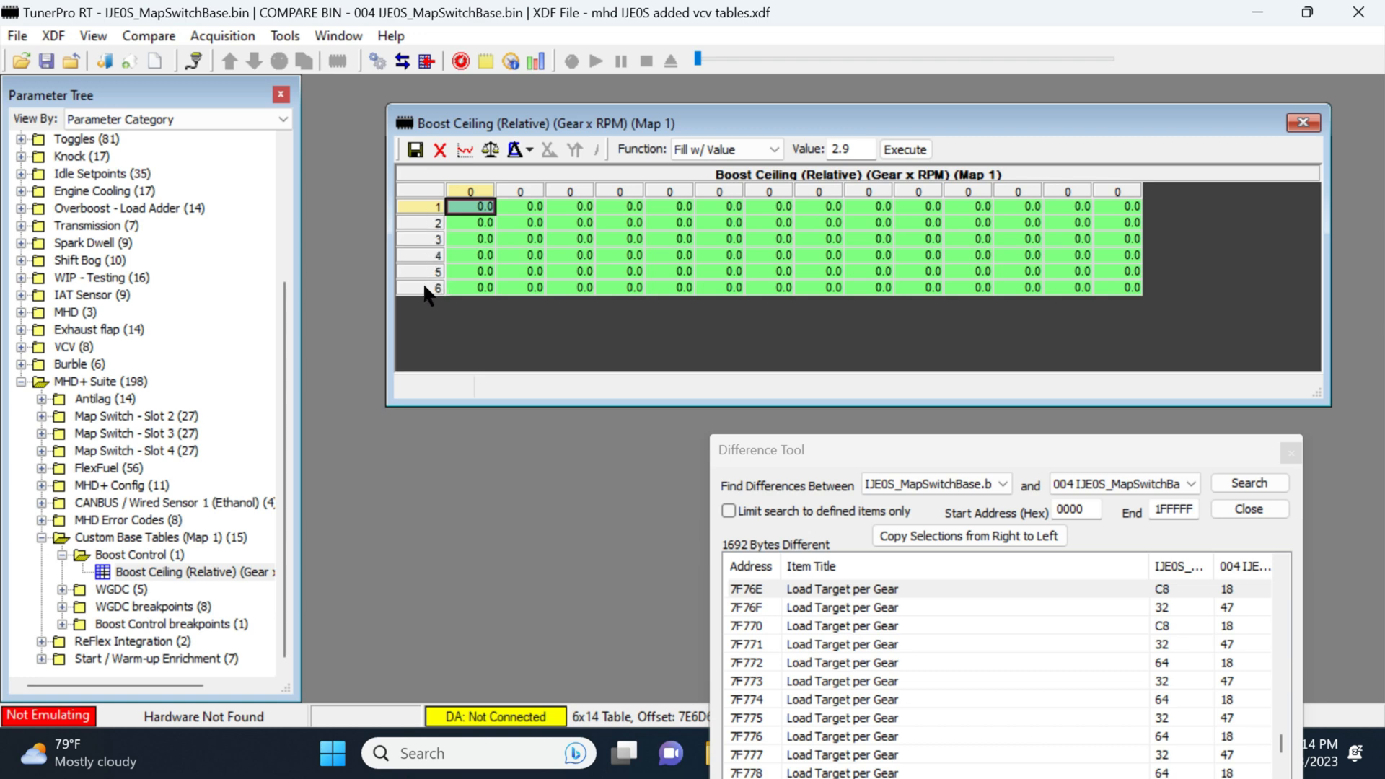
mouse_move(578, 197)
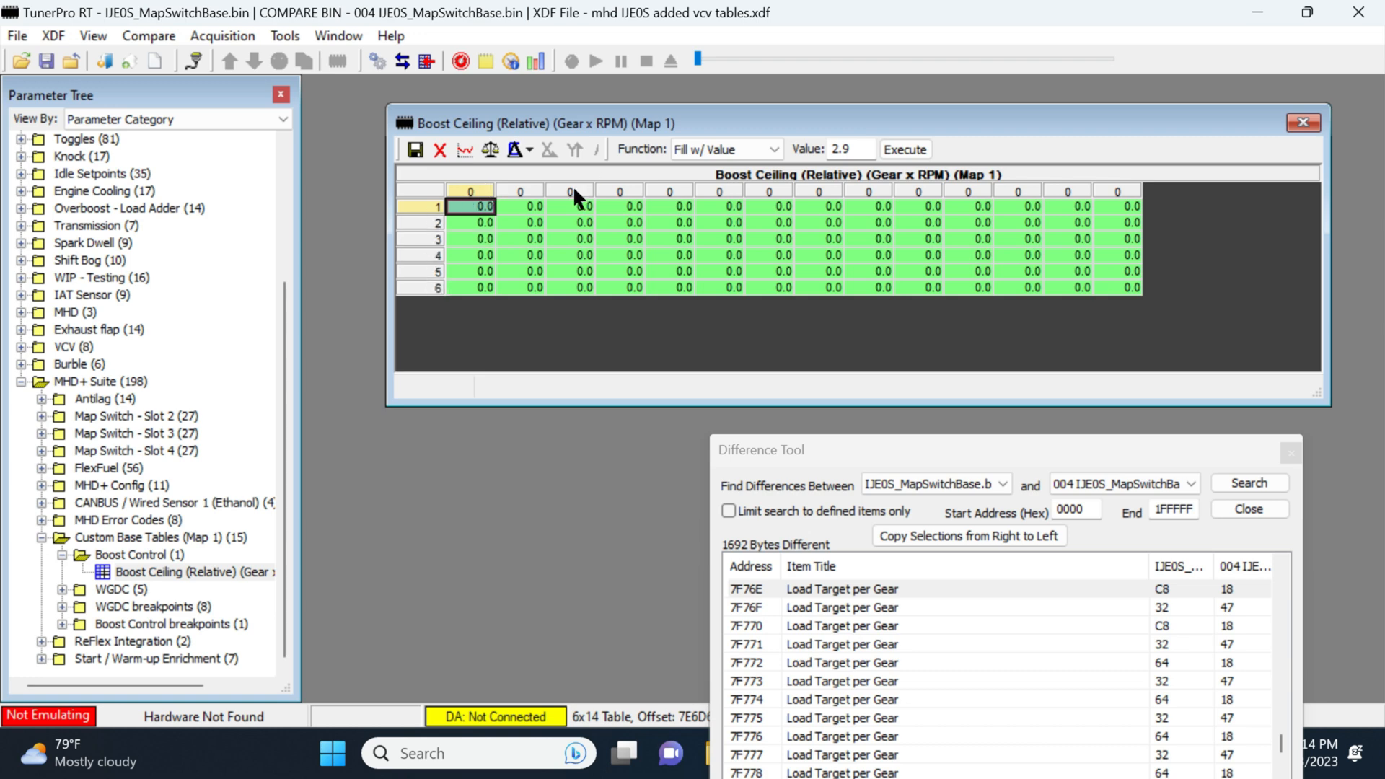
mouse_move(197, 554)
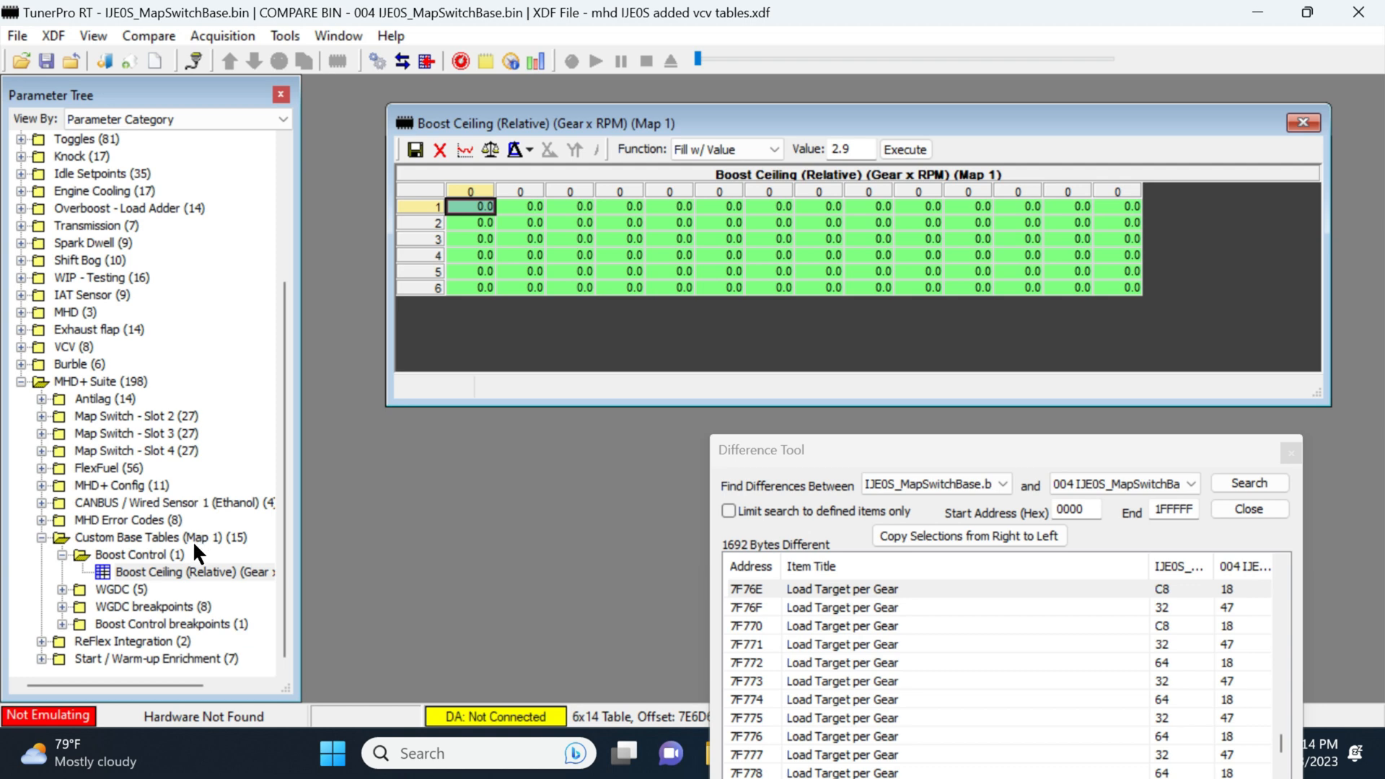
mouse_move(67, 626)
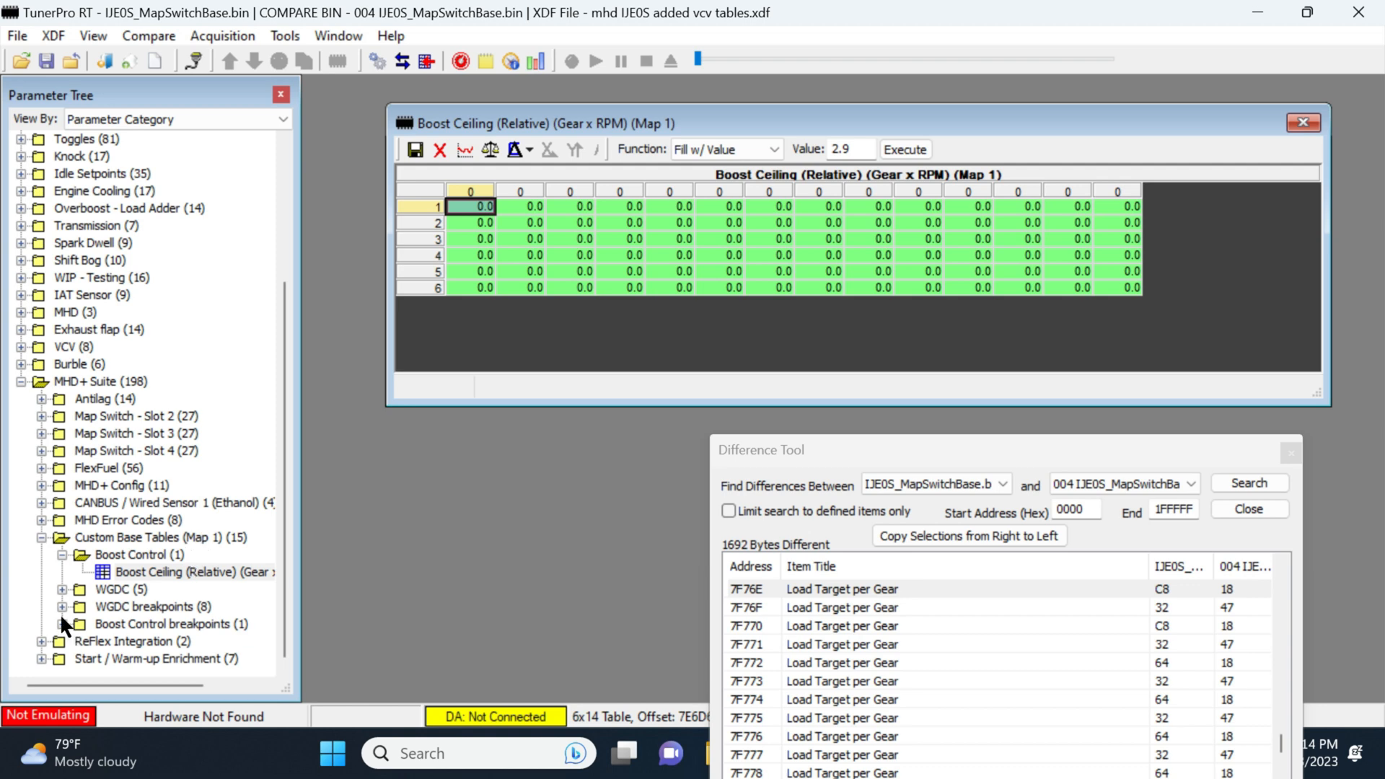
double_click(192, 640)
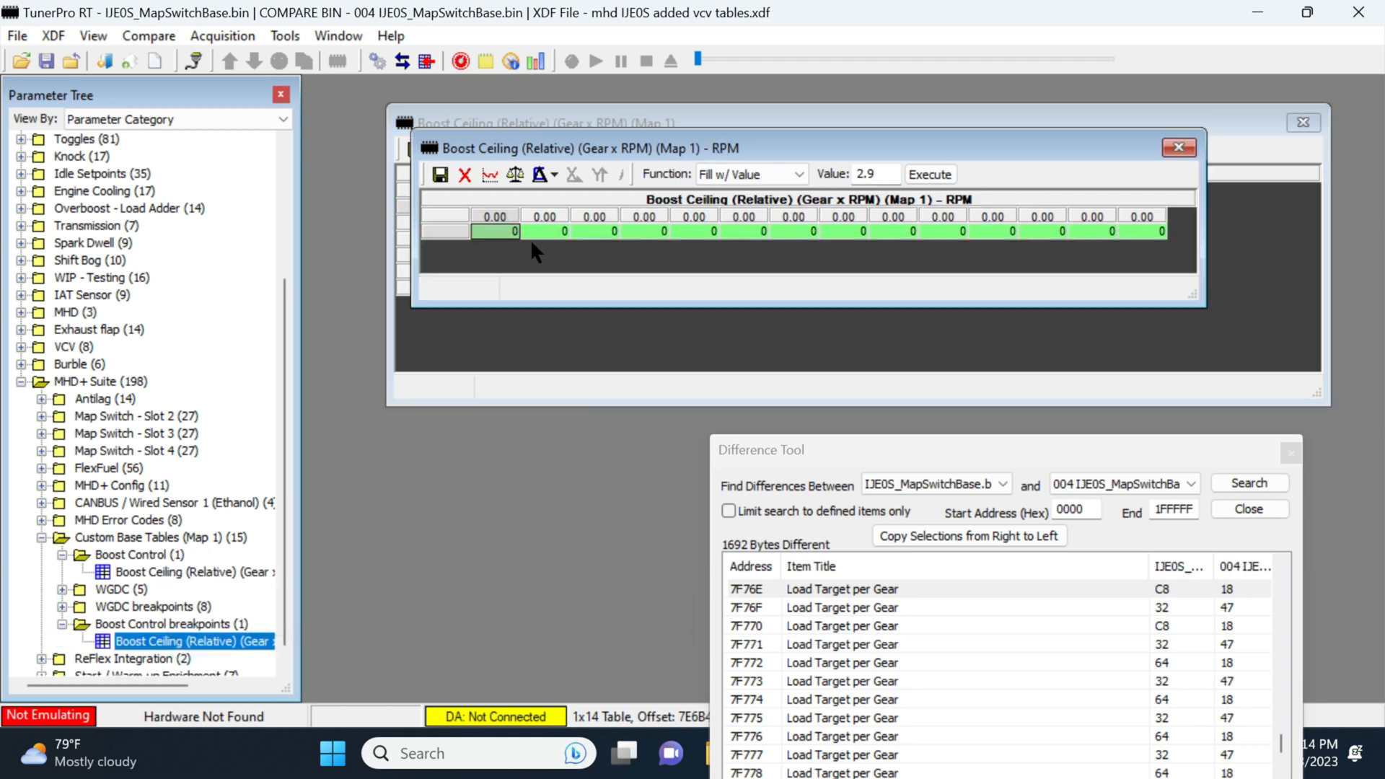
click(515, 173)
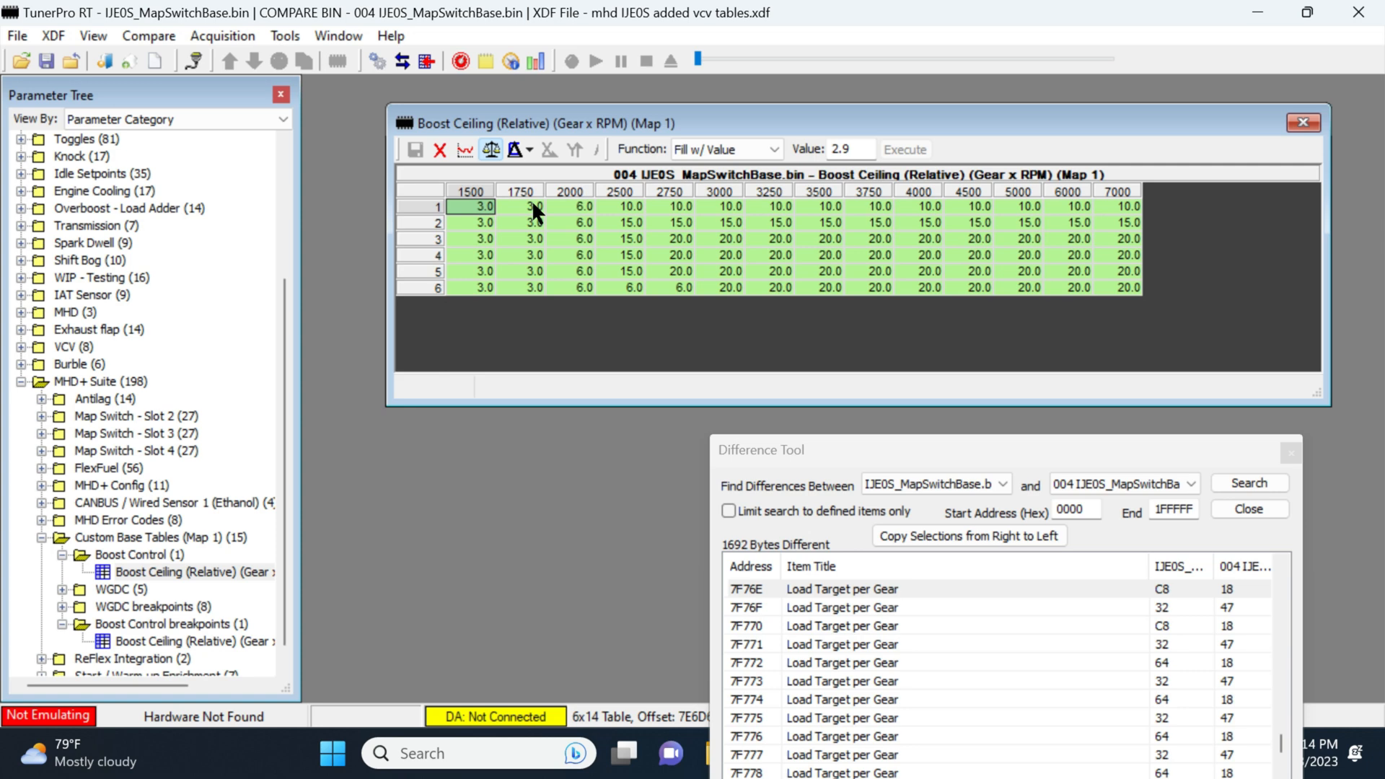
mouse_move(547, 229)
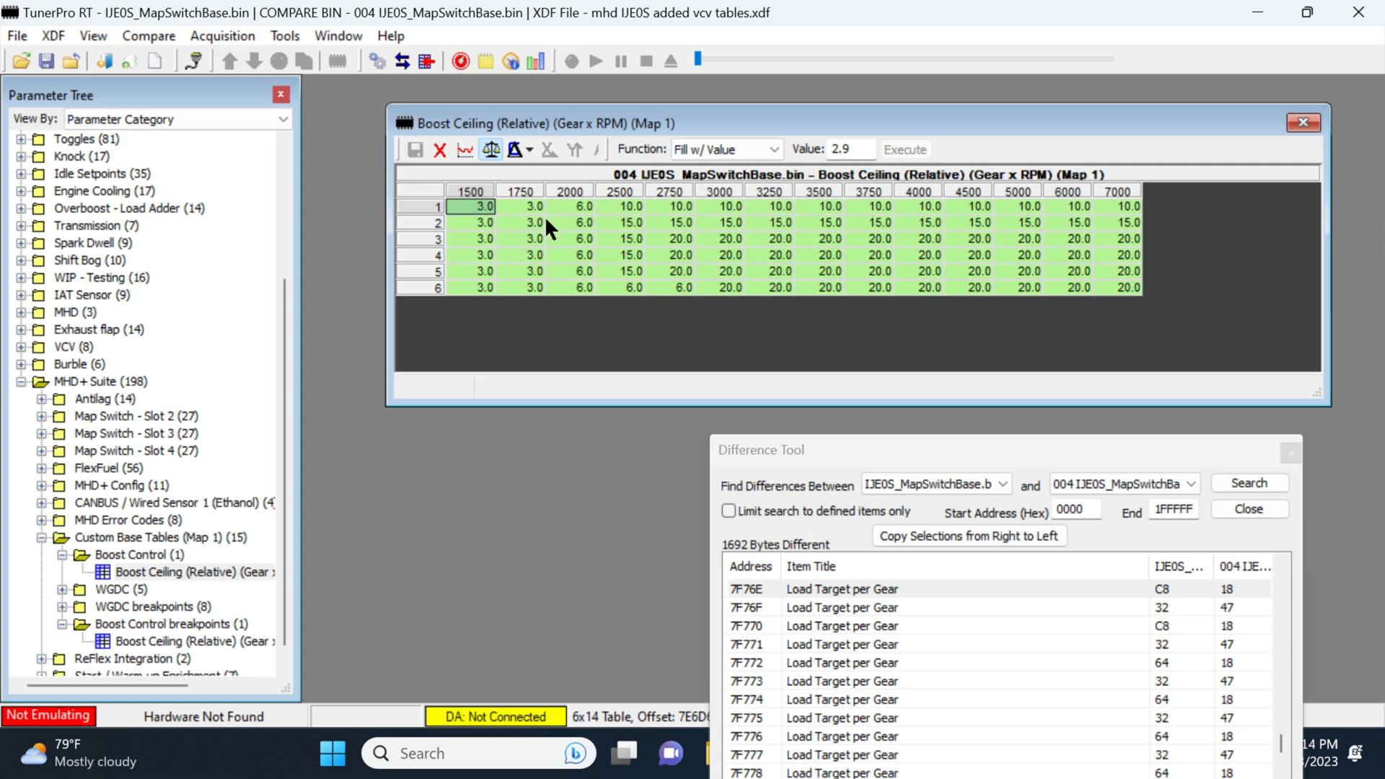
mouse_move(669, 219)
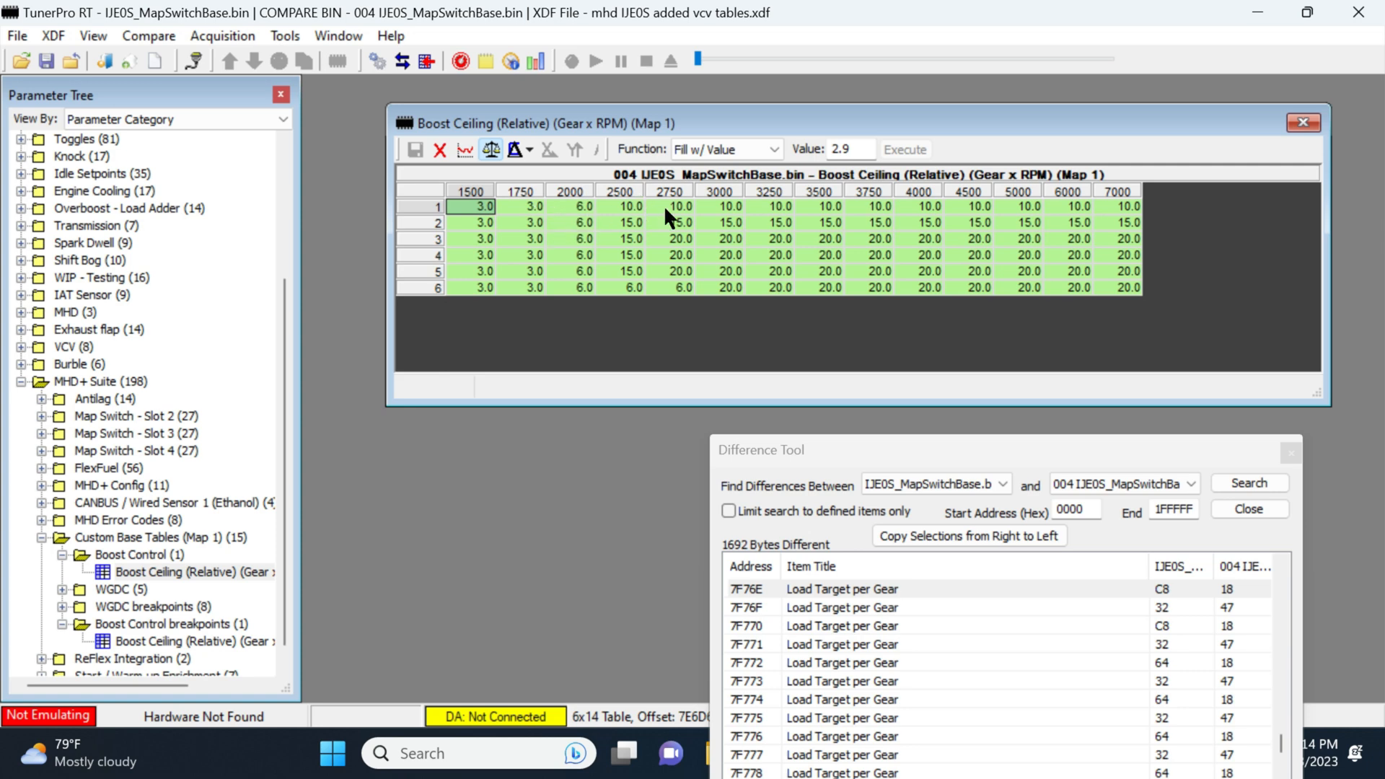
mouse_move(605, 241)
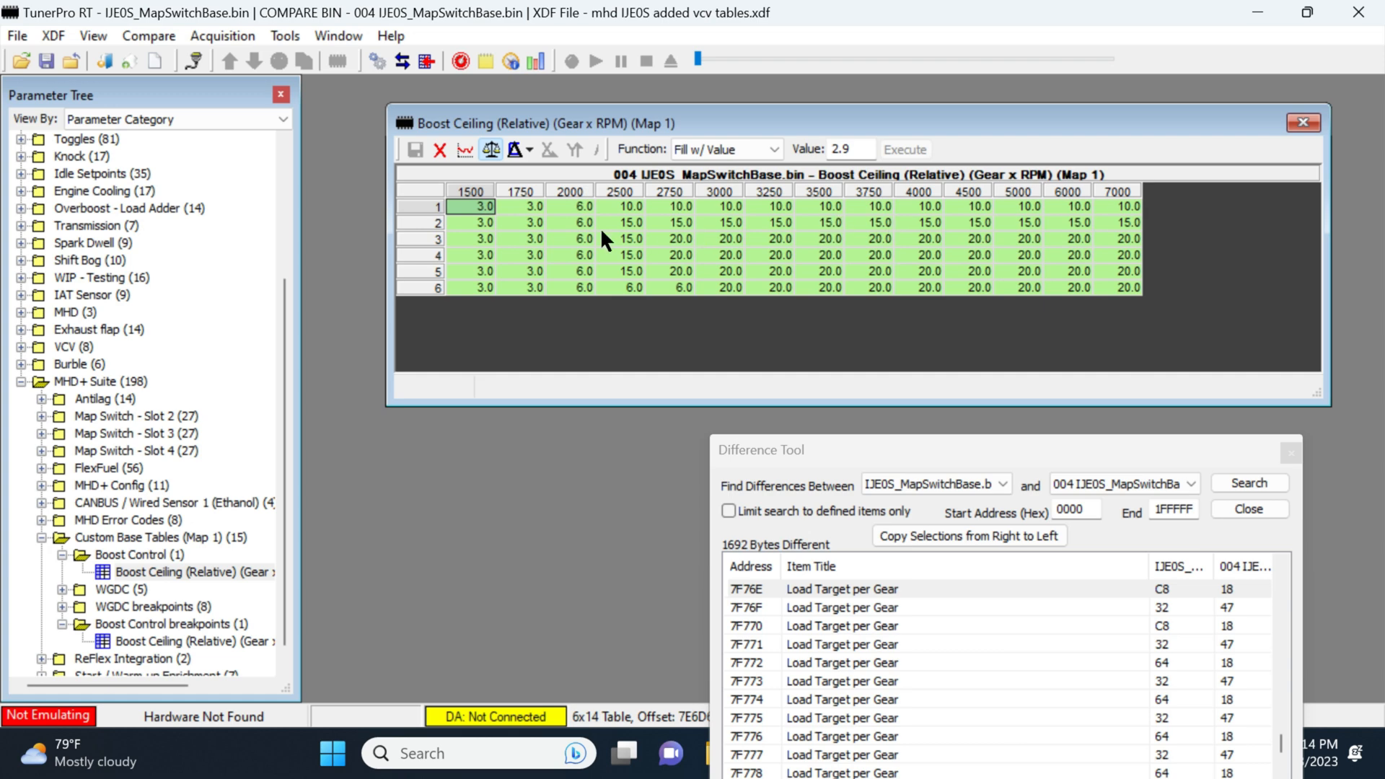
mouse_move(592, 261)
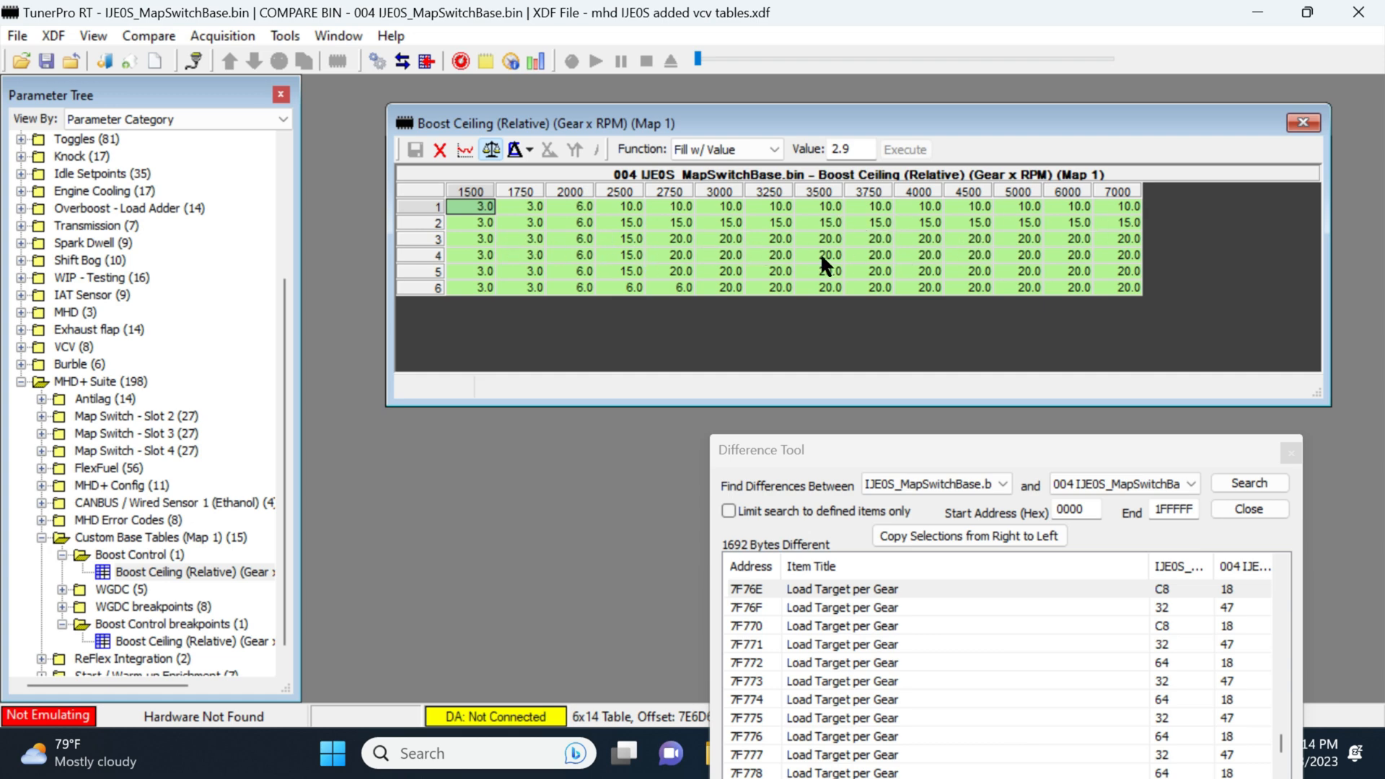
mouse_move(720, 283)
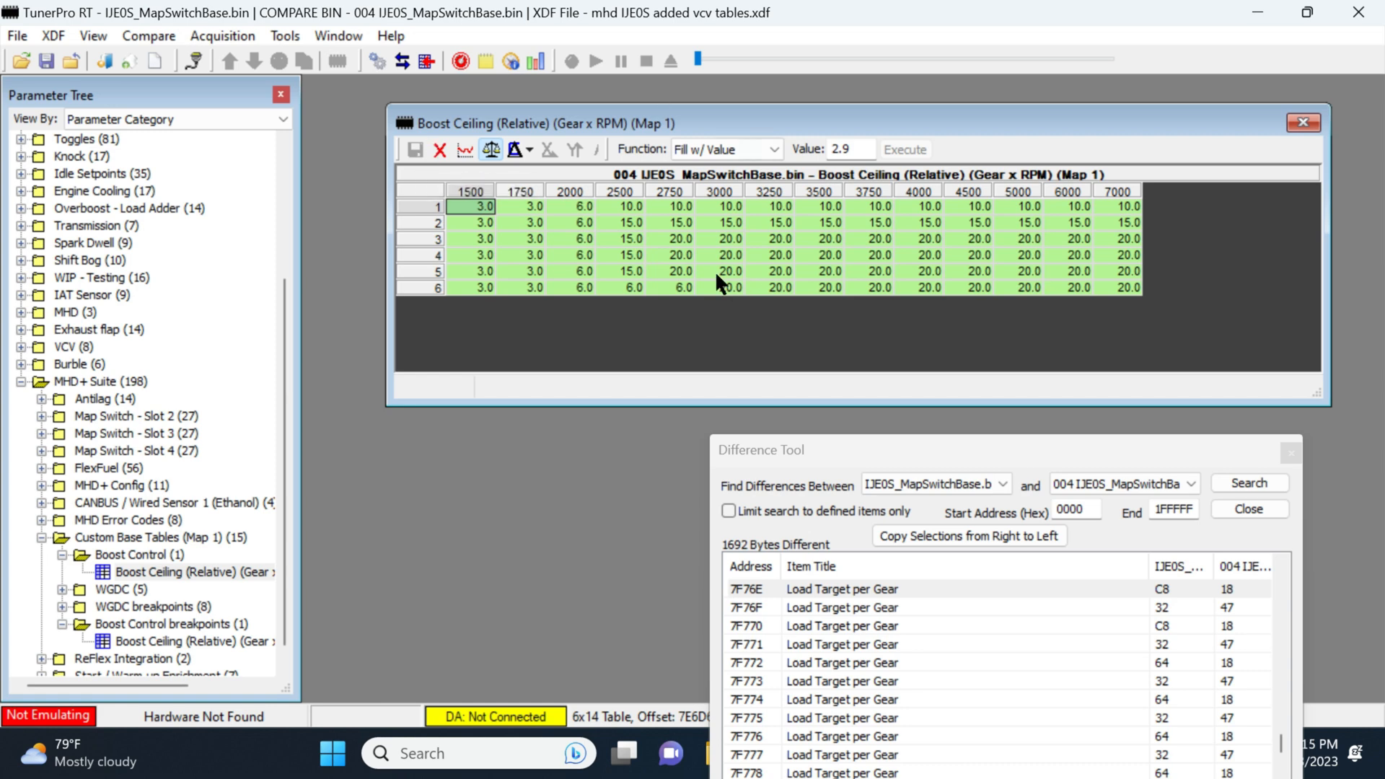
click(718, 271)
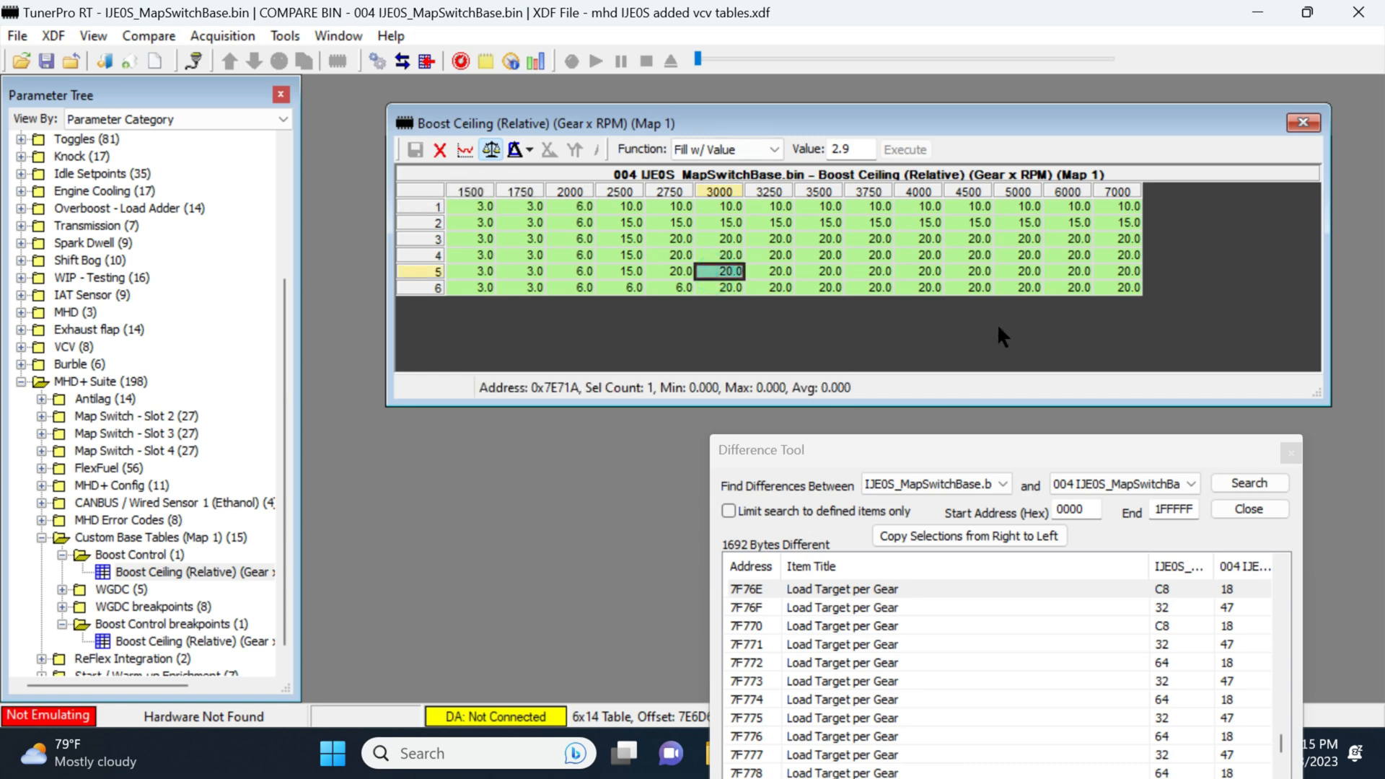
mouse_move(154, 389)
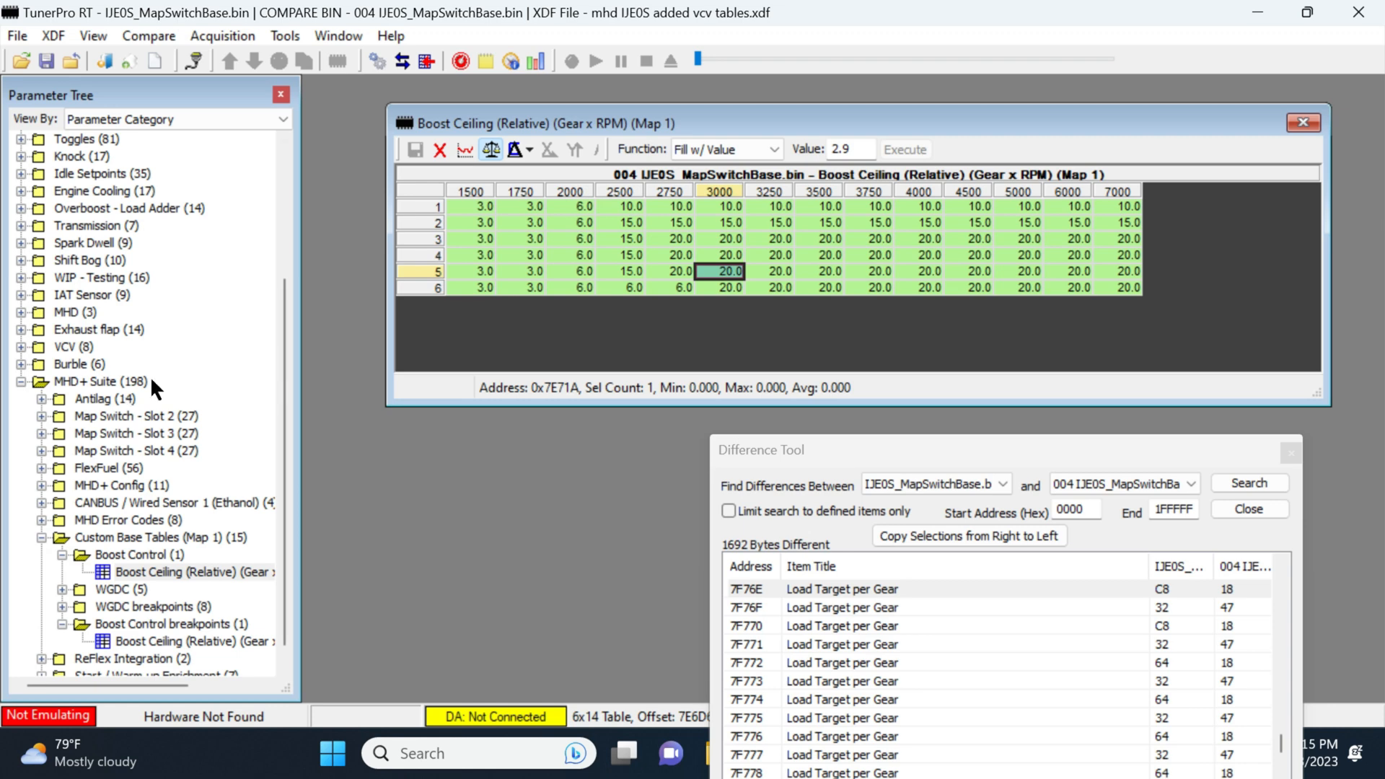
mouse_move(1100, 234)
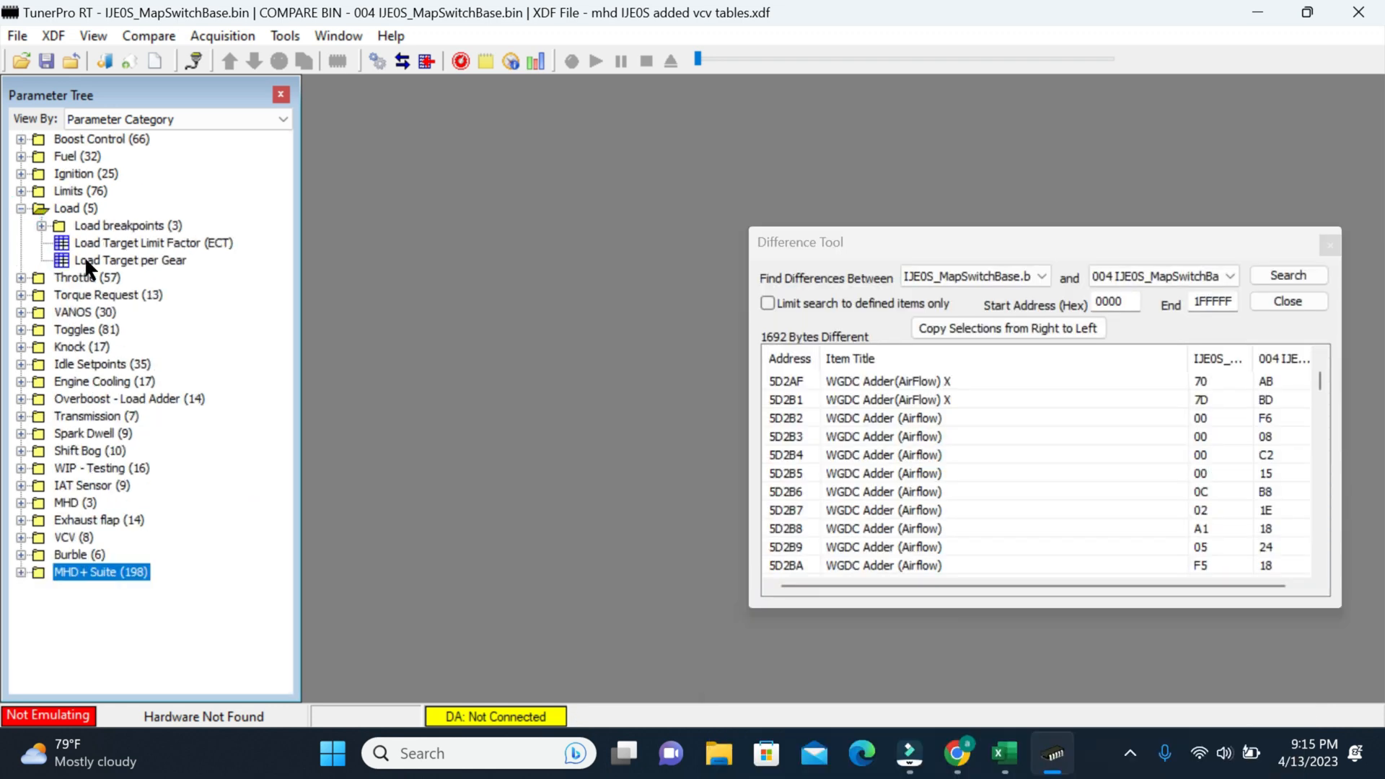
Open WGDC Adder(AirFlow) X from Boost Control > WGDC breakpoints and compare: 210–420 versus 111–278
click(20, 207)
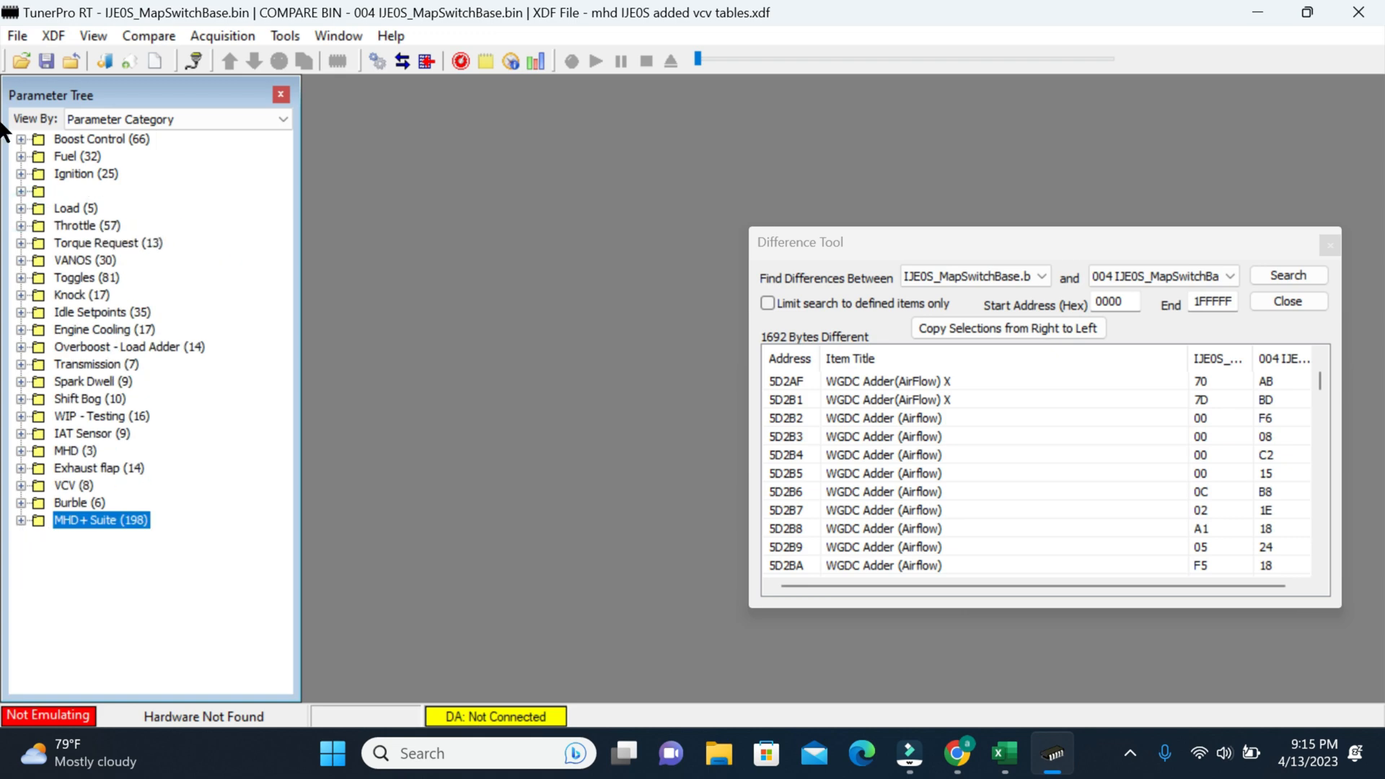
click(19, 138)
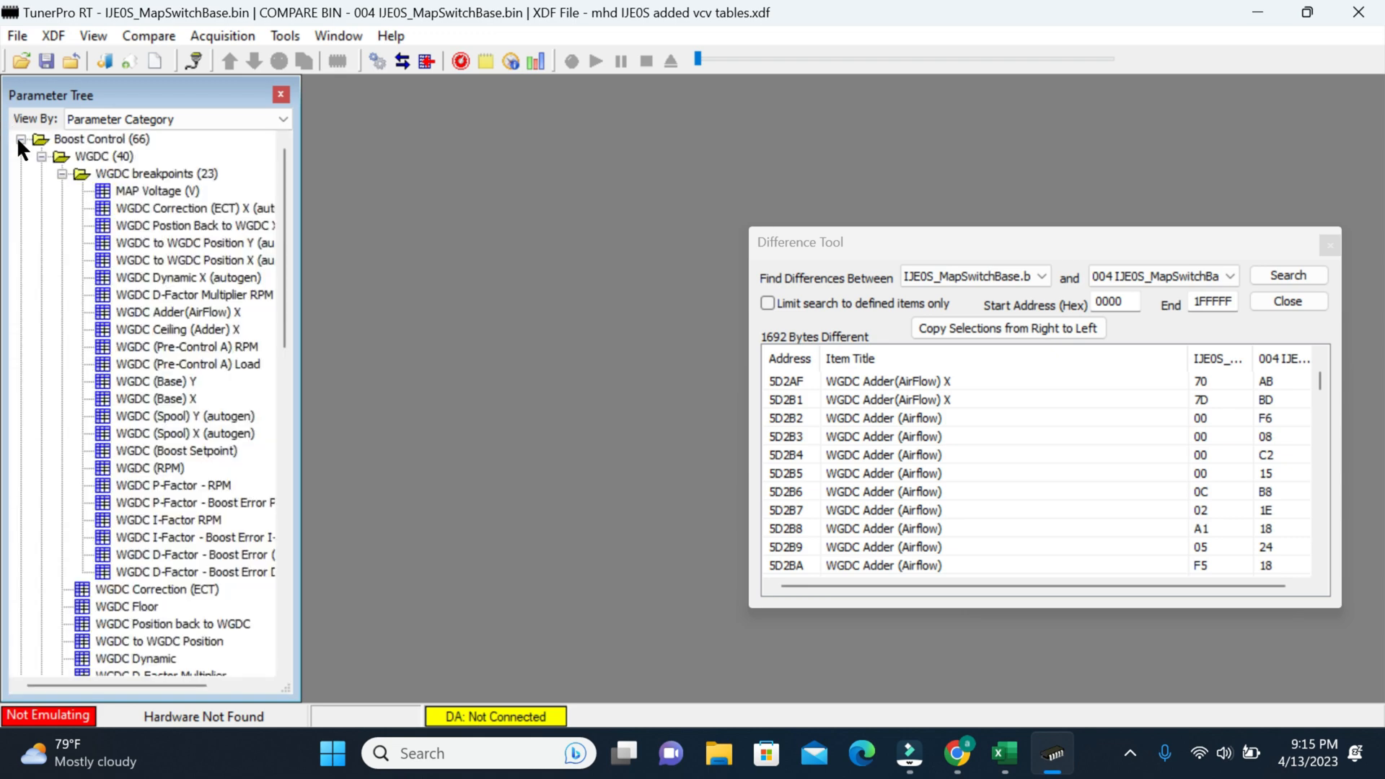
click(42, 157)
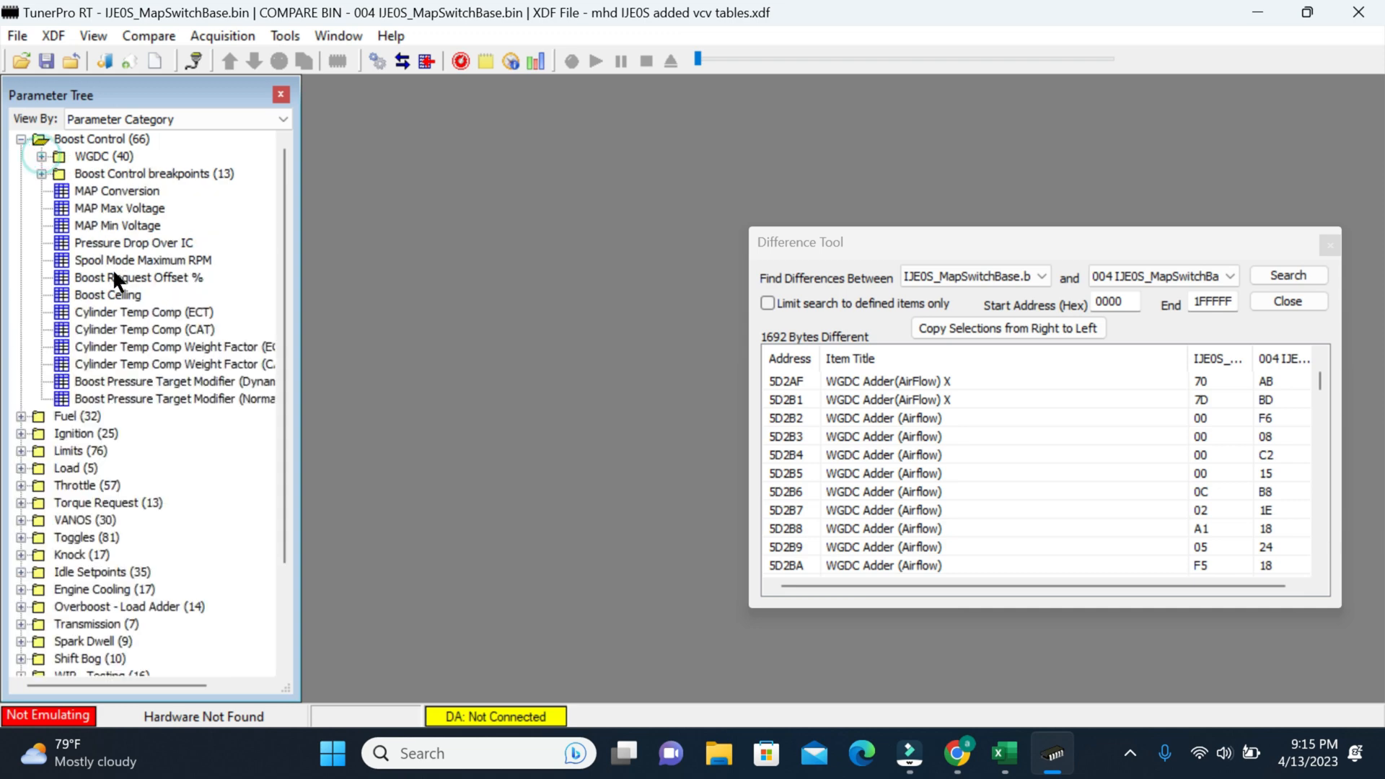
click(40, 157)
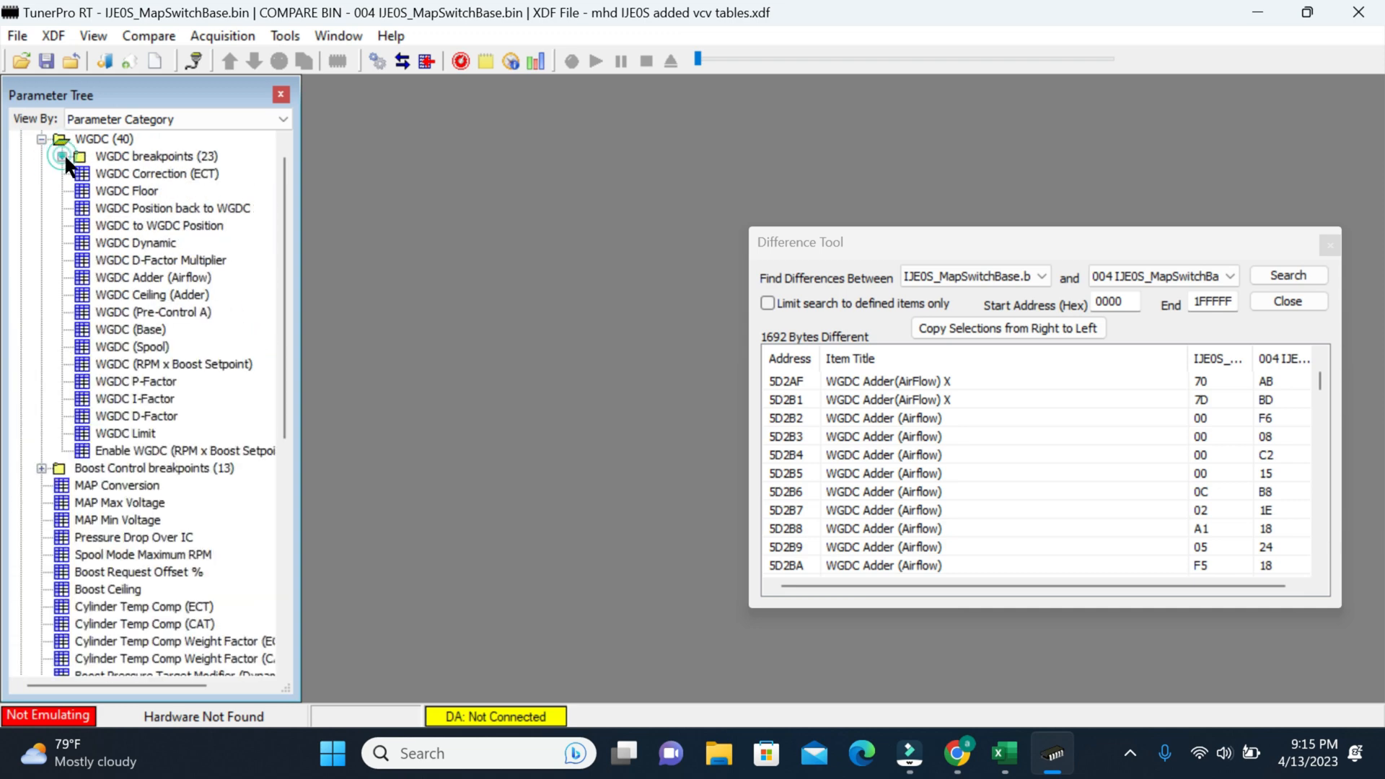
click(62, 157)
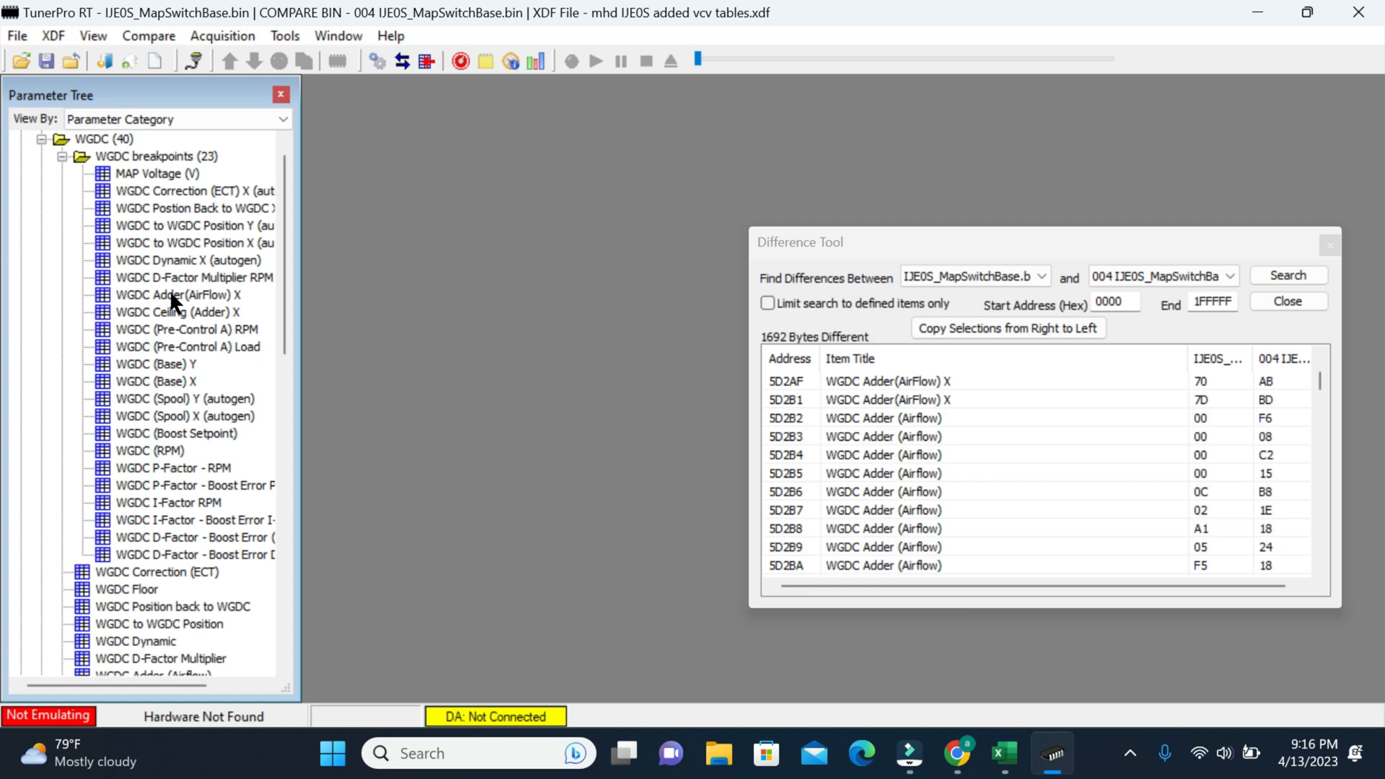
double_click(178, 294)
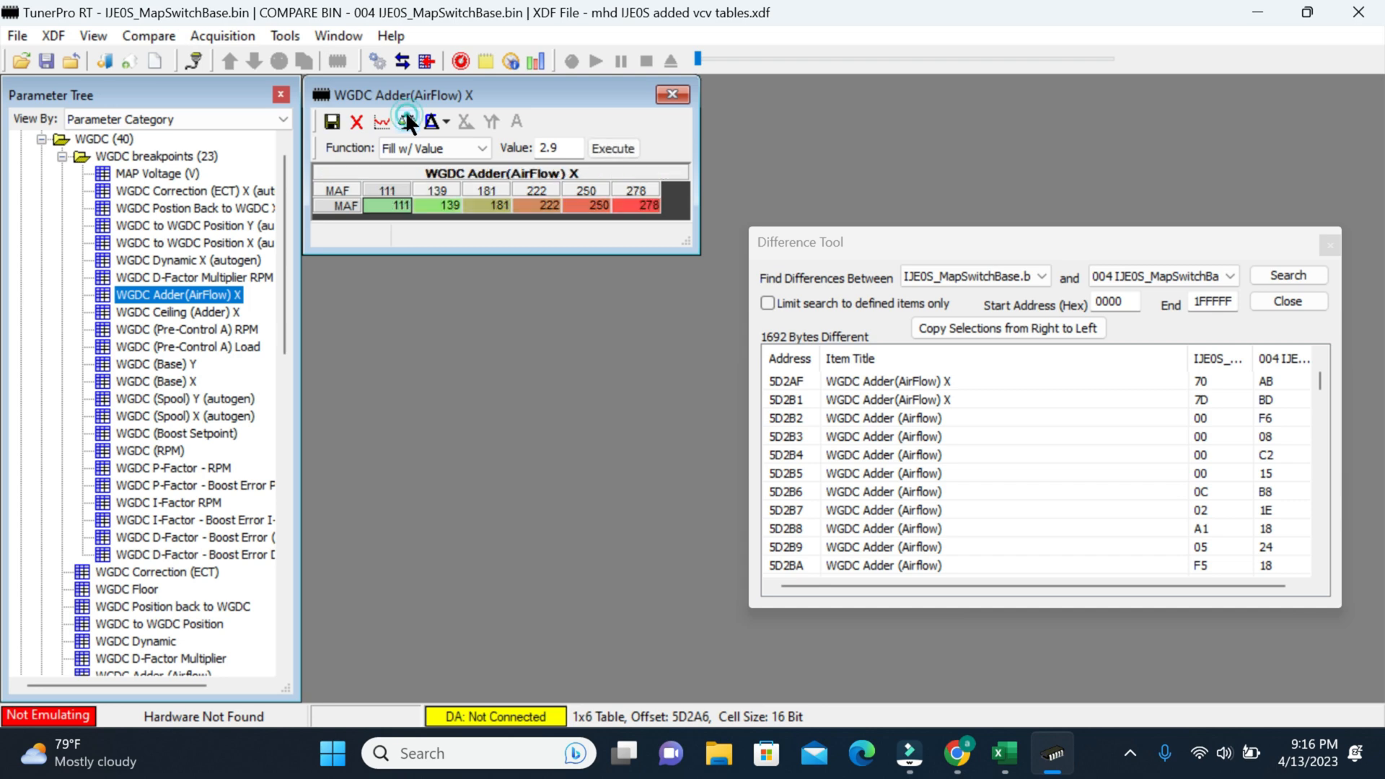
click(406, 121)
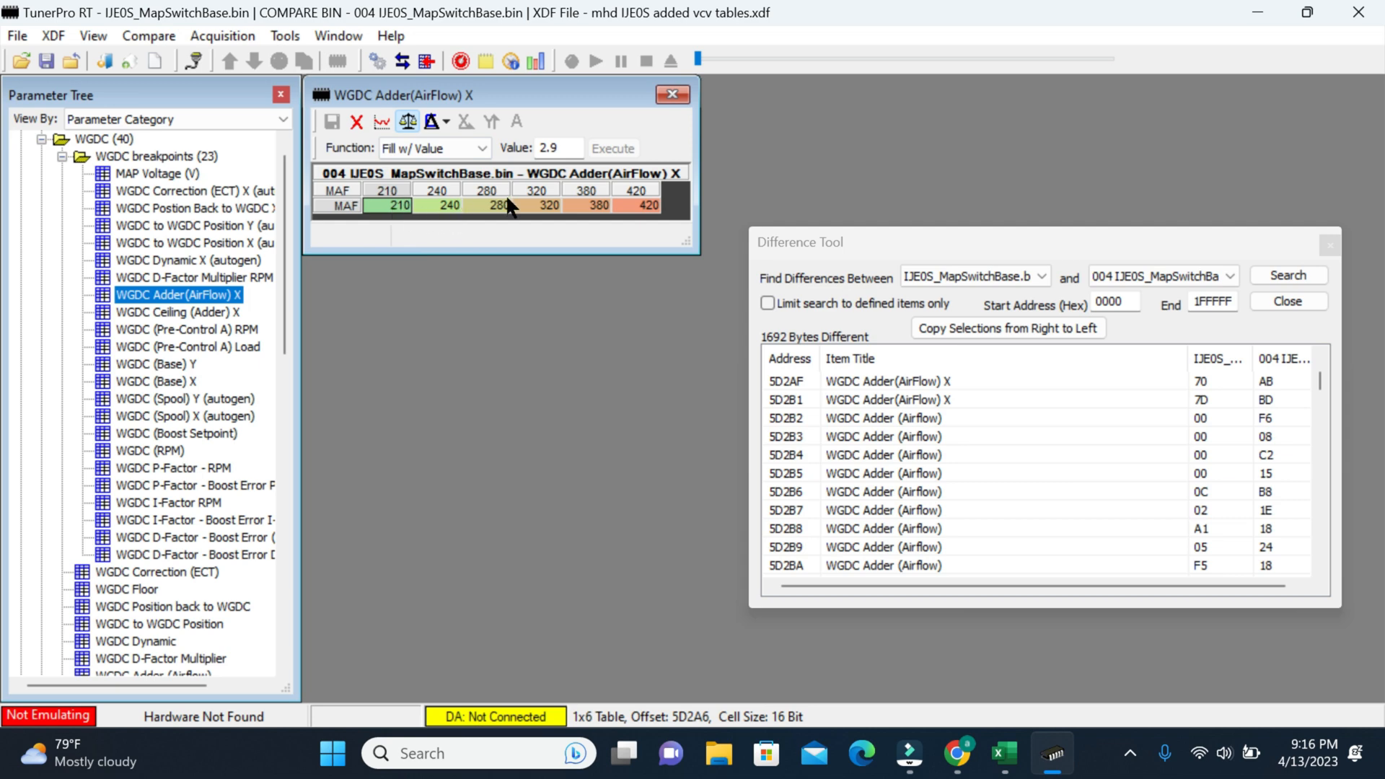
mouse_move(586, 218)
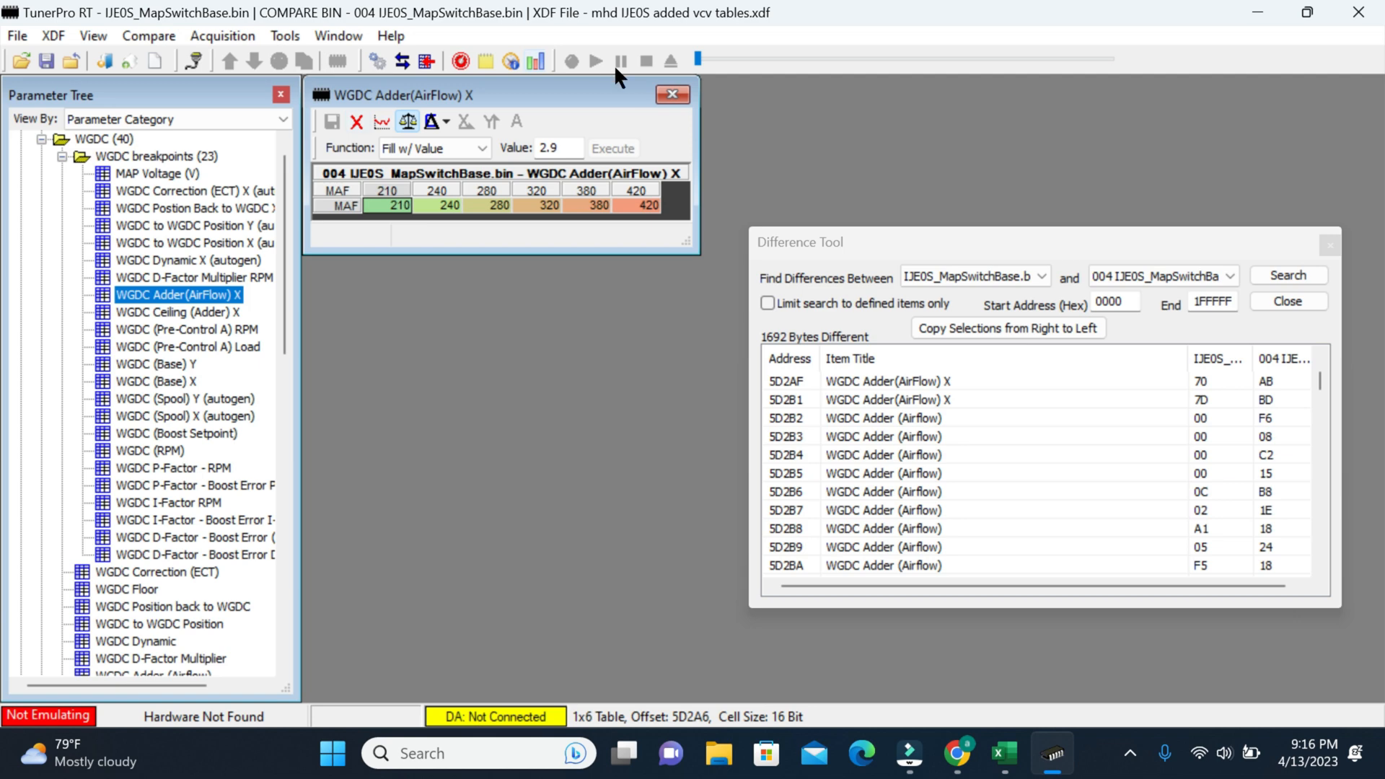
Compare WGDC (Base) X breakpoints: 004 file 23–450 versus base 33–333
click(670, 94)
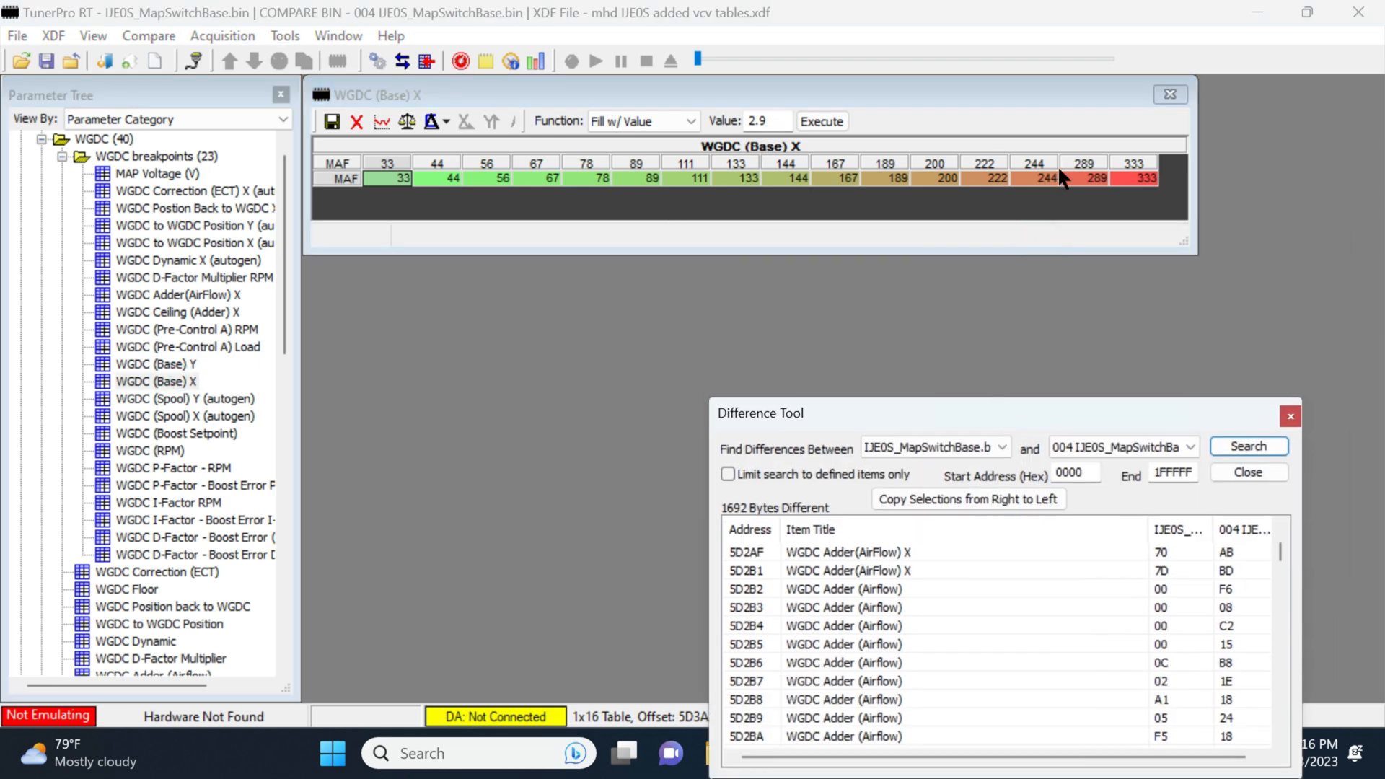
click(407, 122)
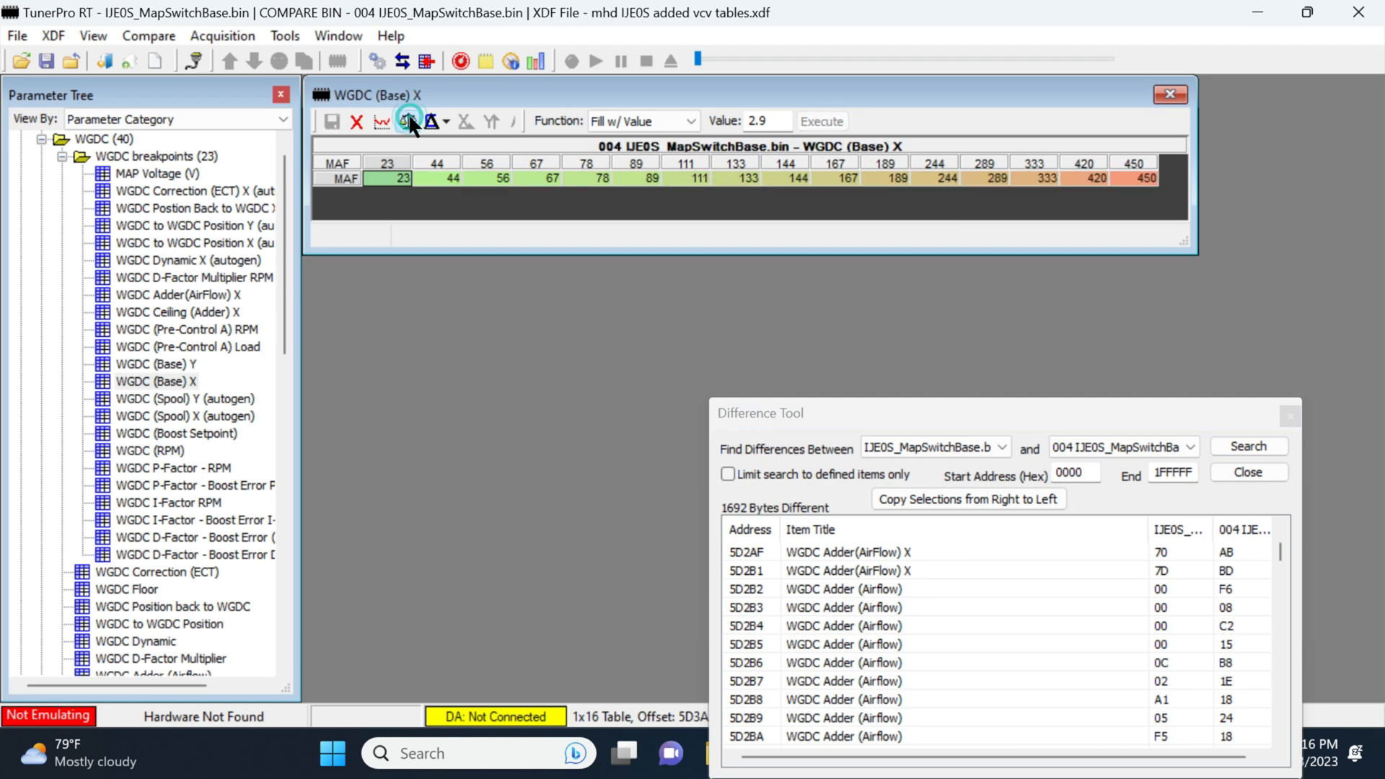
click(404, 121)
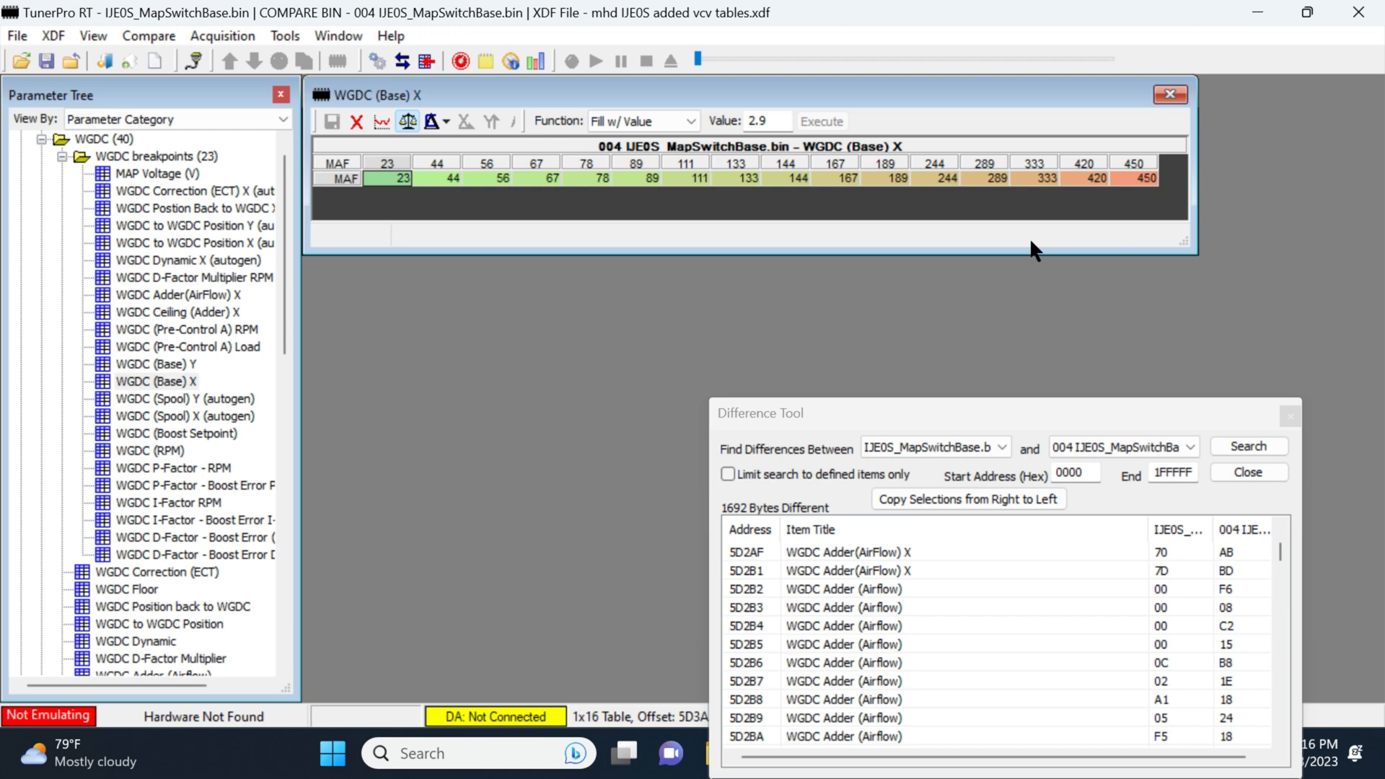
mouse_move(1138, 197)
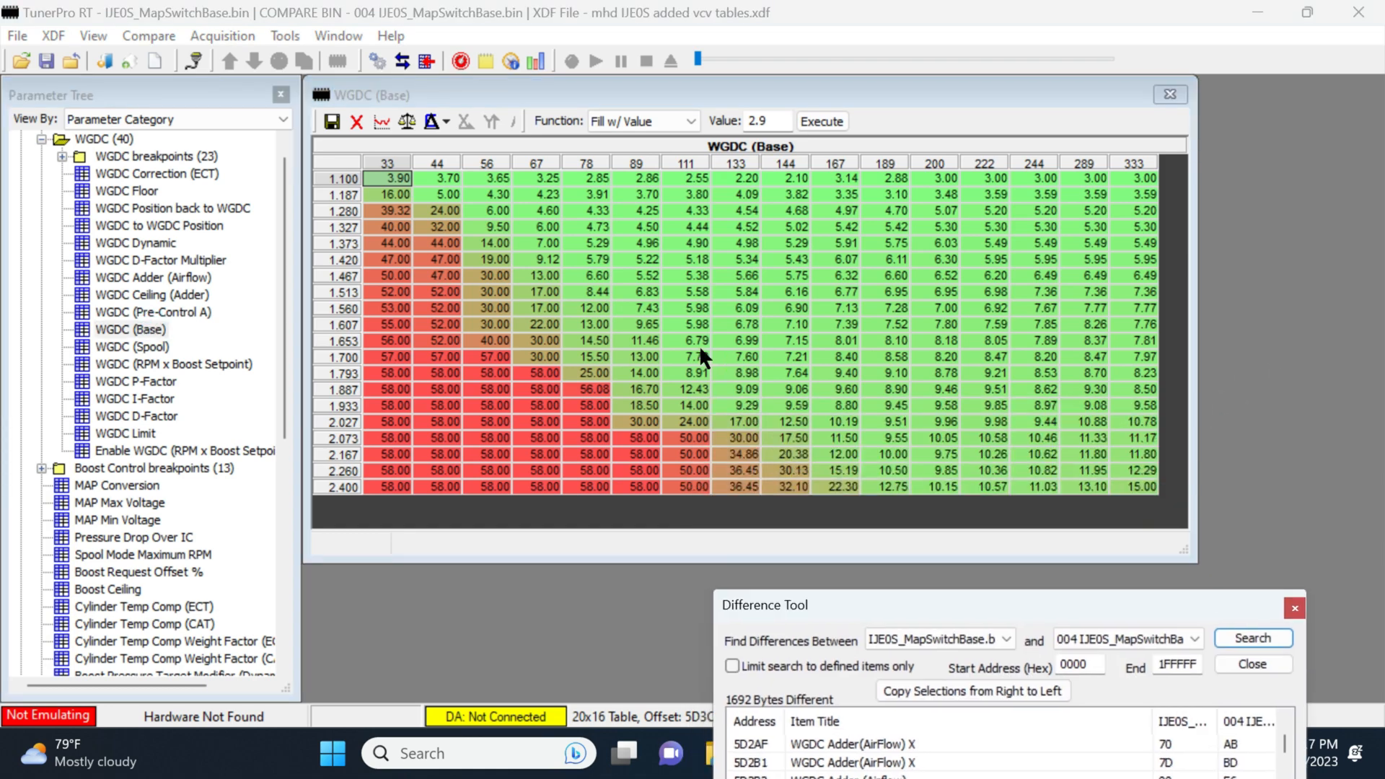
mouse_move(649, 338)
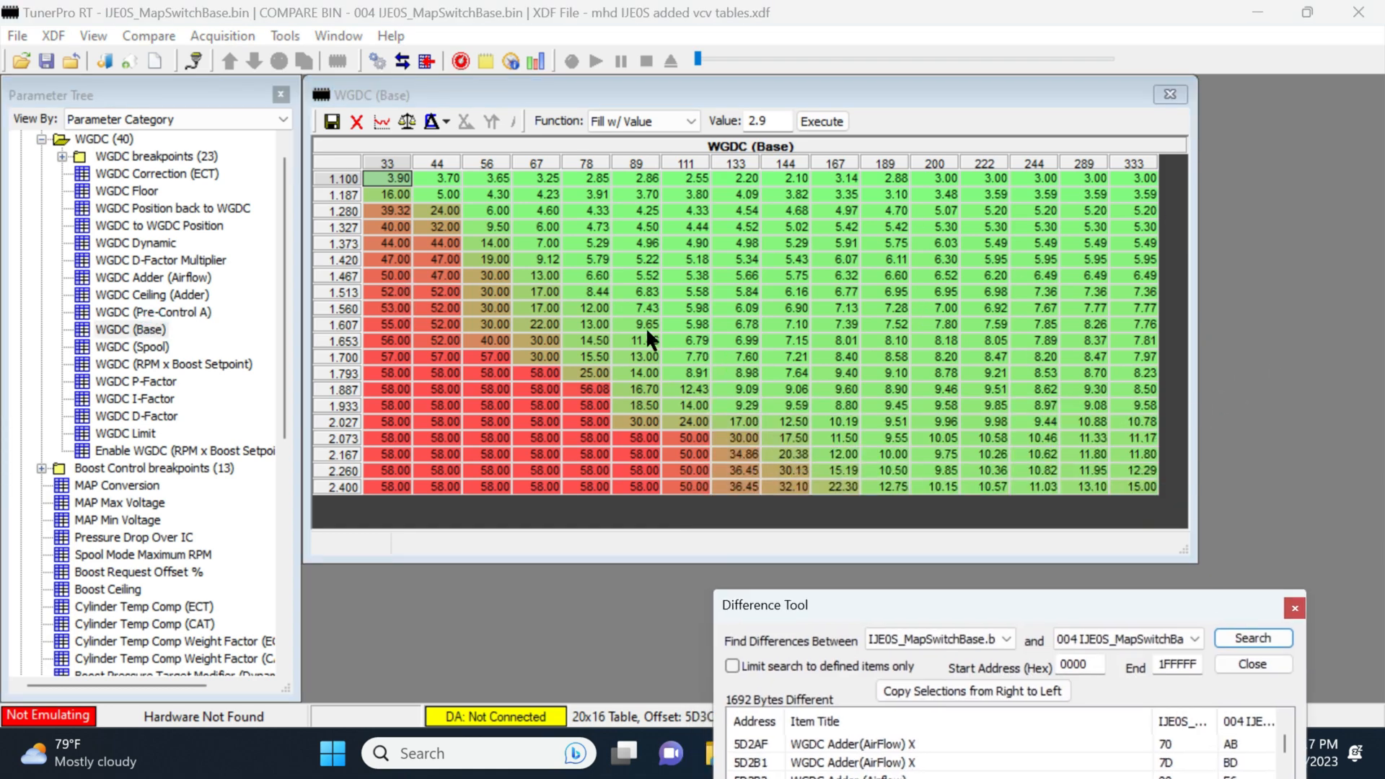
mouse_move(972, 433)
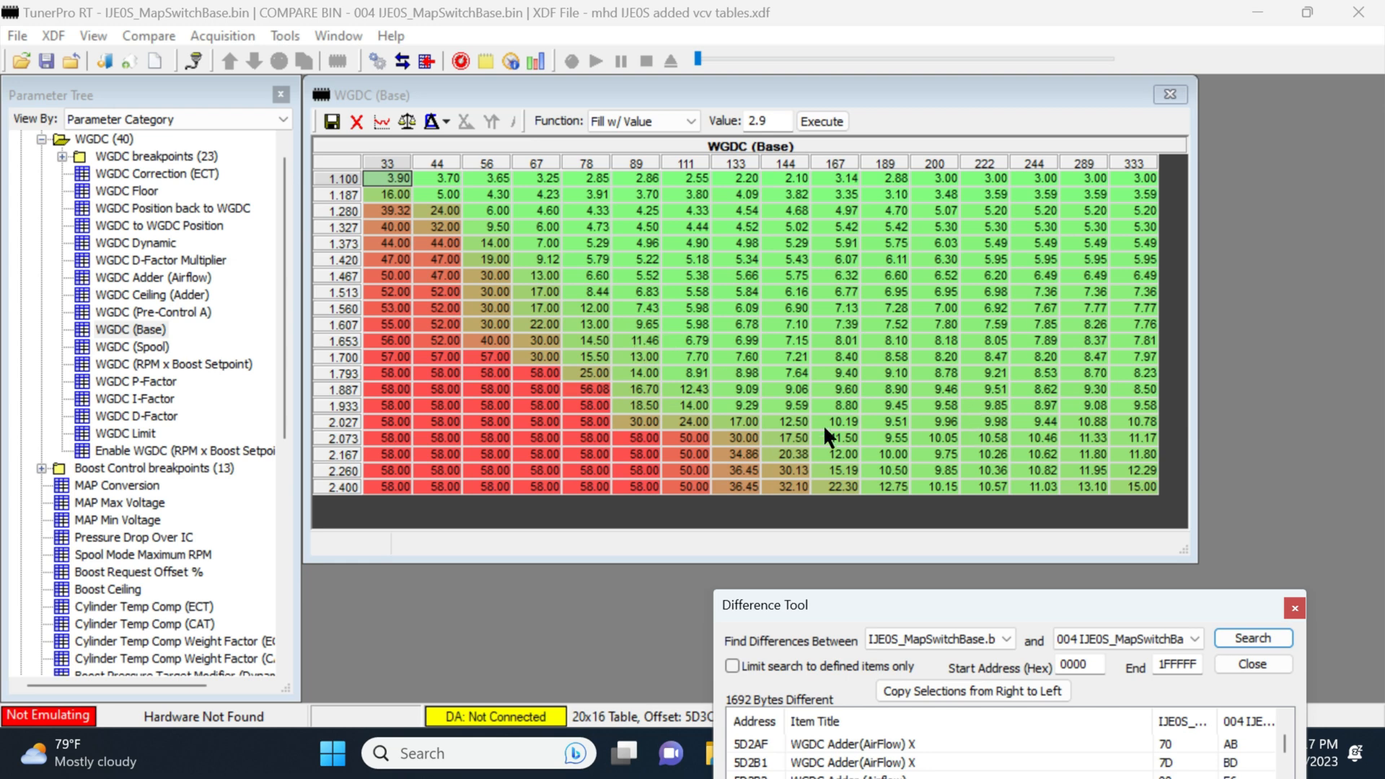
mouse_move(508, 200)
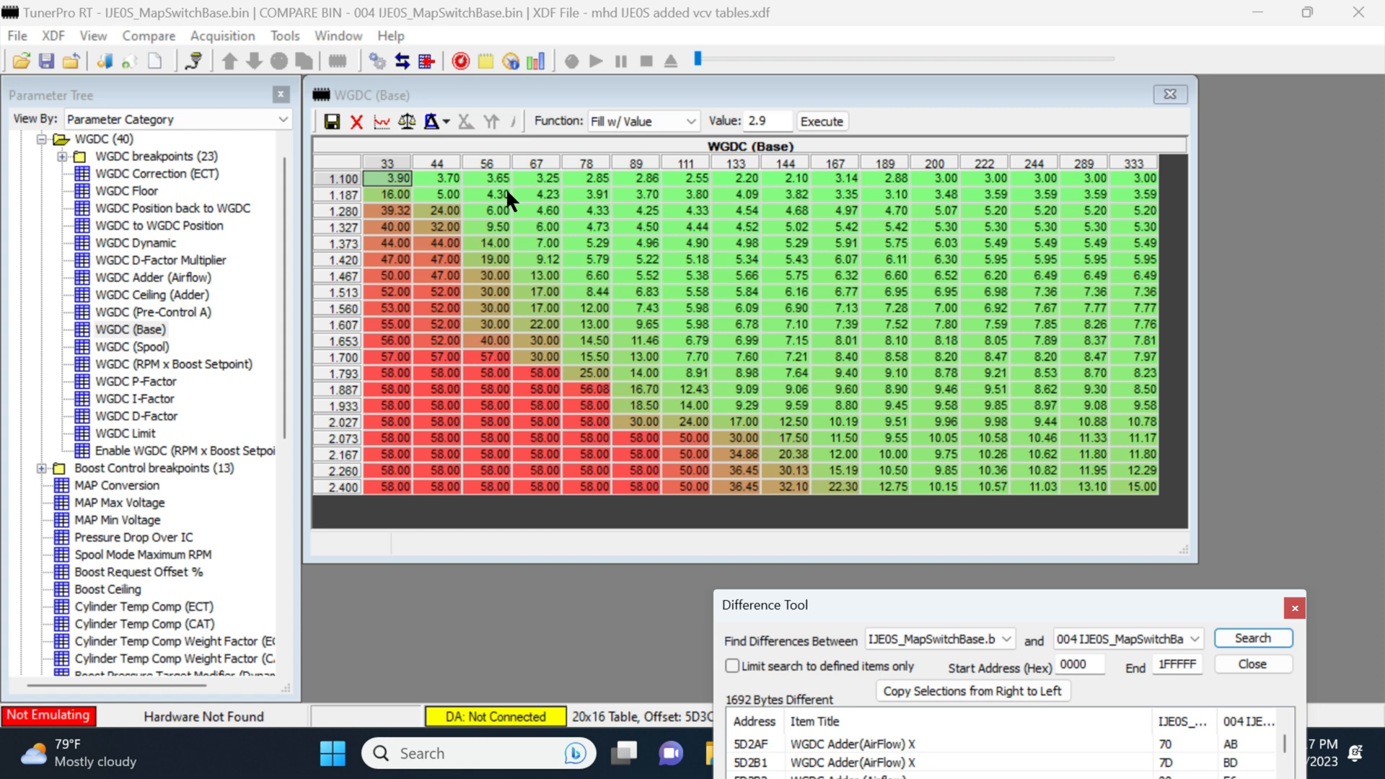
mouse_move(1098, 151)
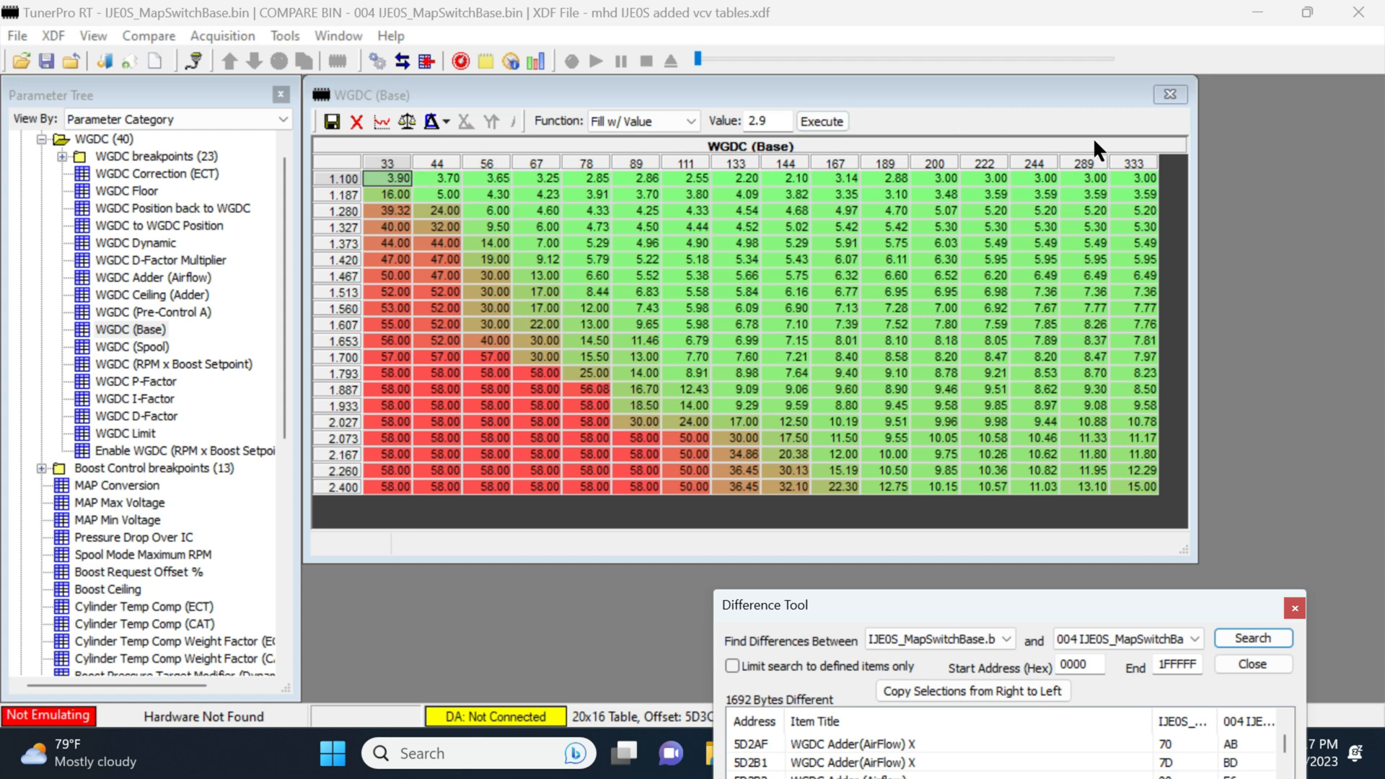
mouse_move(1070, 166)
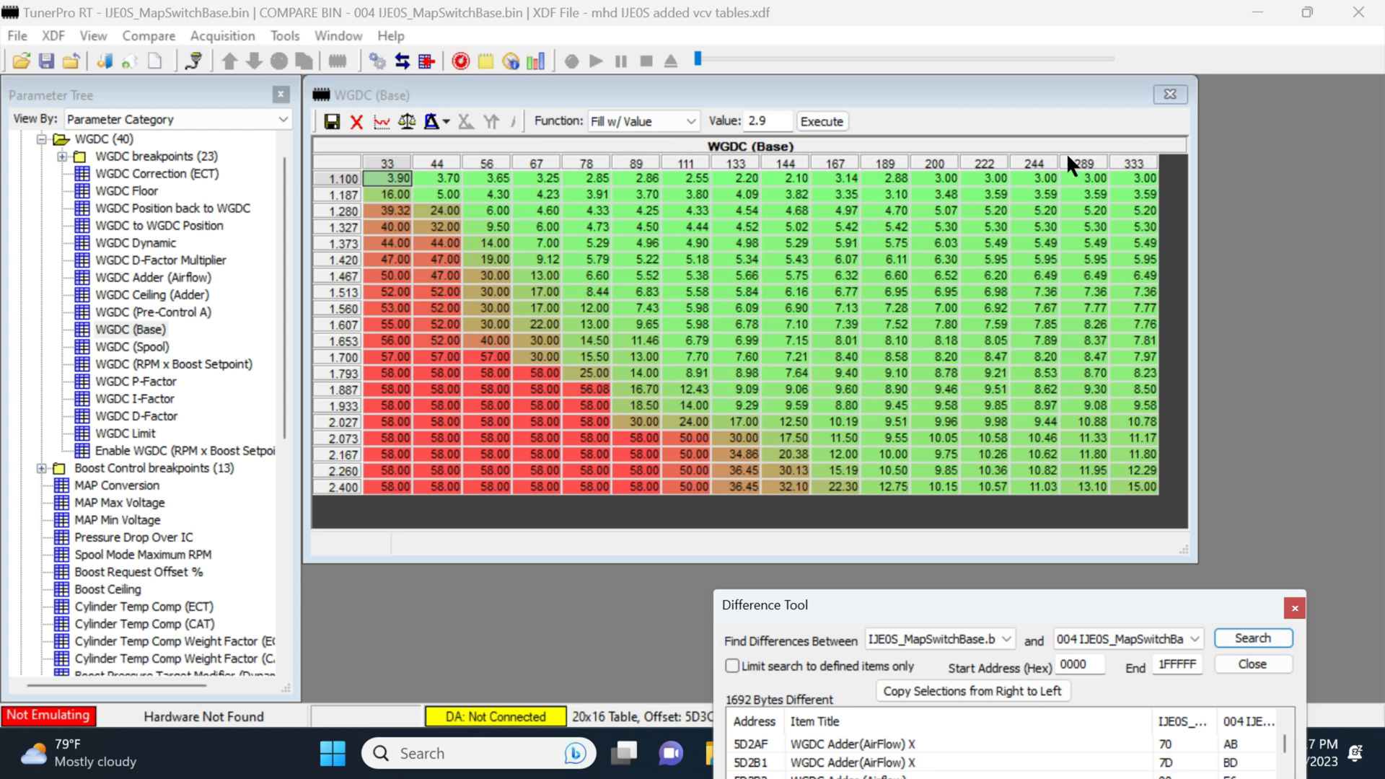
mouse_move(1172, 178)
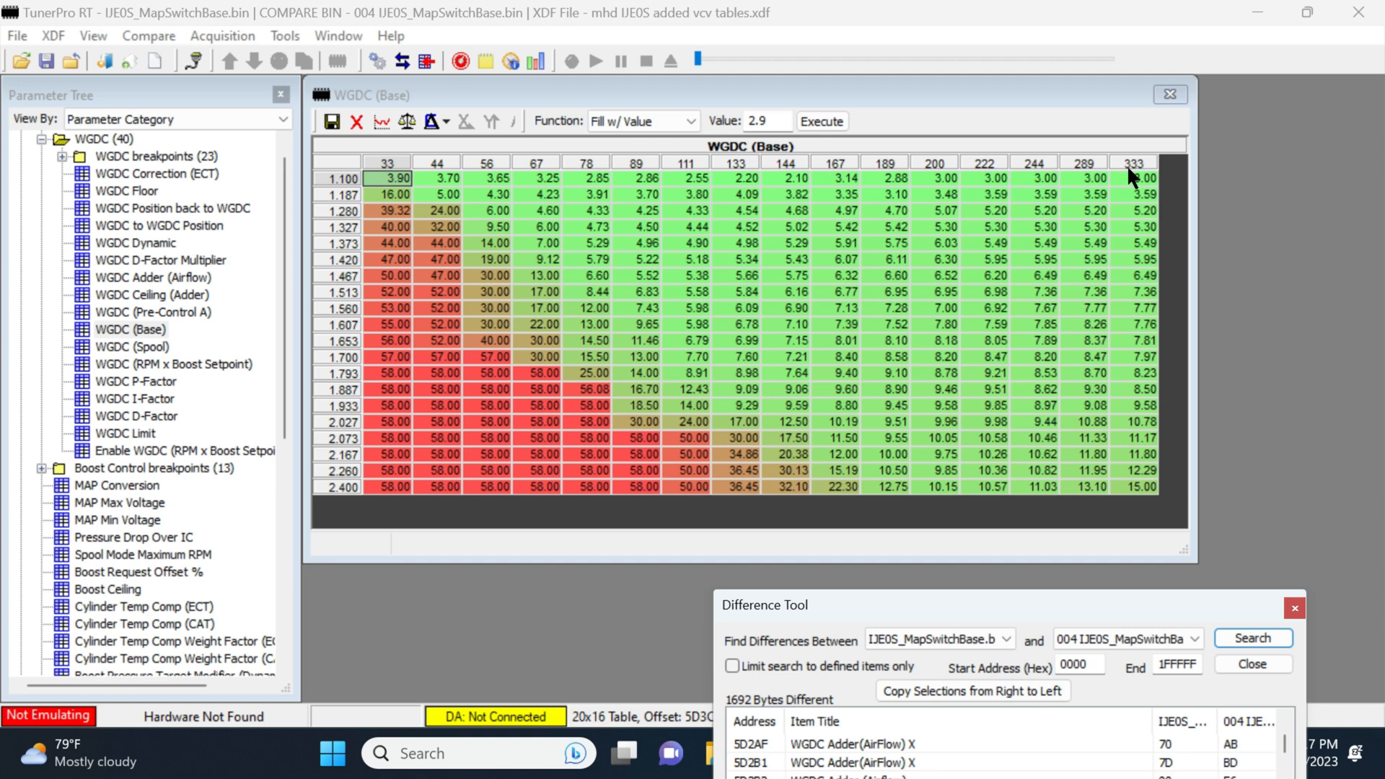
mouse_move(1164, 184)
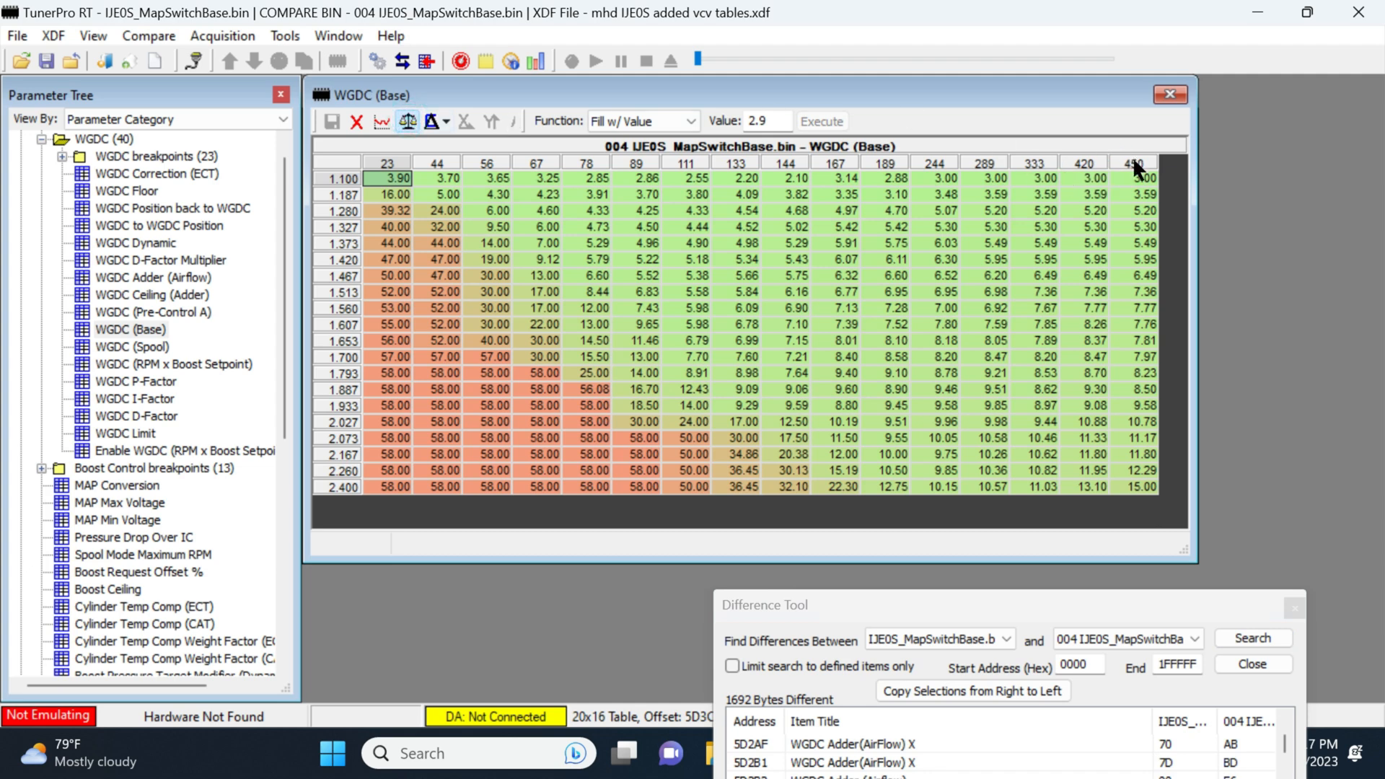
mouse_move(528, 126)
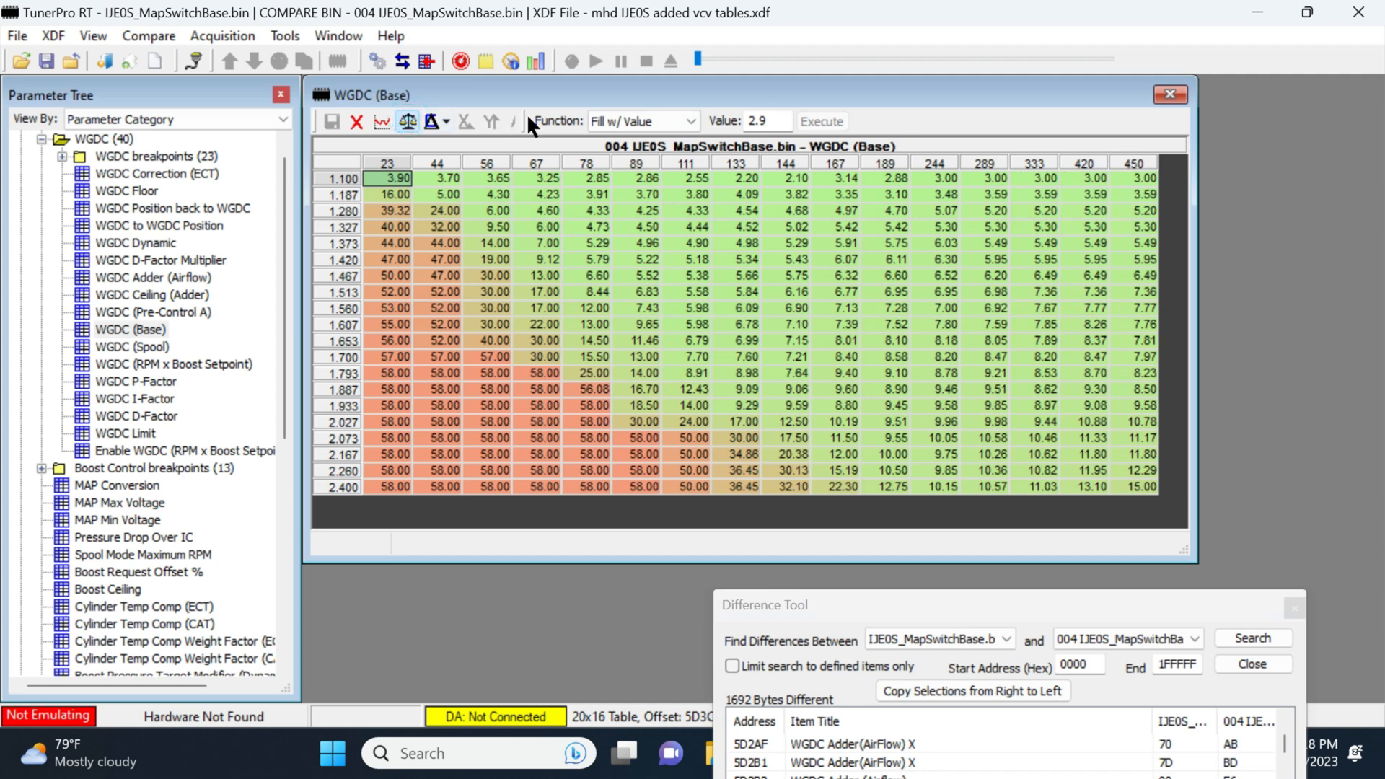
mouse_move(969, 177)
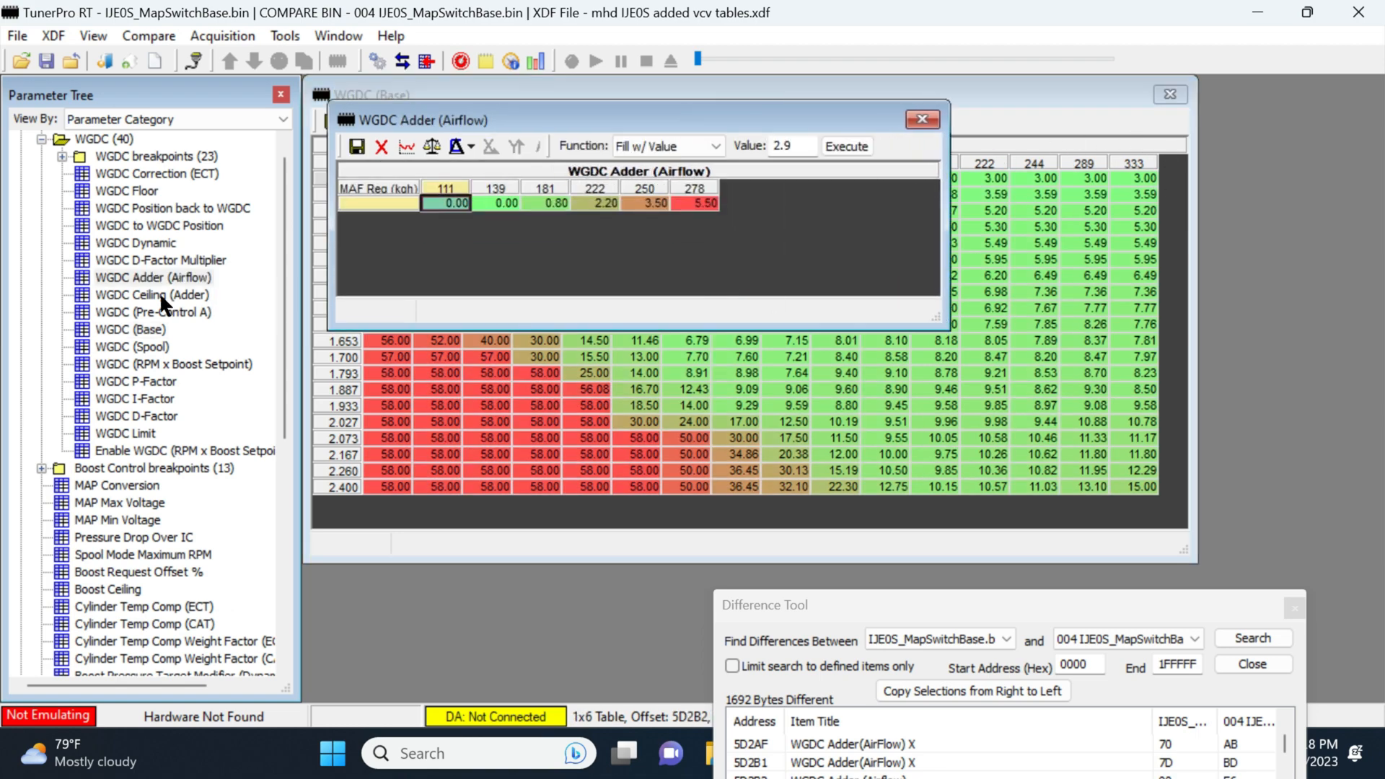
View the 004 file's WGDC Adder (Airflow) values, 3.50 to 15.14, then close the table
click(429, 145)
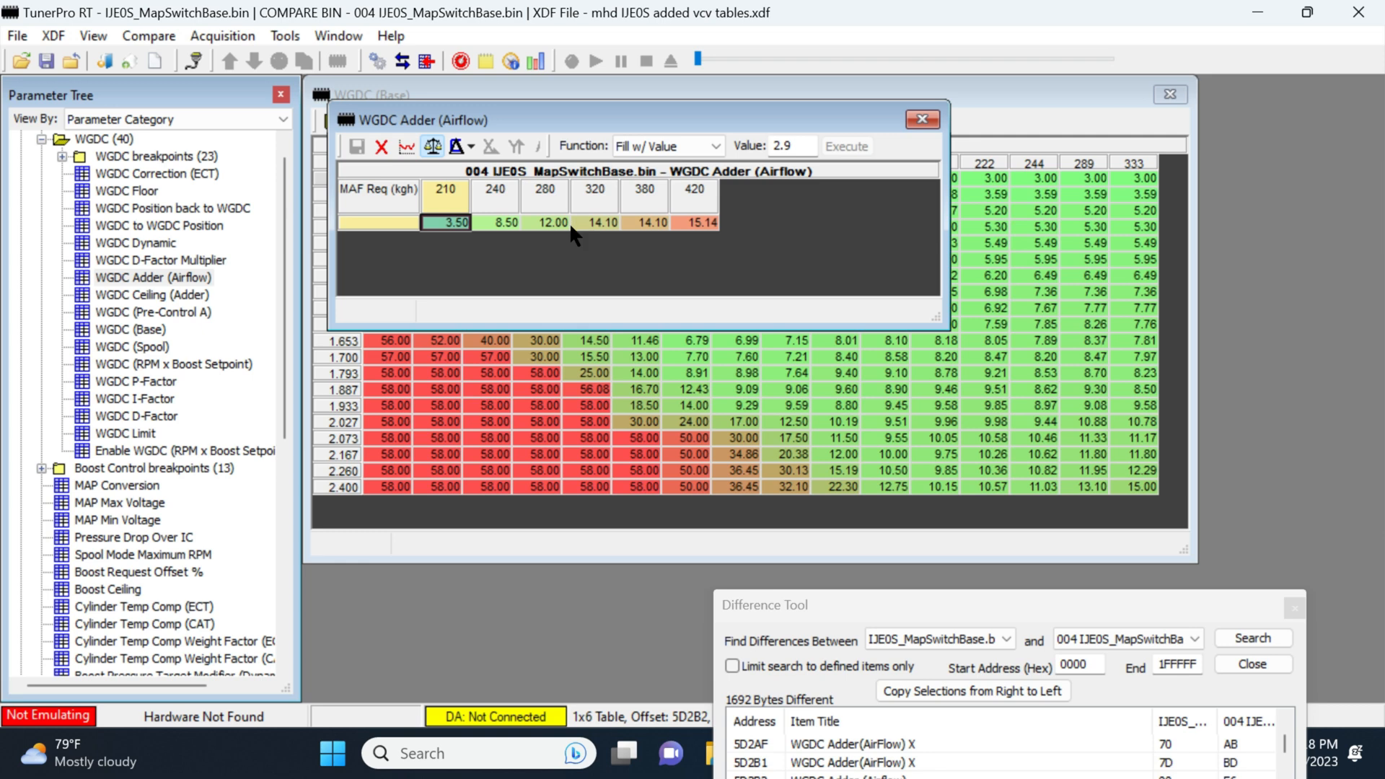
mouse_move(515, 256)
text(5)
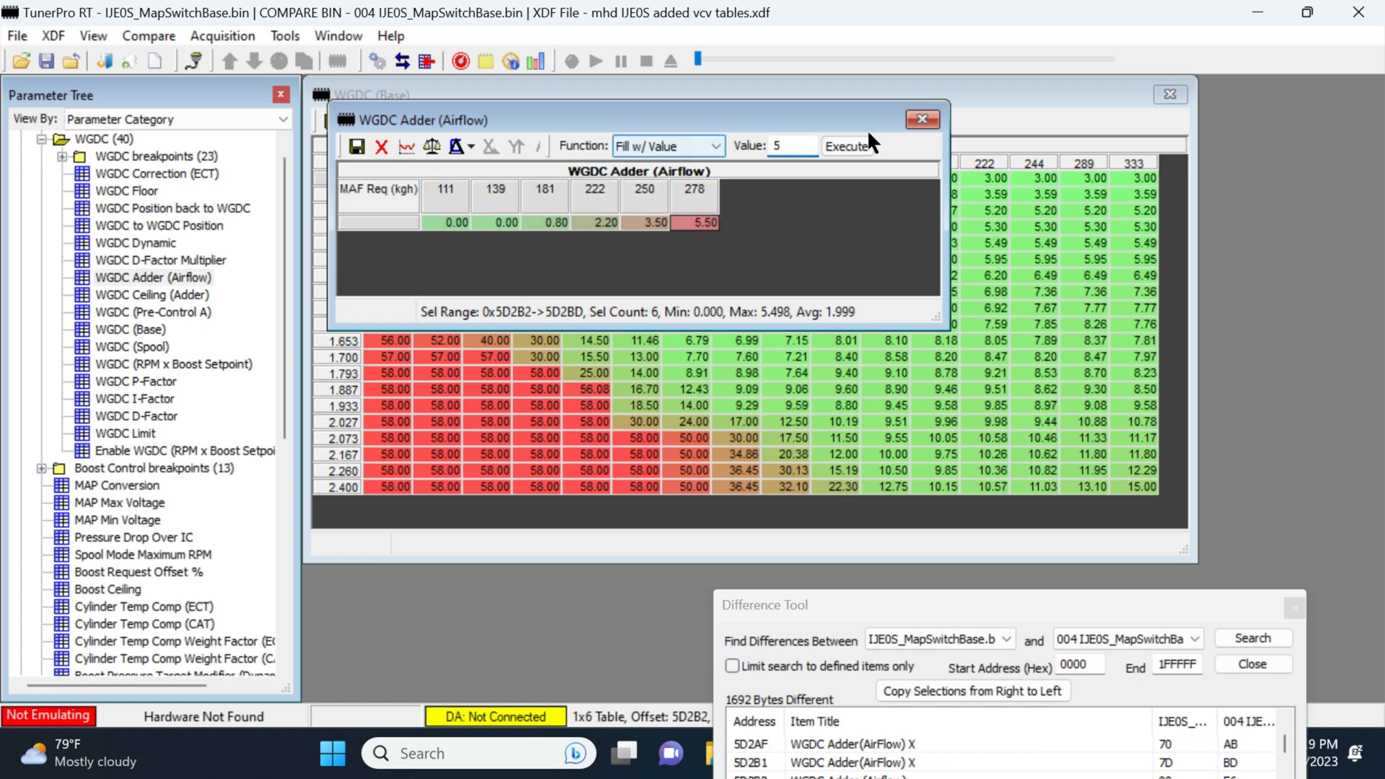
click(845, 145)
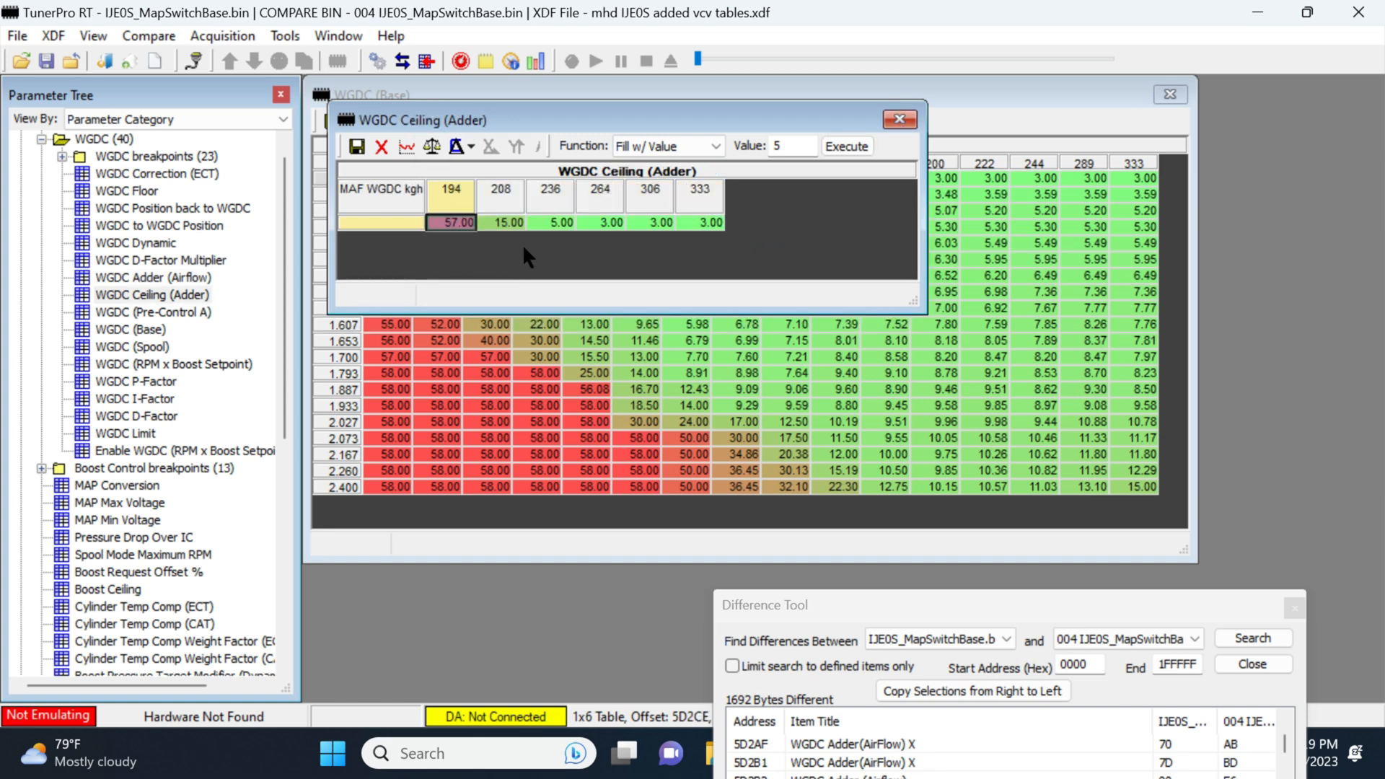
click(430, 147)
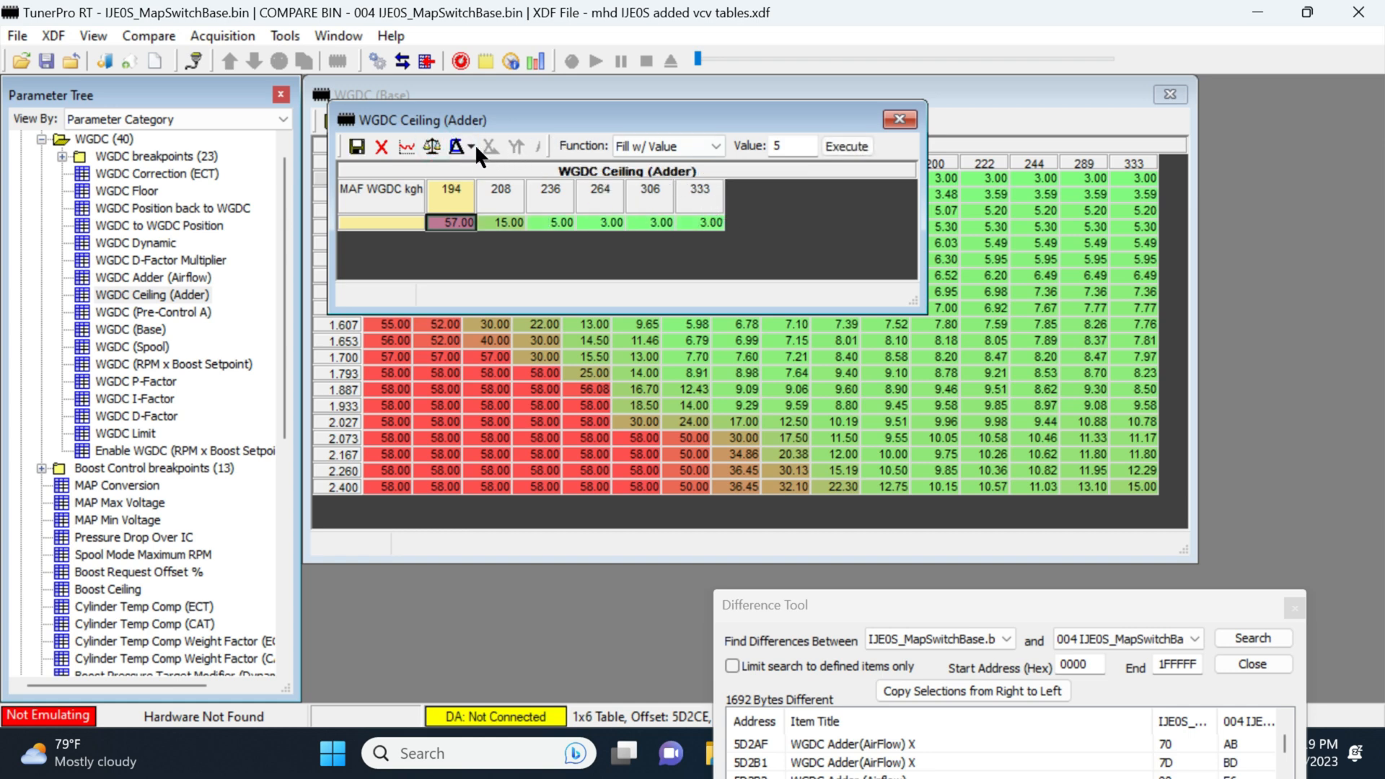
click(433, 145)
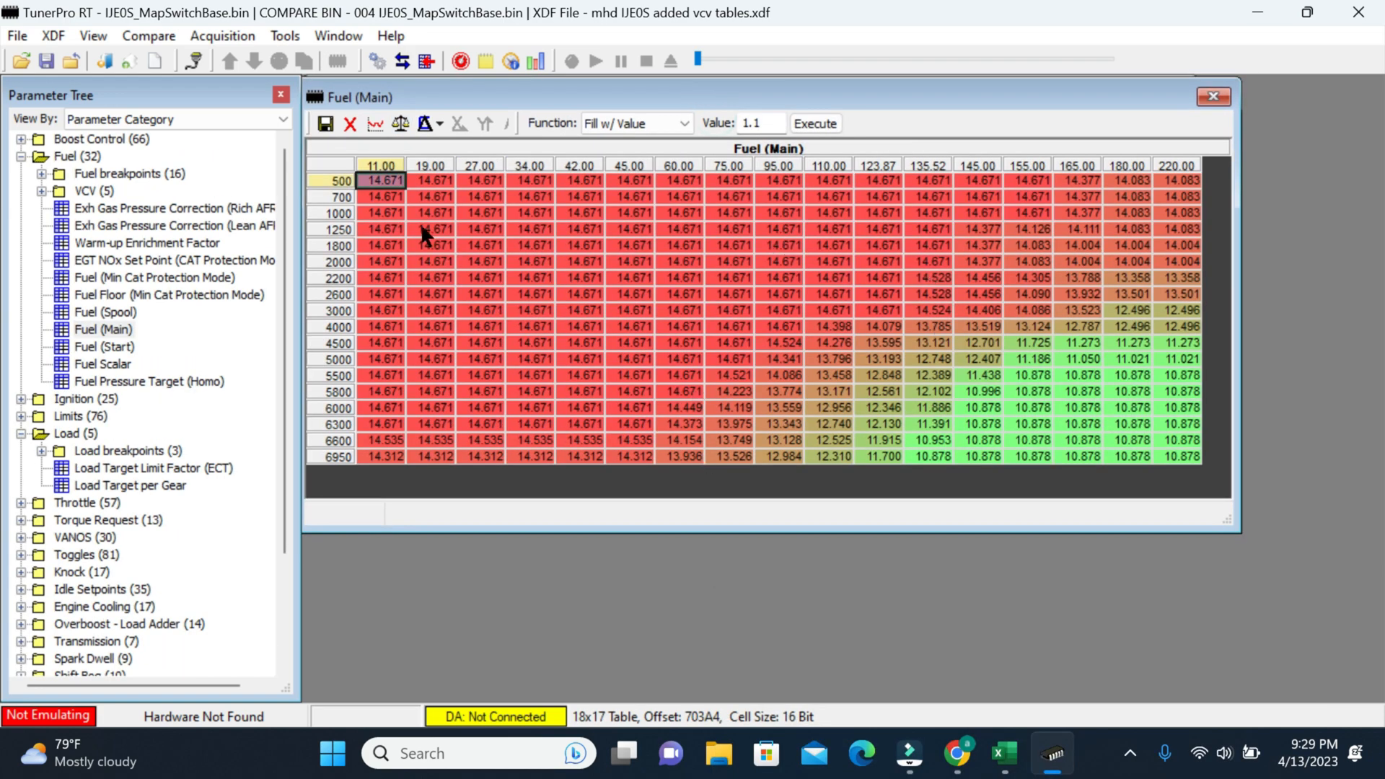
mouse_move(334, 190)
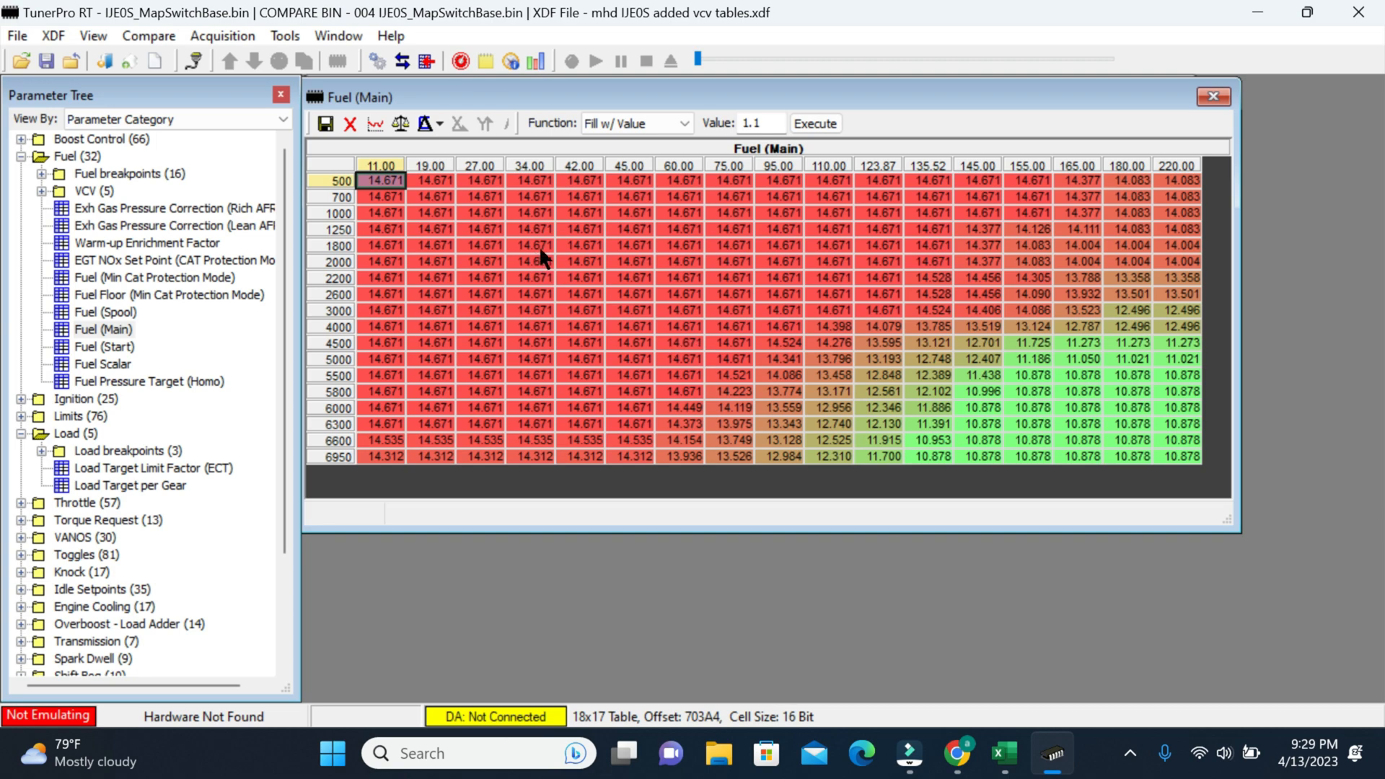
mouse_move(1065, 464)
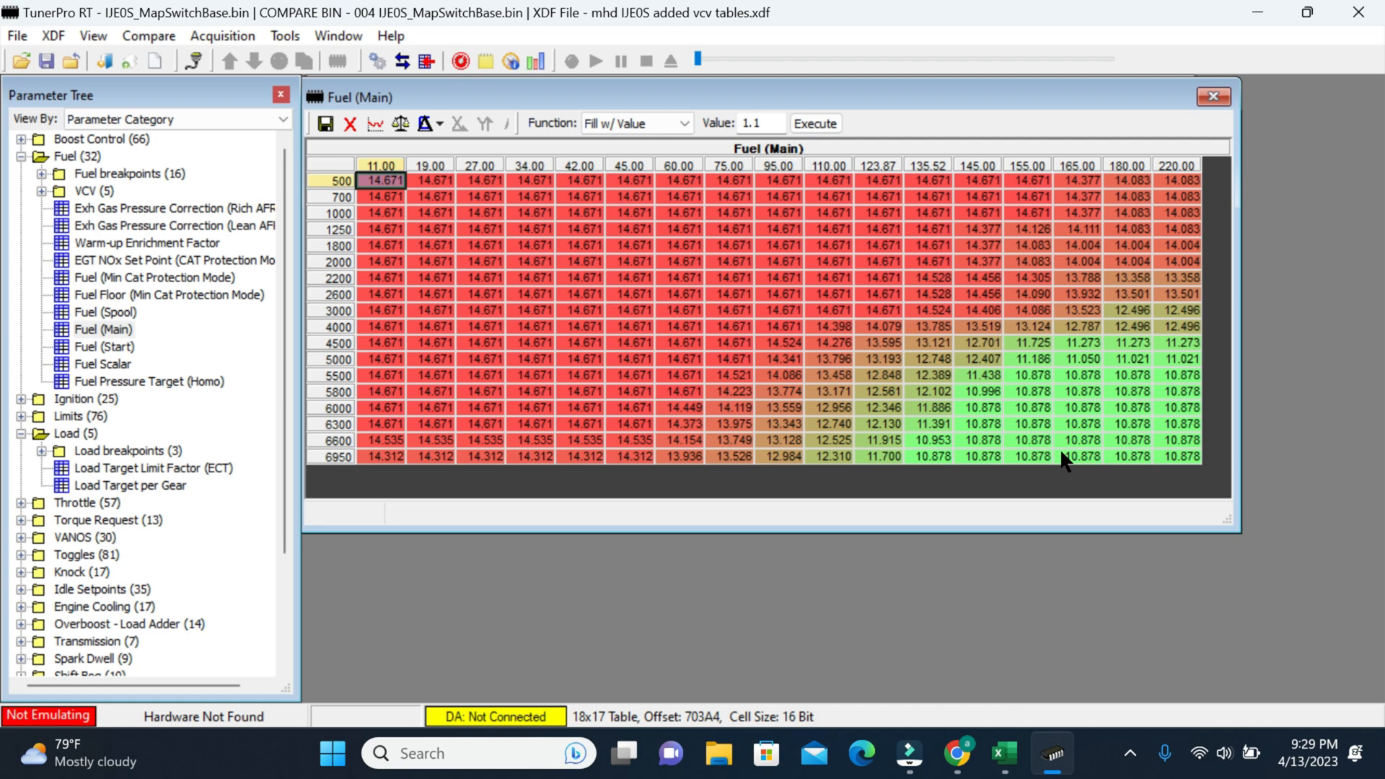
mouse_move(1014, 439)
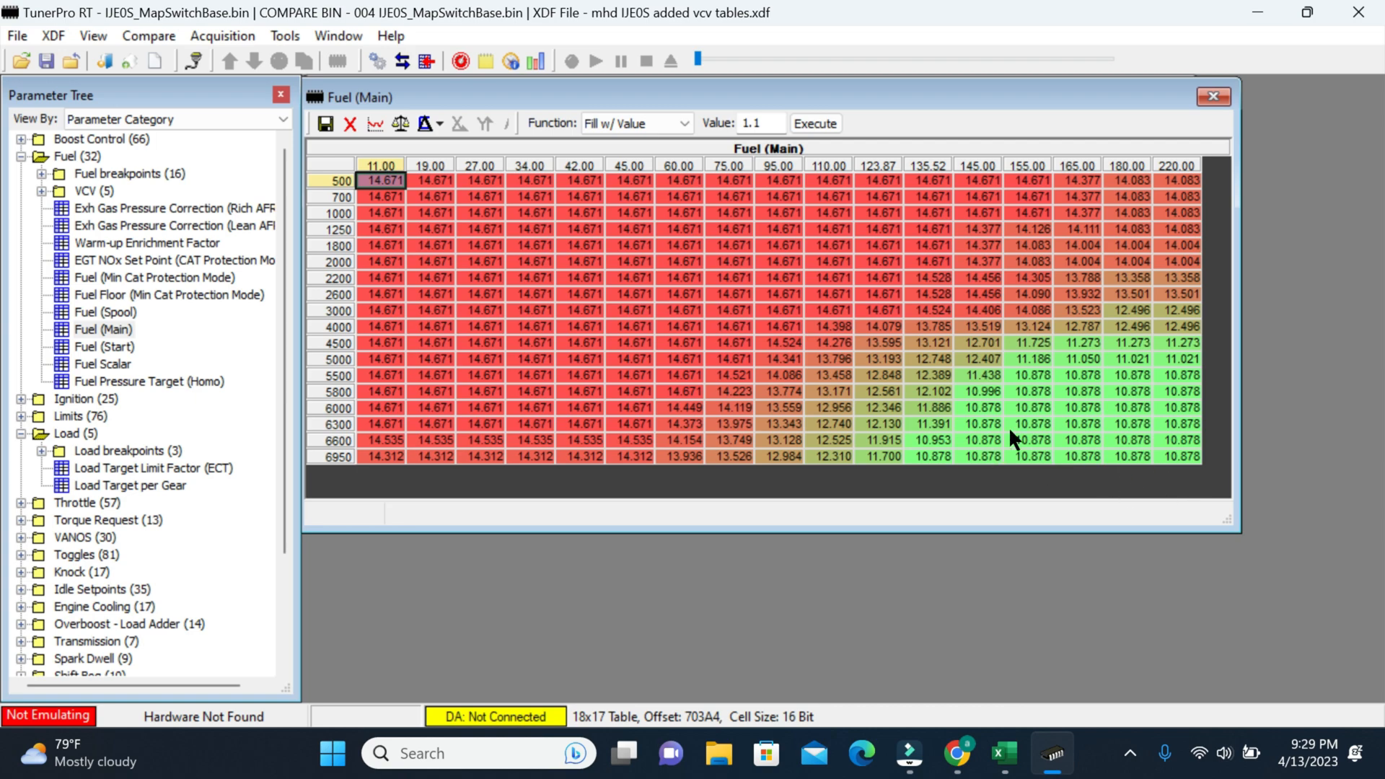
mouse_move(575, 246)
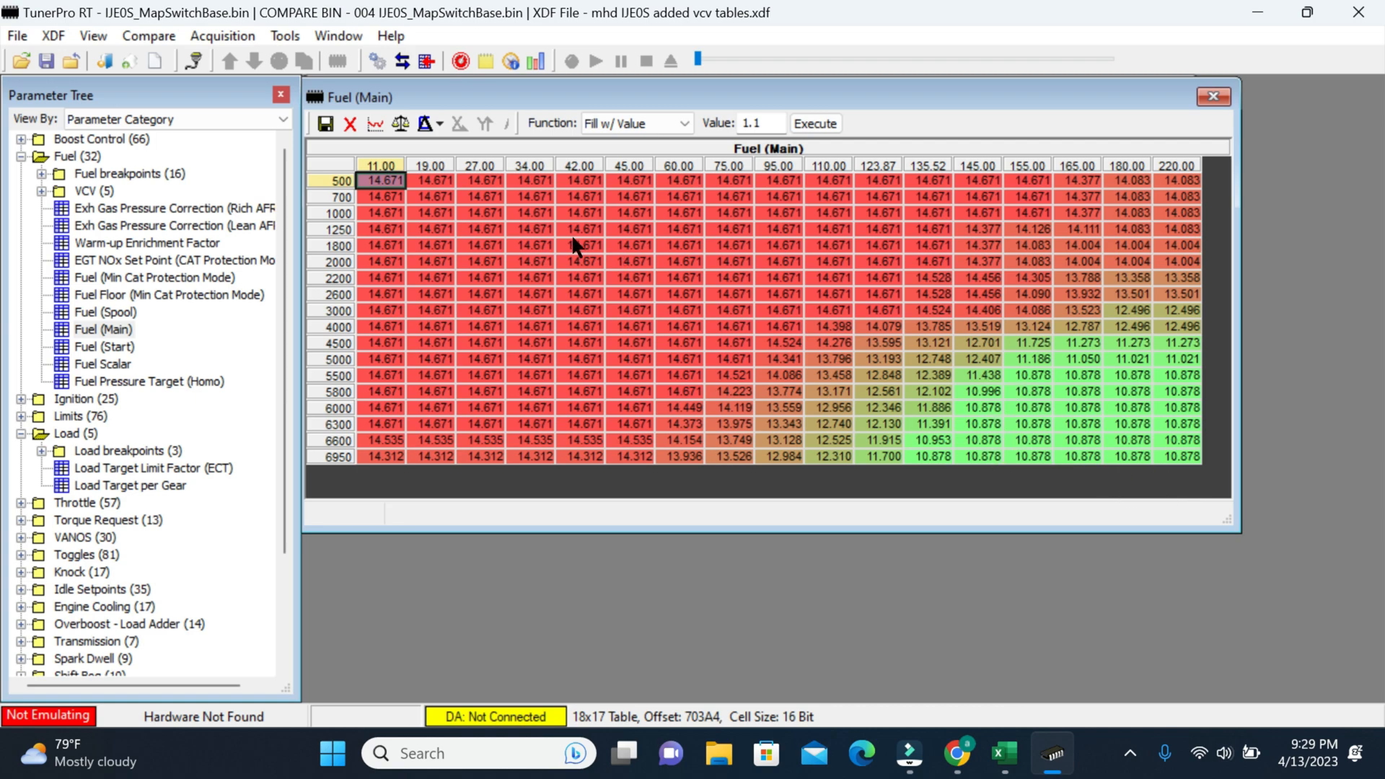
Toggle compare on Fuel (Main) to see the 004 values, 14.671 down to 12.500
click(399, 123)
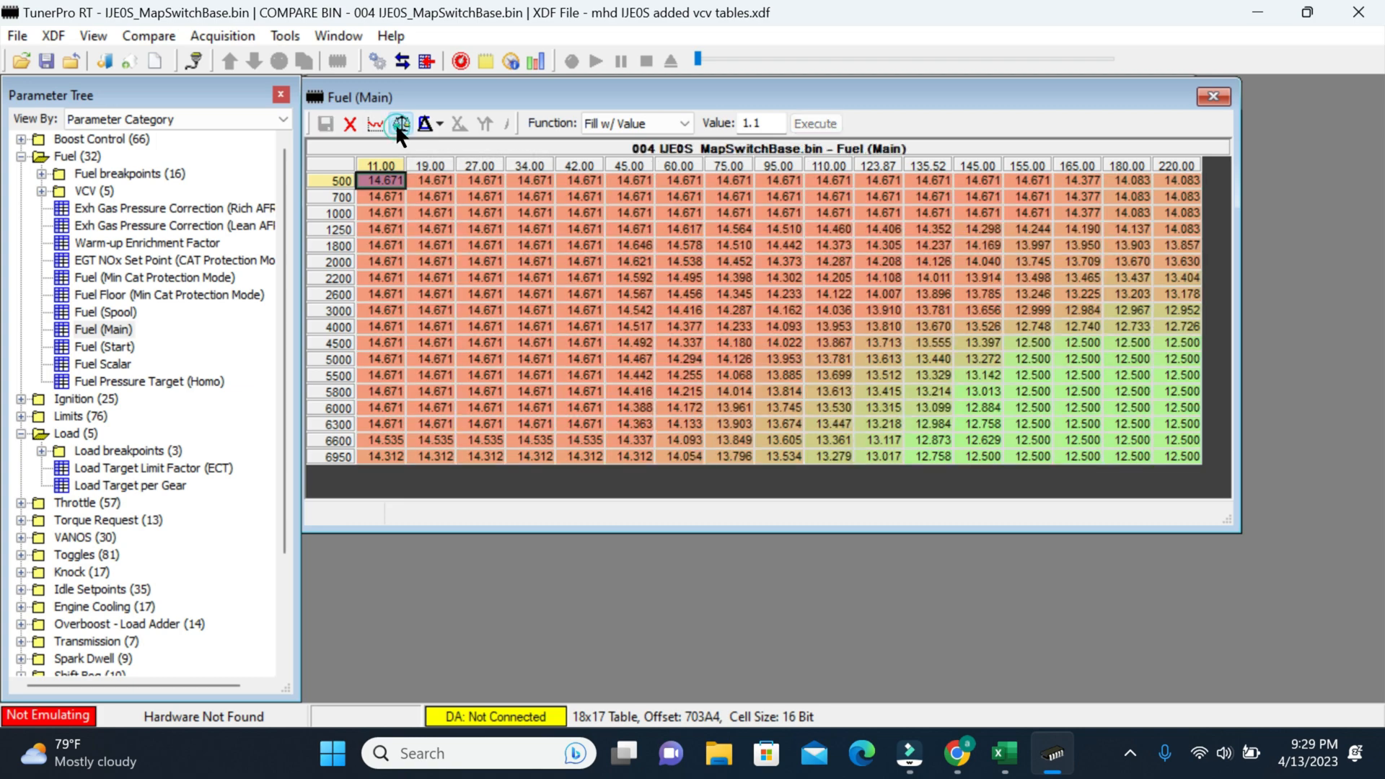
mouse_move(1166, 424)
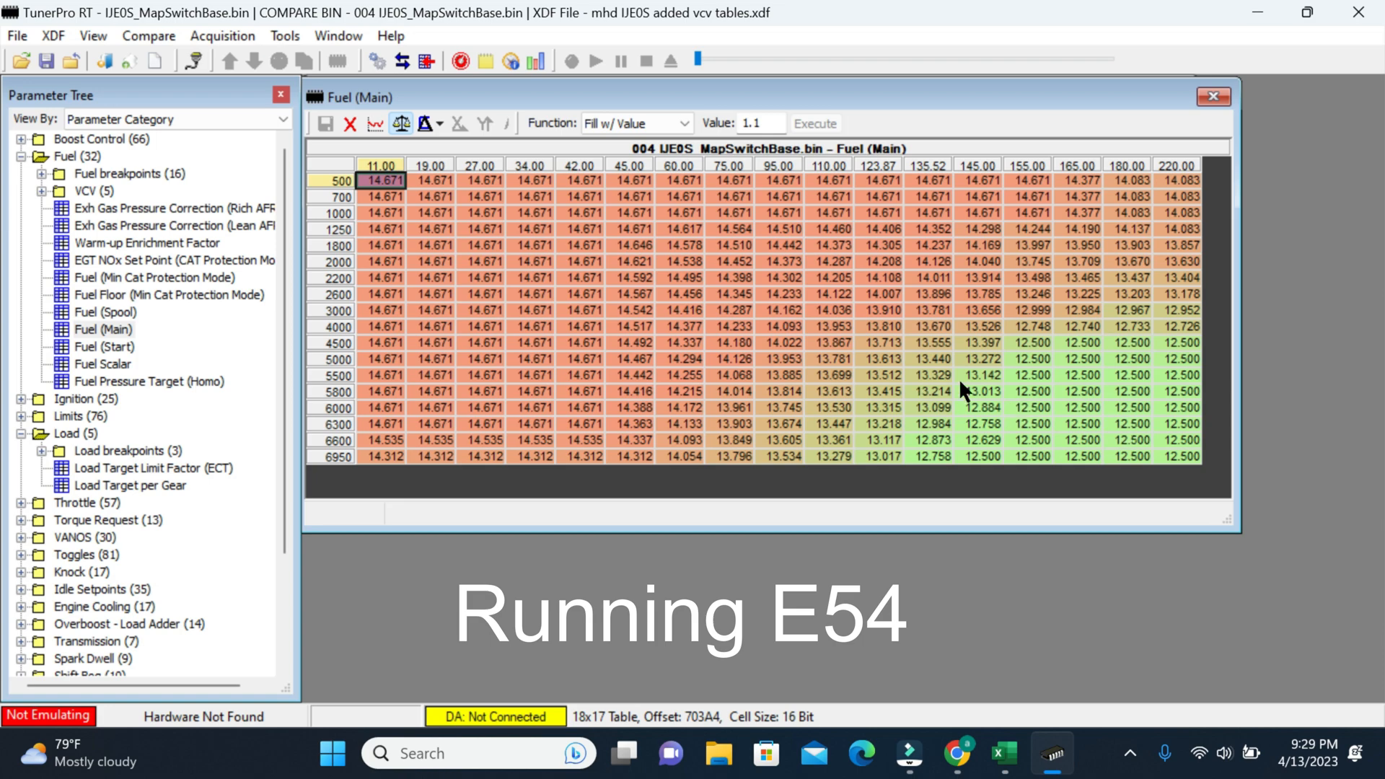
click(401, 123)
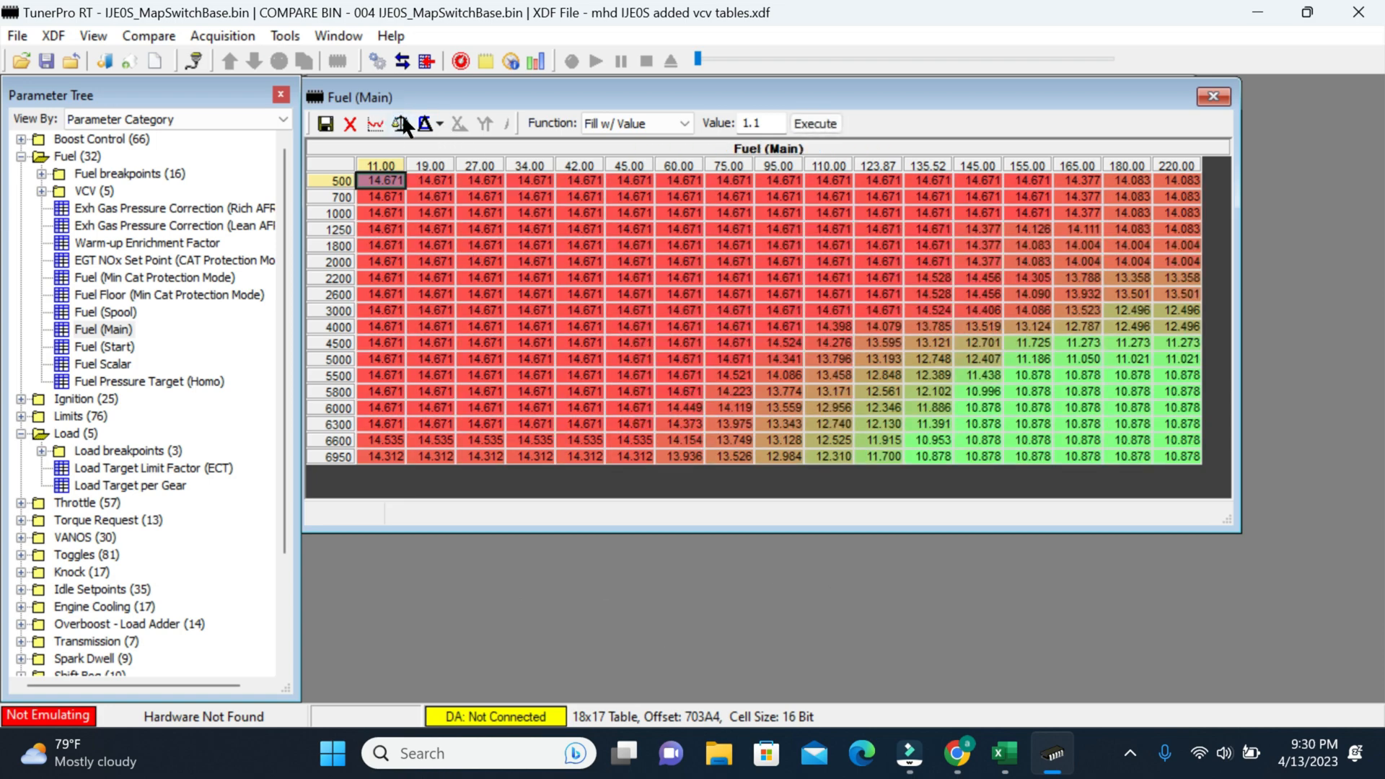
click(401, 123)
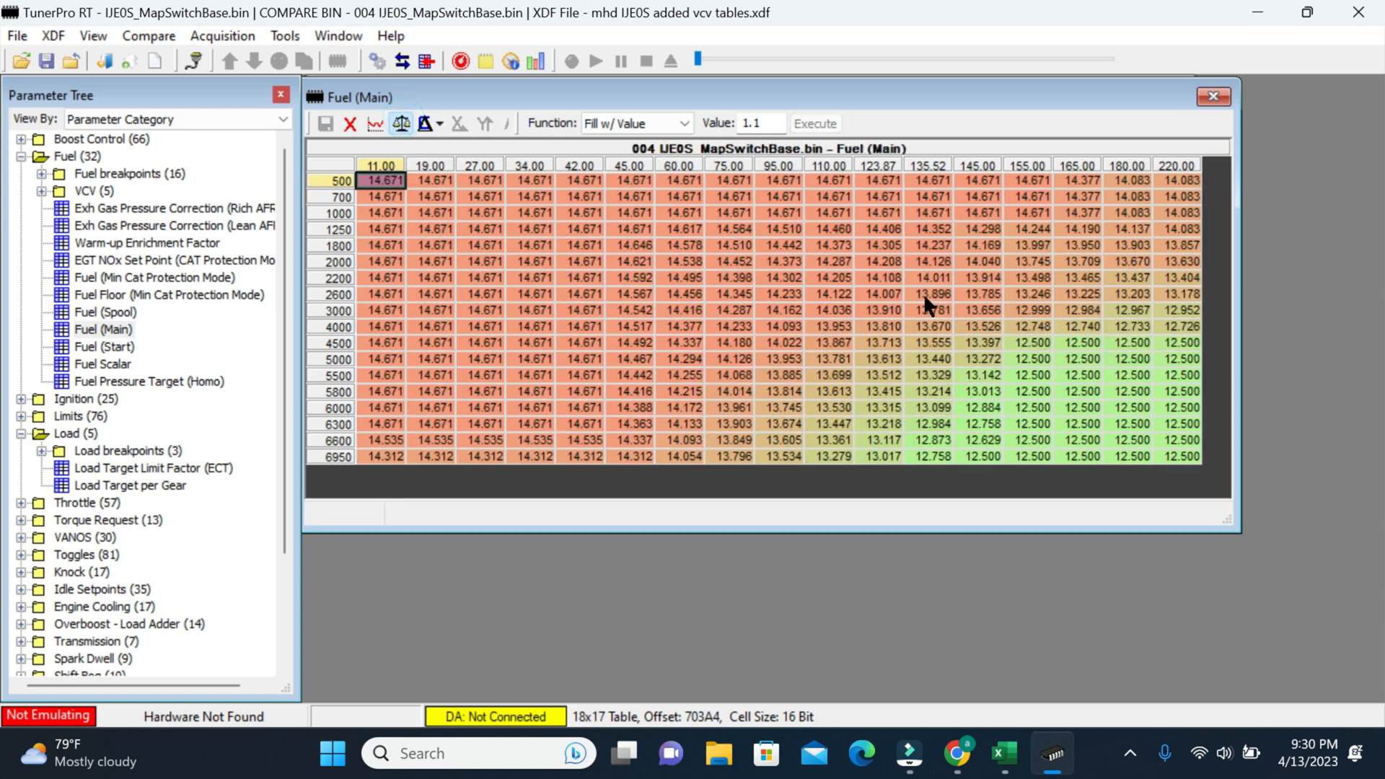
mouse_move(1060, 384)
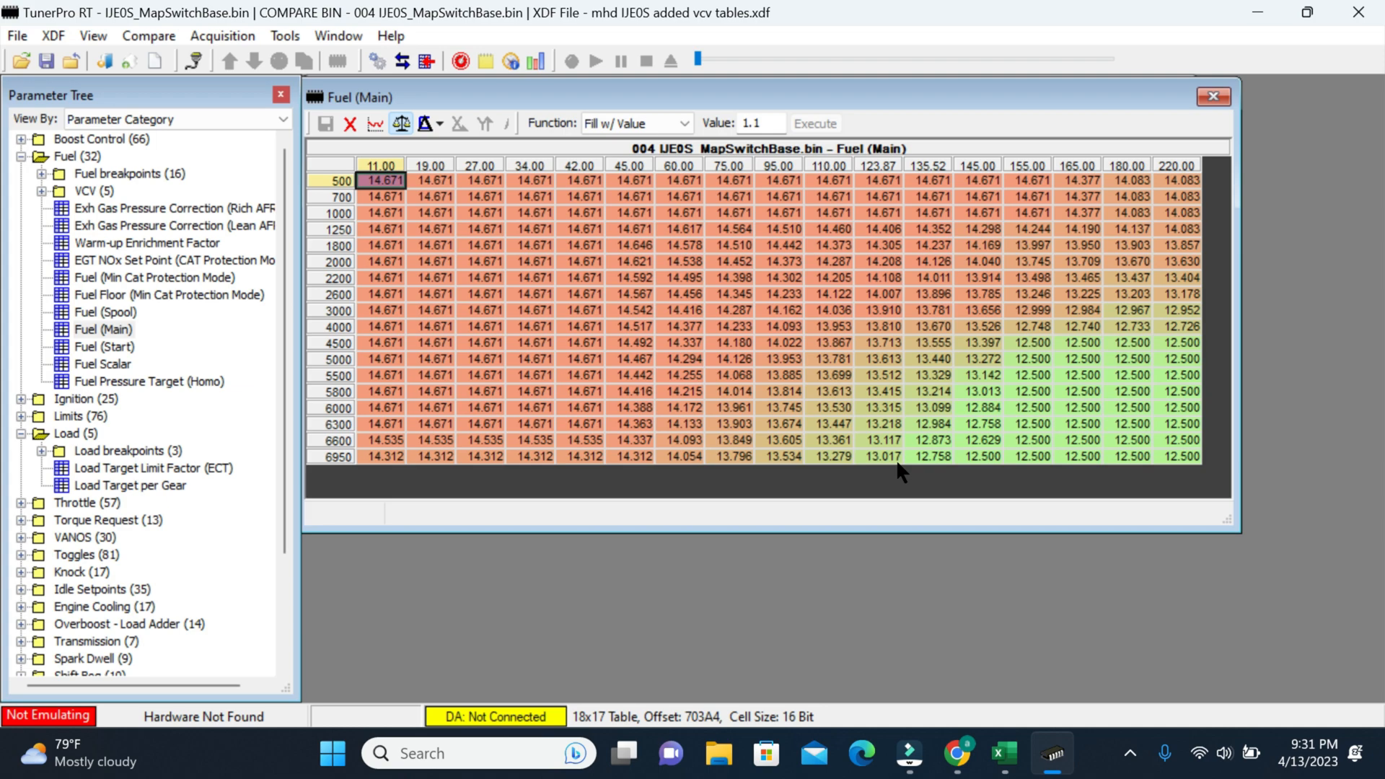
mouse_move(1129, 448)
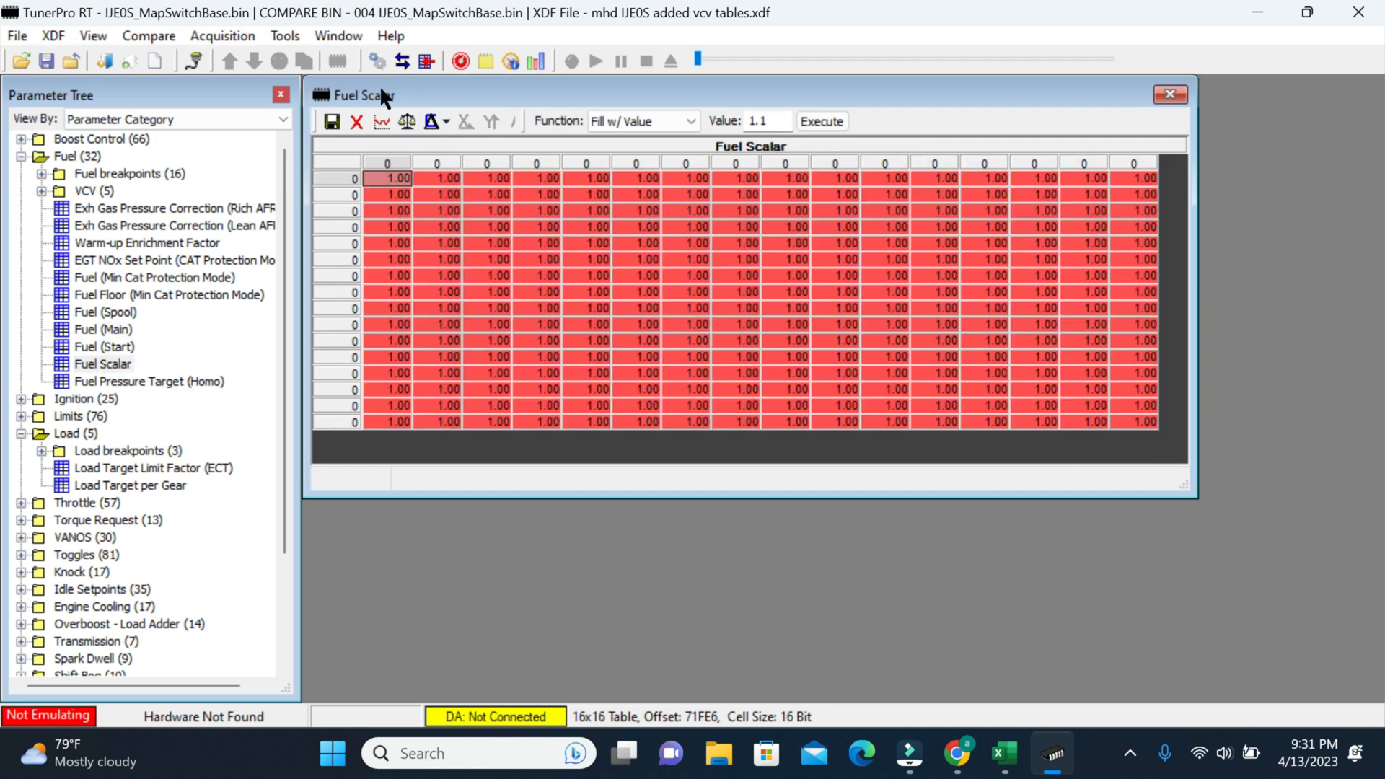
mouse_move(746, 278)
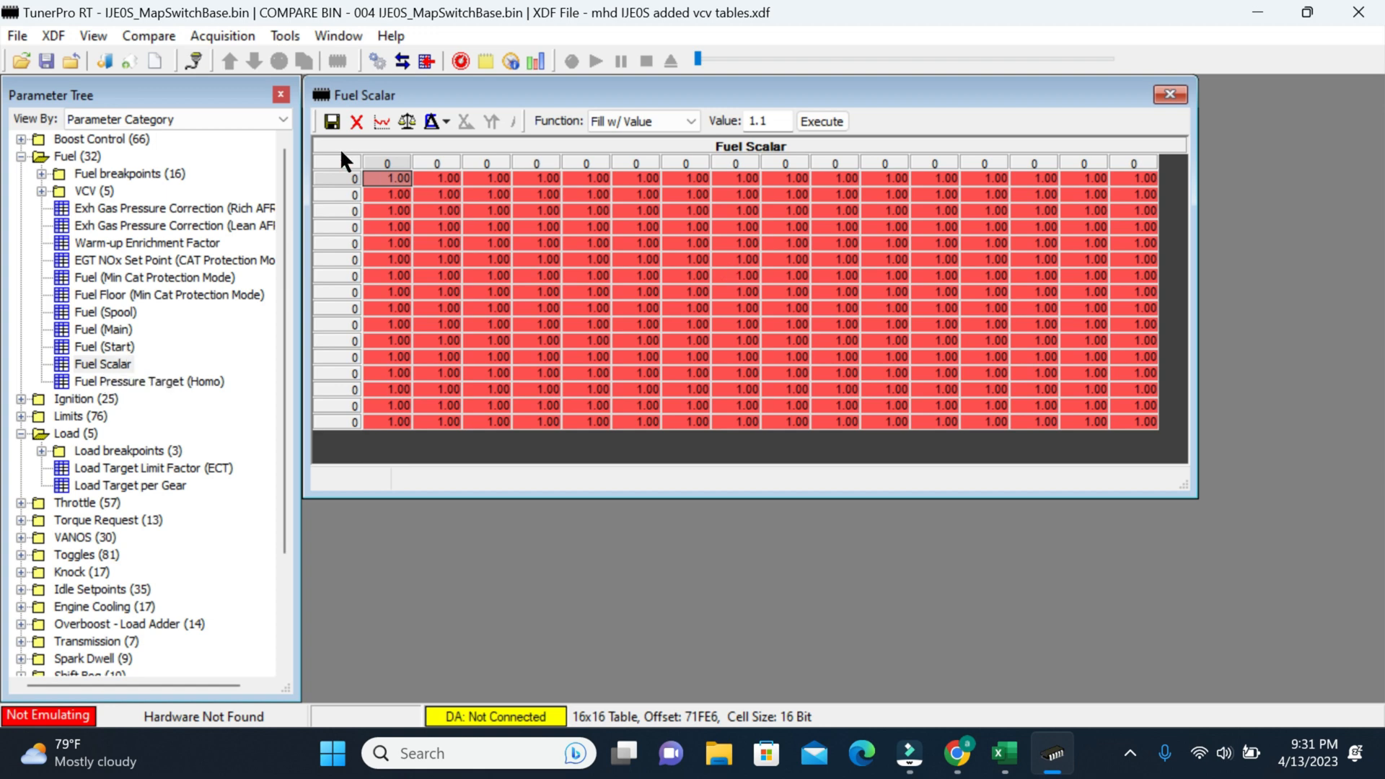
mouse_move(411, 168)
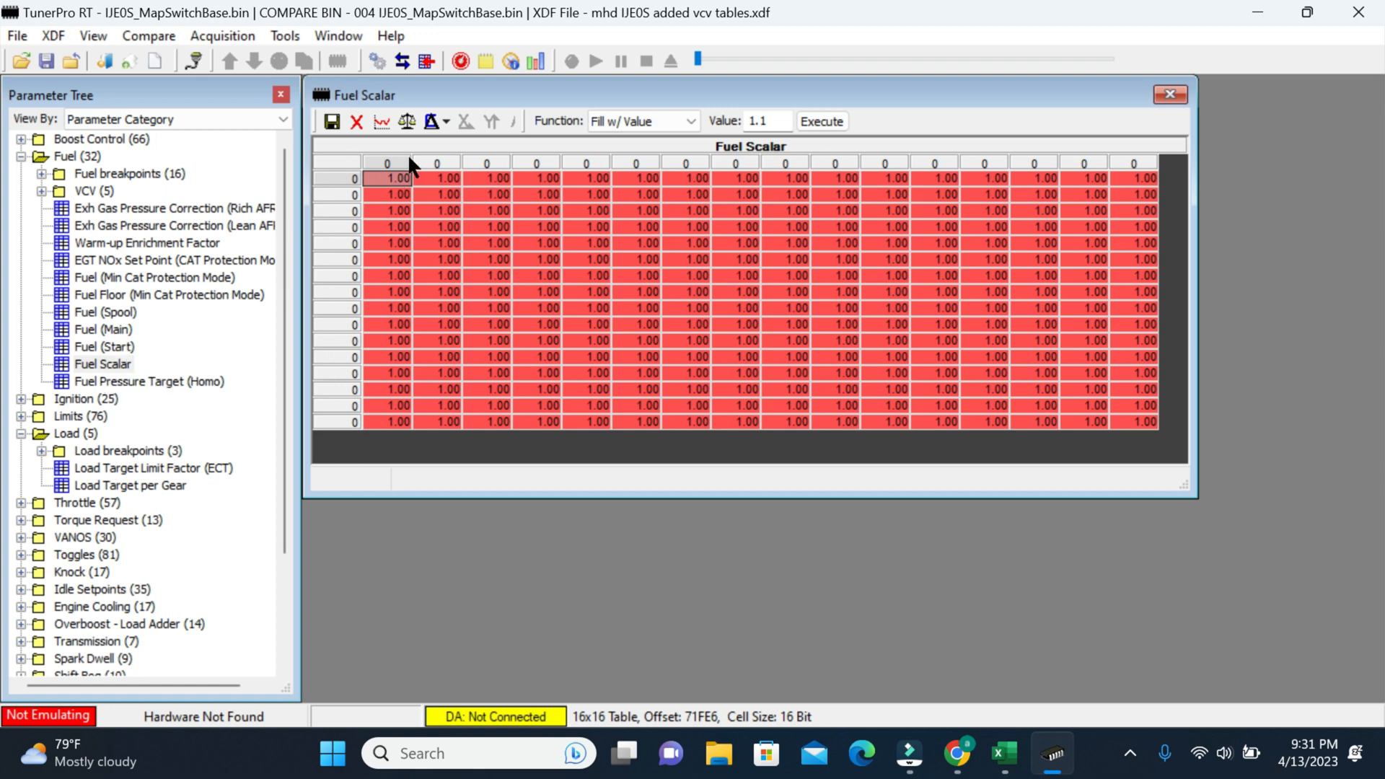
Display the 004 Fuel Scalar values (1.38–1.74) and clear the full-table cell selection
click(406, 122)
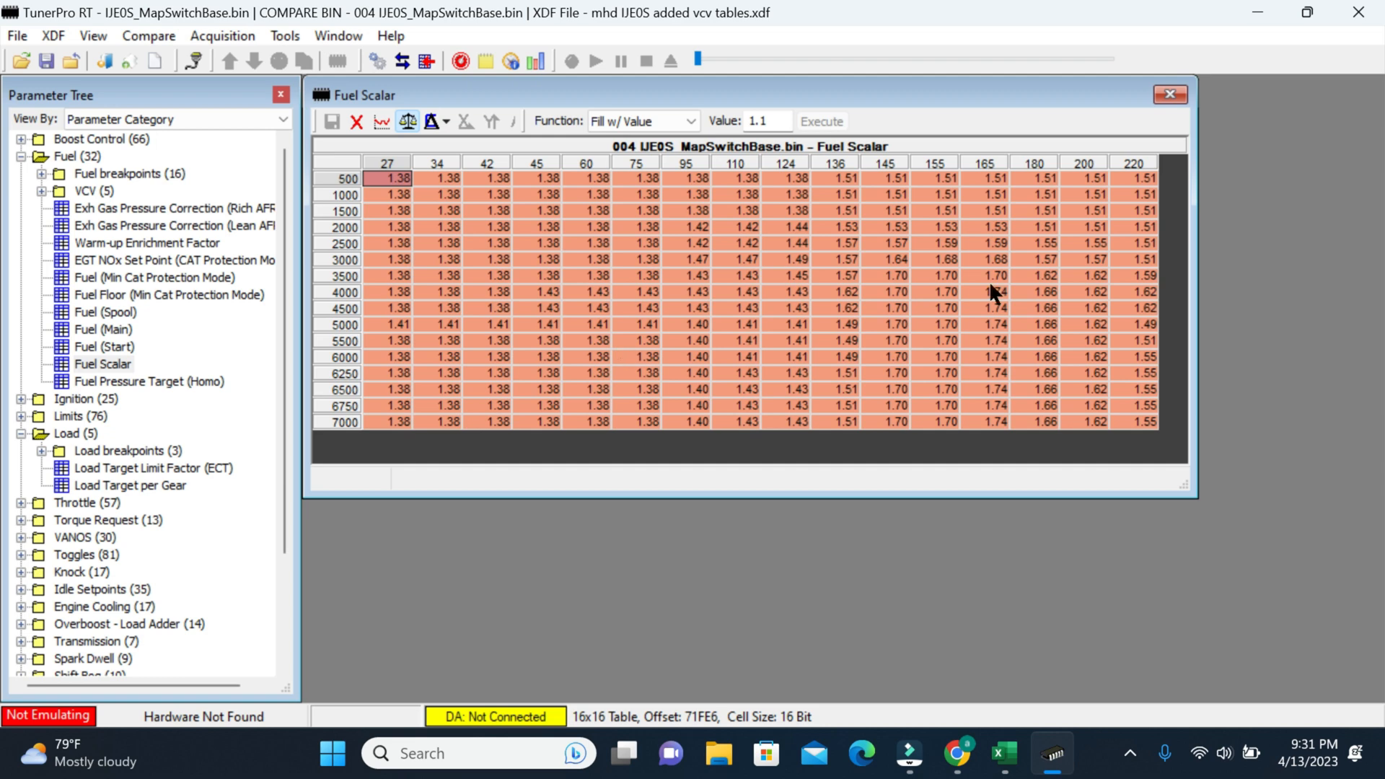
mouse_move(738, 334)
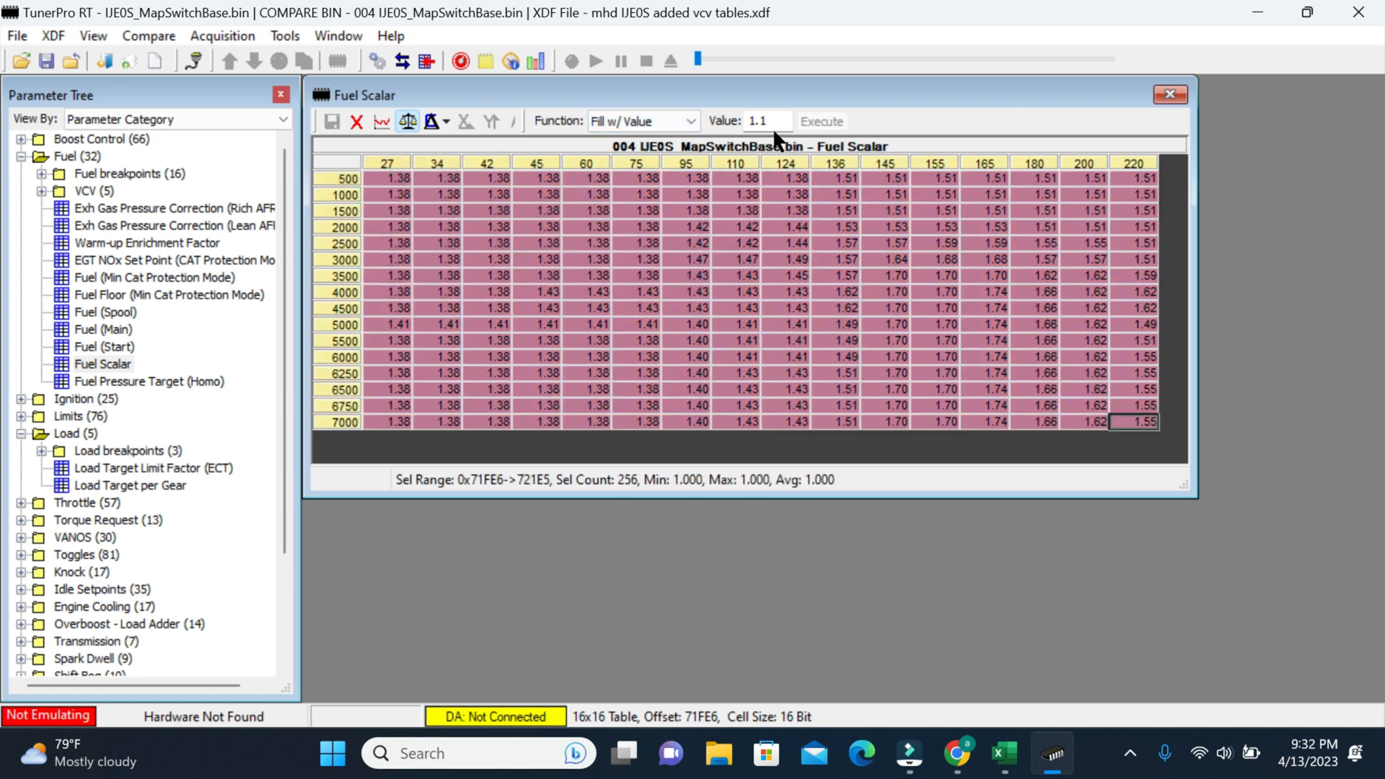
mouse_move(821, 427)
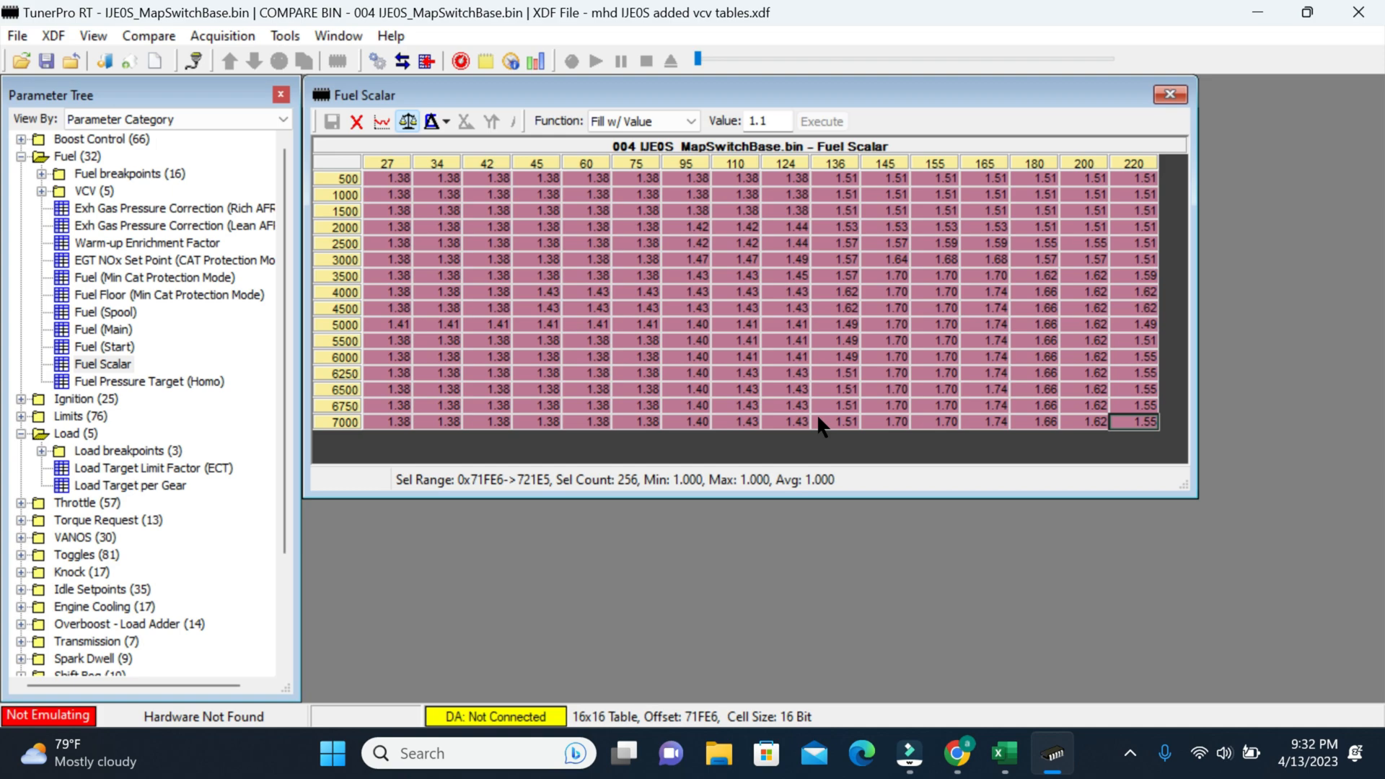
click(386, 178)
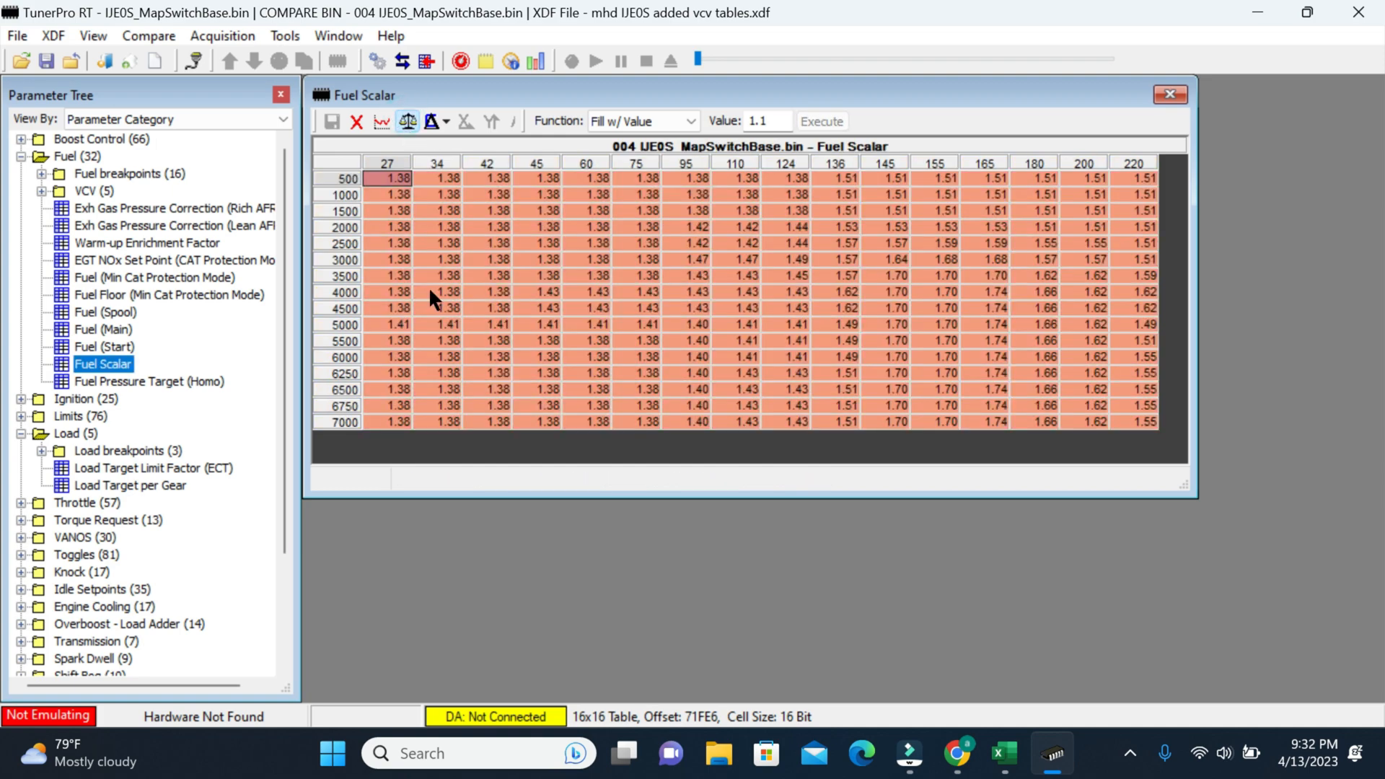
mouse_move(403, 196)
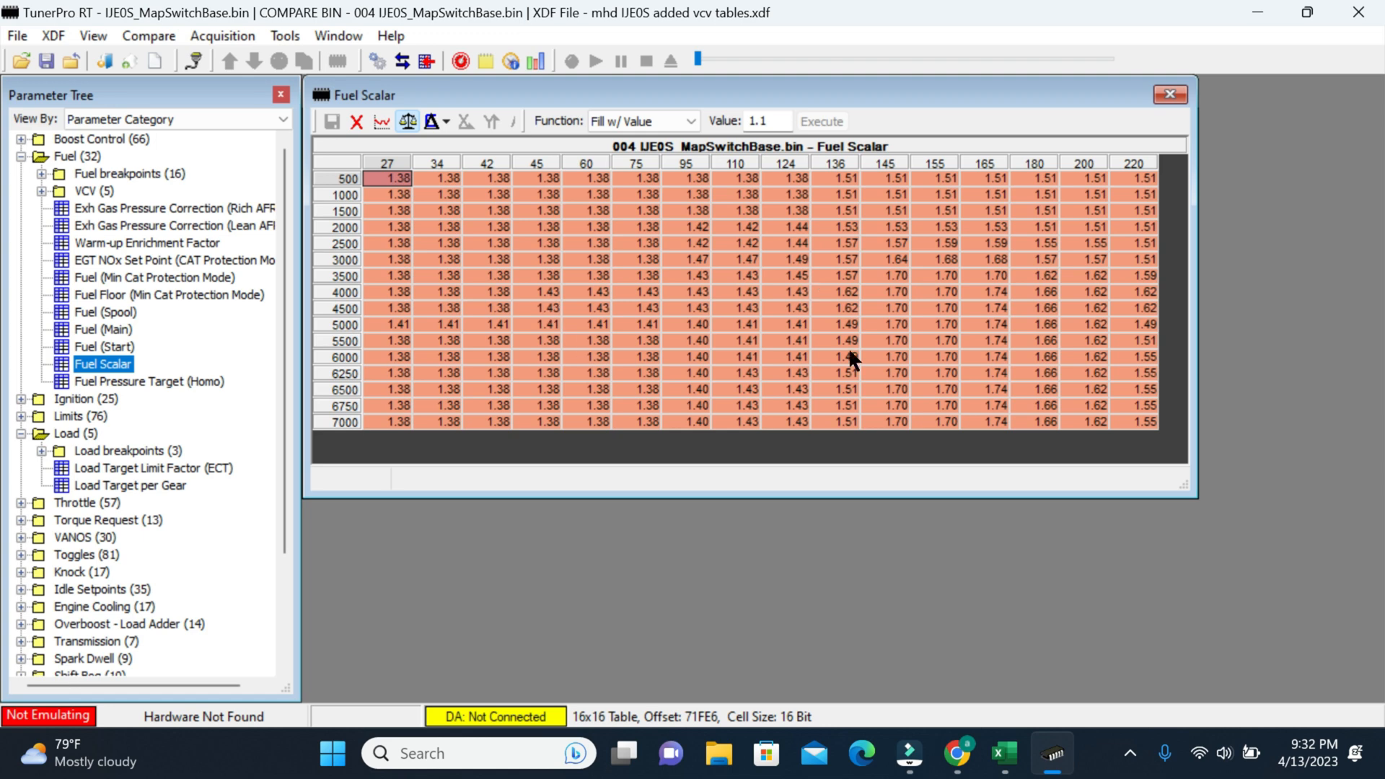
mouse_move(450, 252)
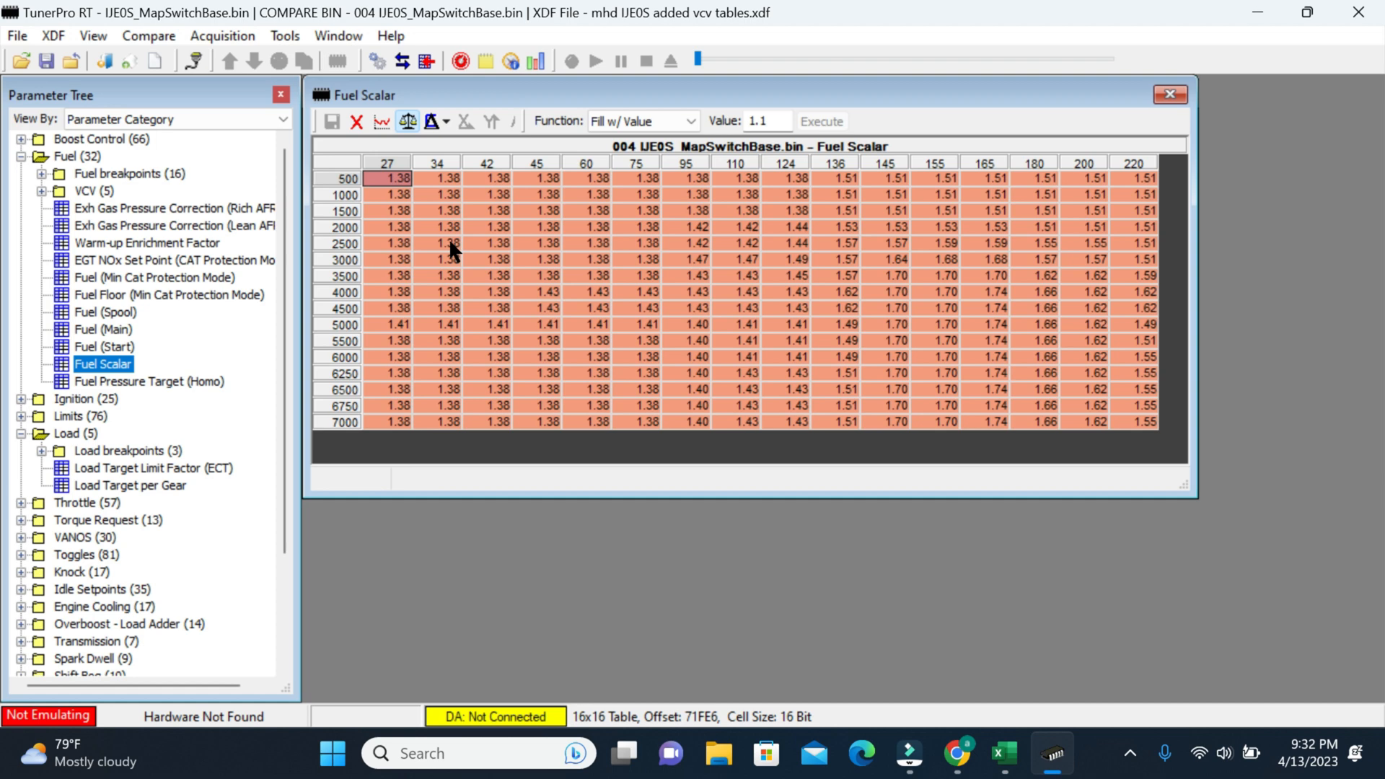
mouse_move(933, 379)
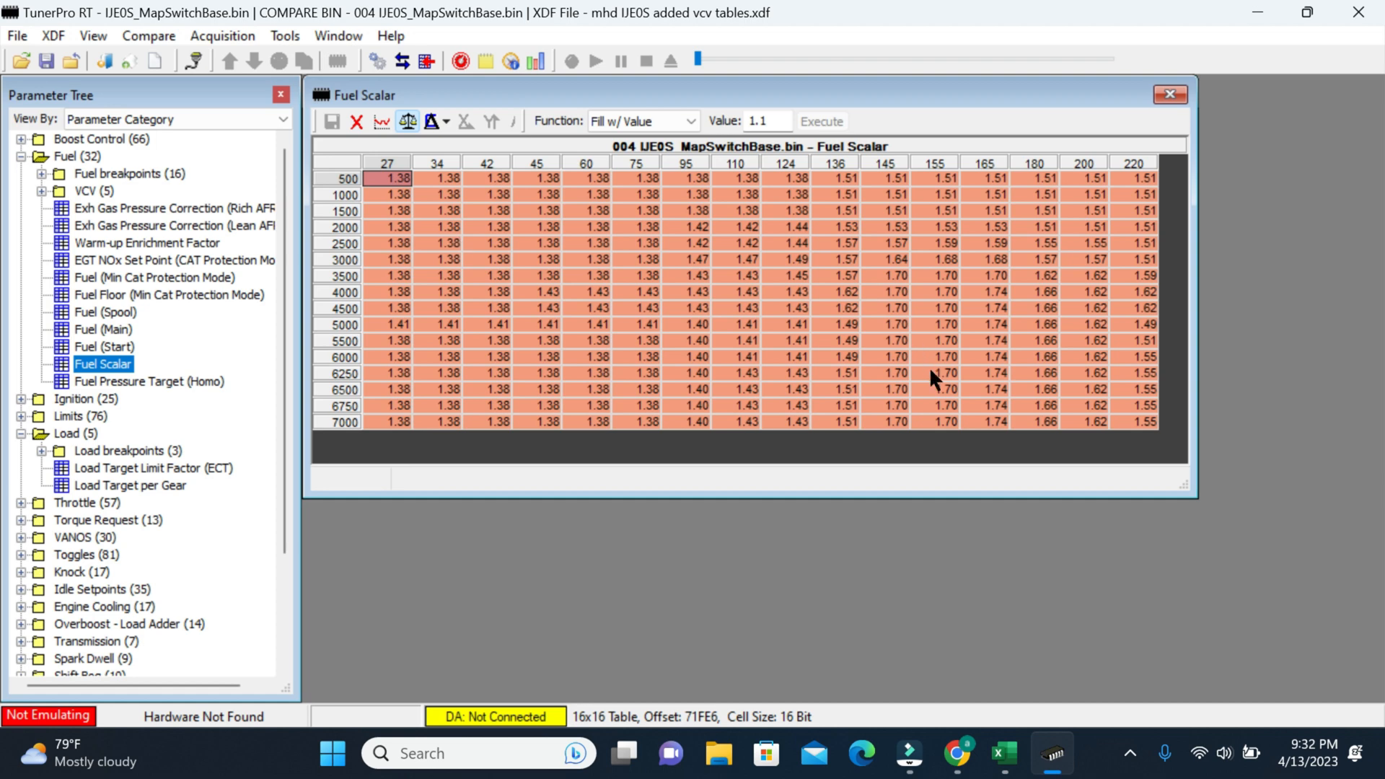
mouse_move(894, 248)
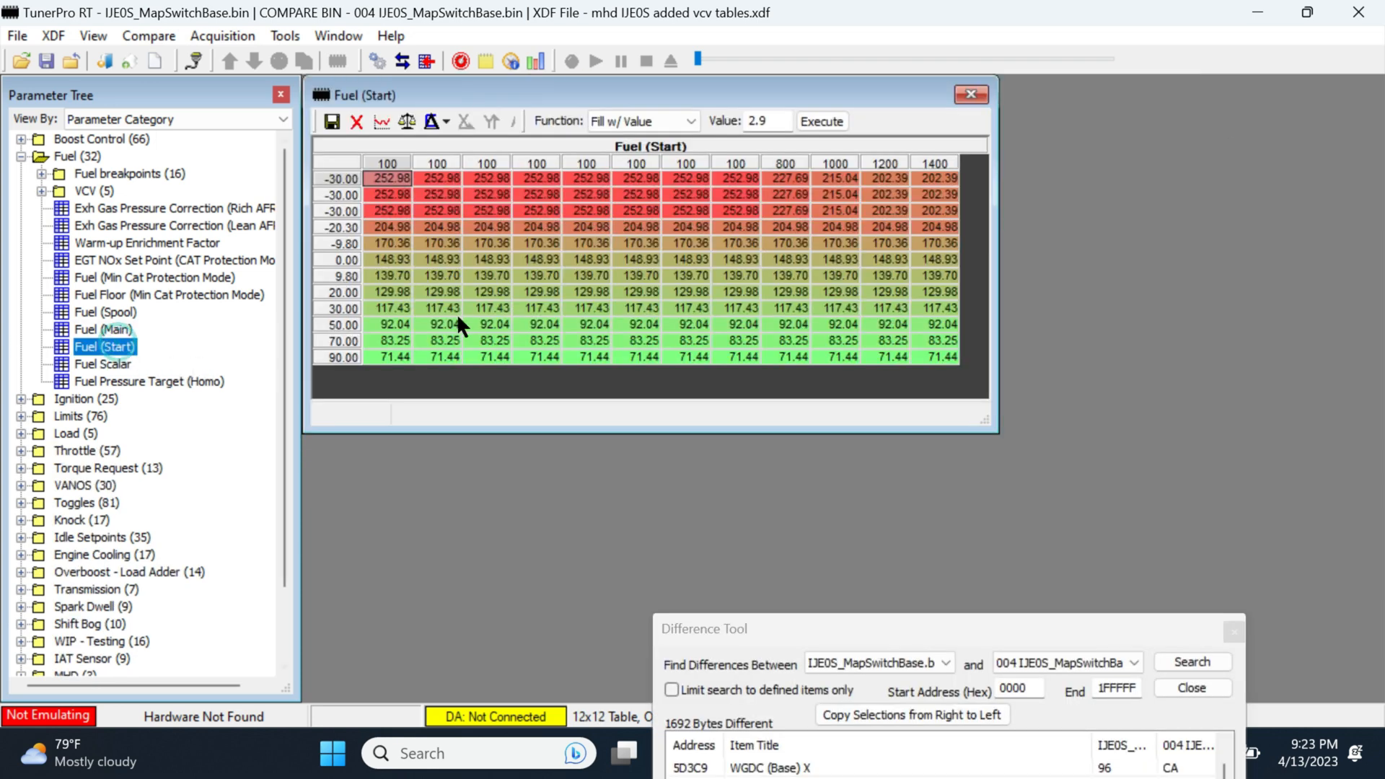
mouse_move(387, 119)
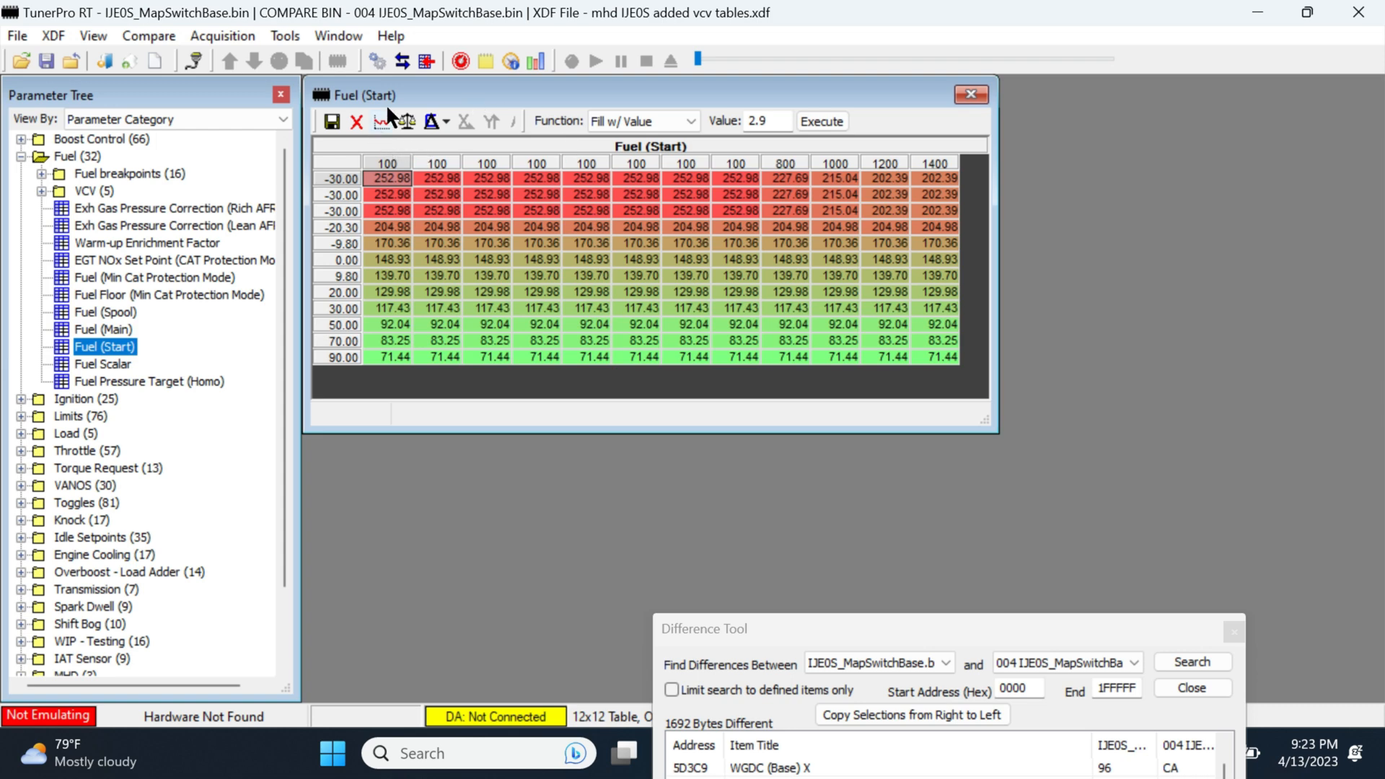
Multiply every Fuel (Start) cell by 1.35, raising 252.98 to 341.52
click(407, 122)
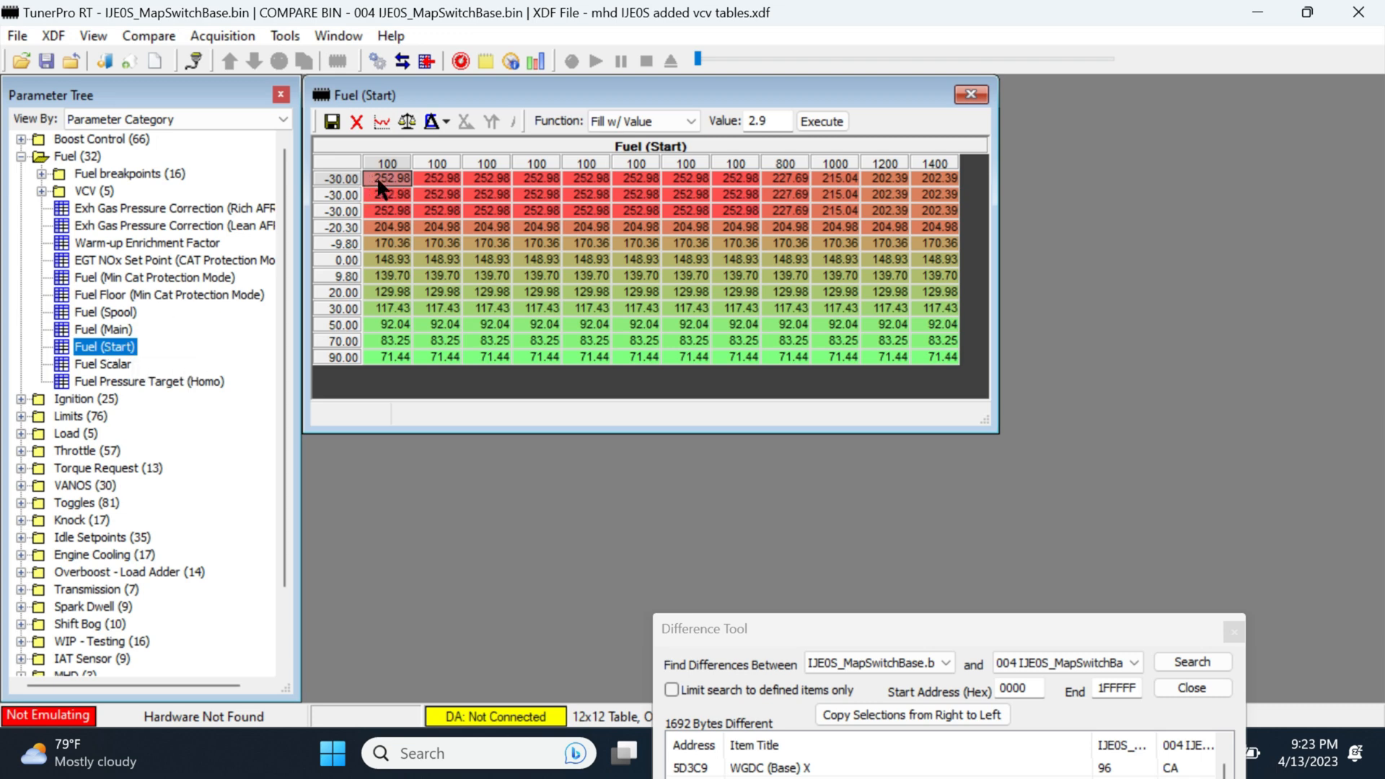
mouse_move(952, 371)
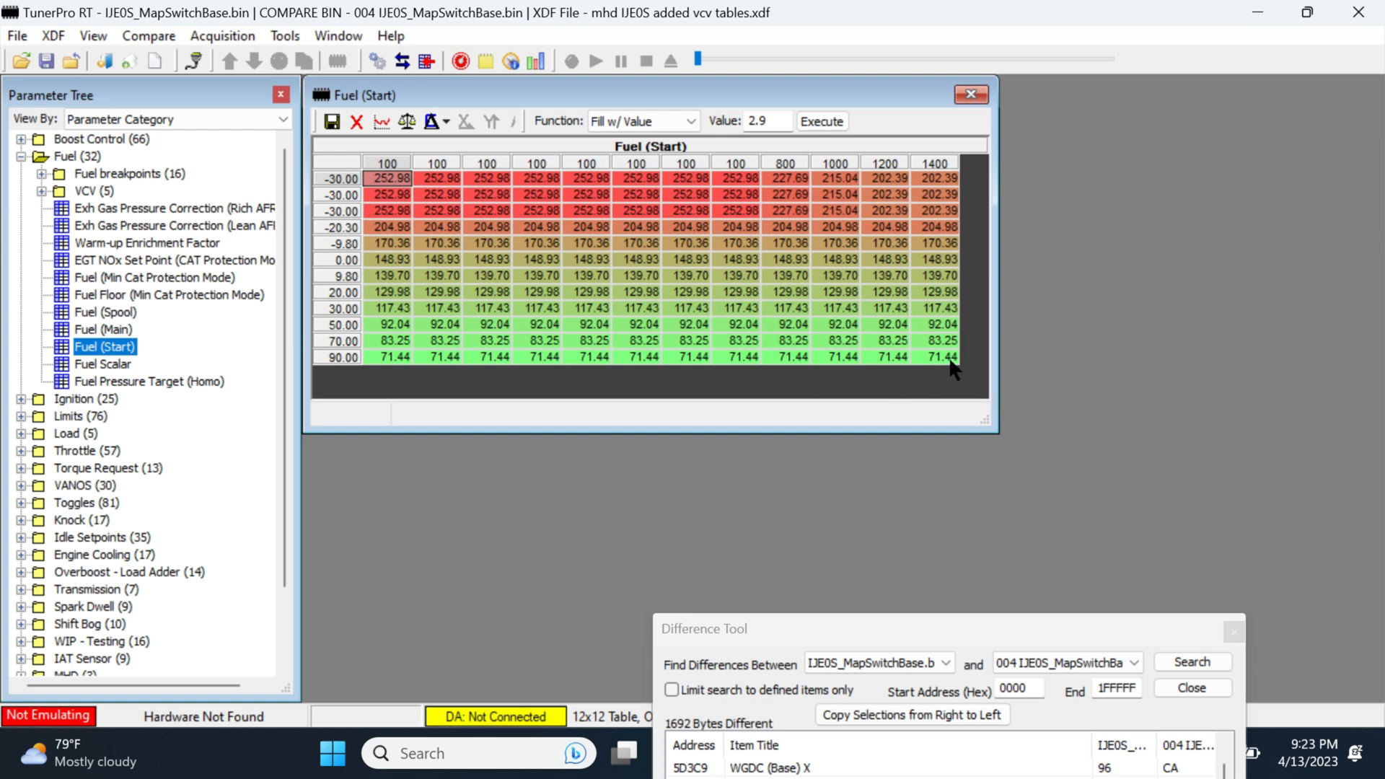
mouse_move(391, 142)
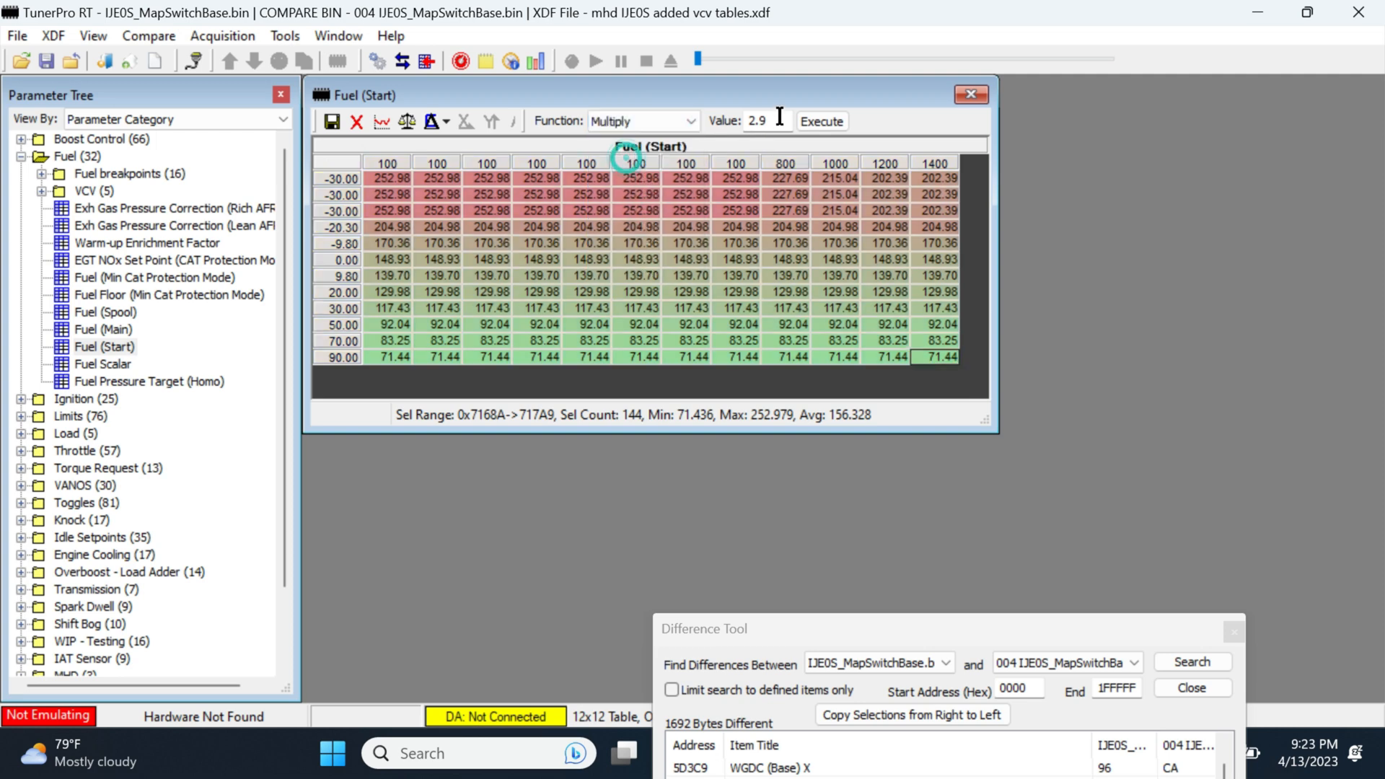
text(1)
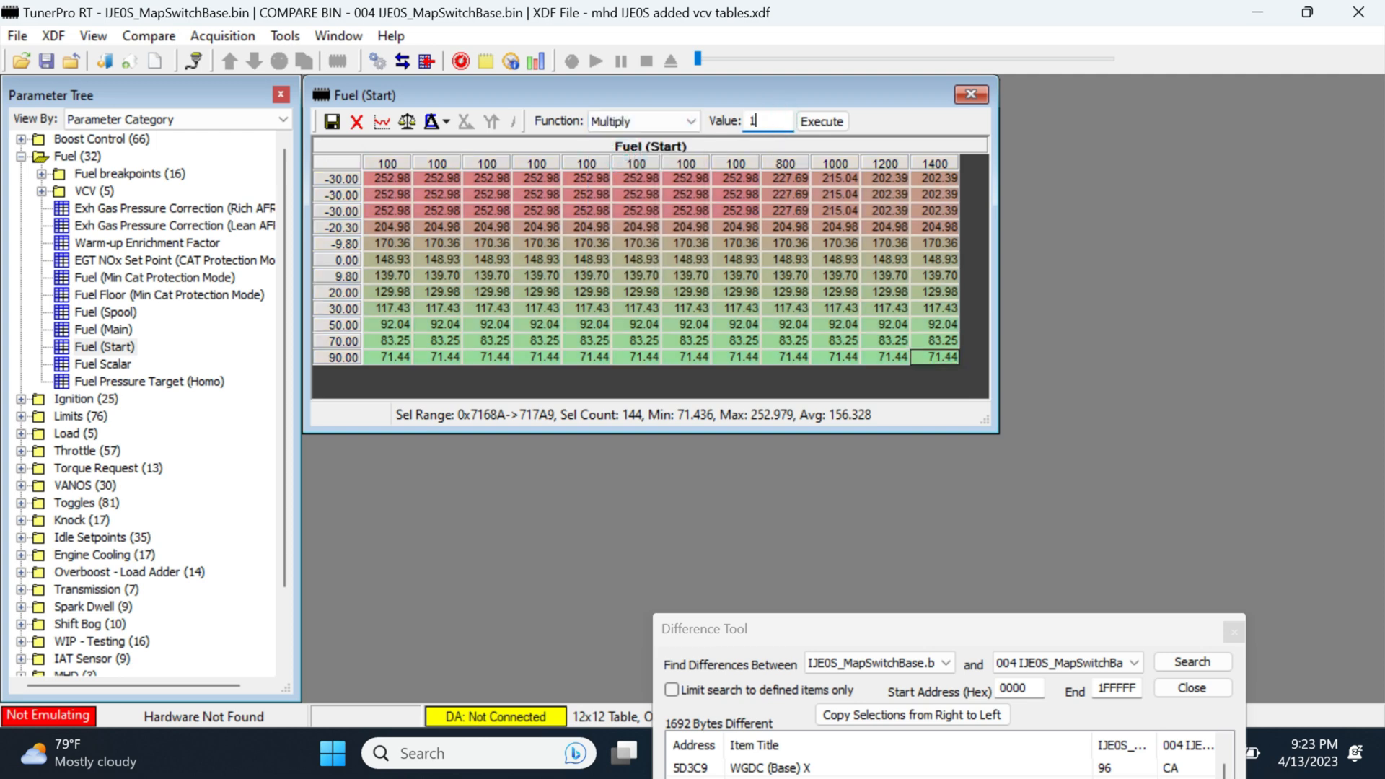
text(1.35)
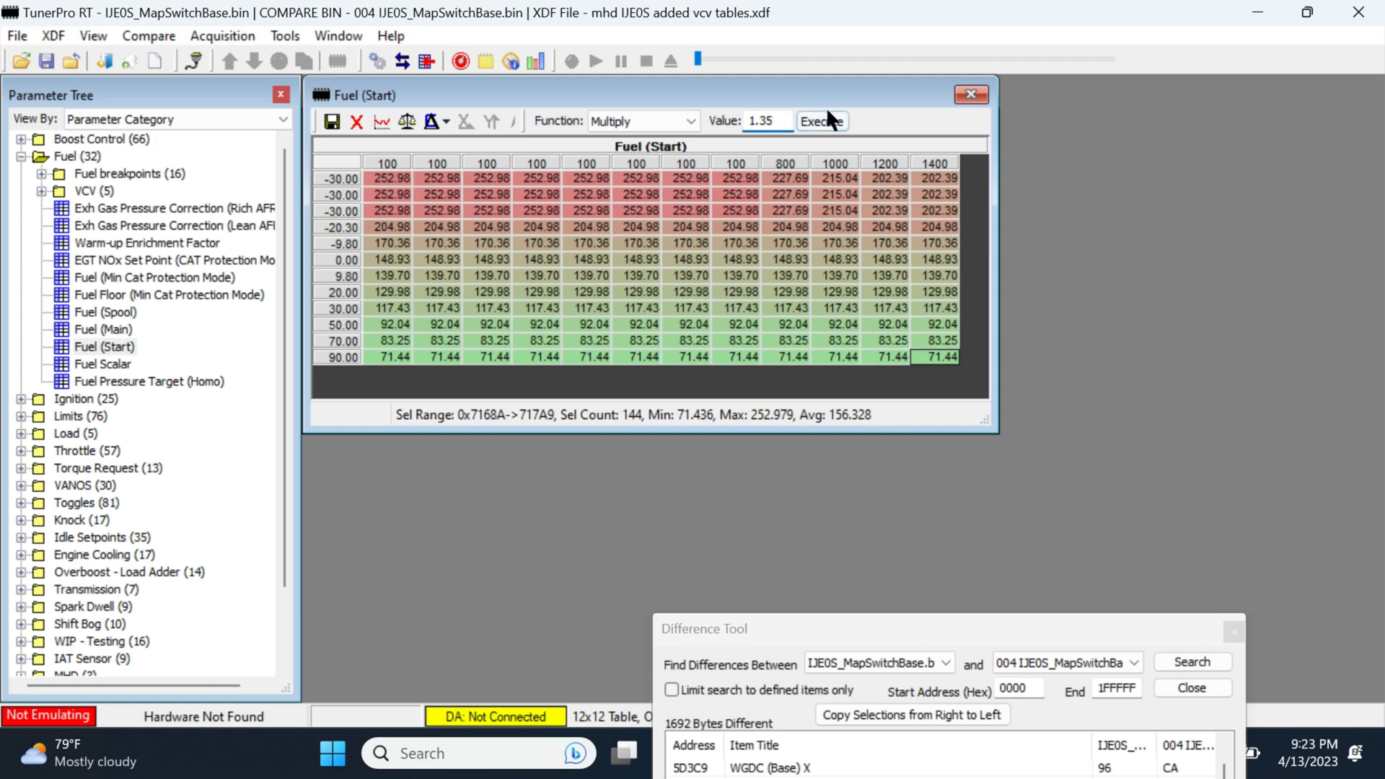
click(821, 121)
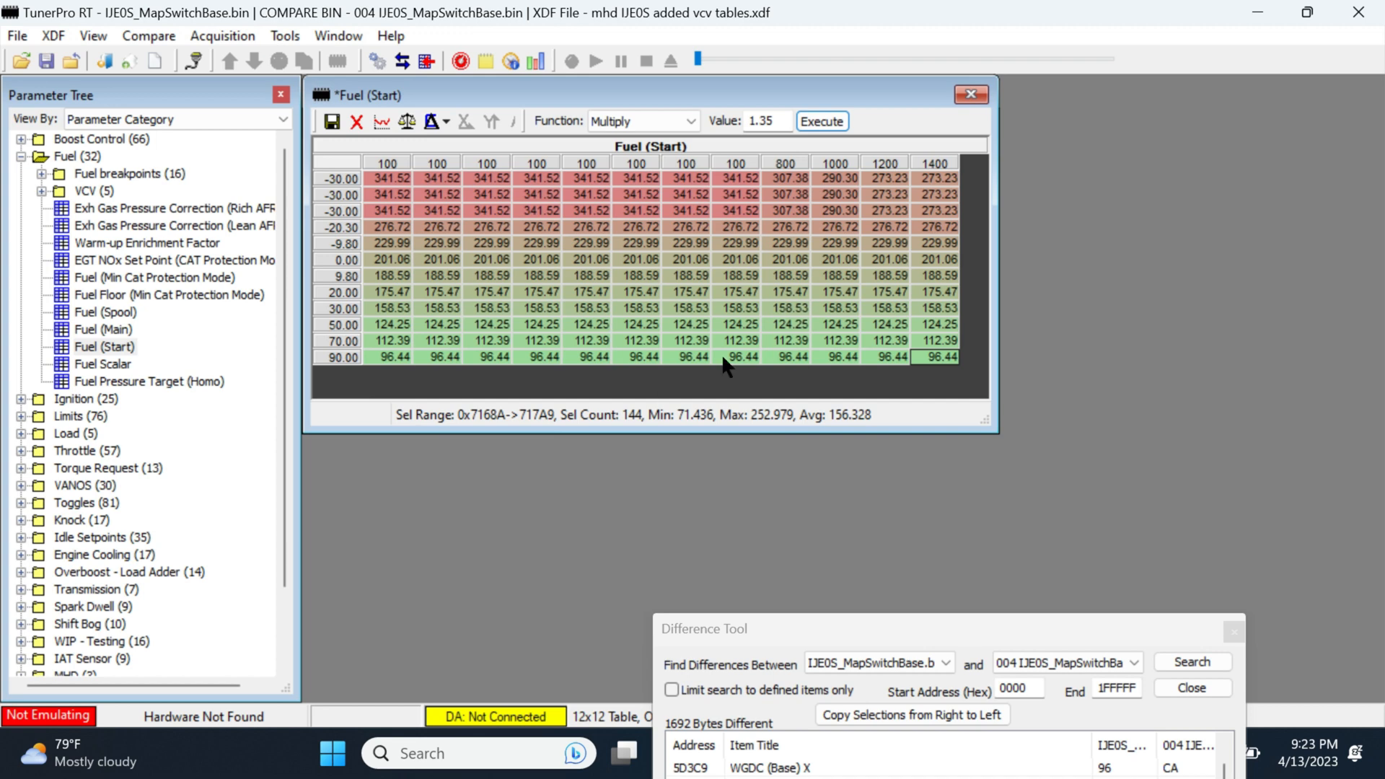
mouse_move(463, 183)
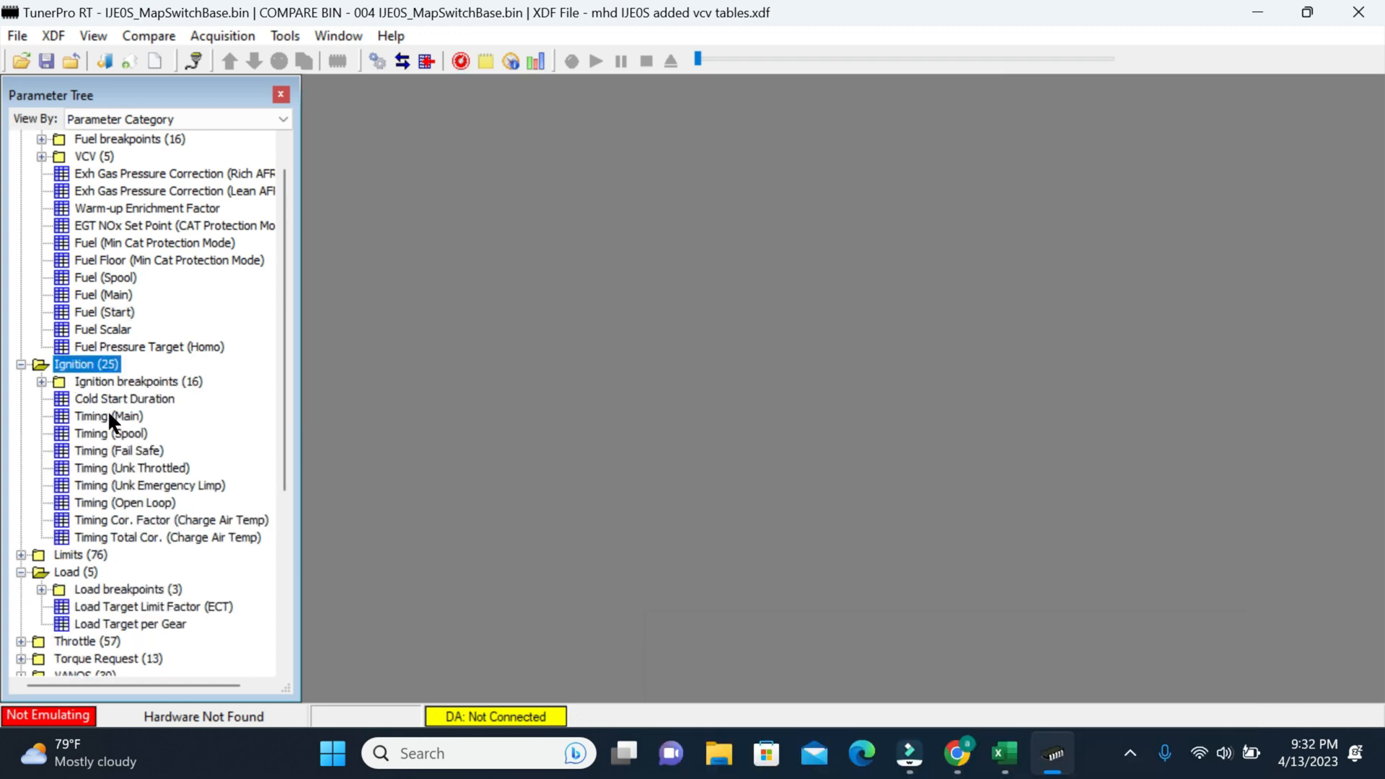
double_click(109, 416)
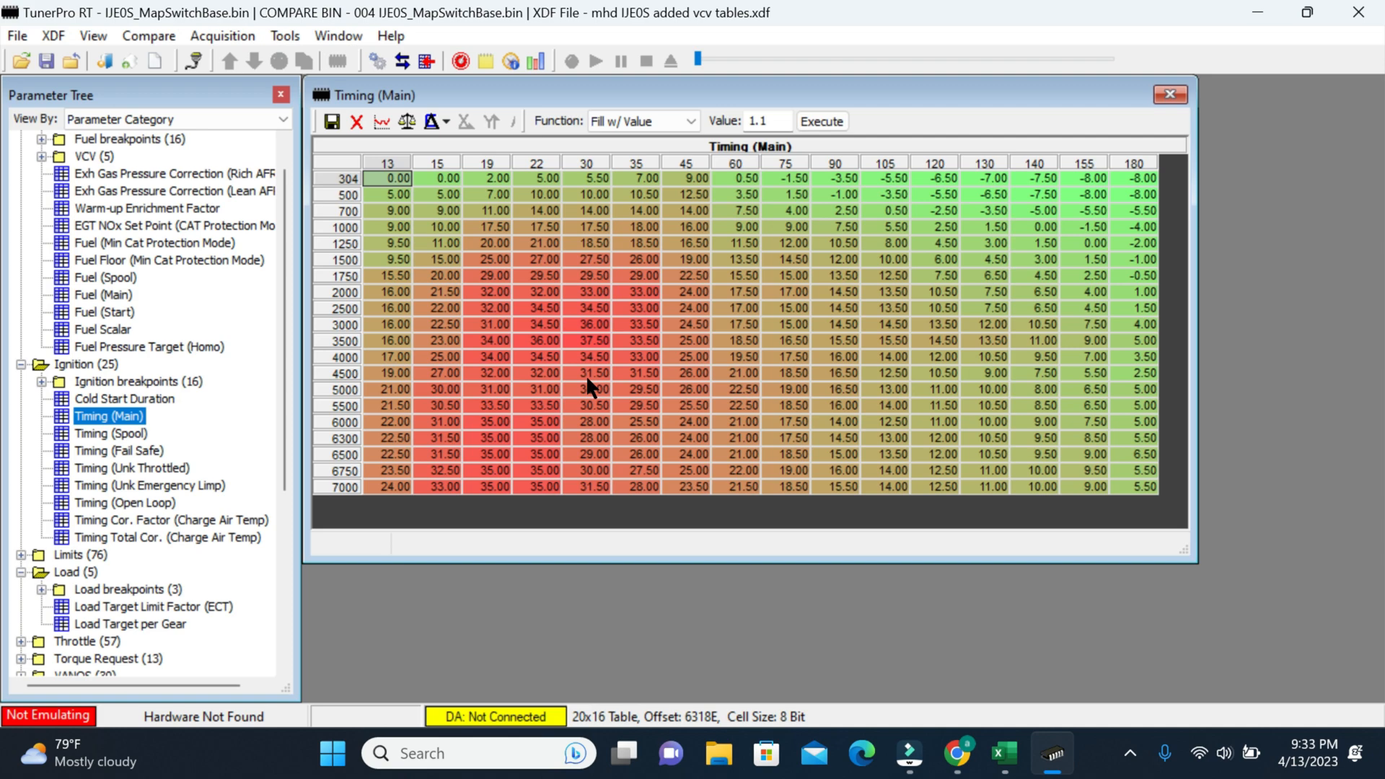
mouse_move(439, 169)
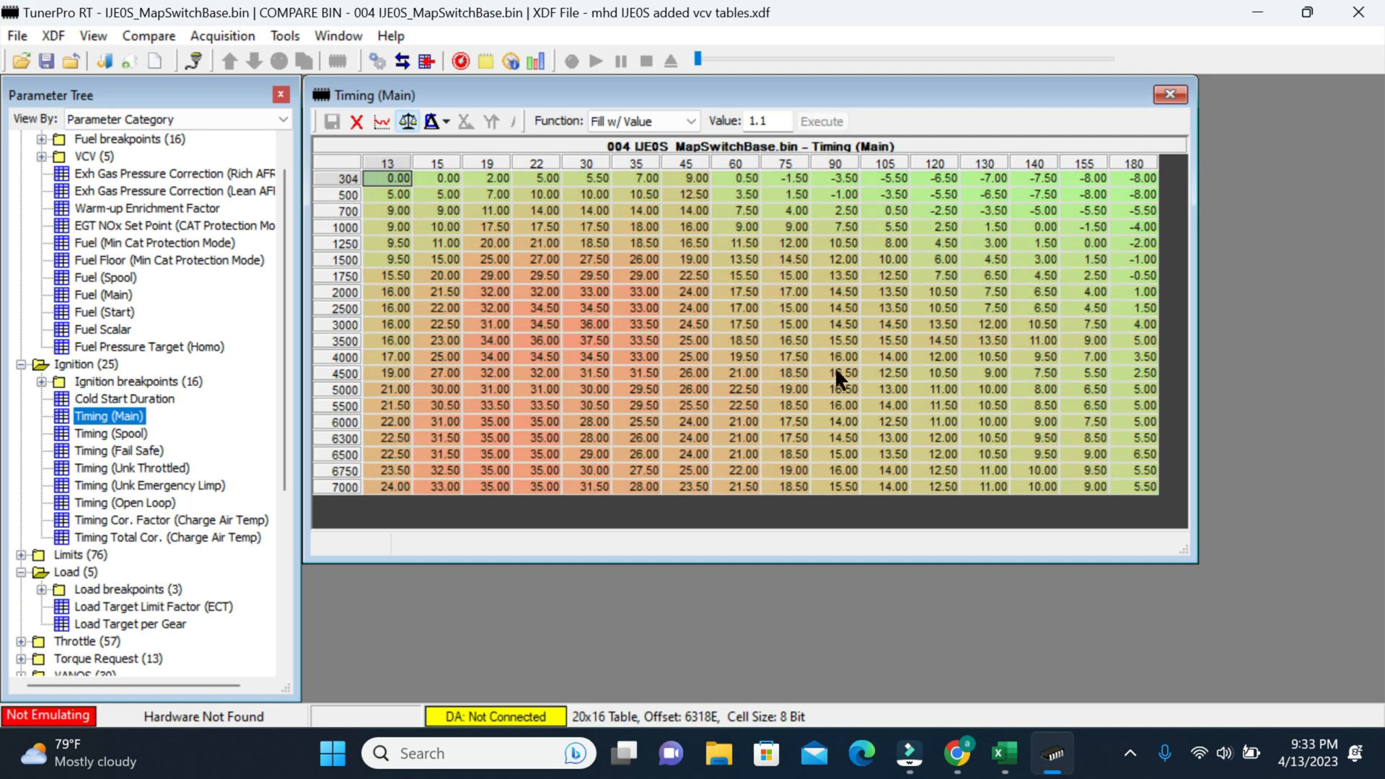
mouse_move(1042, 479)
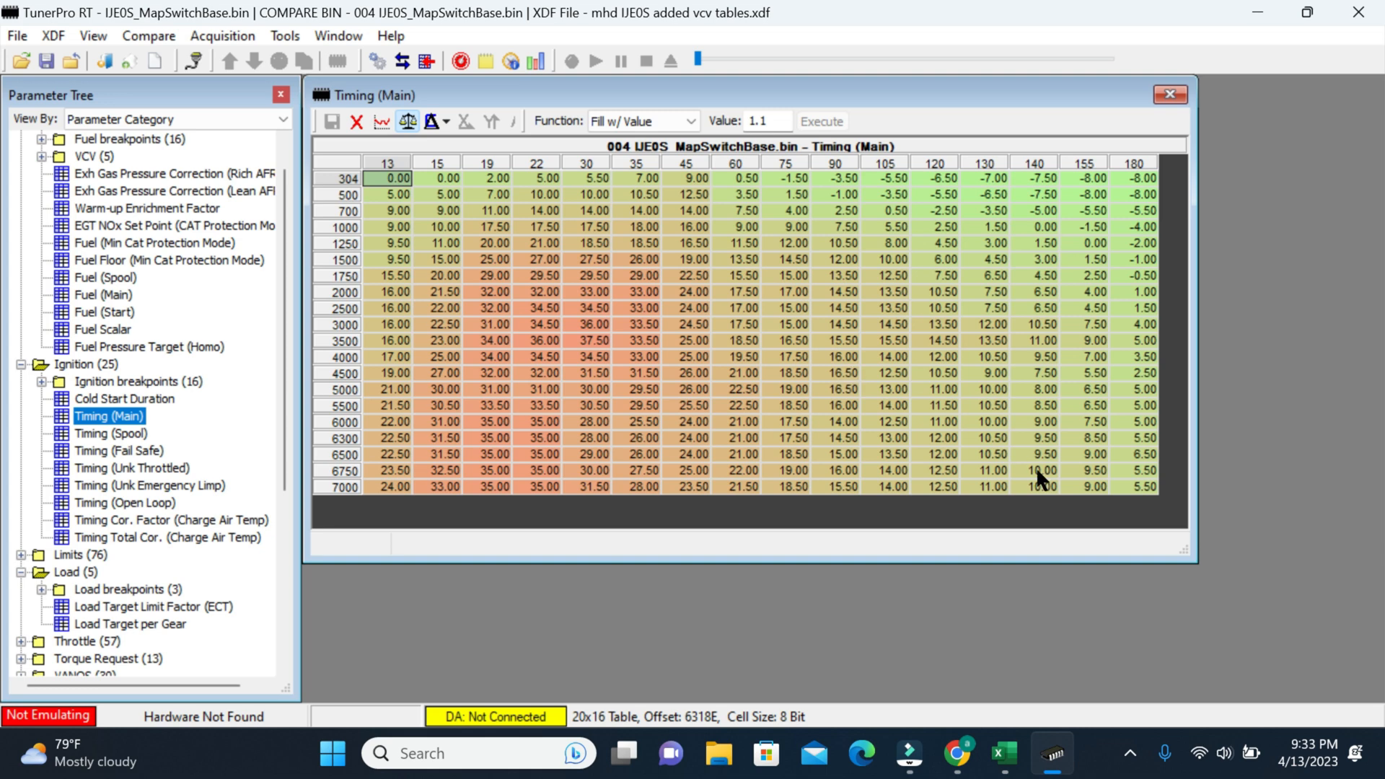
mouse_move(969, 545)
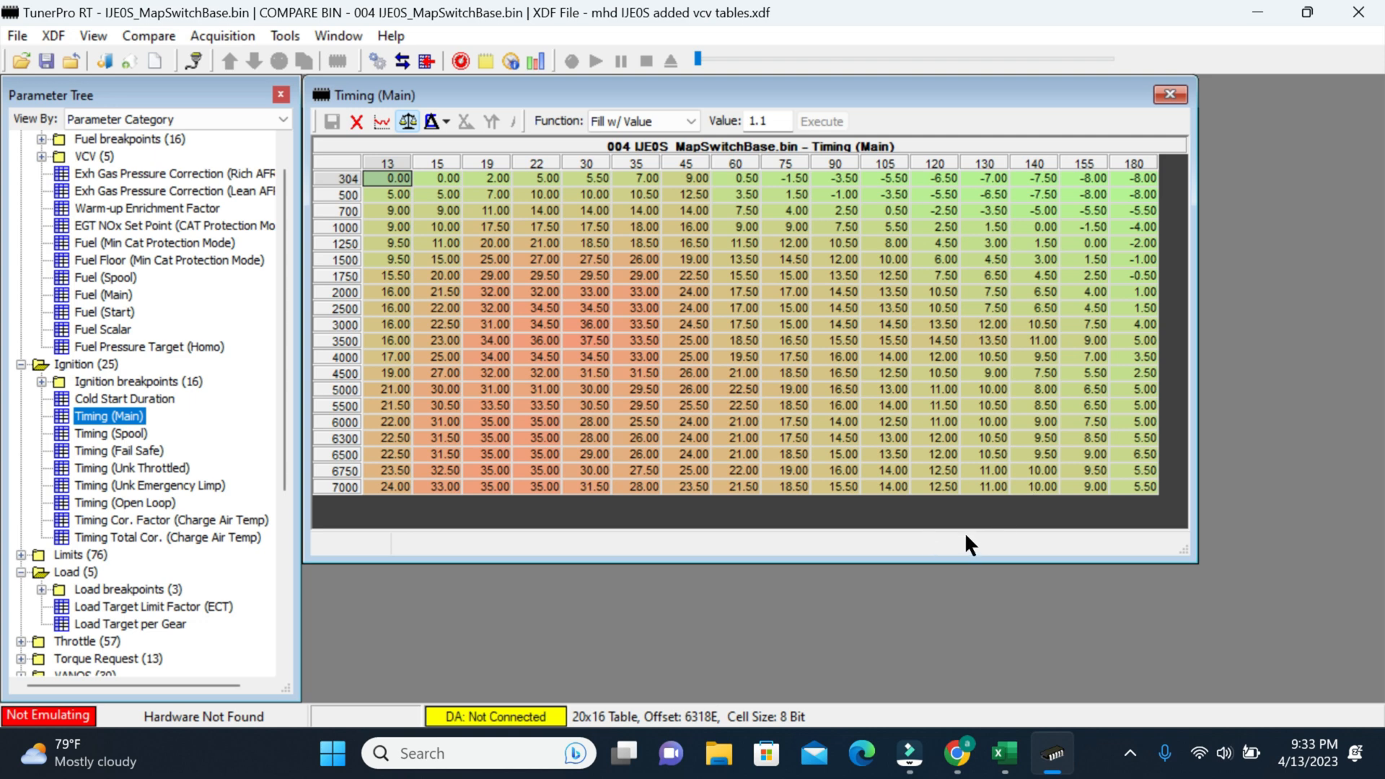
mouse_move(362, 239)
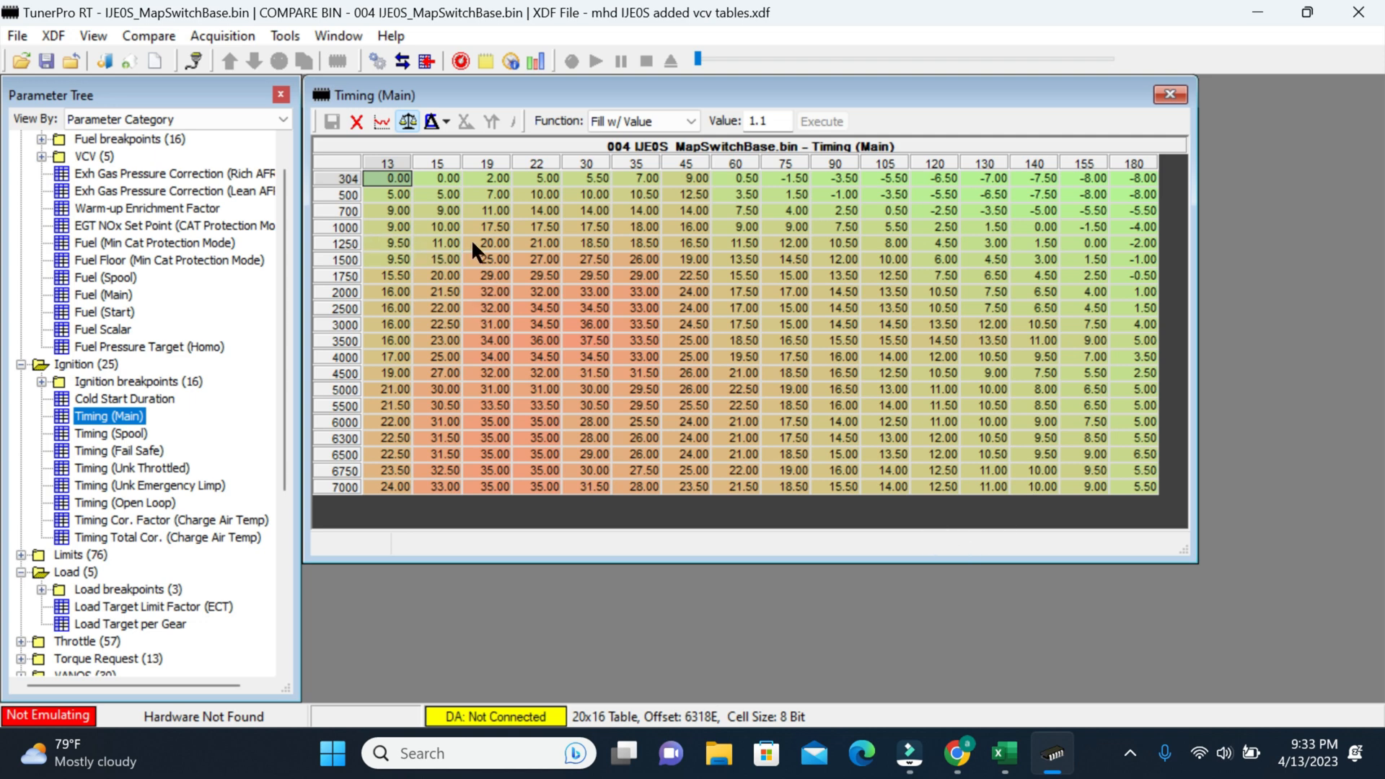
mouse_move(739, 282)
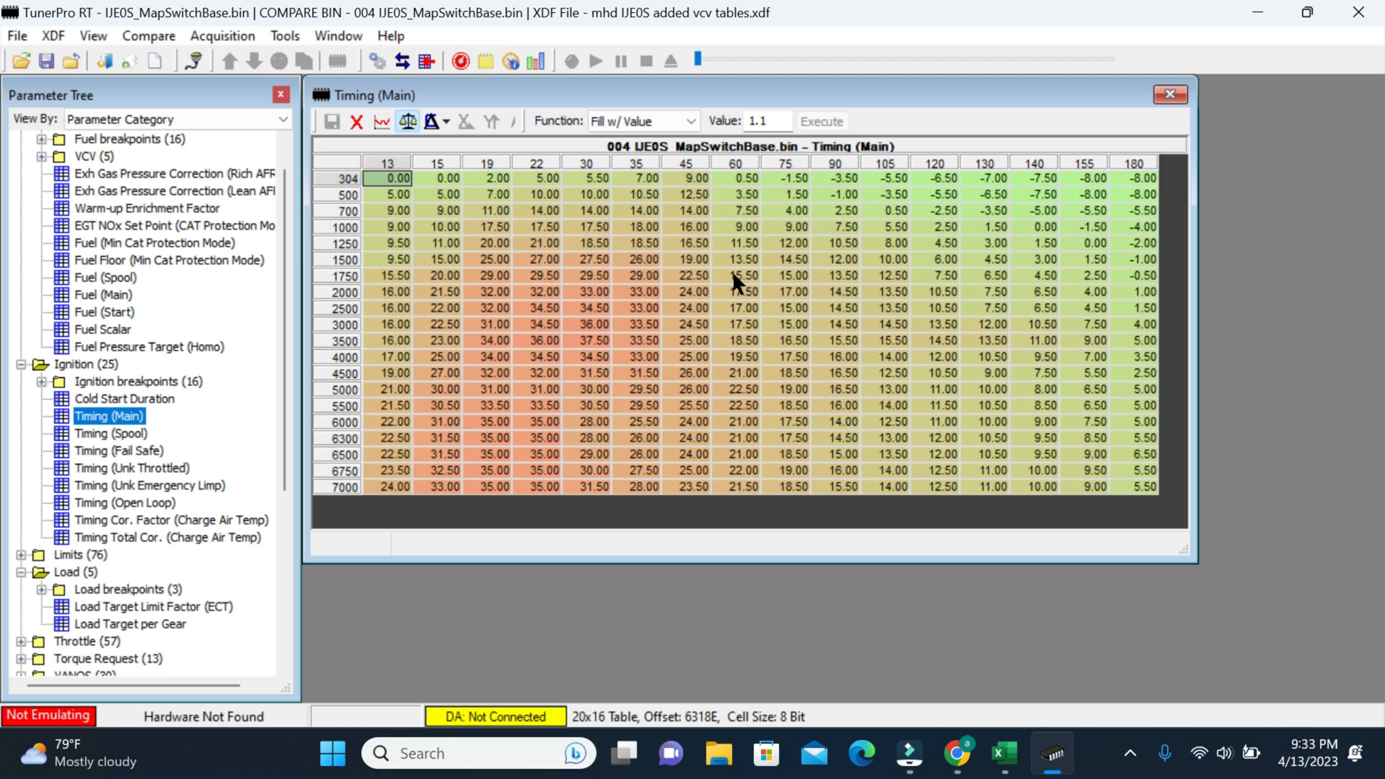
mouse_move(988, 347)
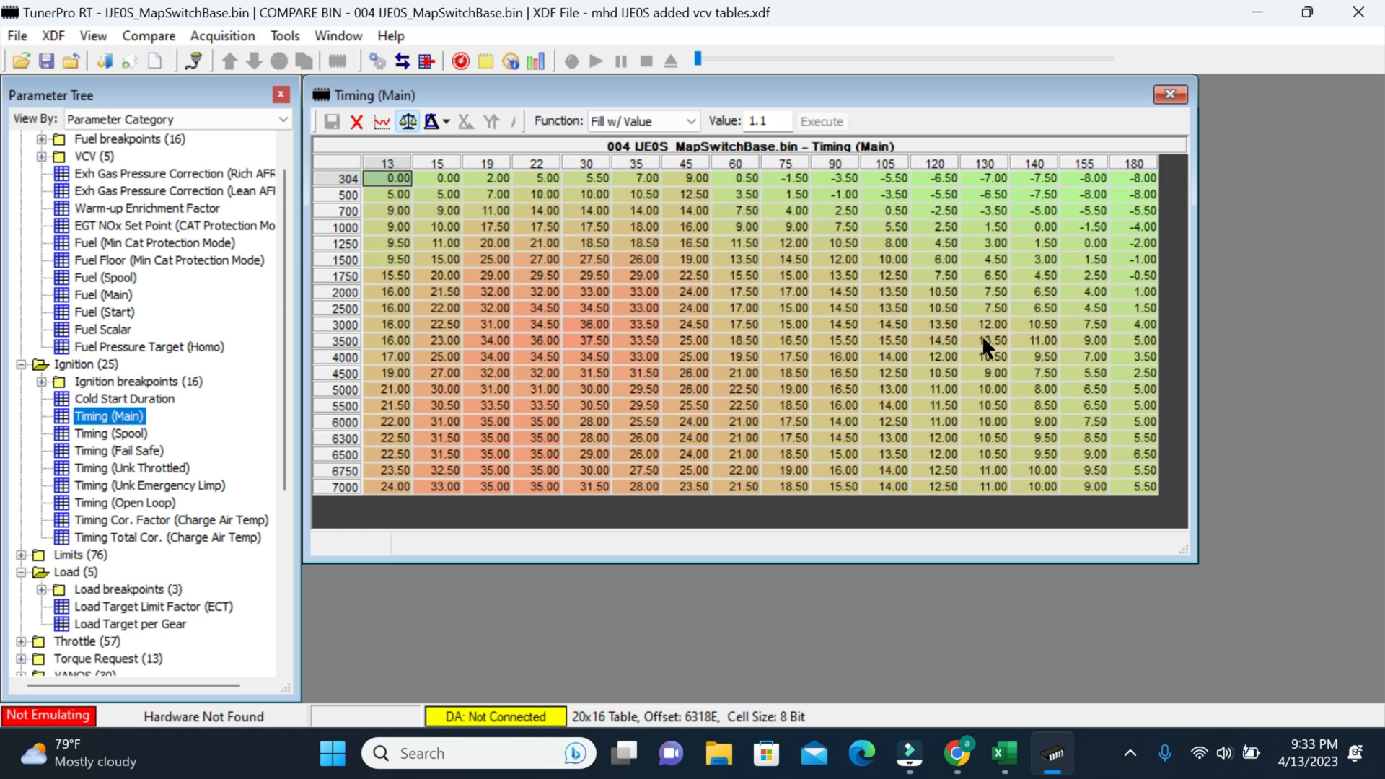
mouse_move(1100, 434)
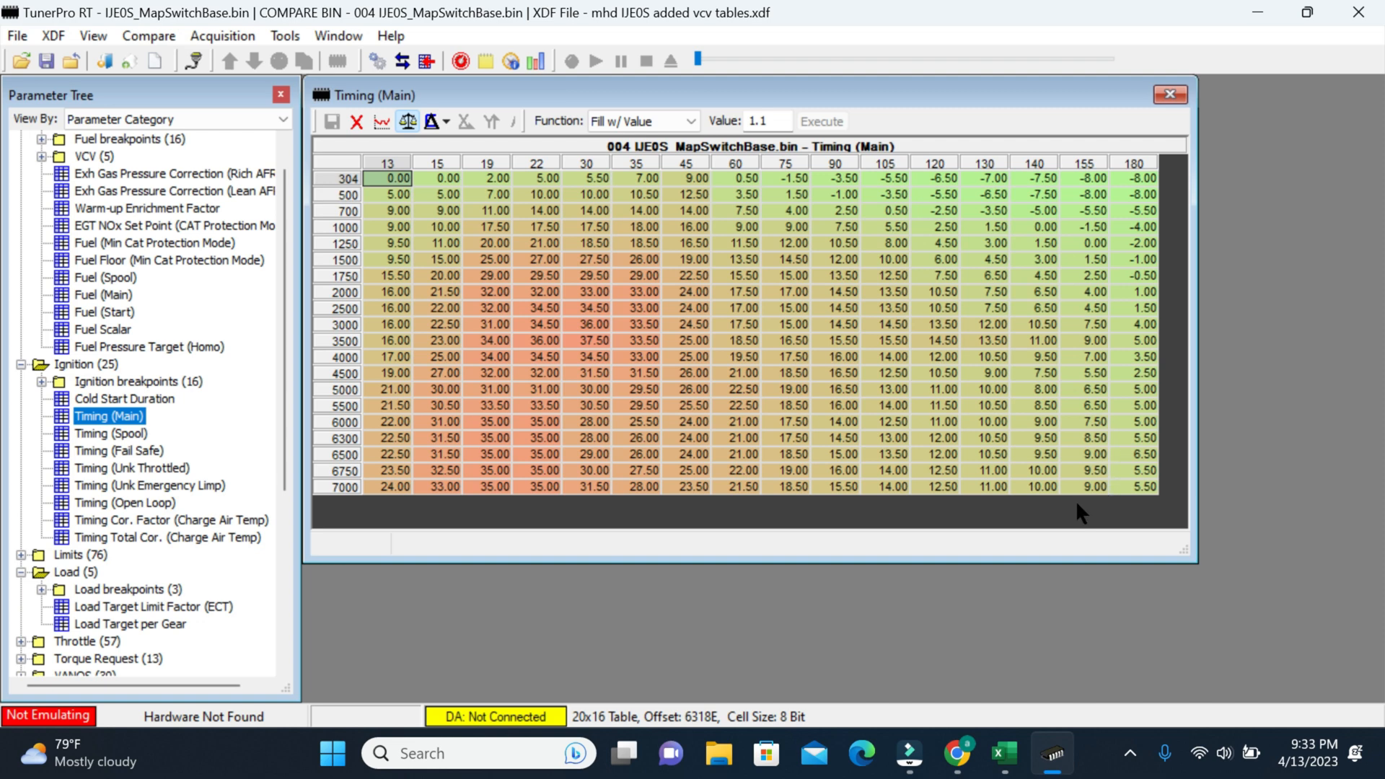
mouse_move(1079, 508)
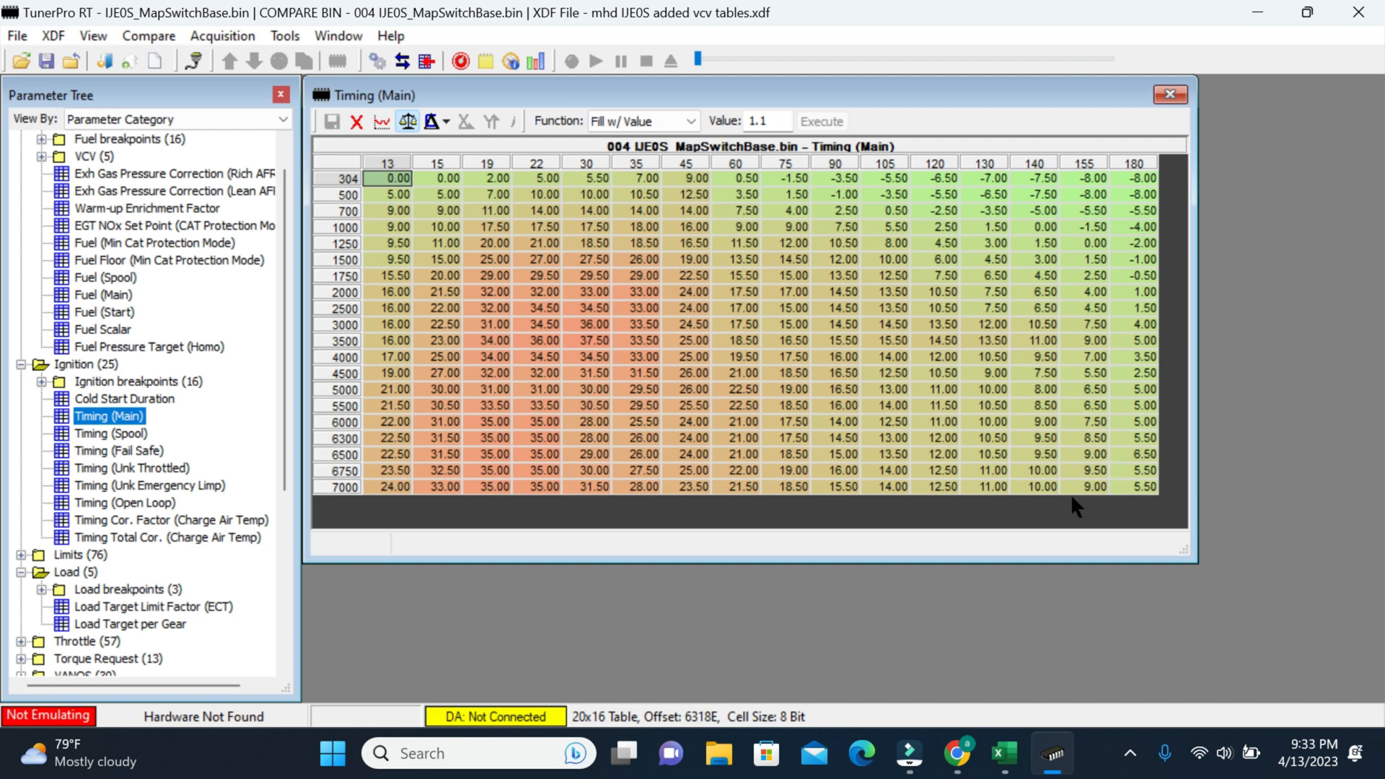
mouse_move(1107, 496)
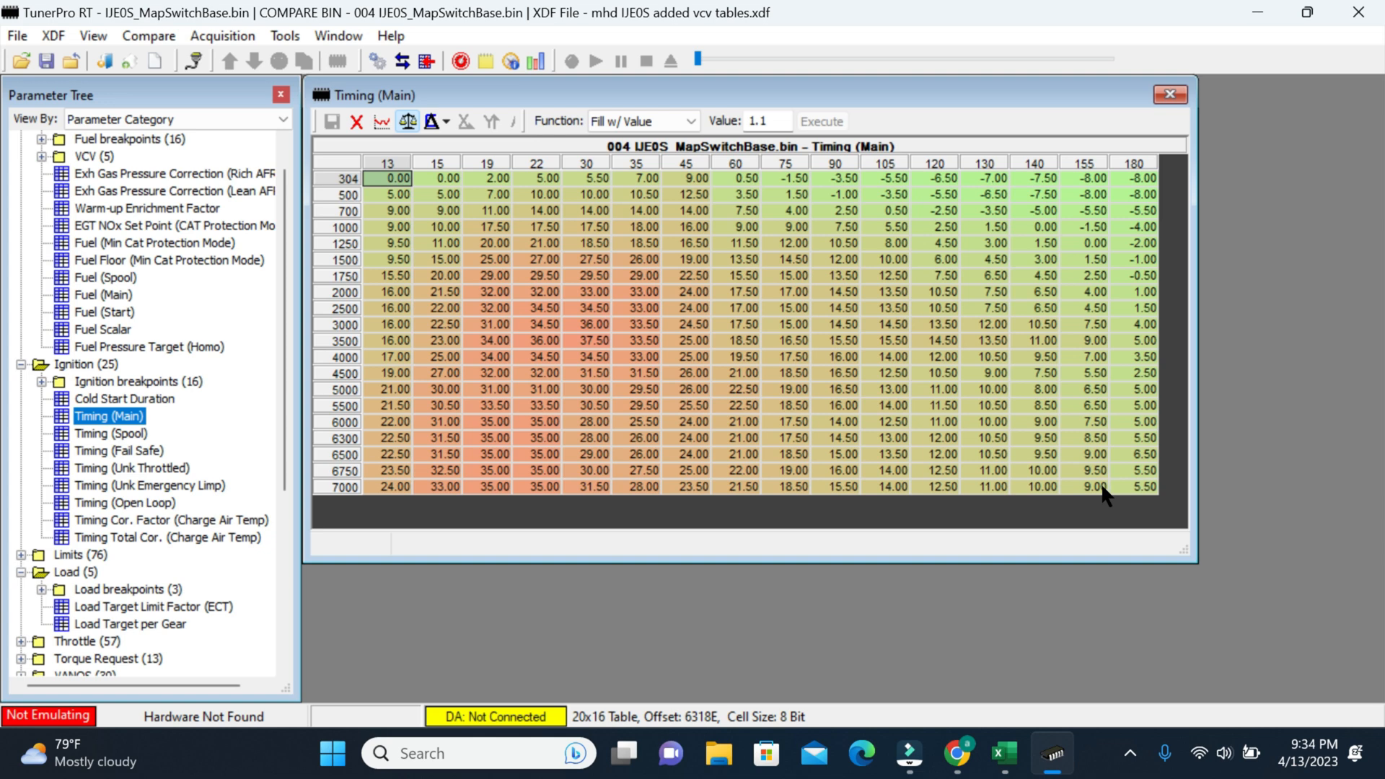
mouse_move(870, 422)
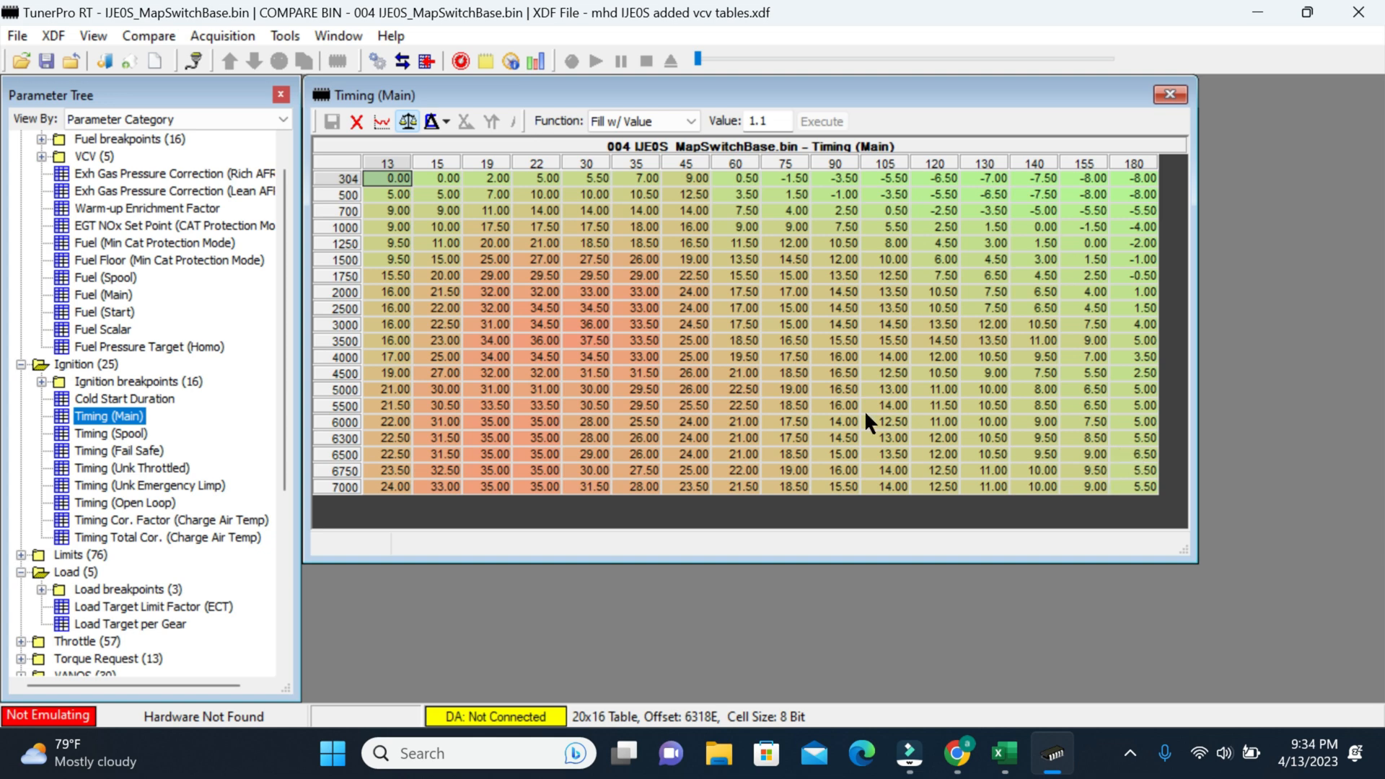
click(1170, 95)
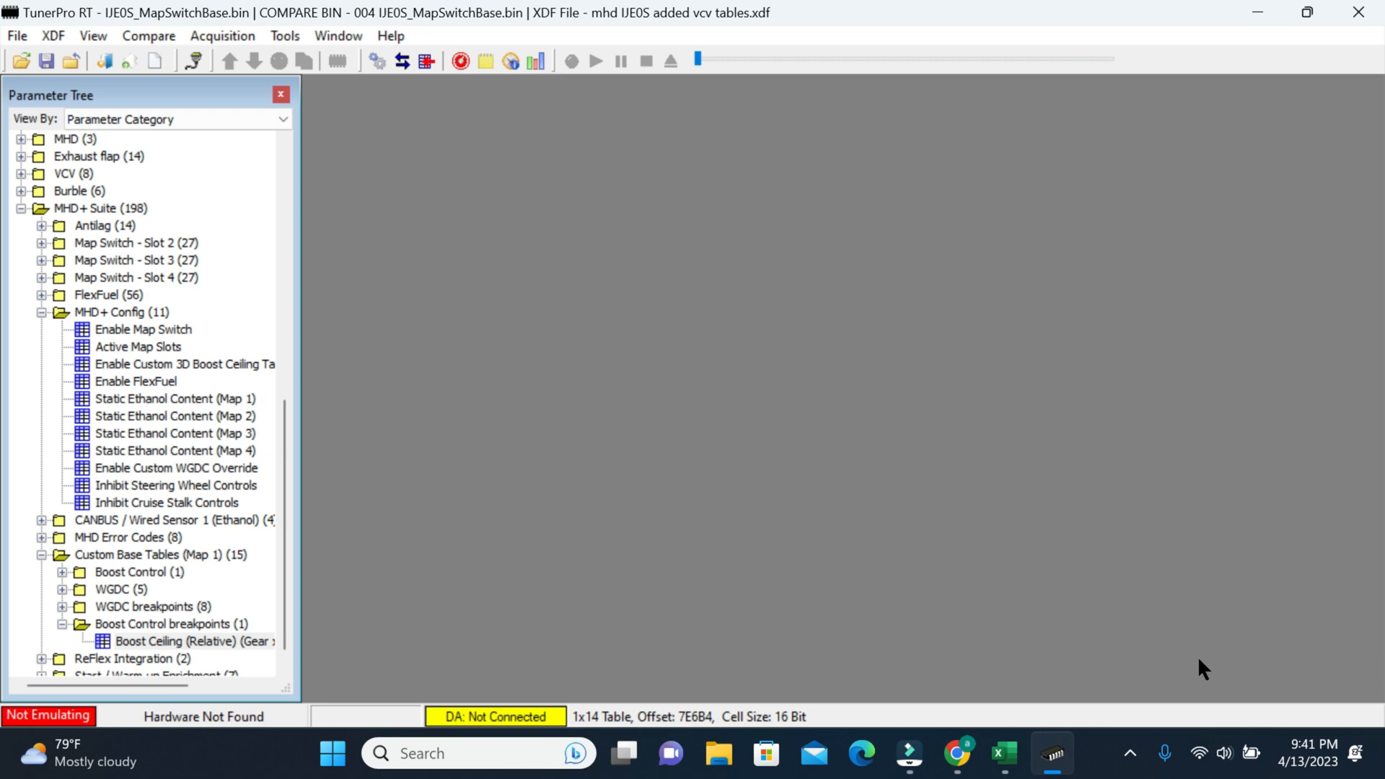
mouse_move(627, 473)
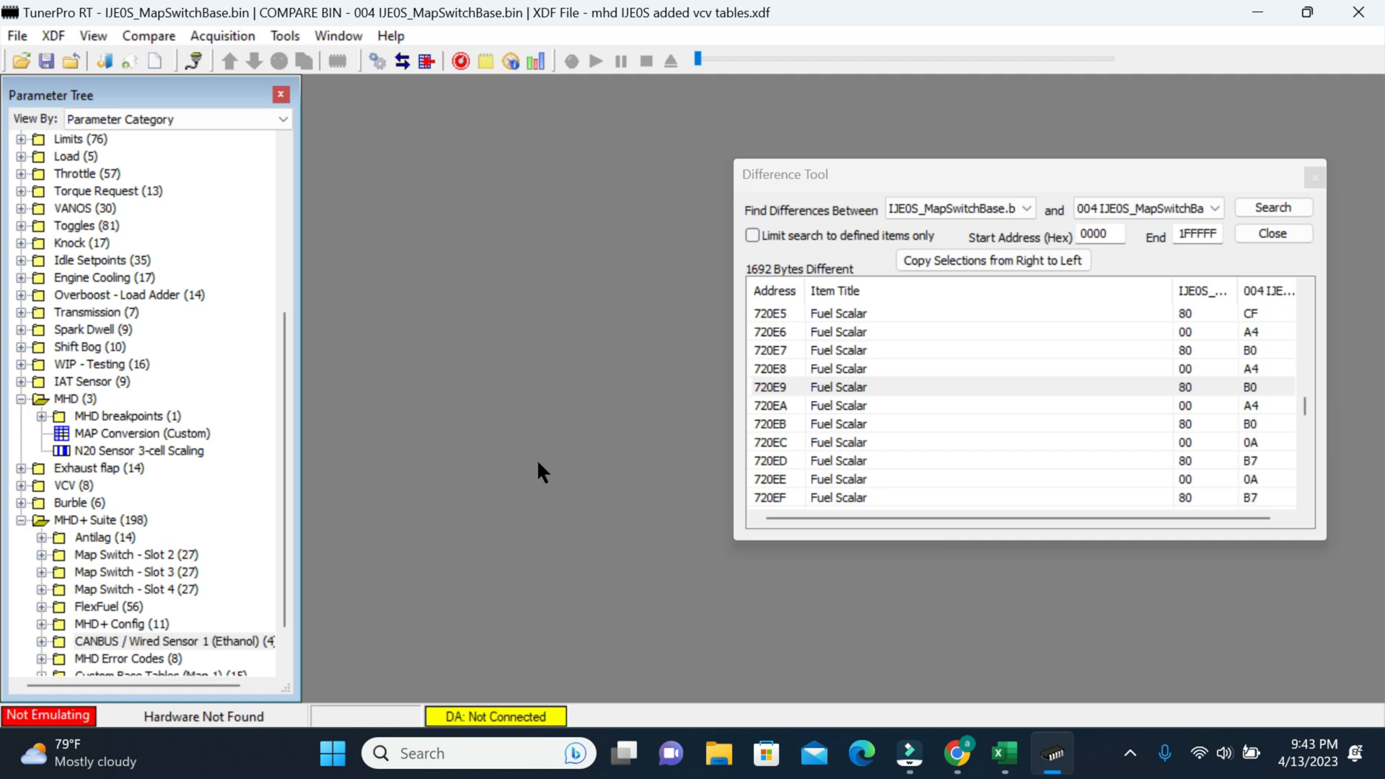
mouse_move(321, 441)
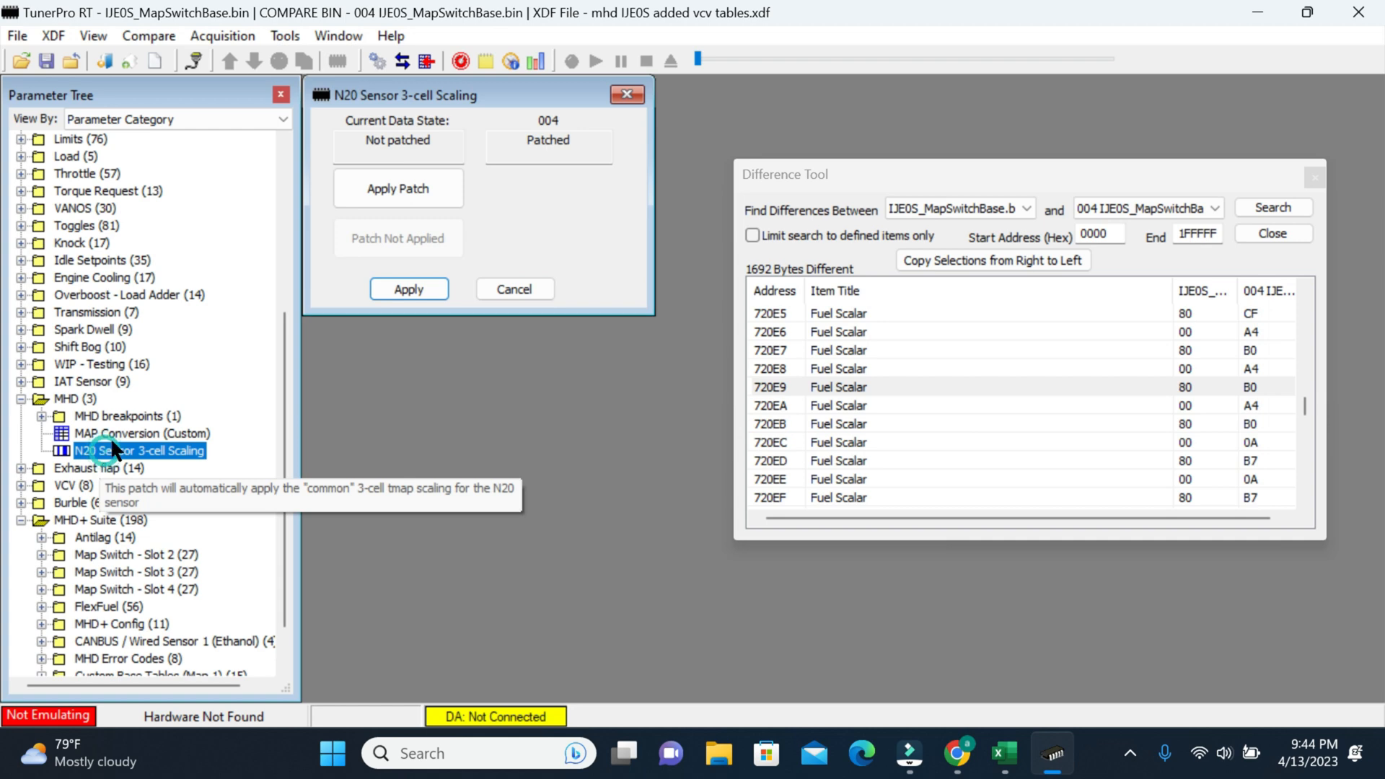
mouse_move(400, 351)
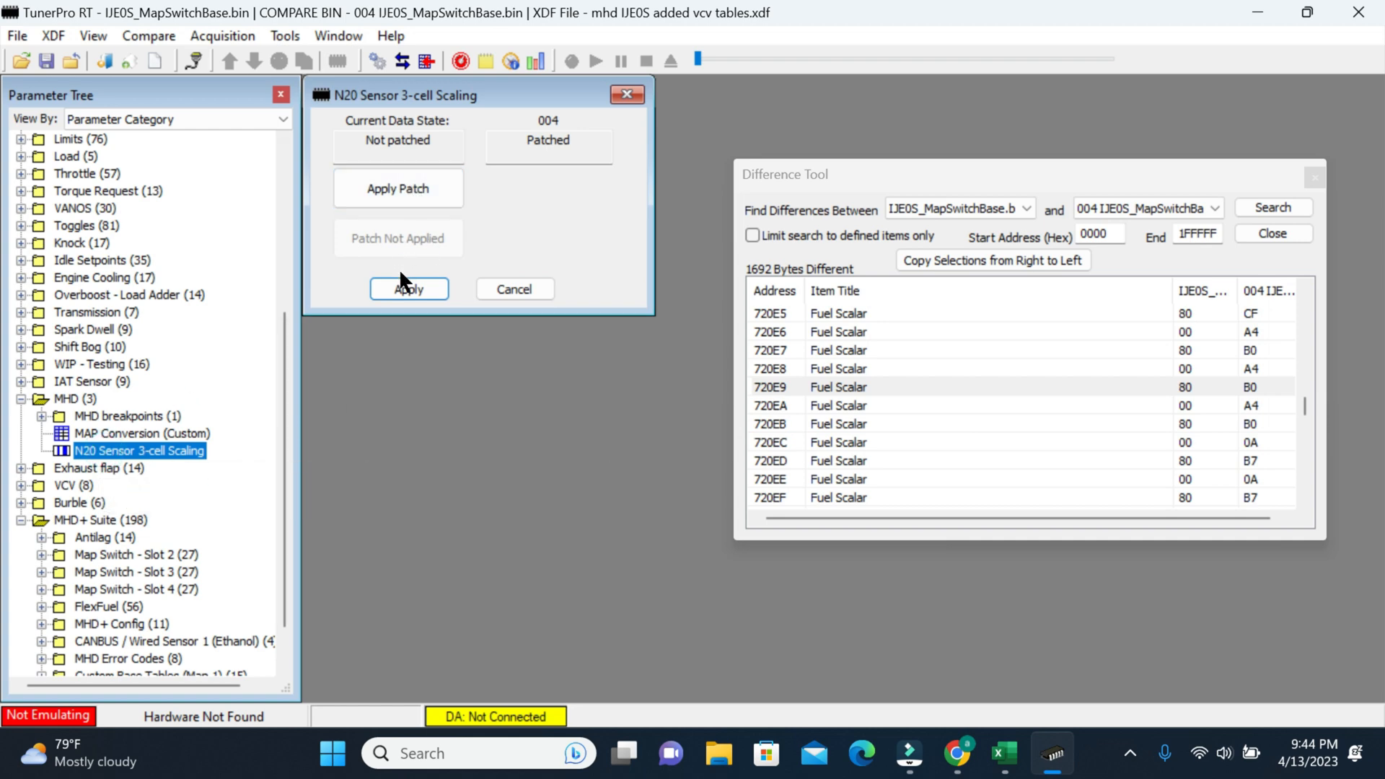
mouse_move(468, 291)
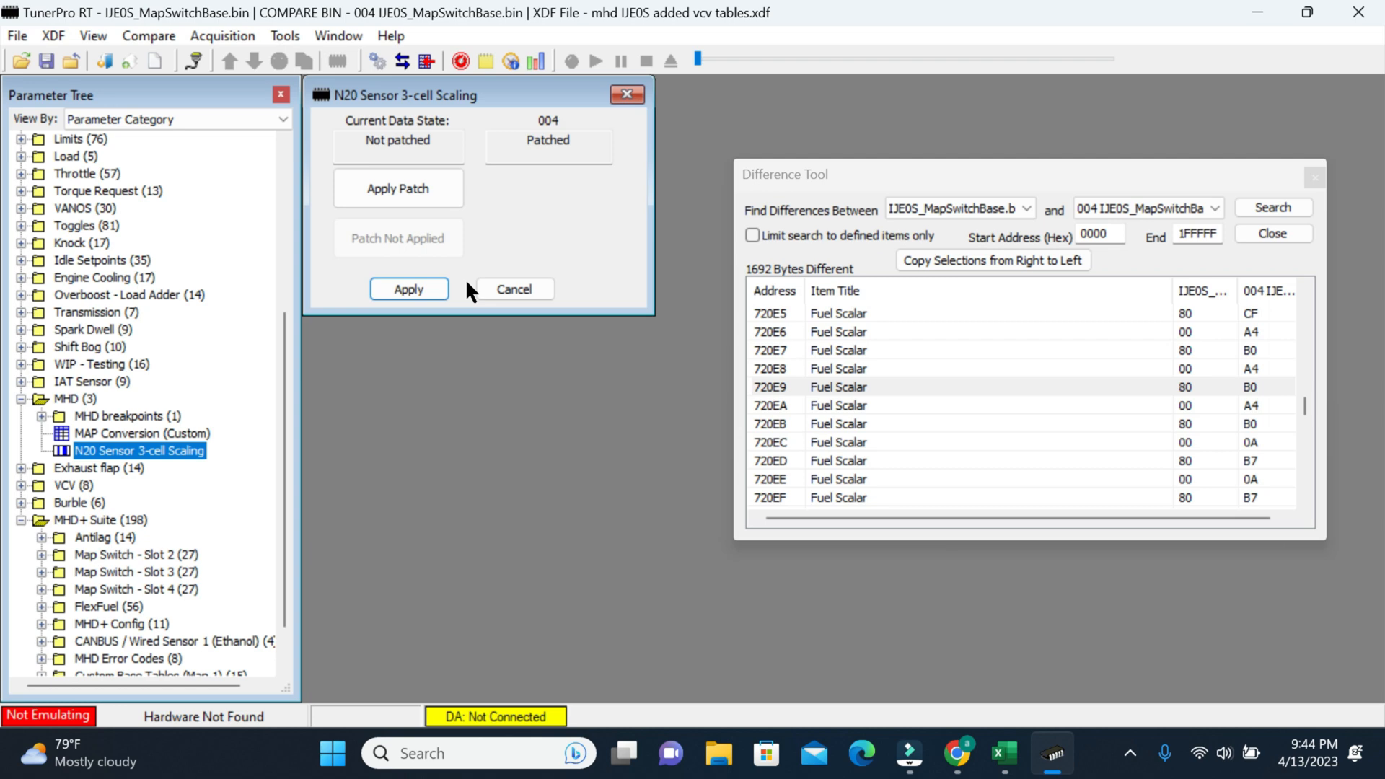
Confirm the N20 Sensor 3-cell Scaling patch and view MAP Conversion (Custom), reading zeros
click(513, 289)
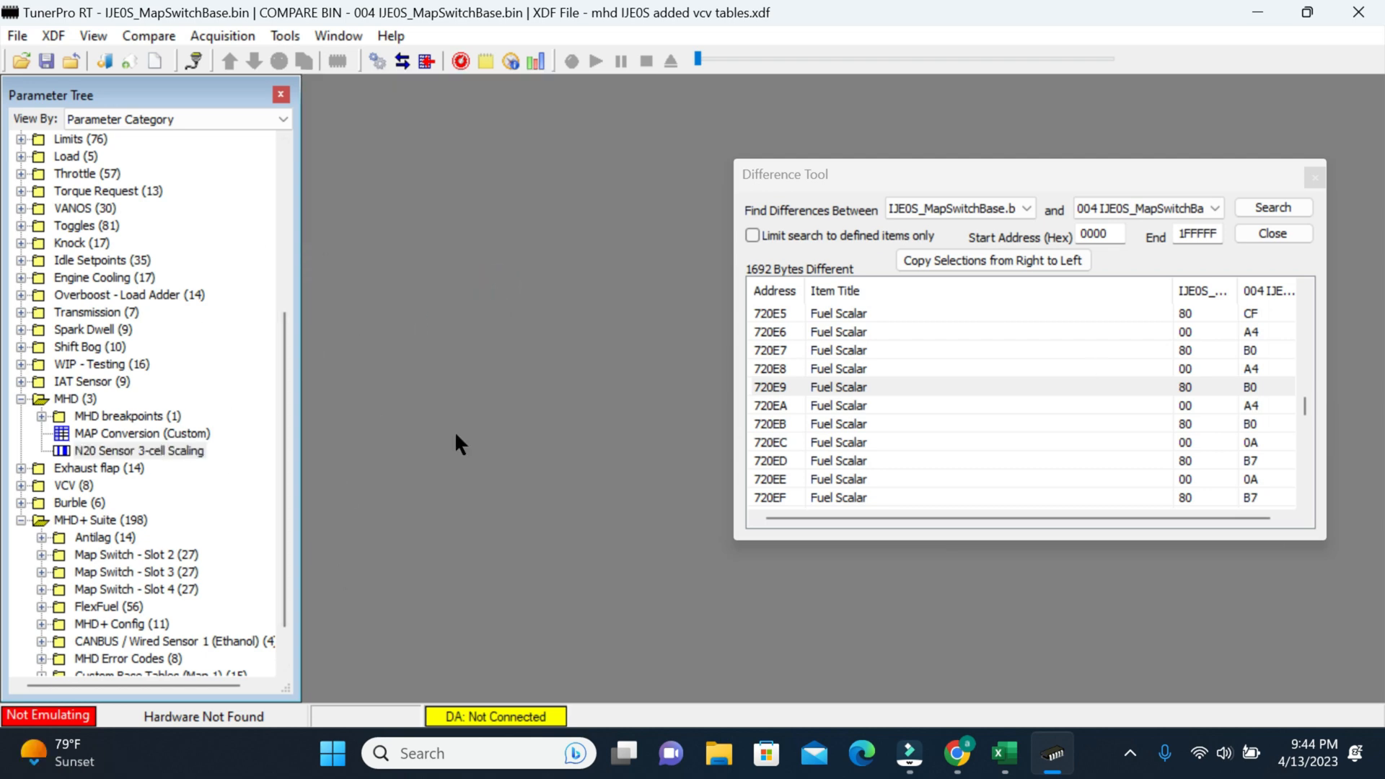
mouse_move(113, 442)
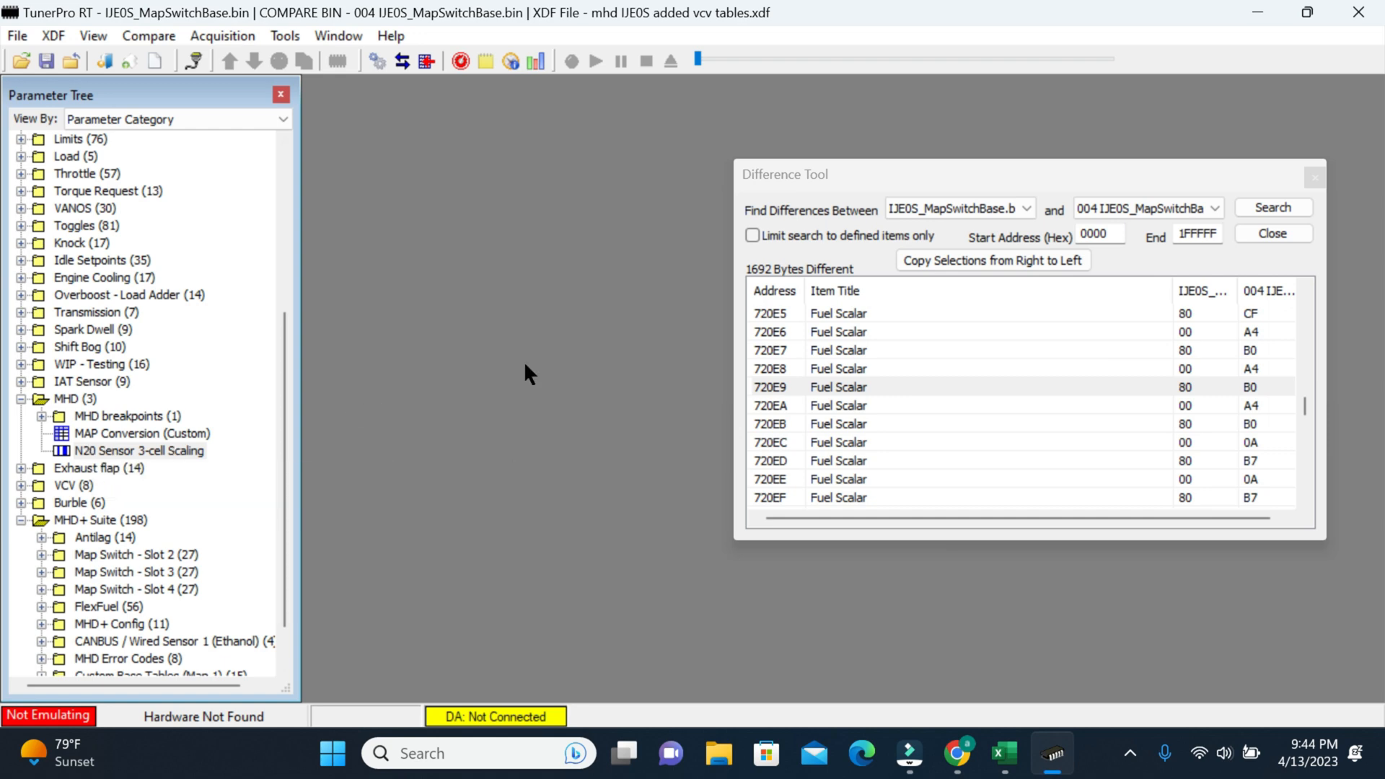
double_click(138, 433)
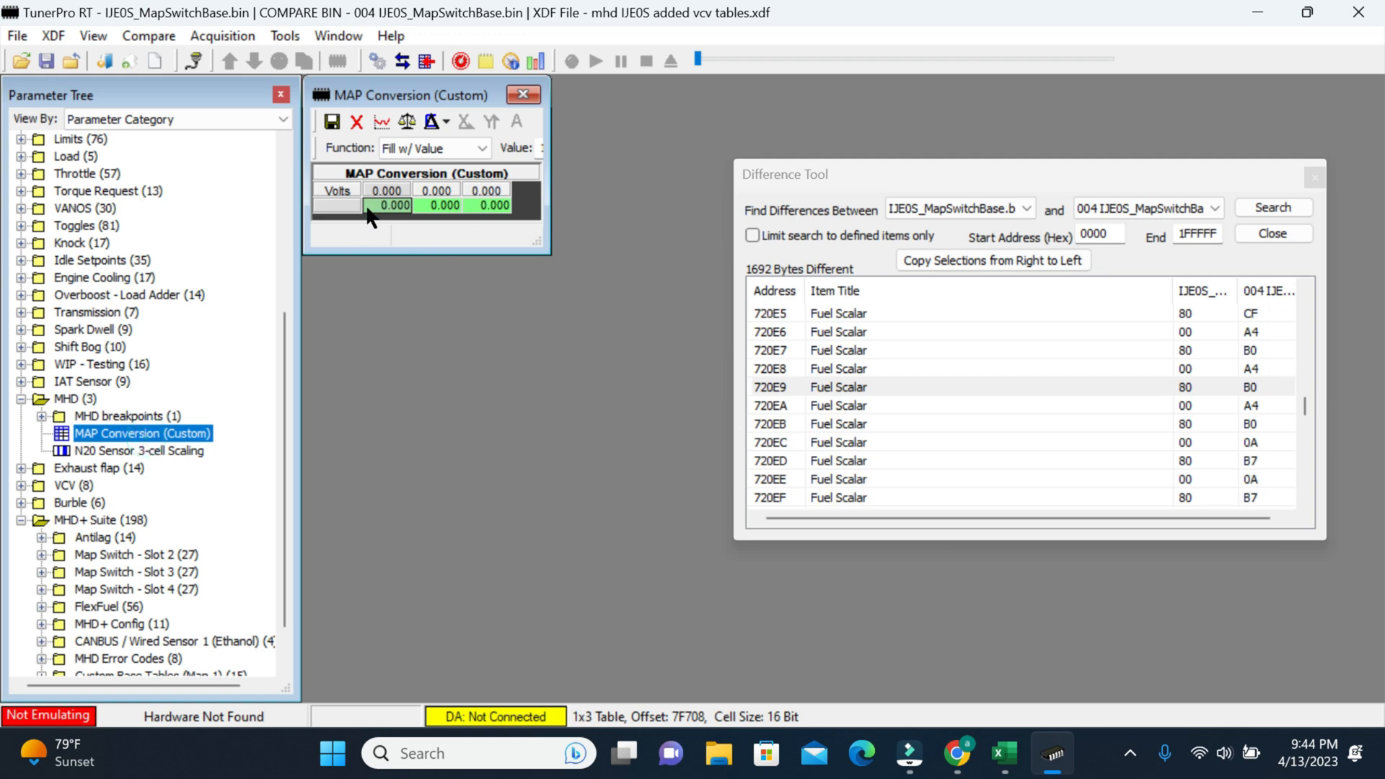
click(521, 94)
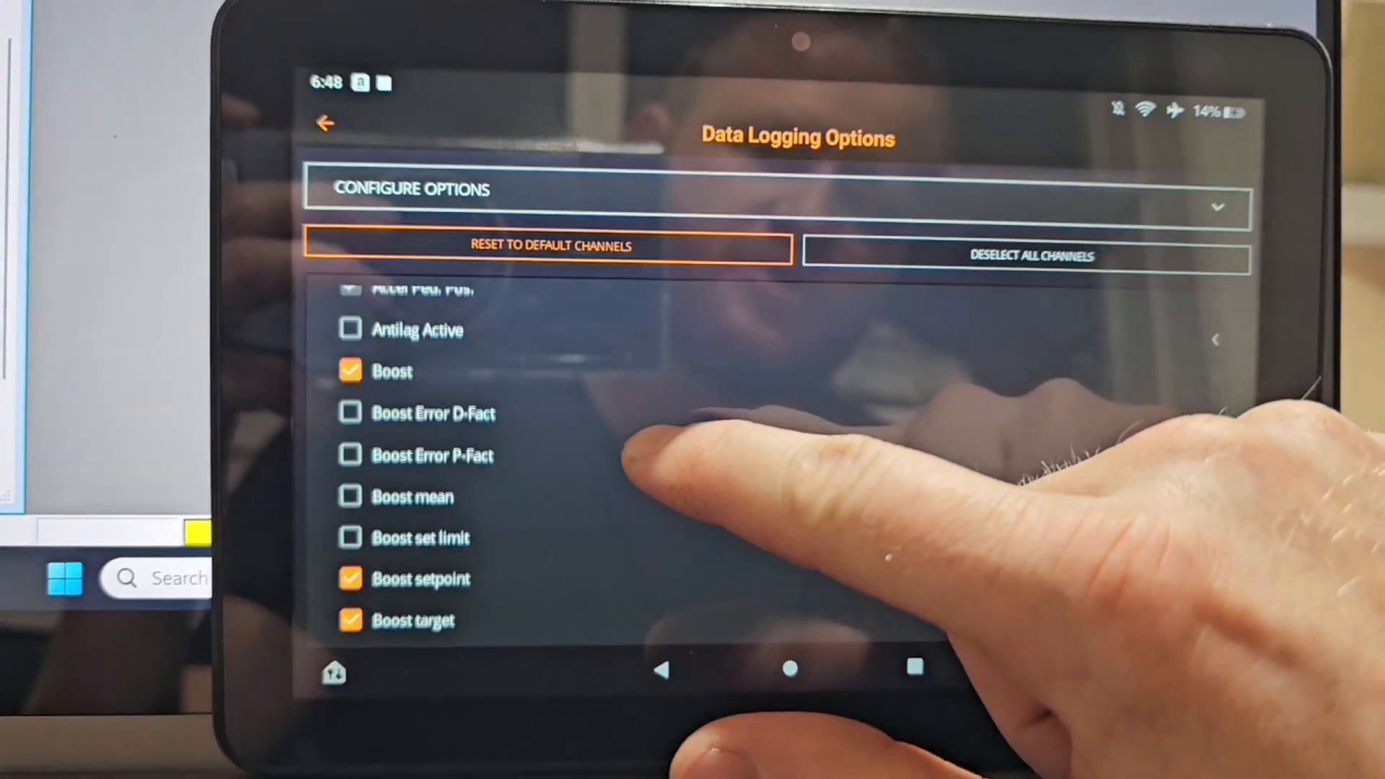
scroll(down, 3)
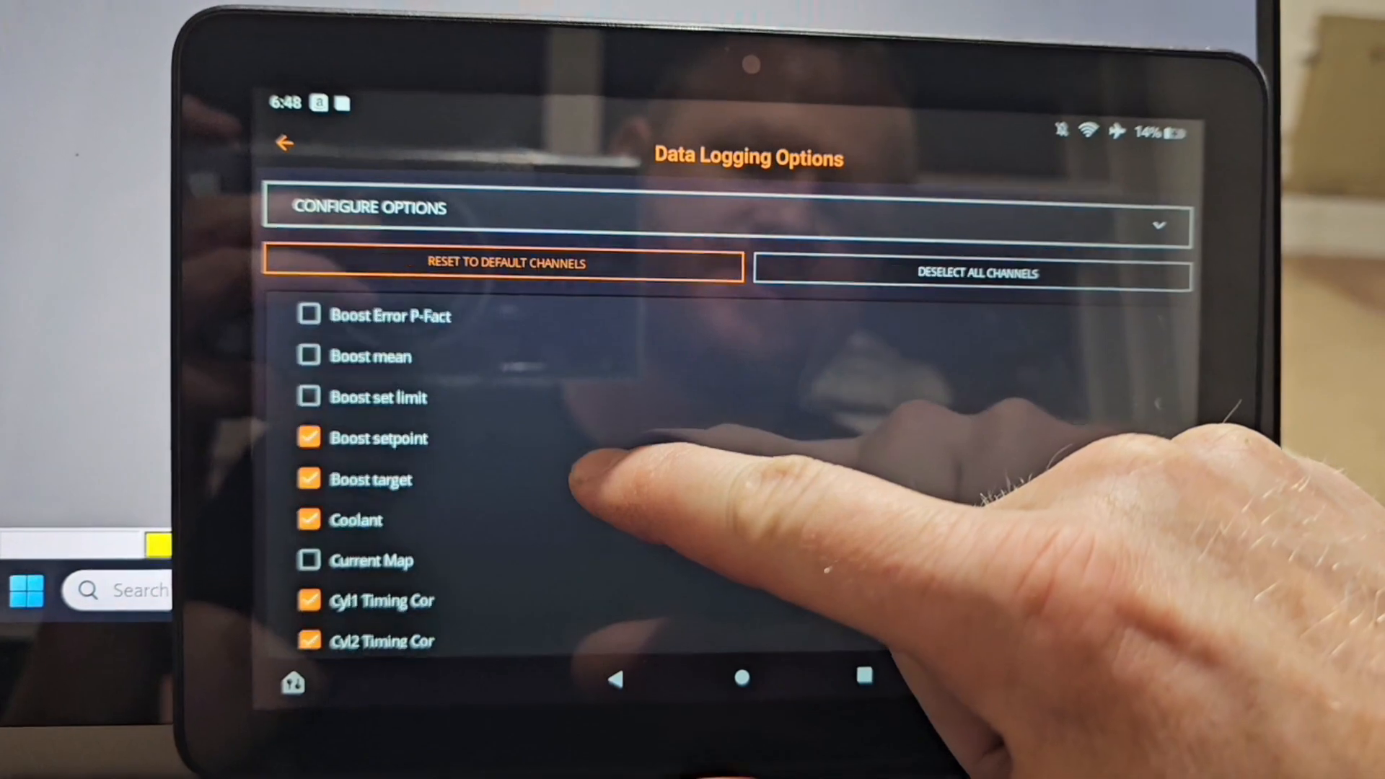
scroll(down, 3)
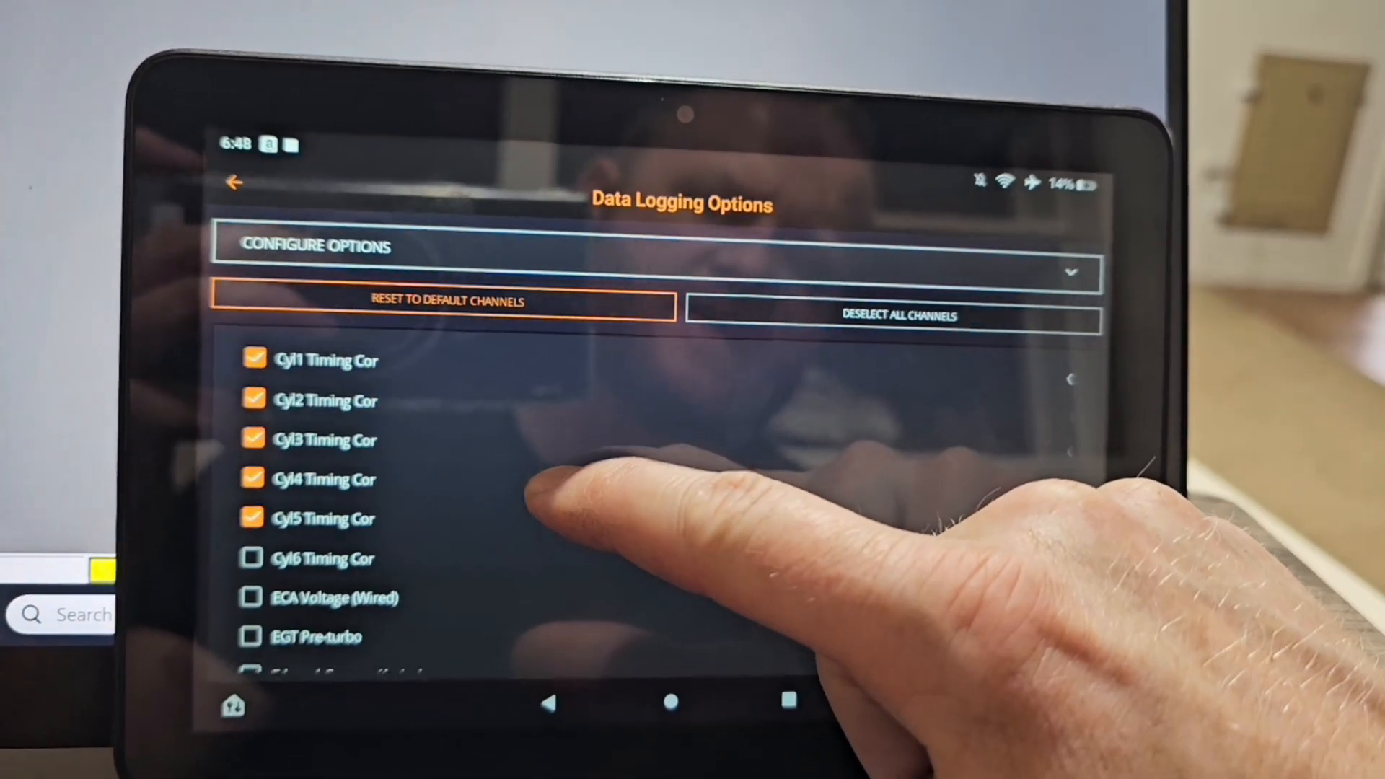
scroll(down, 3)
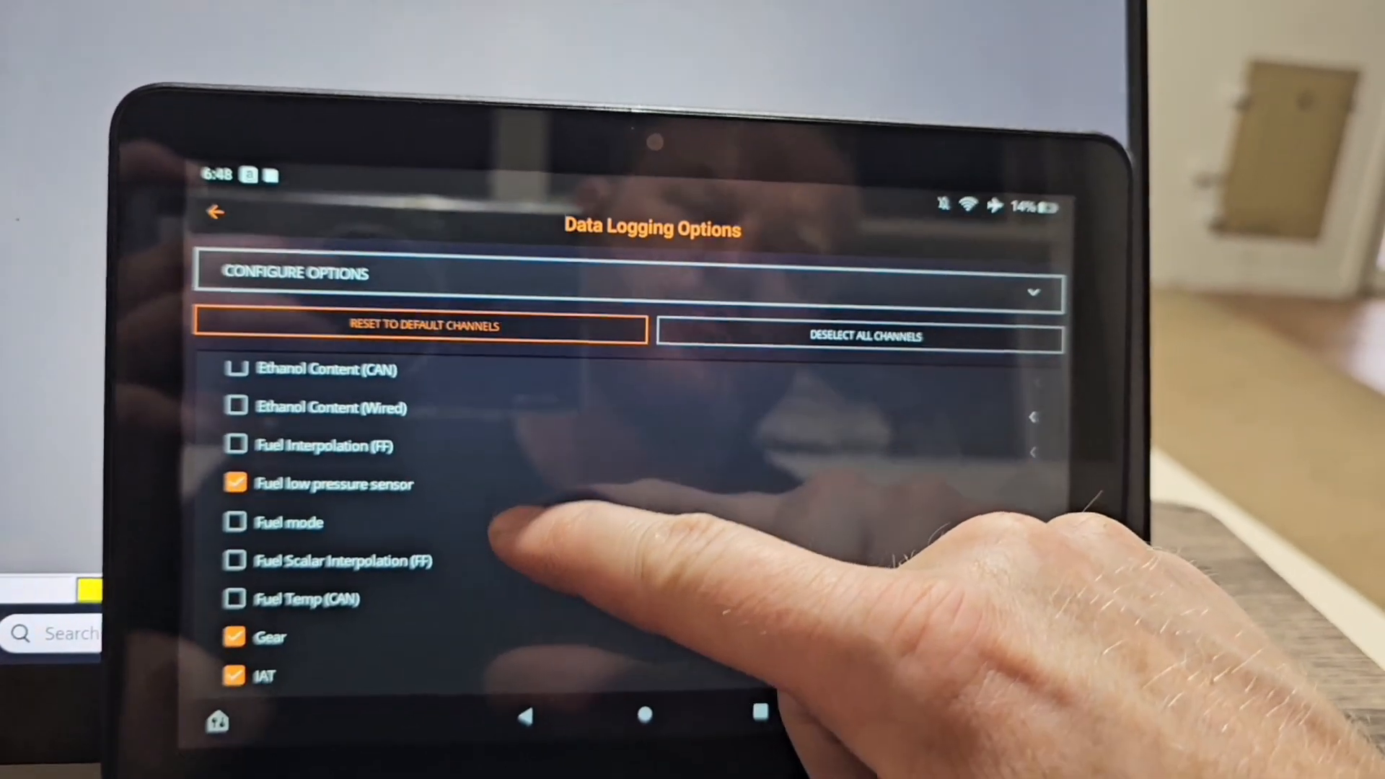
scroll(down, 3)
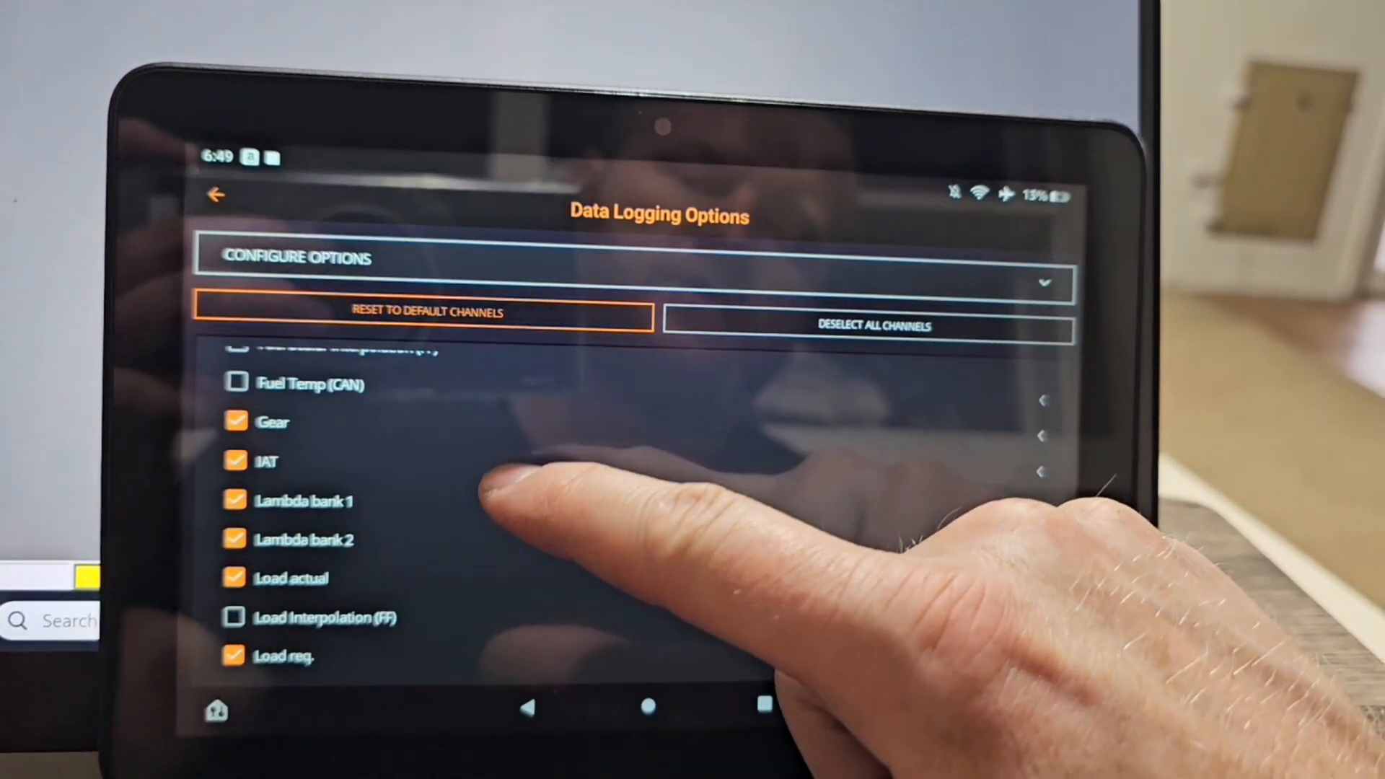
scroll(down, 3)
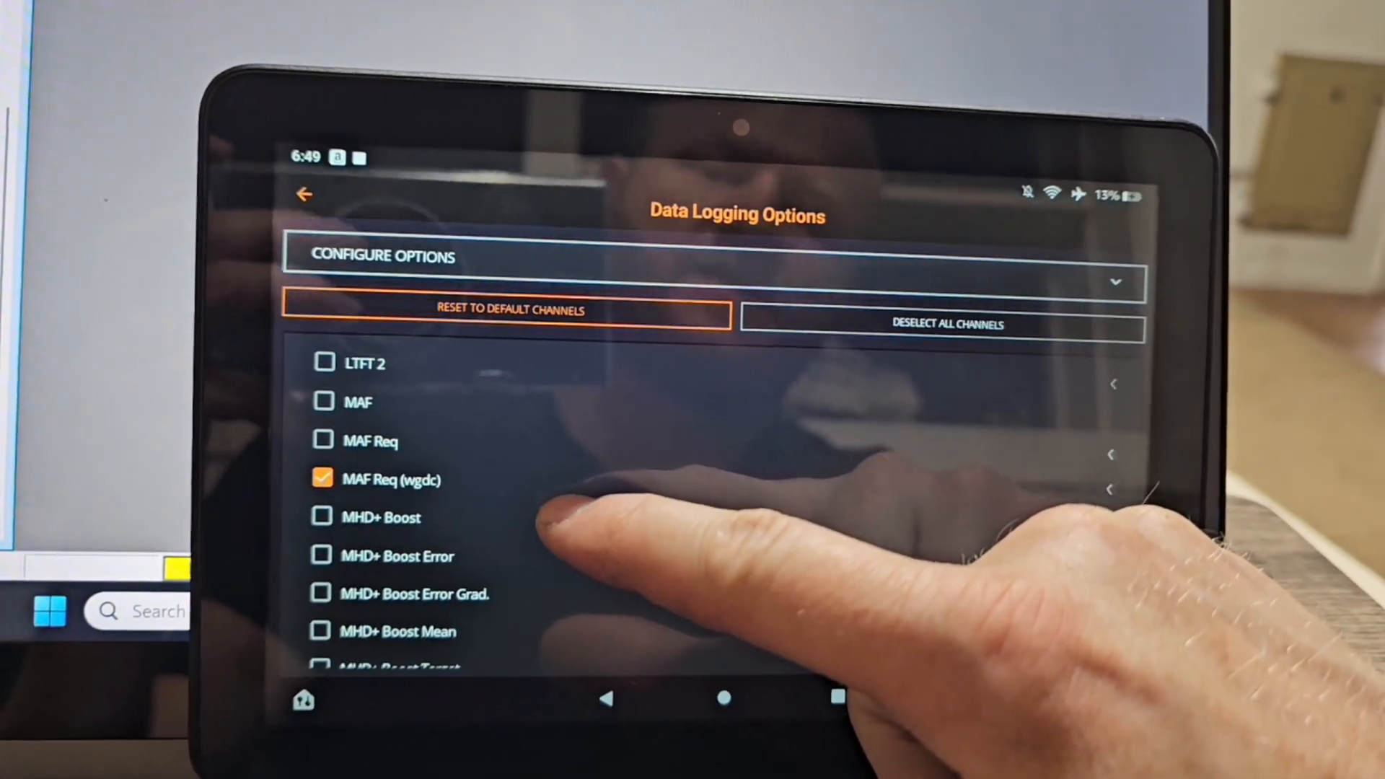
scroll(down, 3)
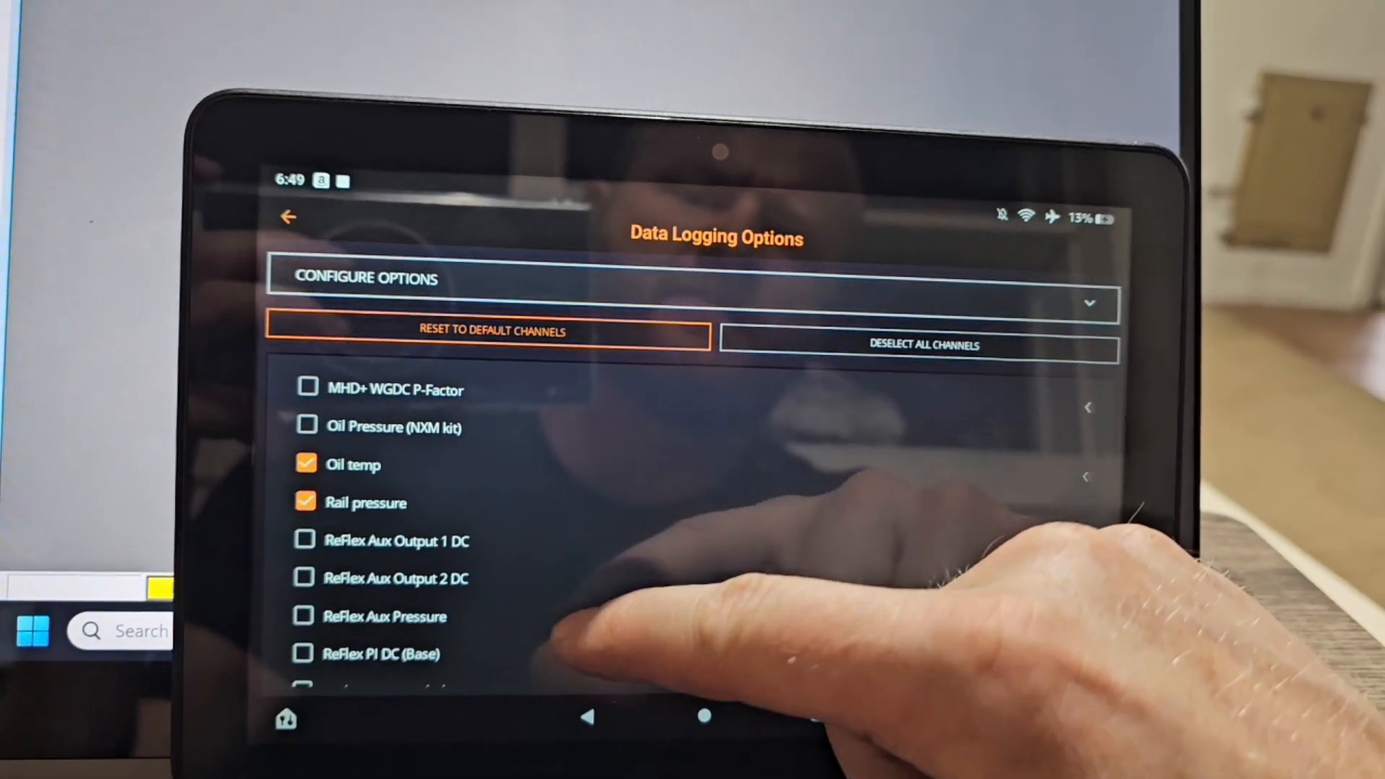
scroll(down, 3)
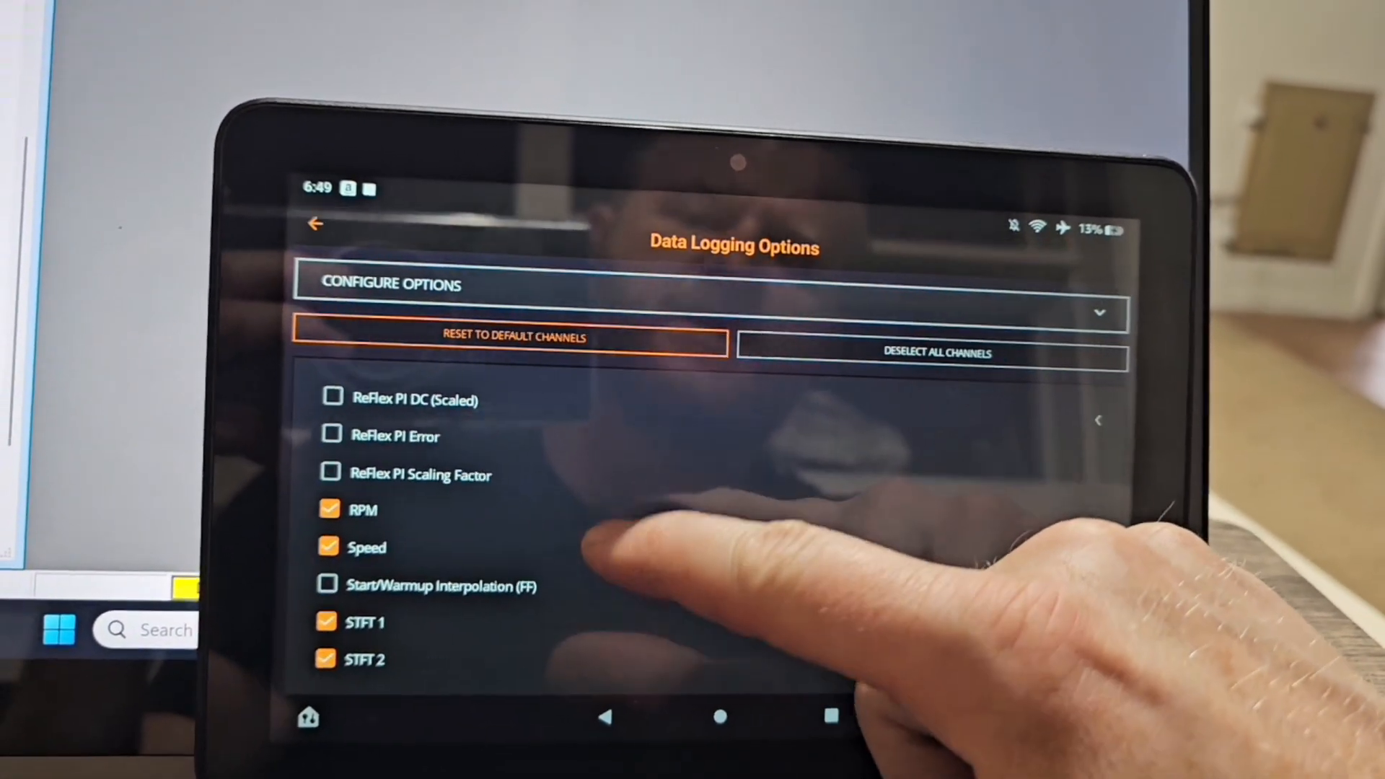
scroll(down, 3)
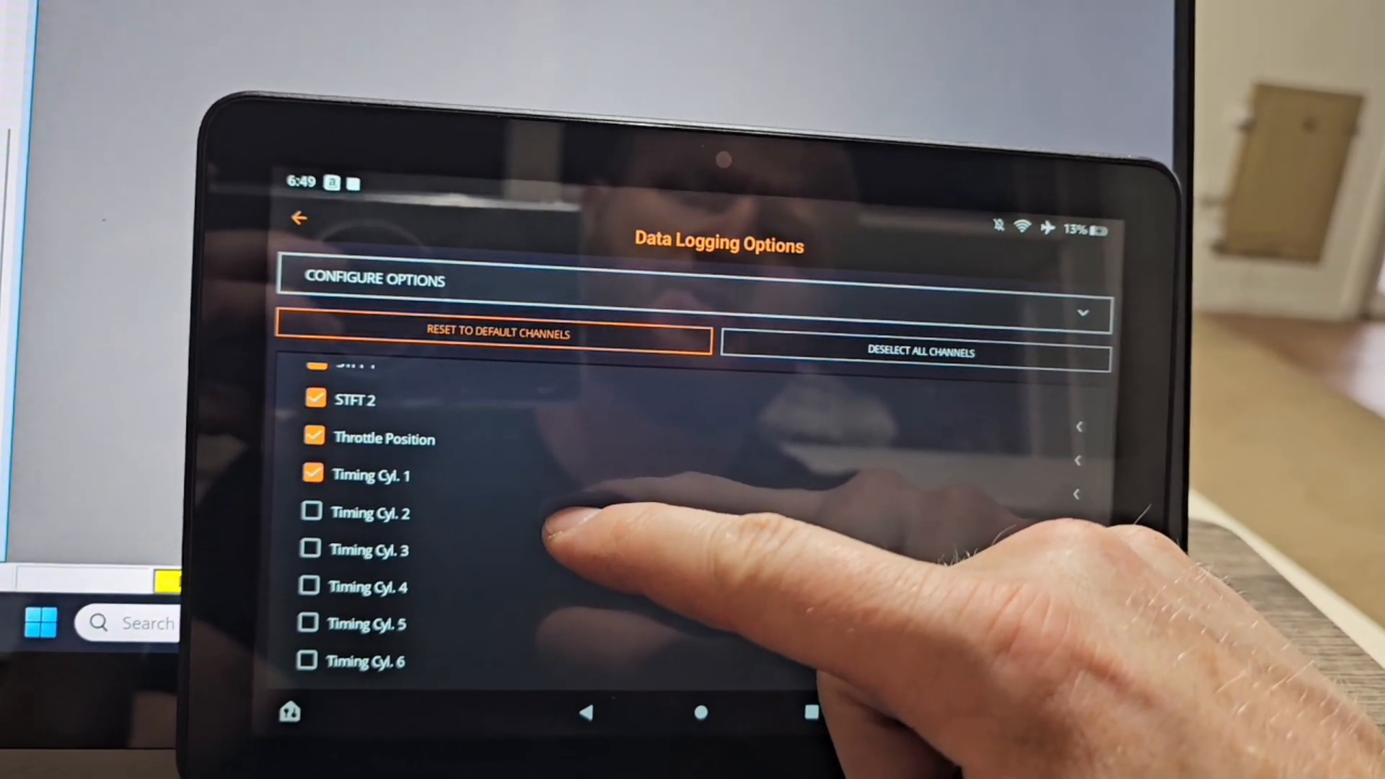
scroll(down, 3)
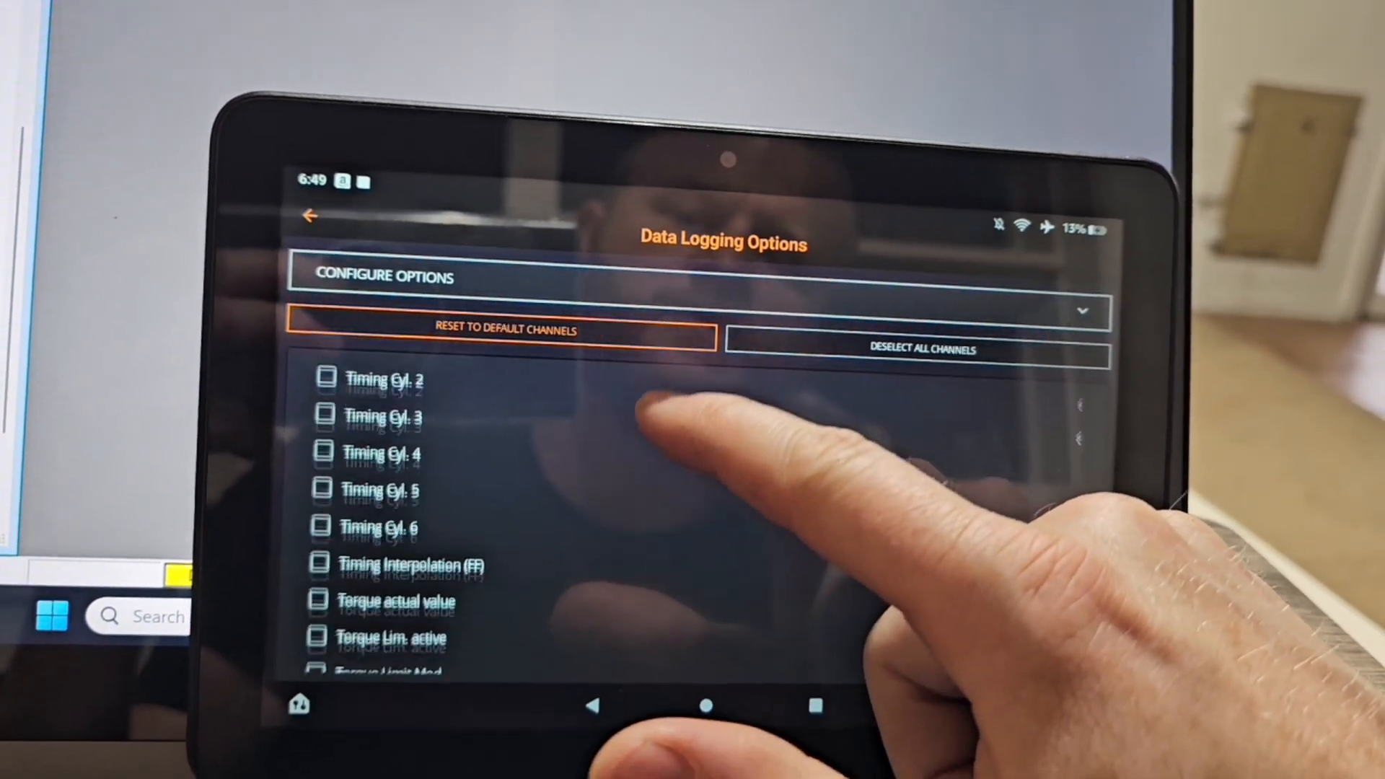
scroll(down, 3)
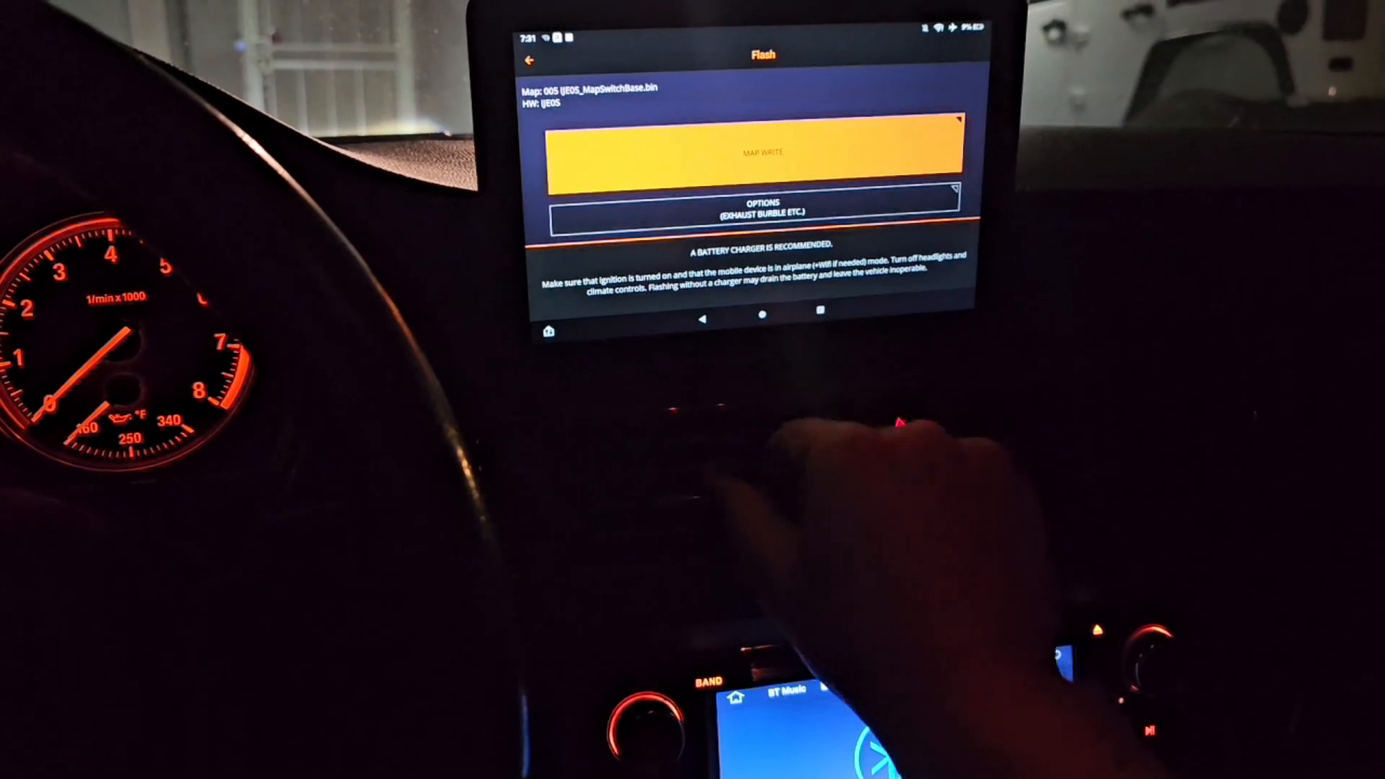
Open Options (Exhaust Burble etc.) and scroll through antilag, throttle, idle RPM and launch settings
click(760, 208)
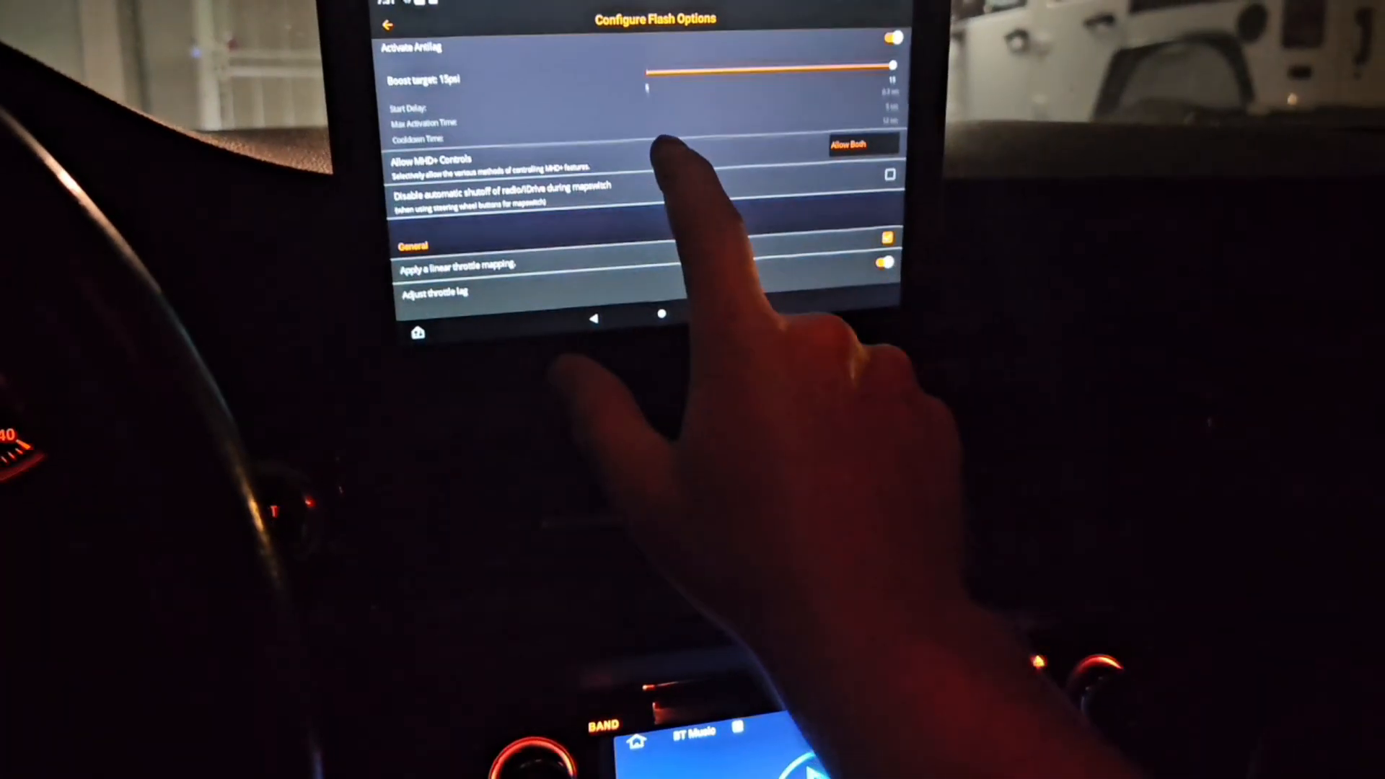
scroll(down, 3)
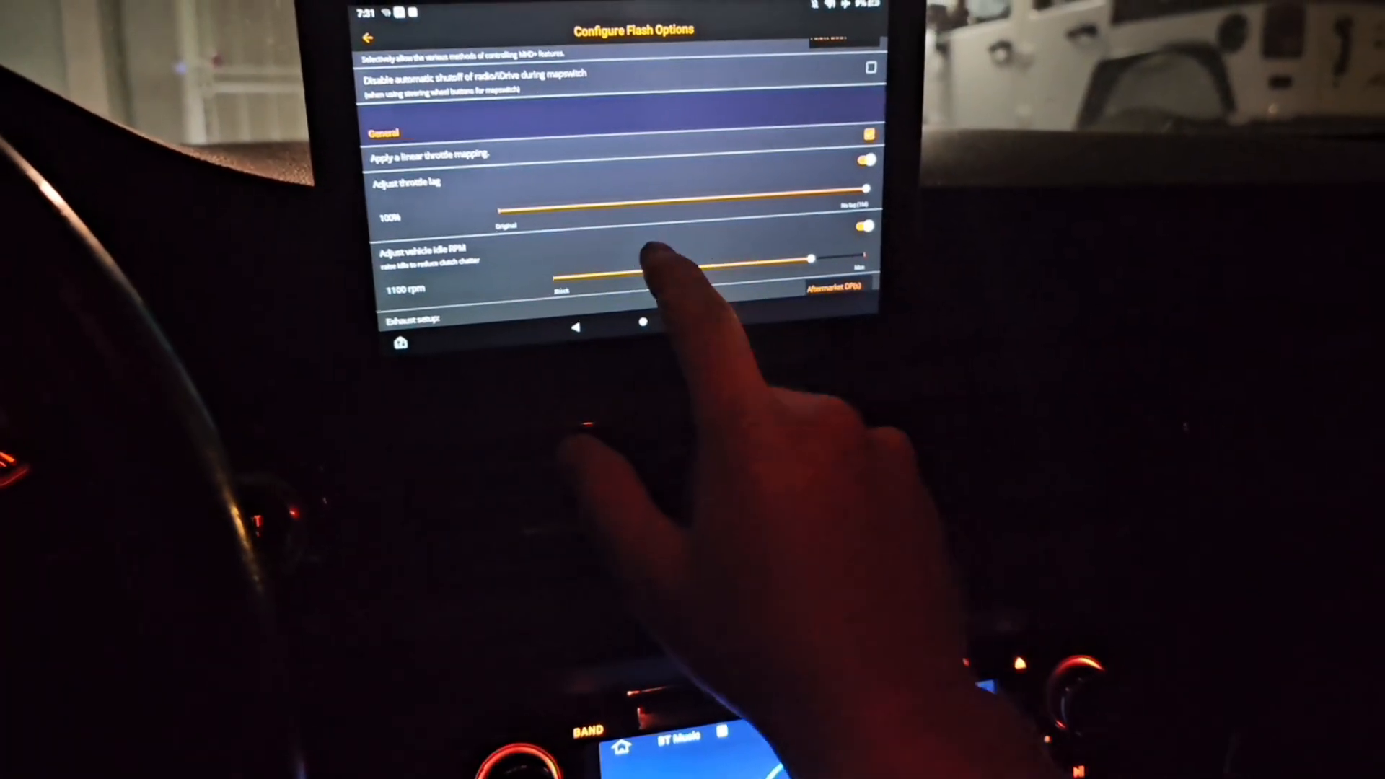
scroll(down, 3)
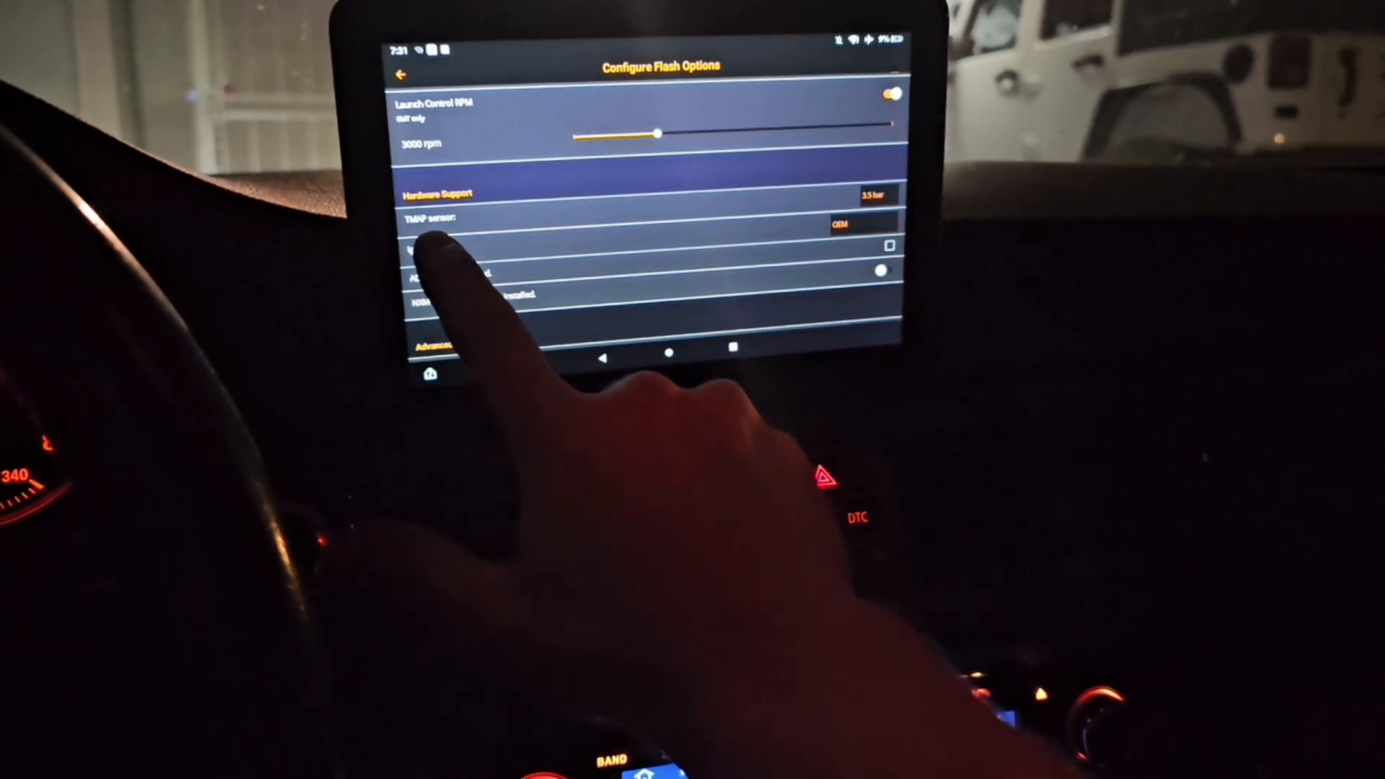